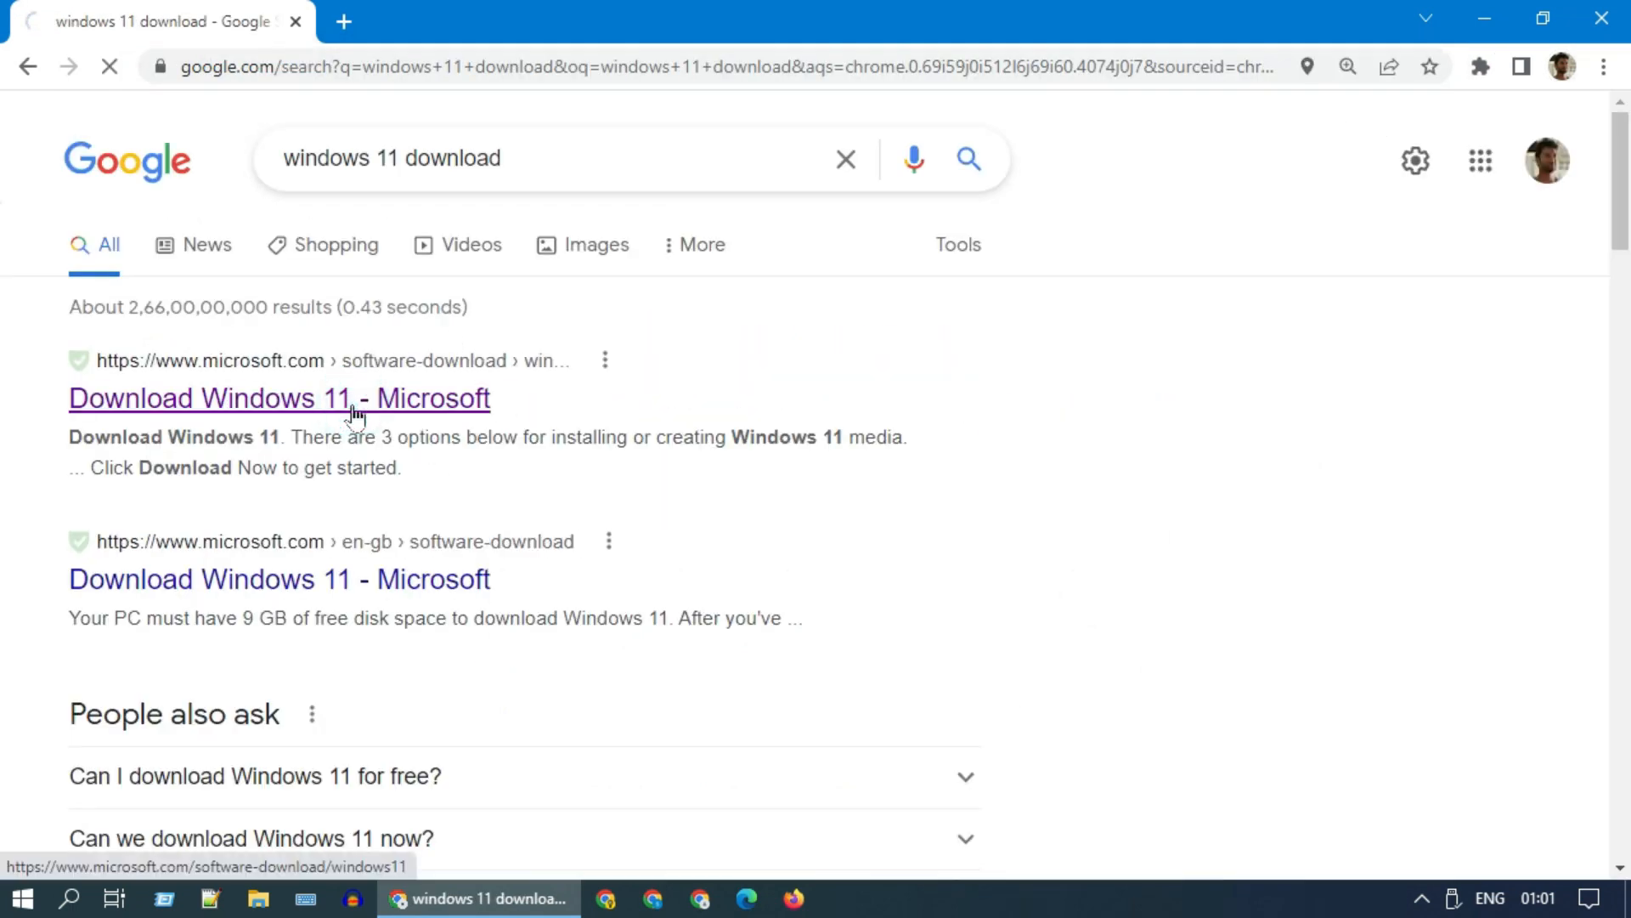
# - On Microsoft's Download Windows 11 page, select the Windows 11 multi-edition ISO
pyautogui.click(279, 398)
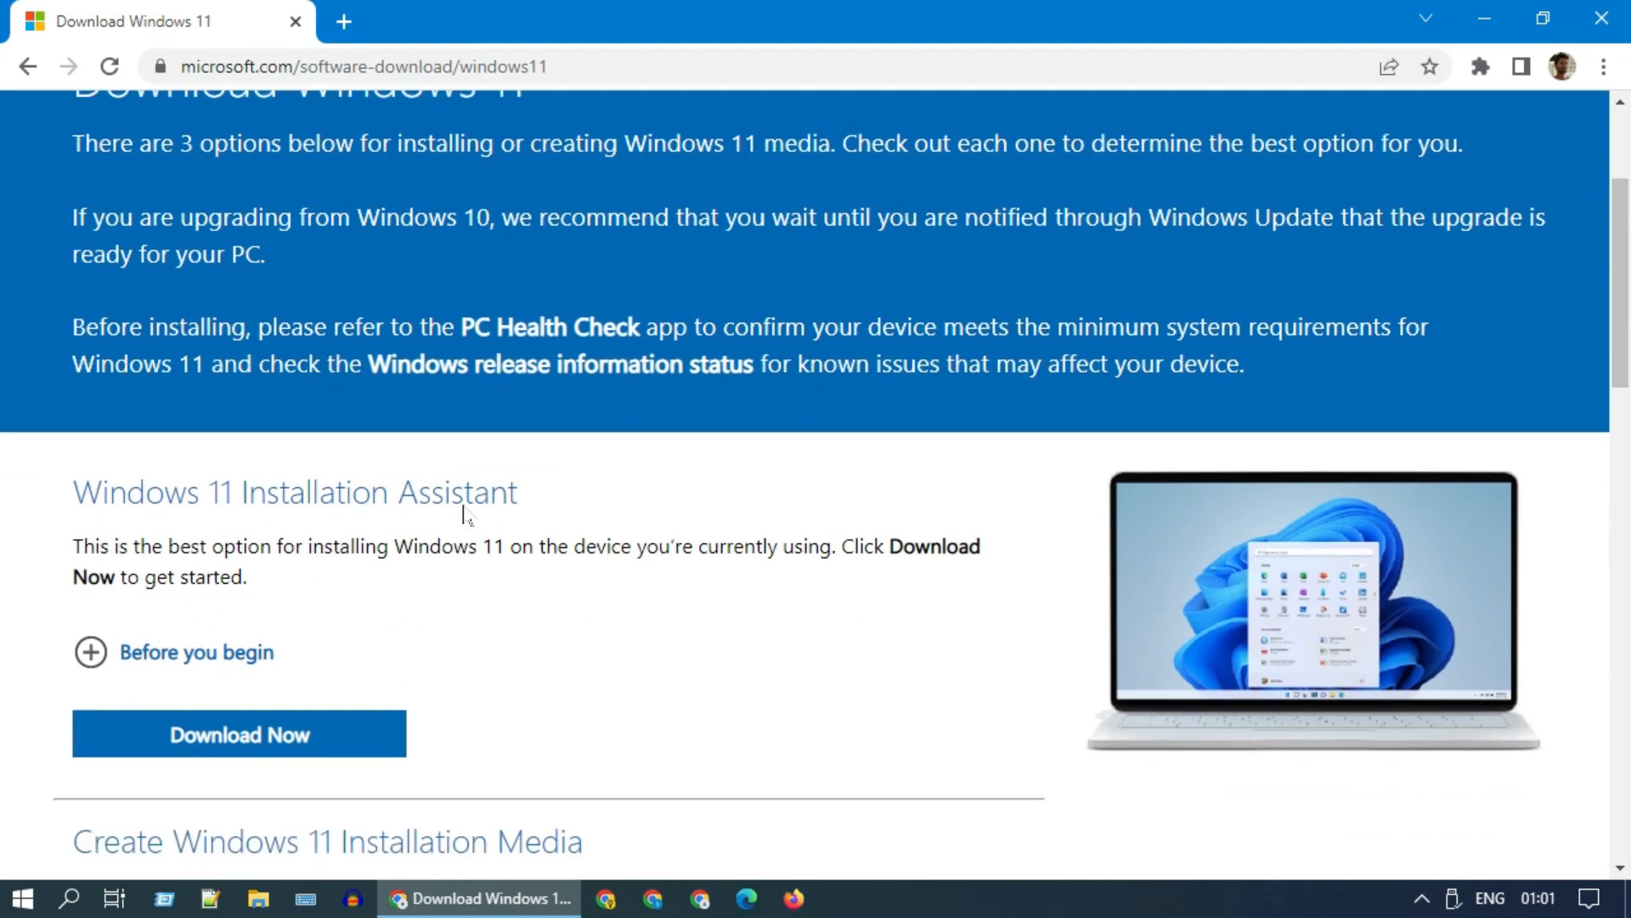
pyautogui.scroll(-3)
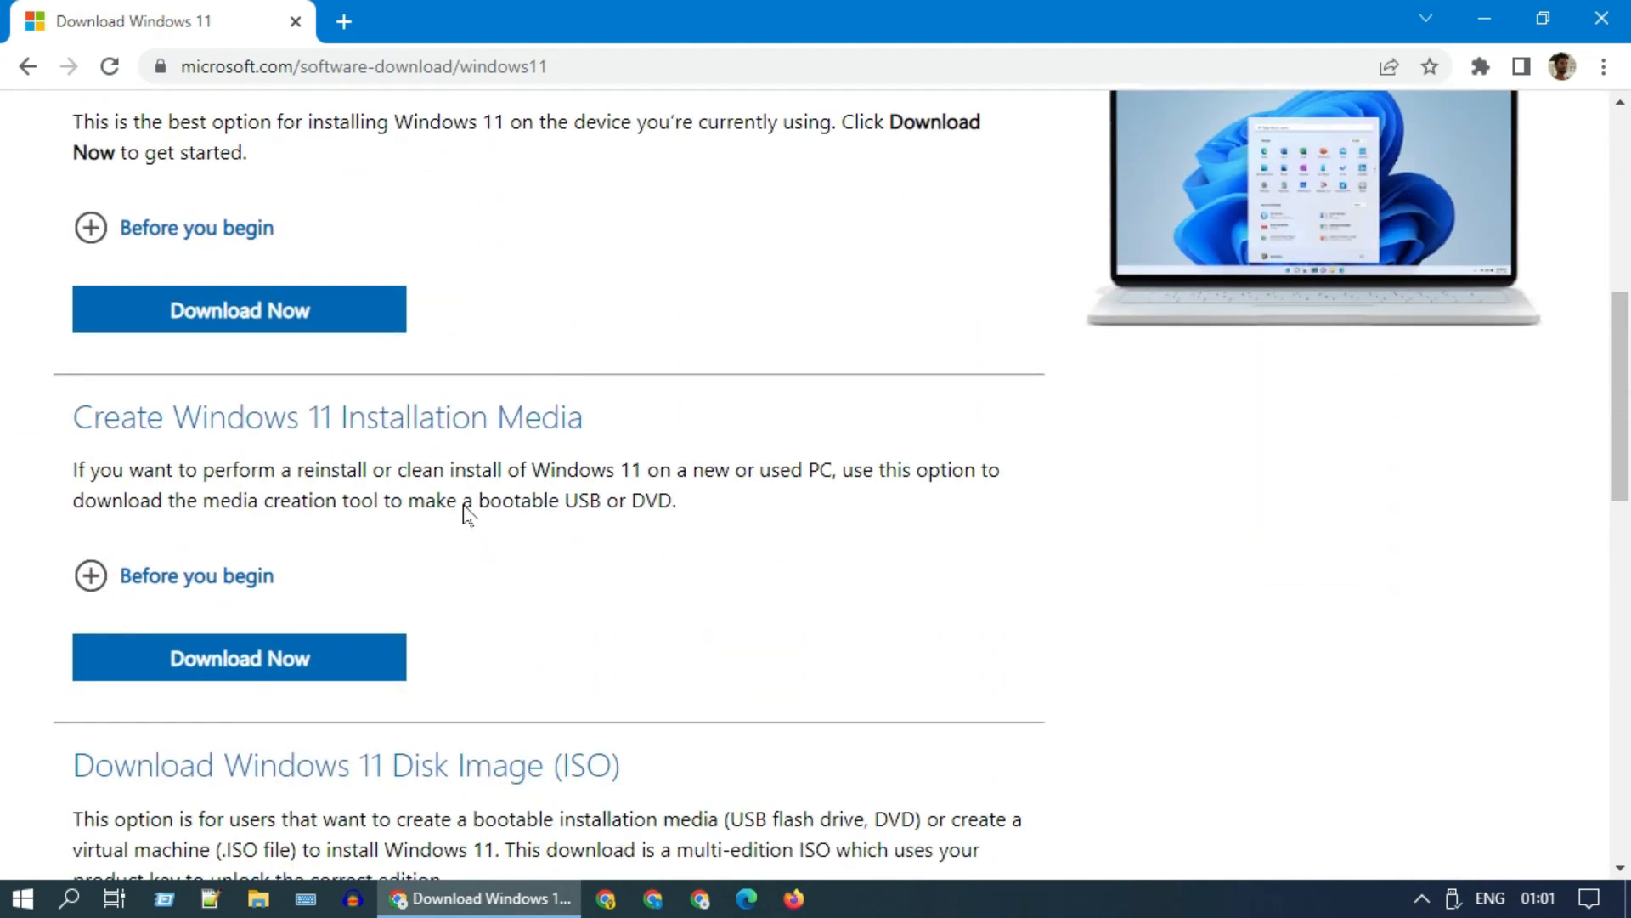
pyautogui.scroll(-3)
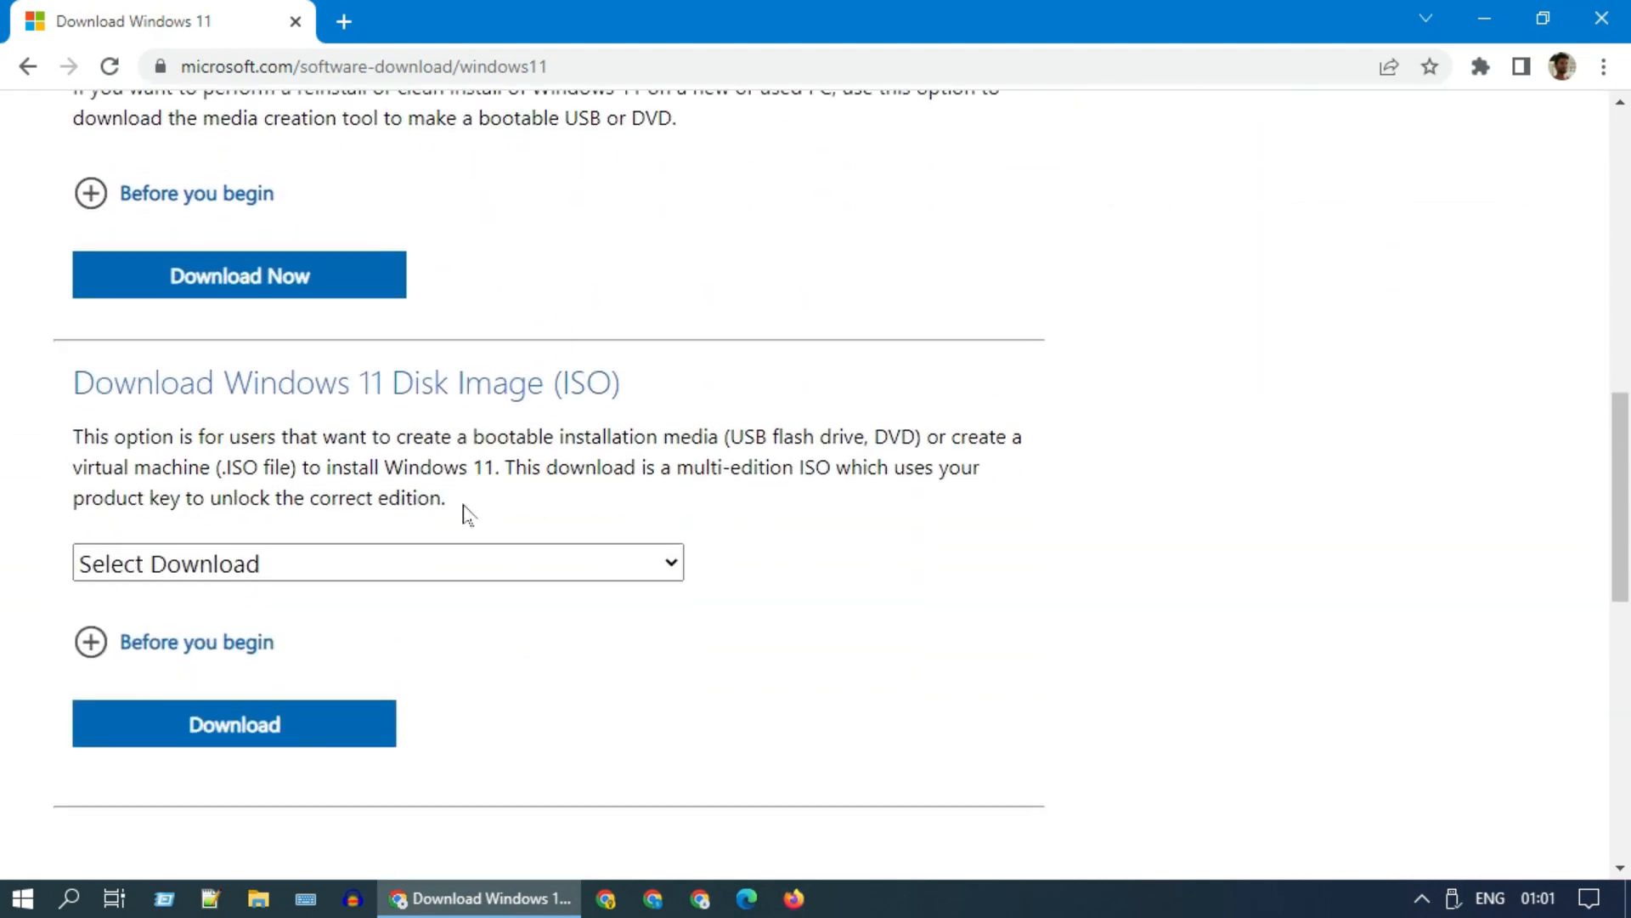
pyautogui.scroll(-3)
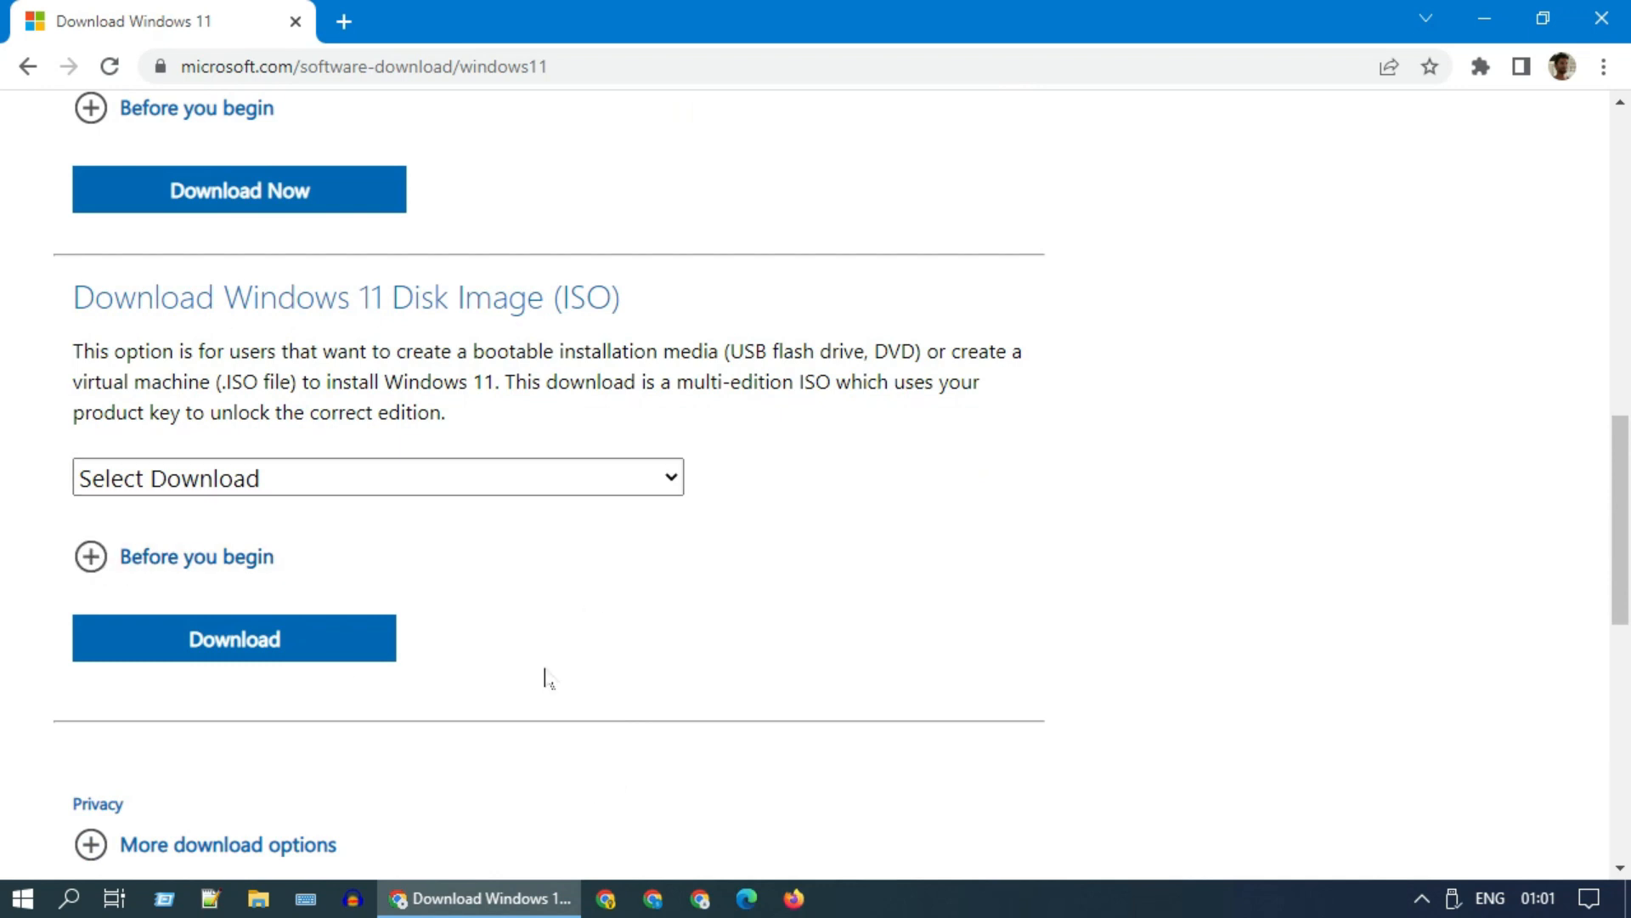
pyautogui.click(376, 477)
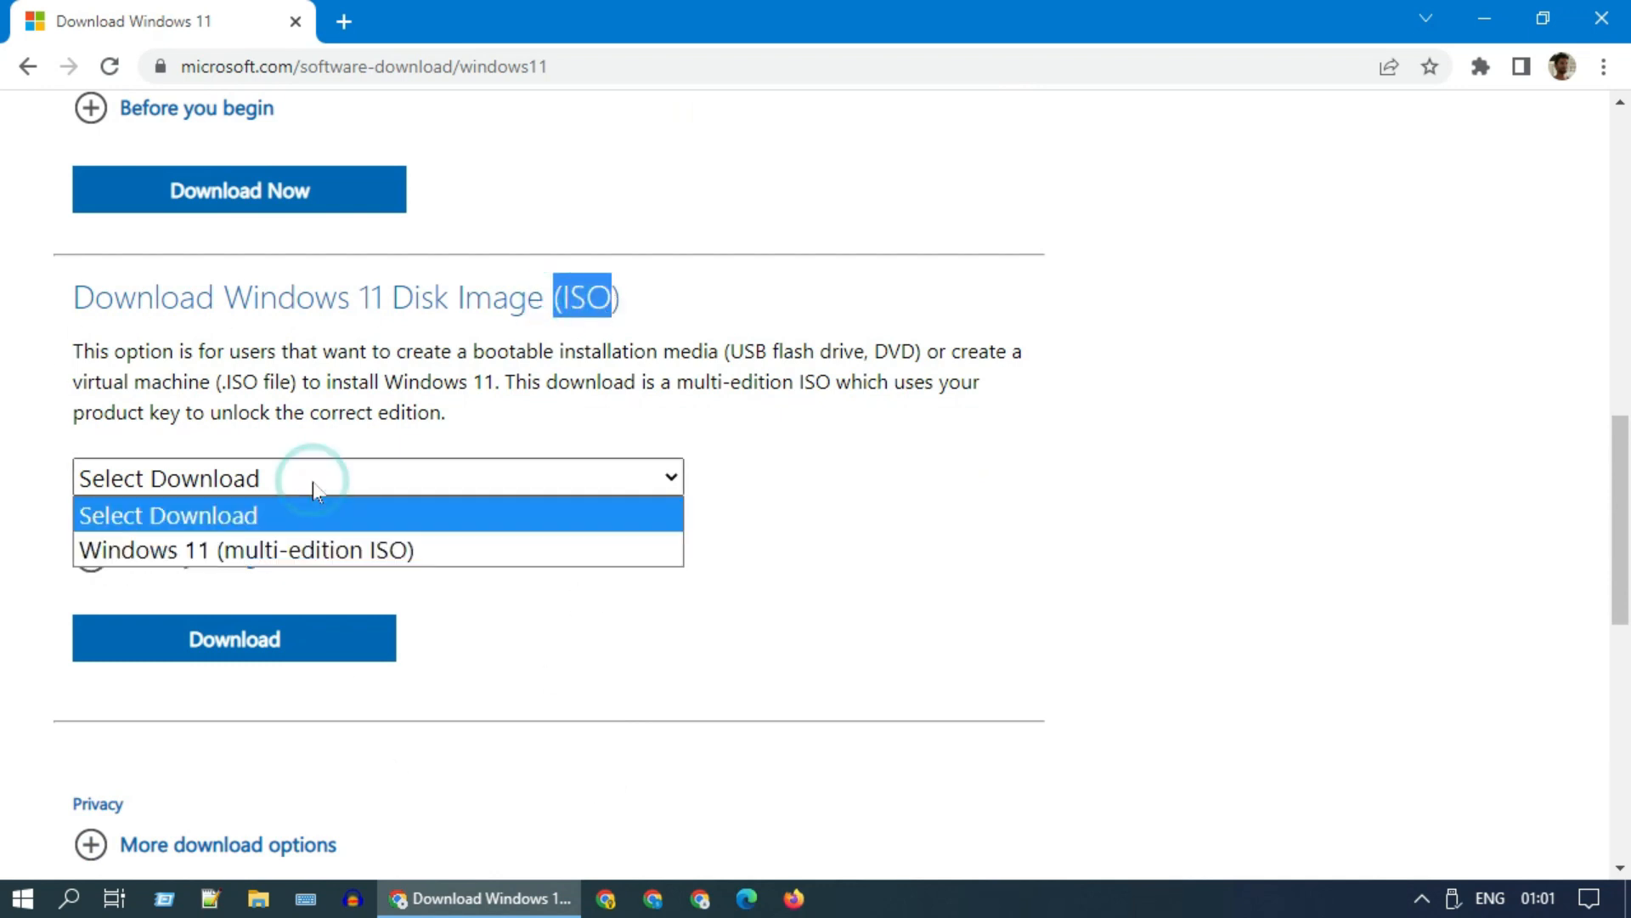
pyautogui.click(245, 550)
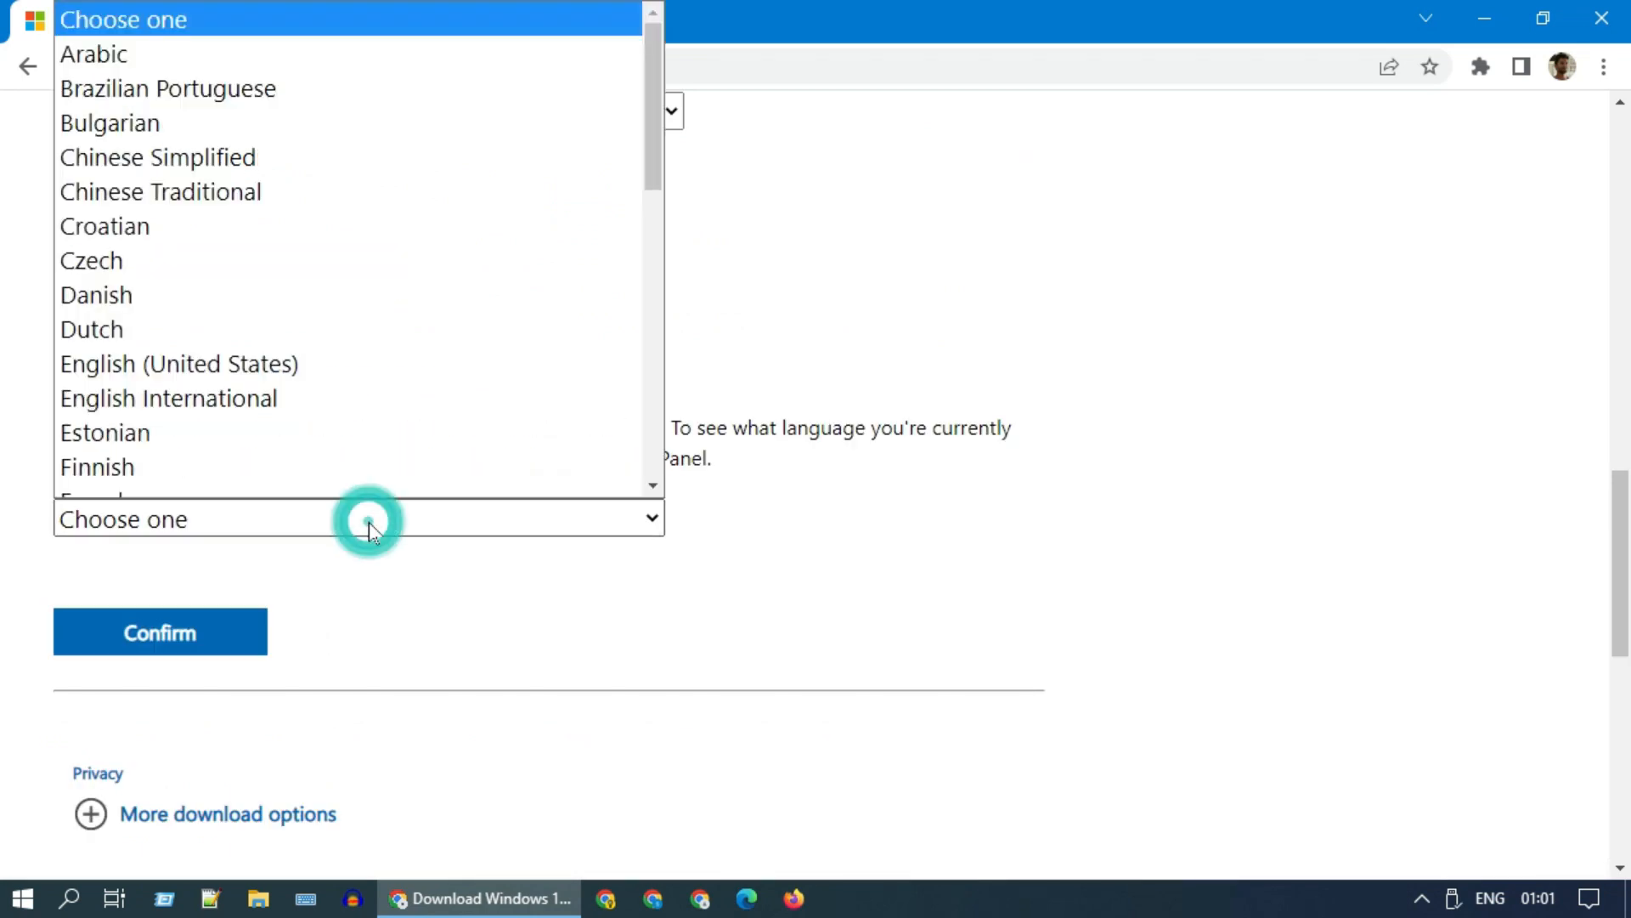
# - Choose English (United States) and start the 64-bit ISO download
pyautogui.click(179, 363)
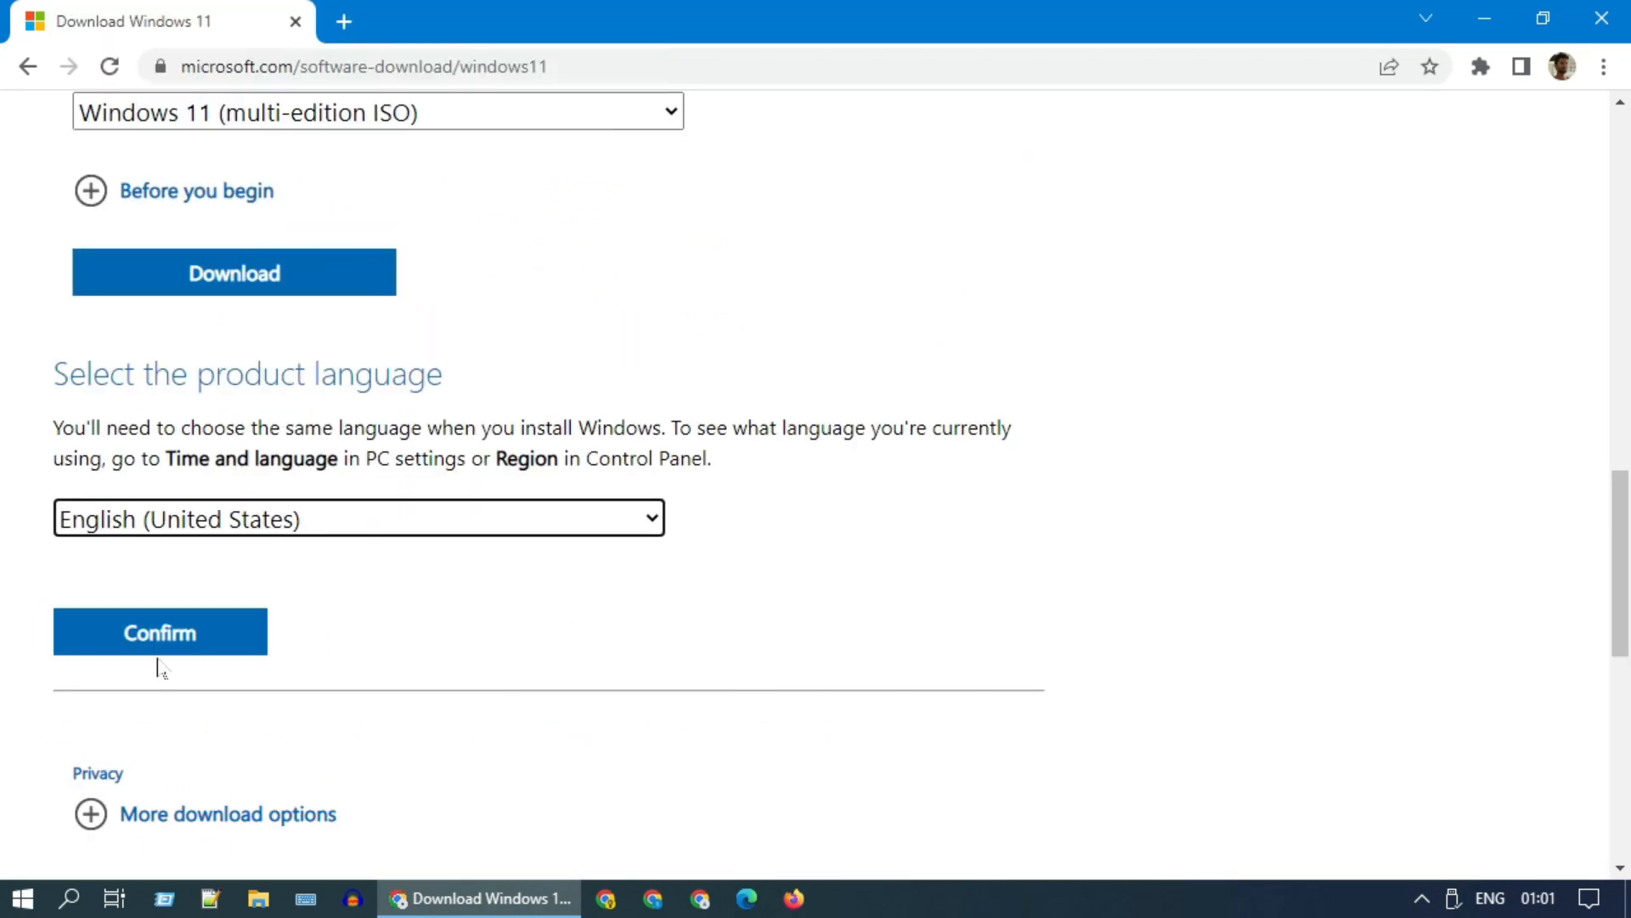
pyautogui.click(159, 632)
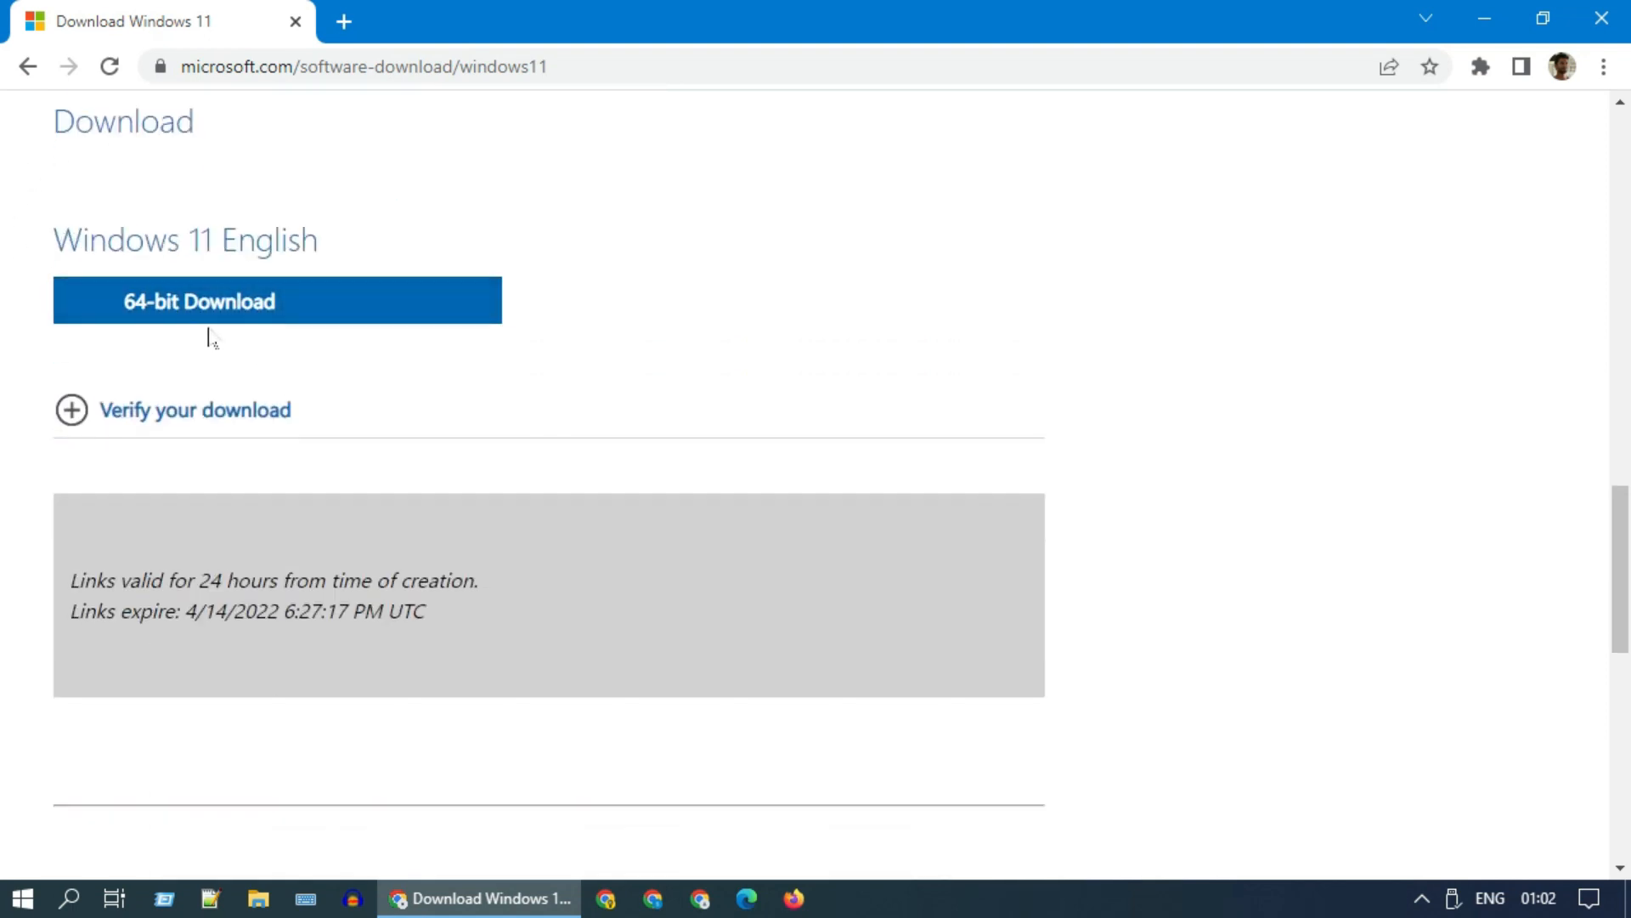
pyautogui.click(247, 300)
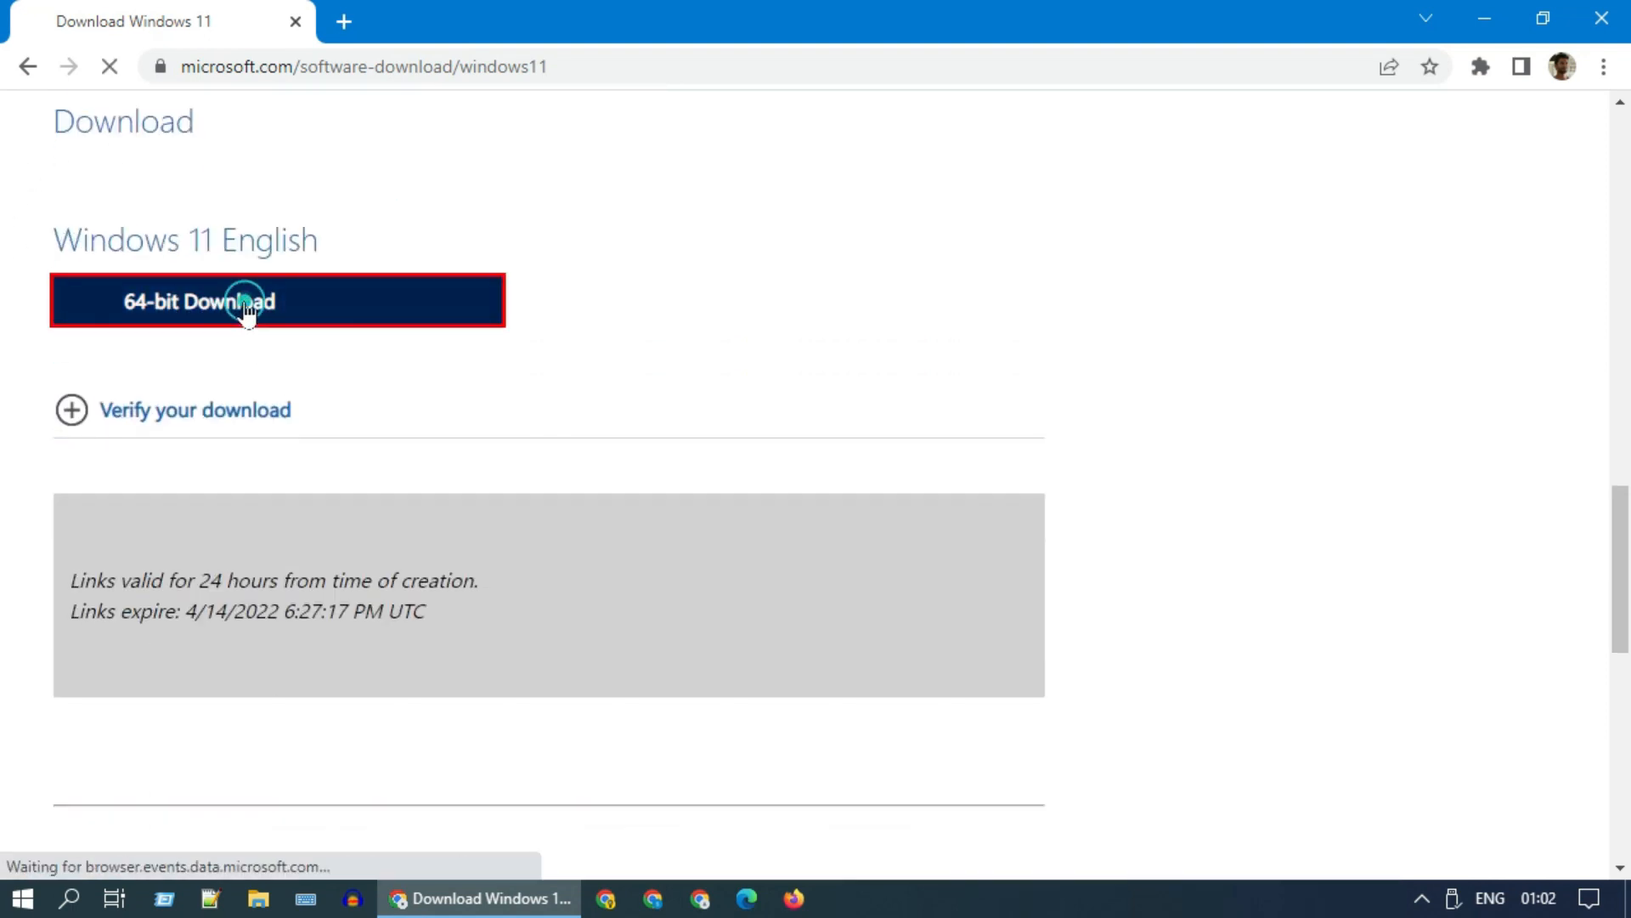
pyautogui.click(246, 302)
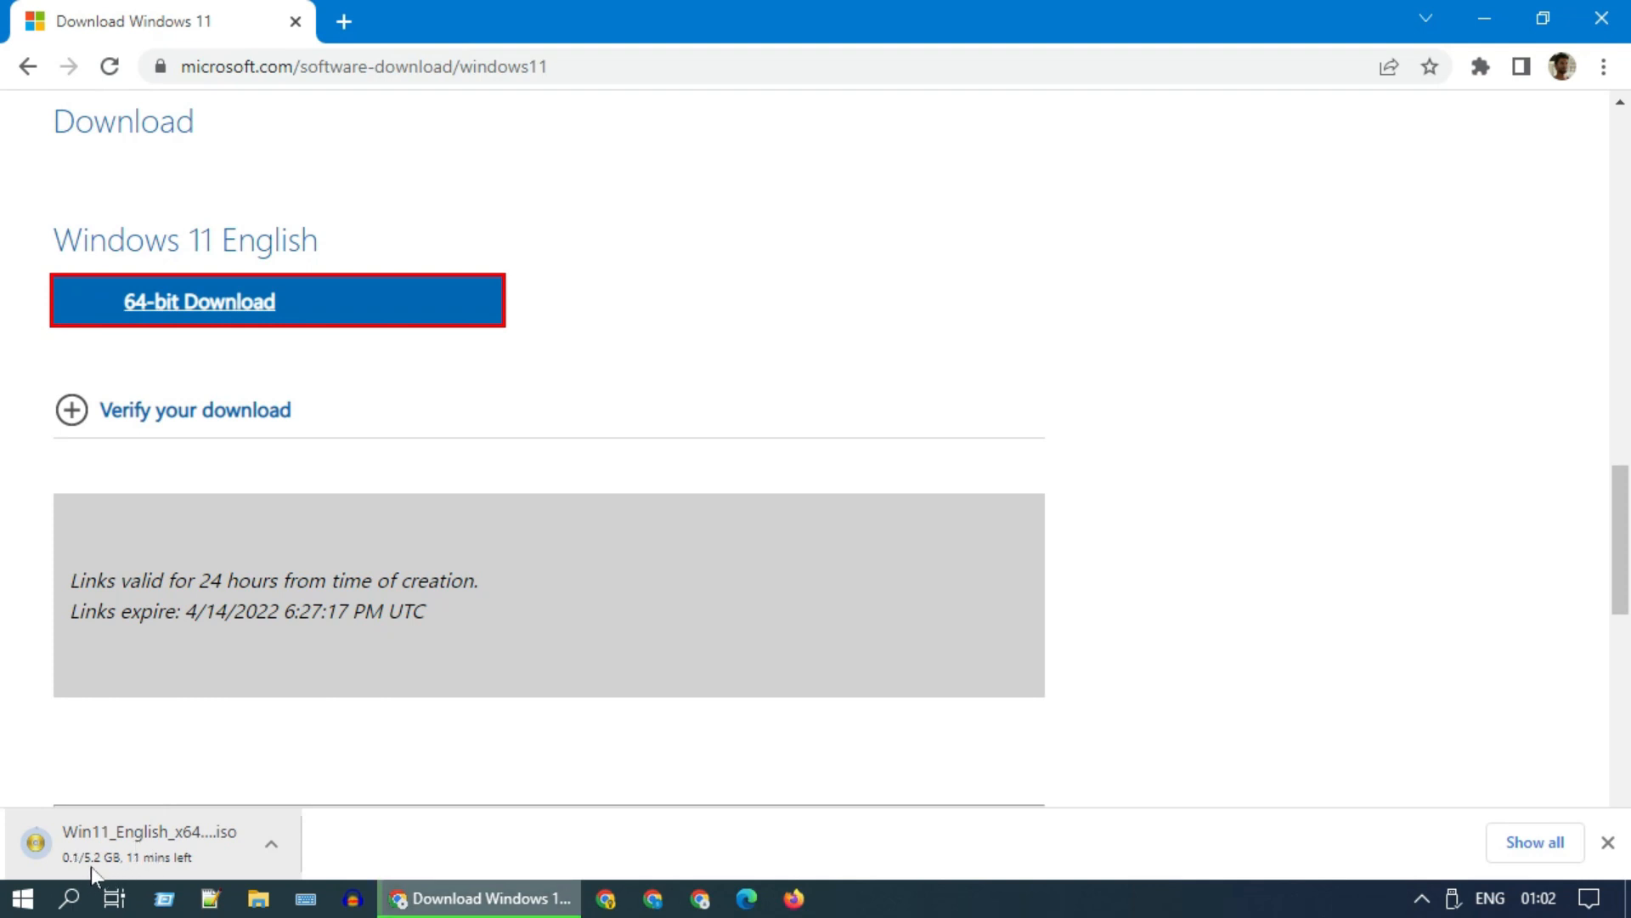
pyautogui.click(919, 898)
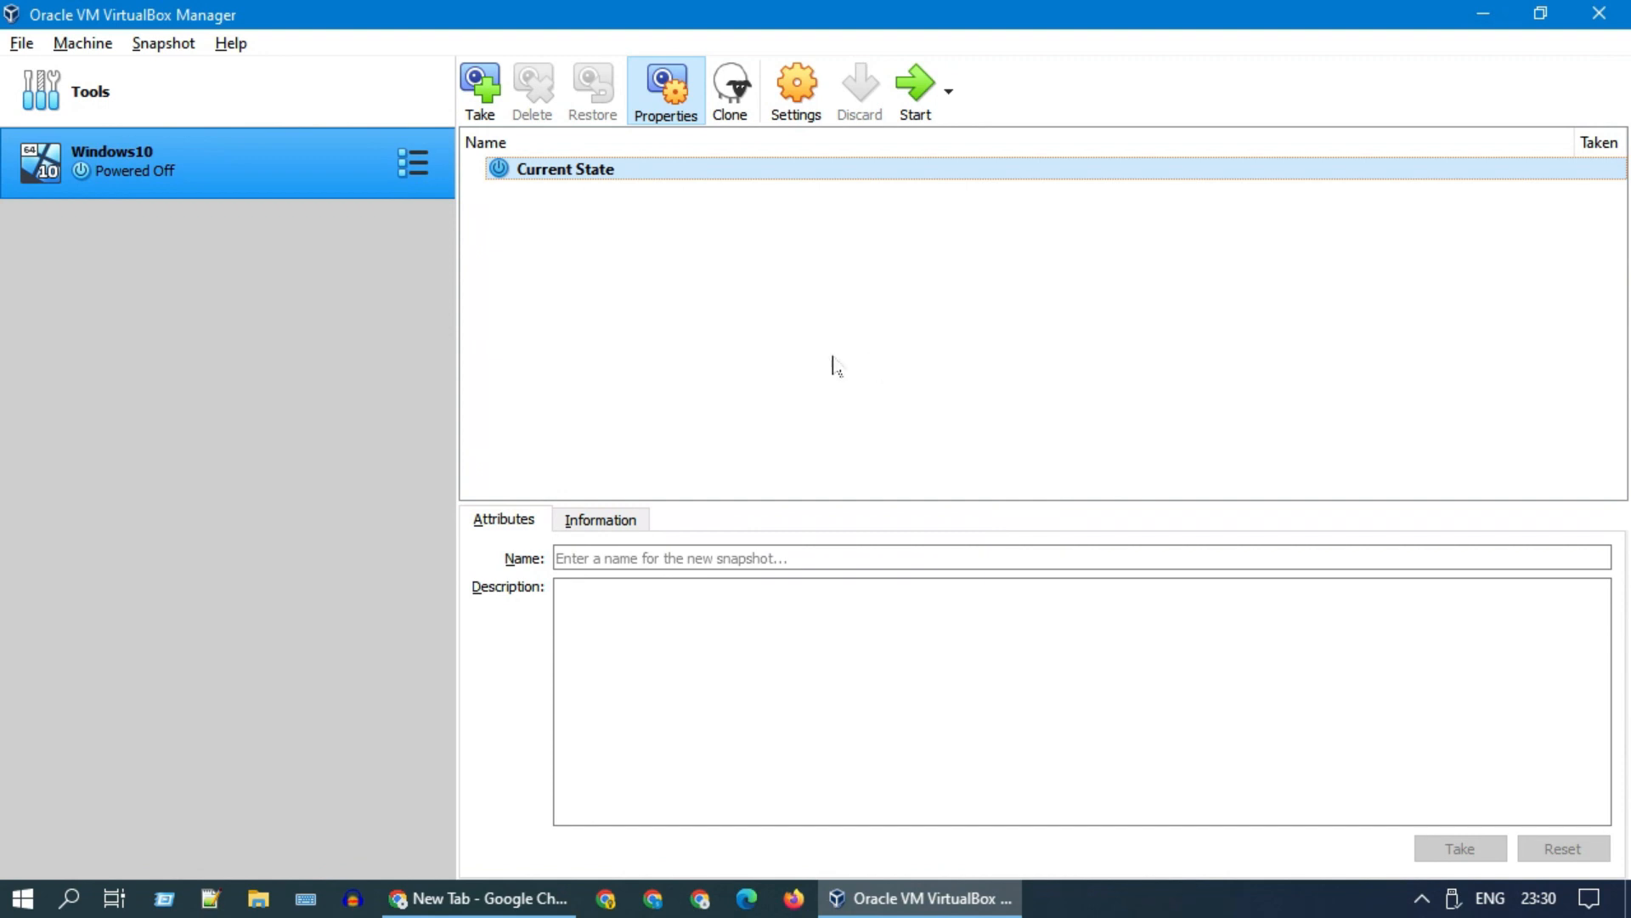
pyautogui.moveTo(801, 524)
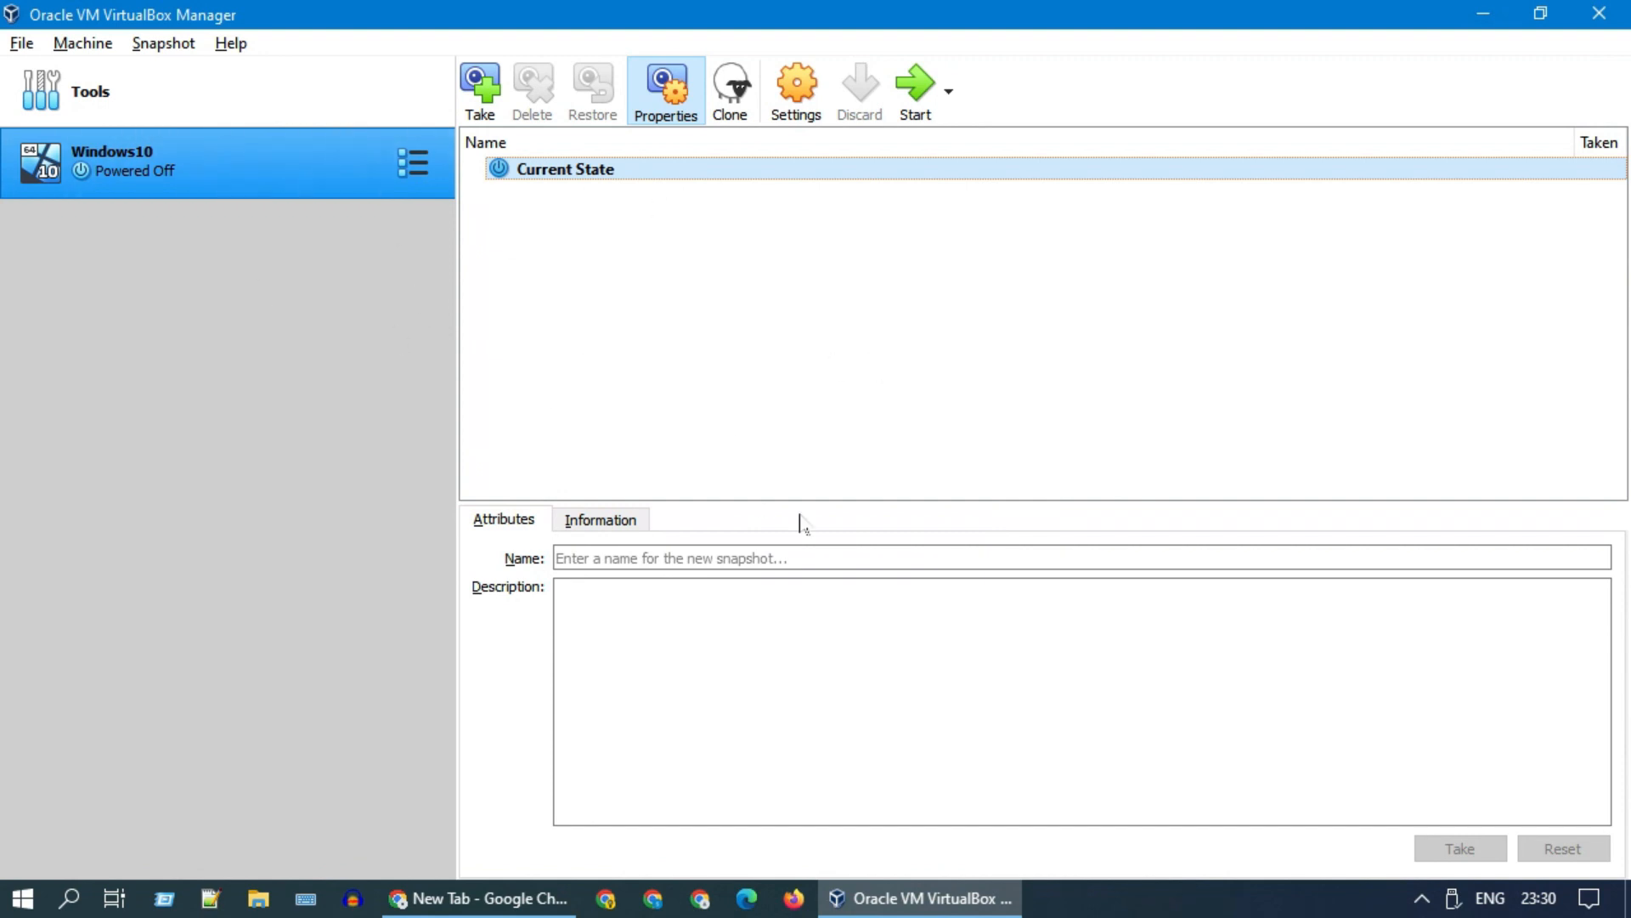
pyautogui.moveTo(738, 509)
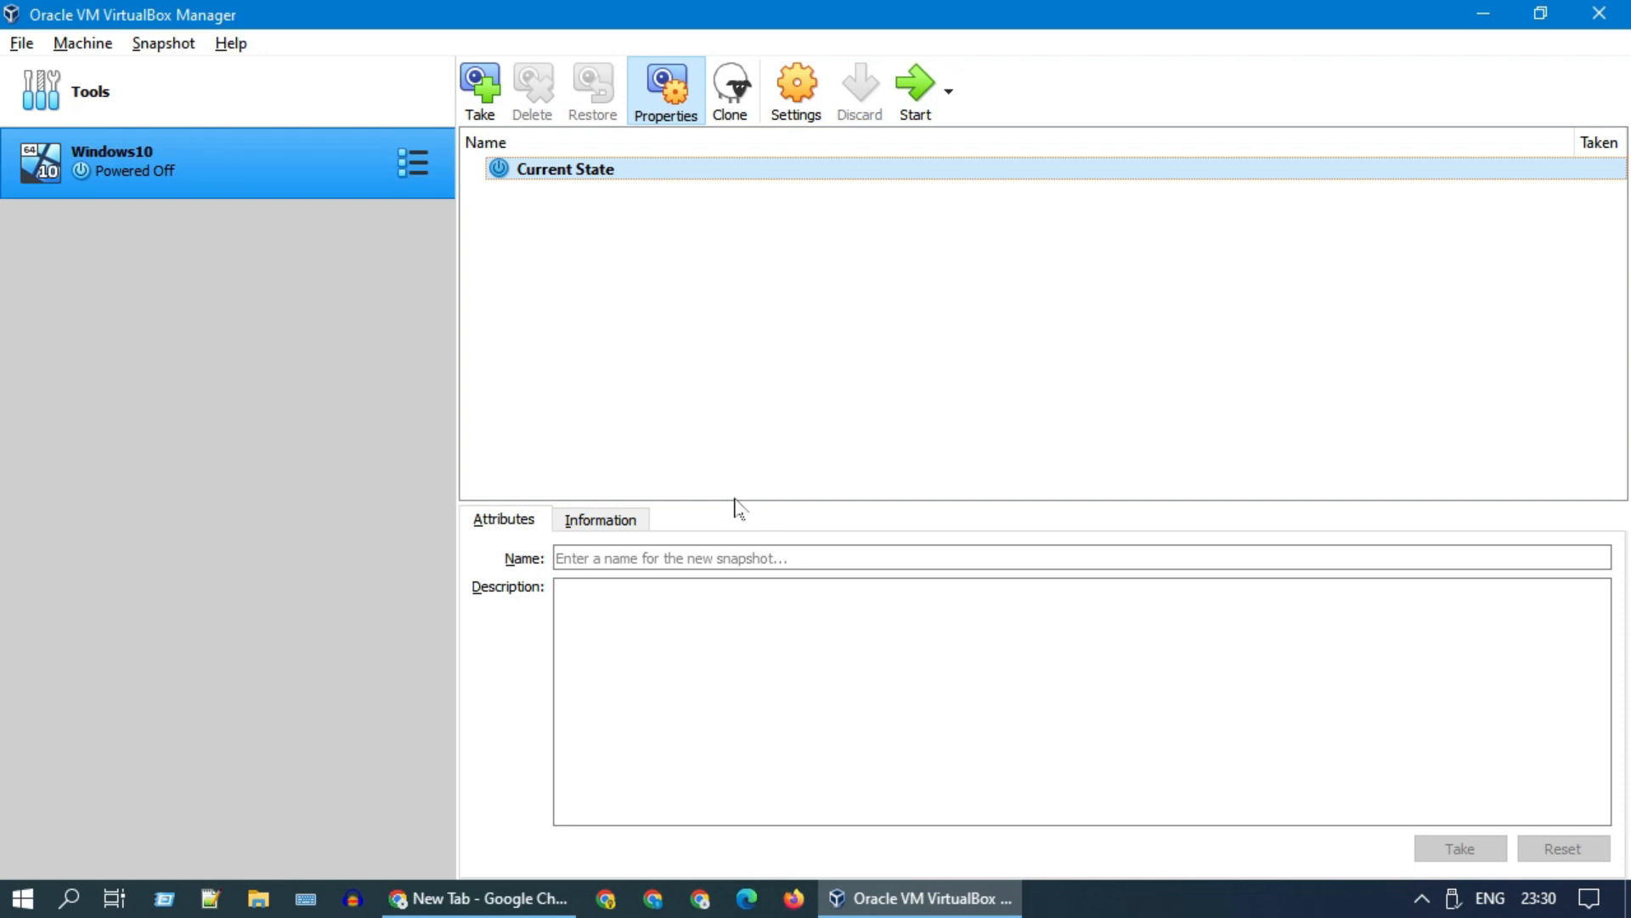
pyautogui.moveTo(877, 364)
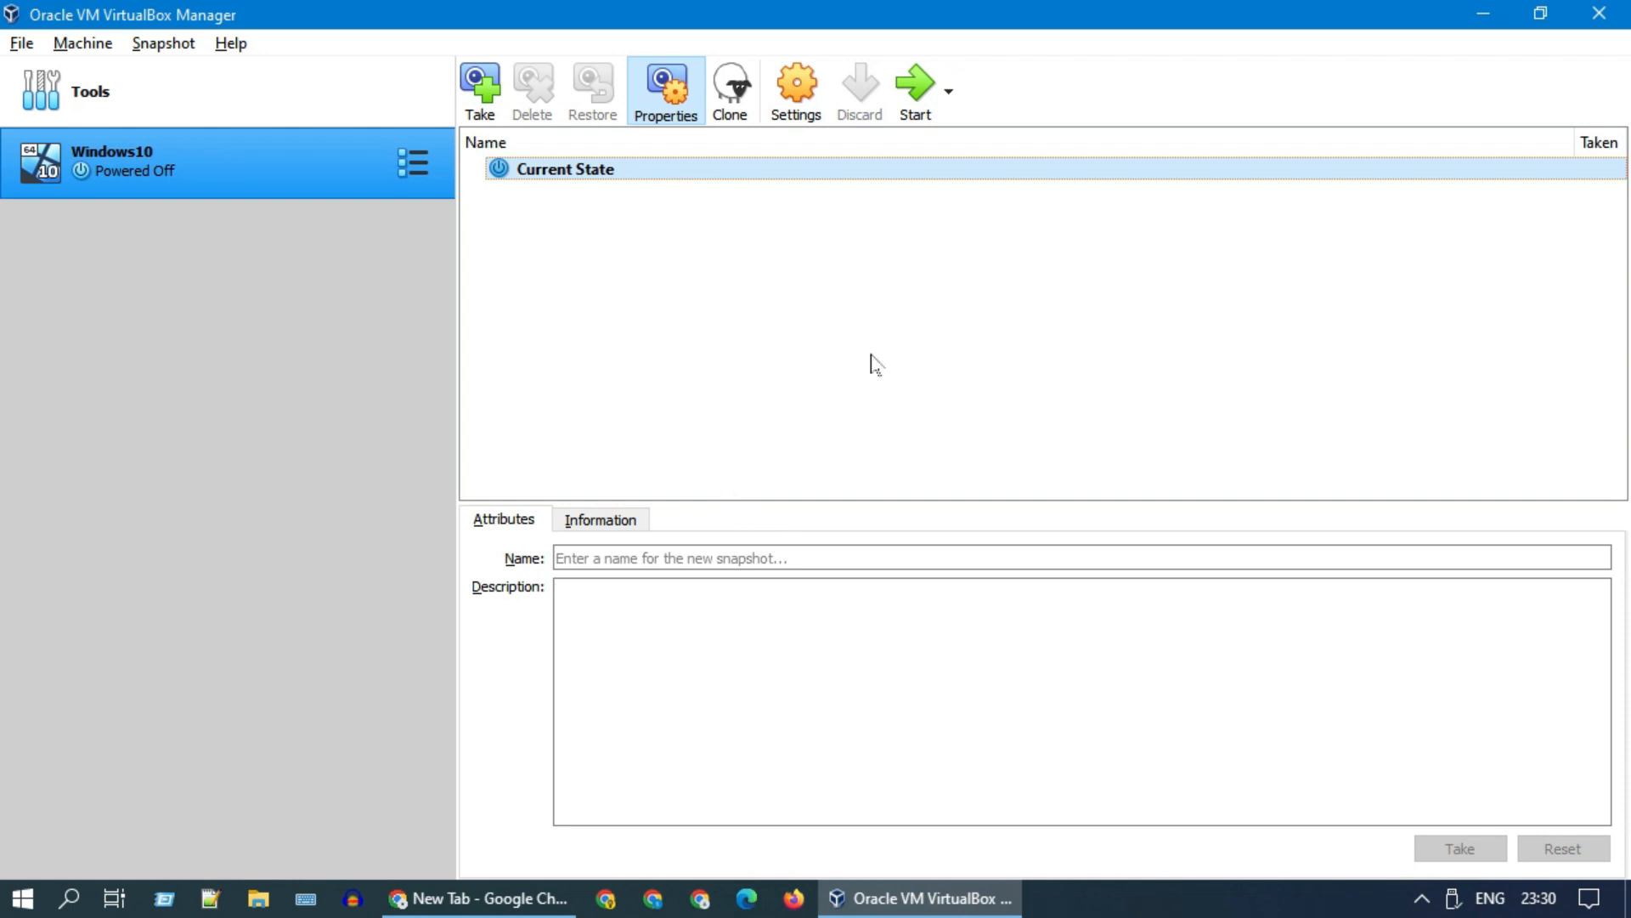
pyautogui.moveTo(1006, 346)
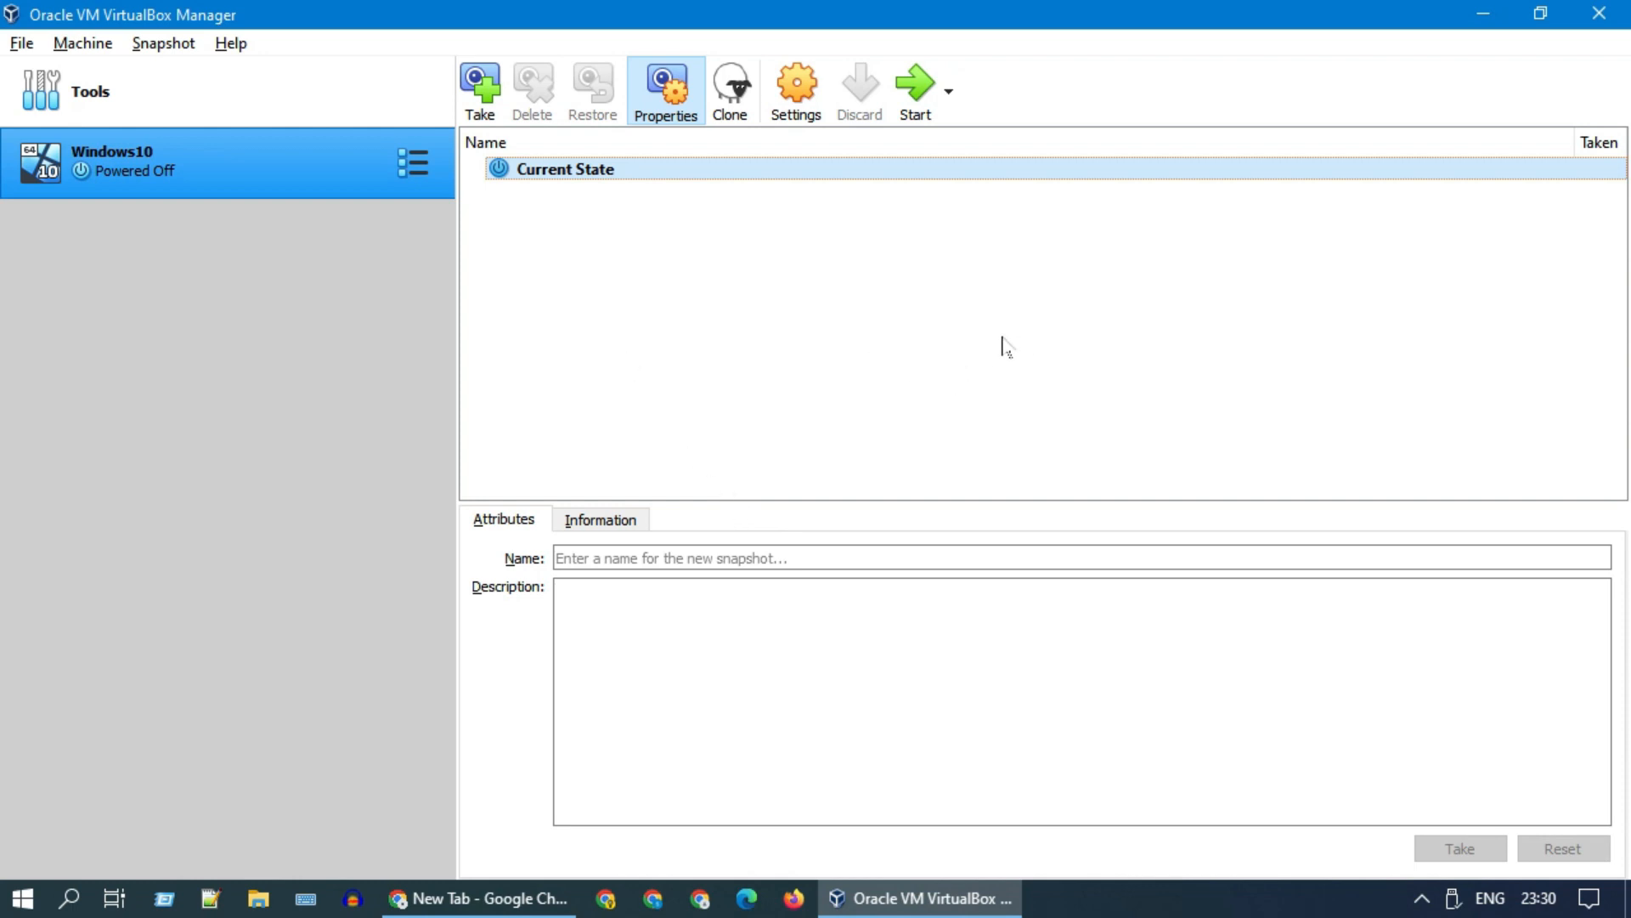
# - Start a new virtual machine named Windows 11 with version Windows 11 (64-bit)
pyautogui.click(82, 43)
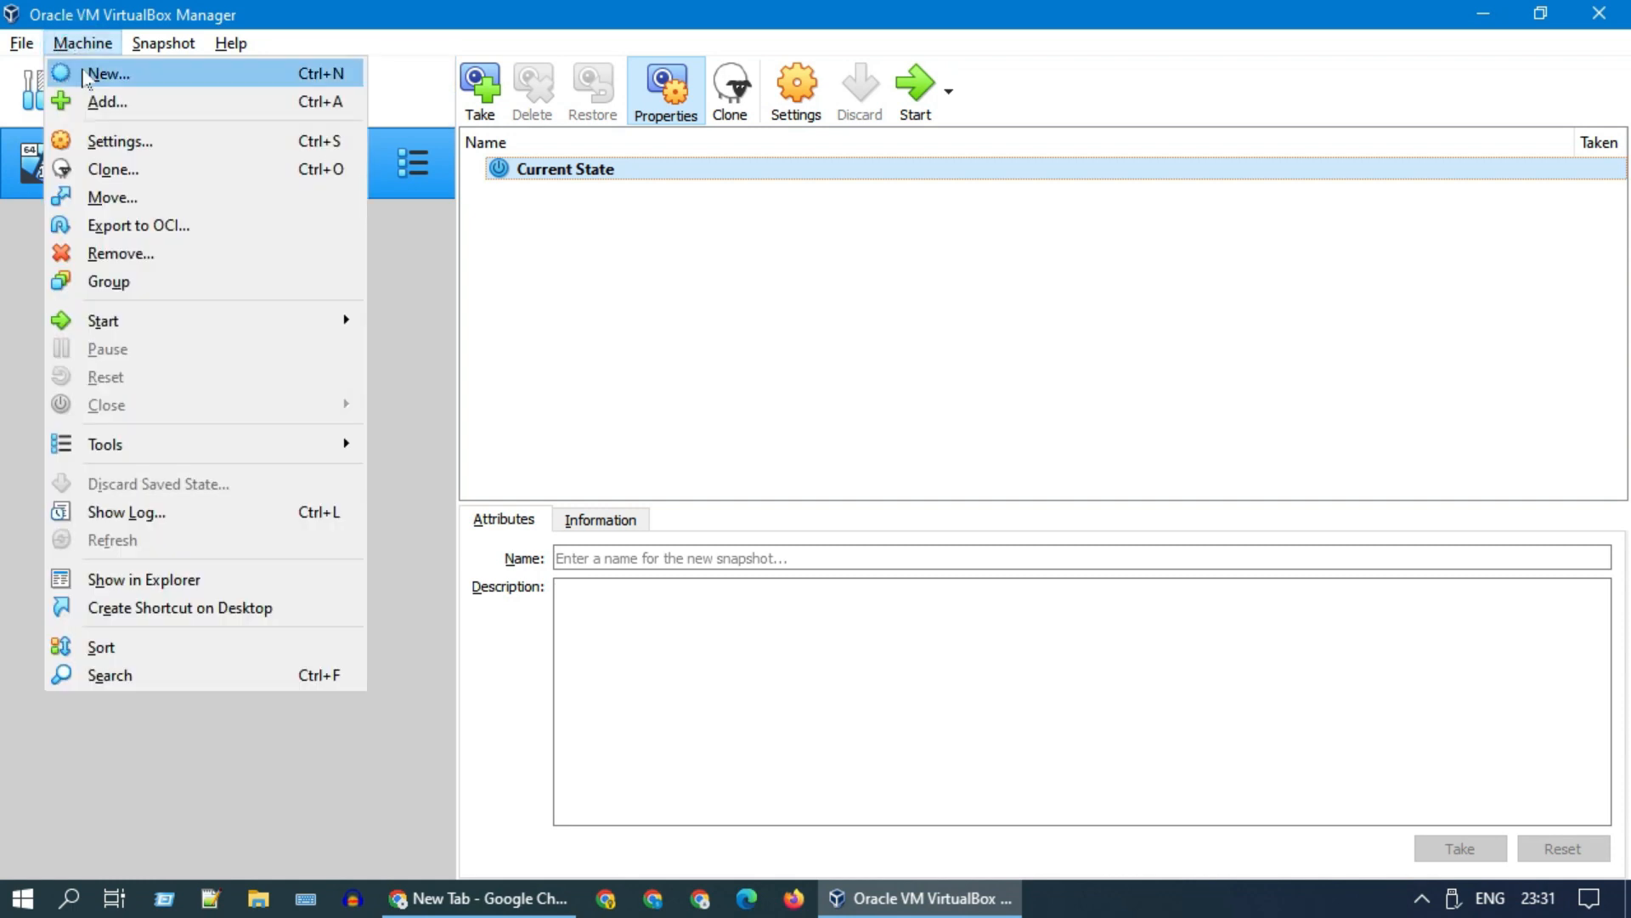
pyautogui.click(151, 83)
pyautogui.write('Windows 11')
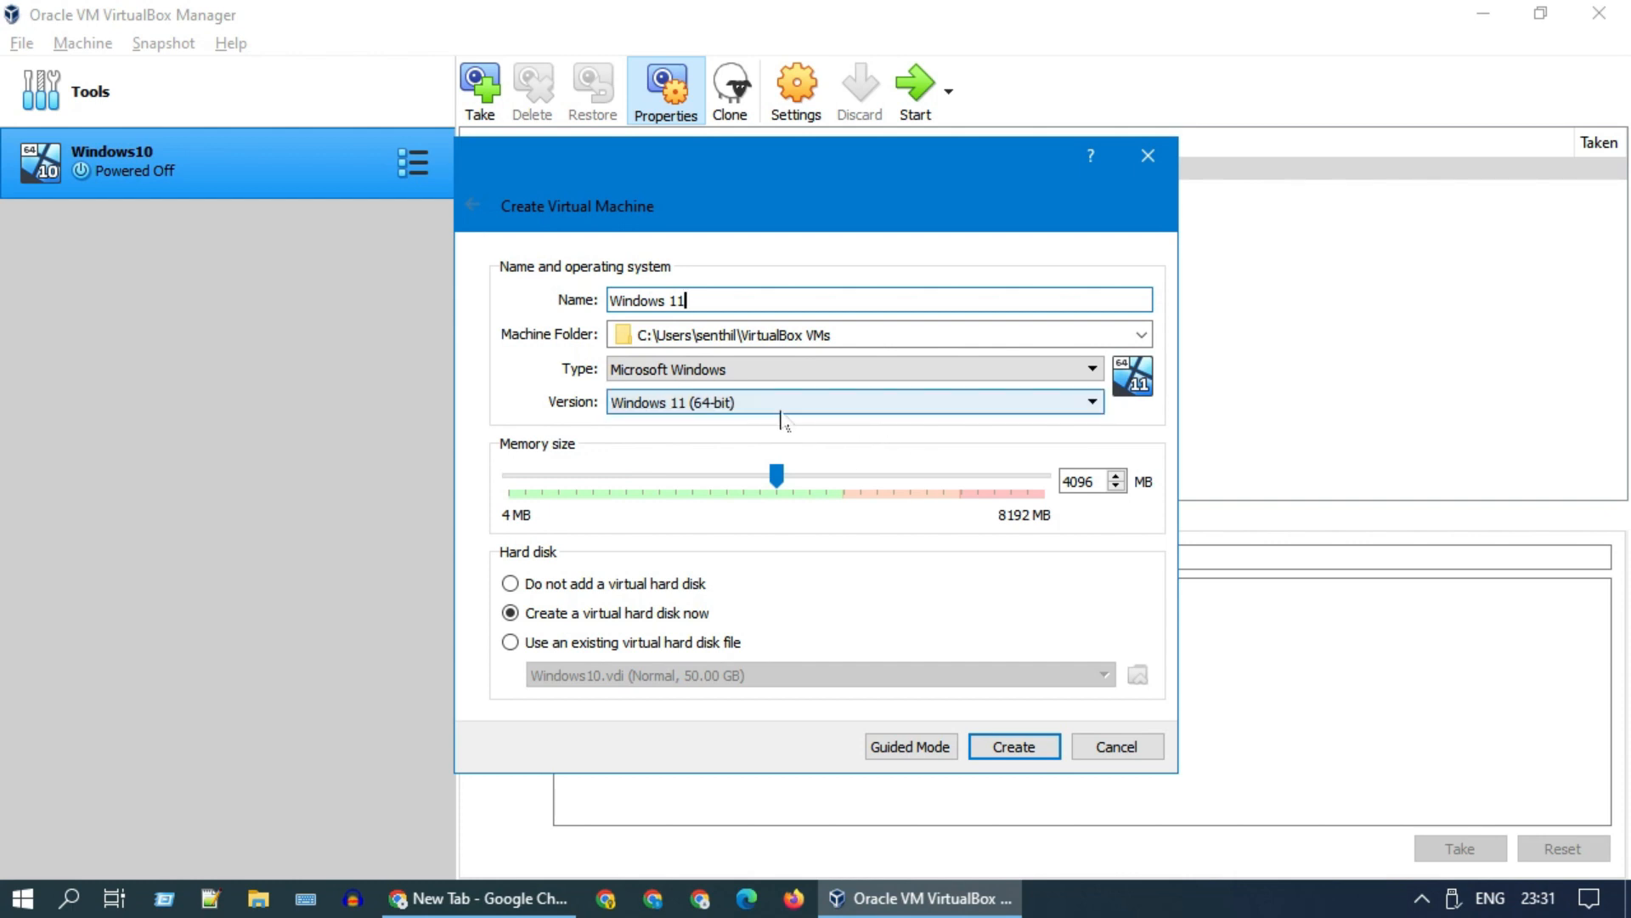
pyautogui.click(1090, 402)
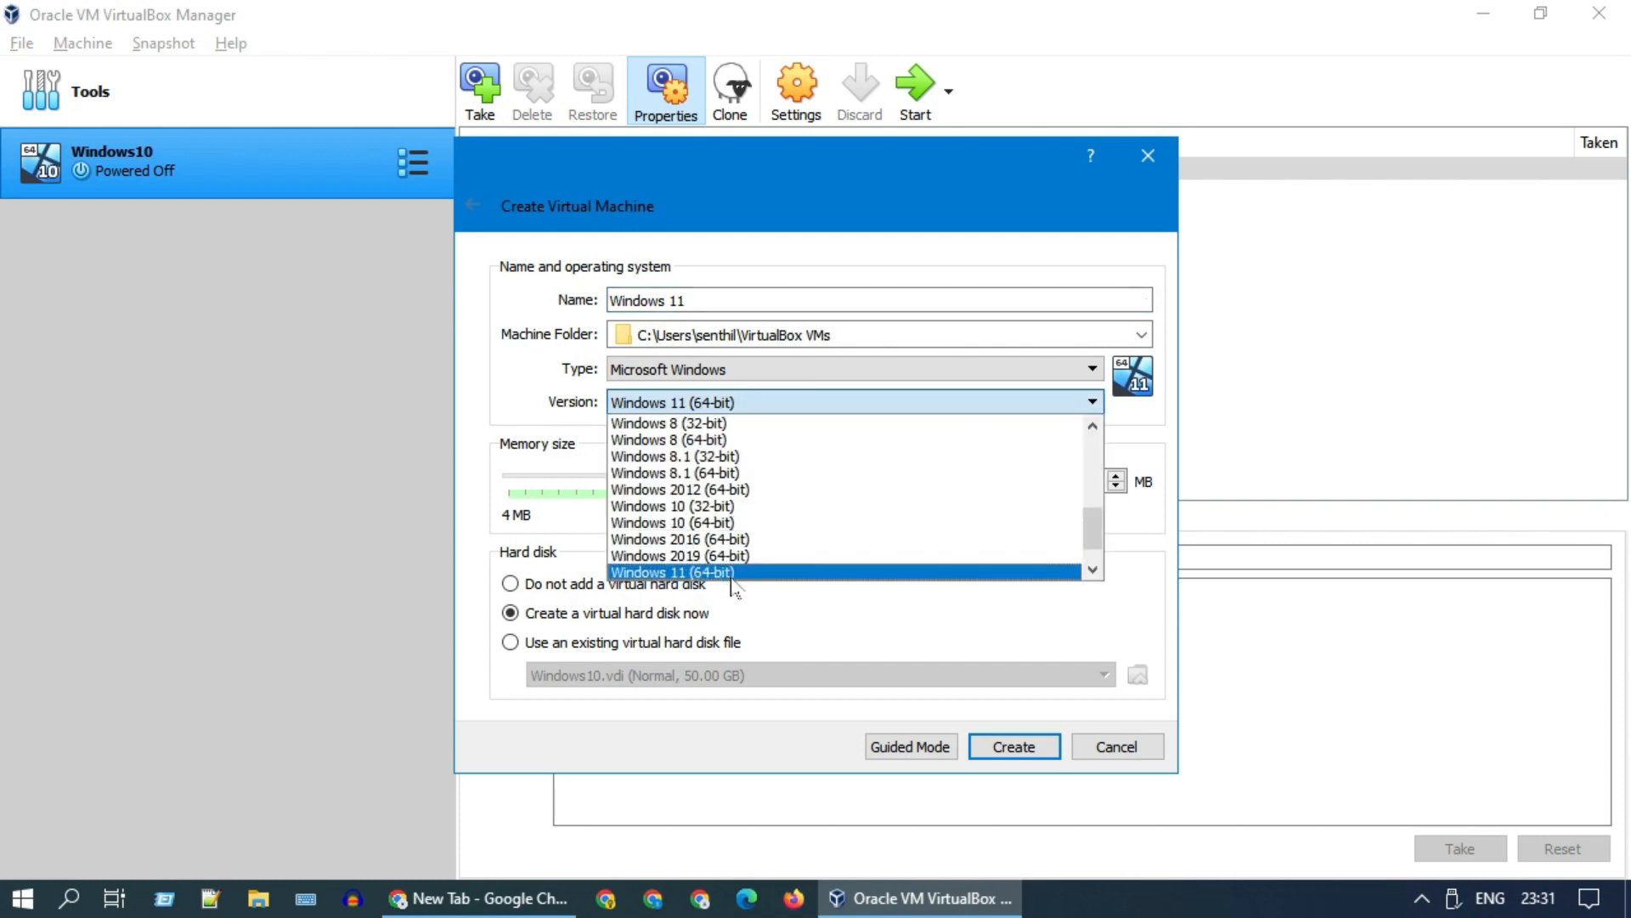
pyautogui.click(672, 571)
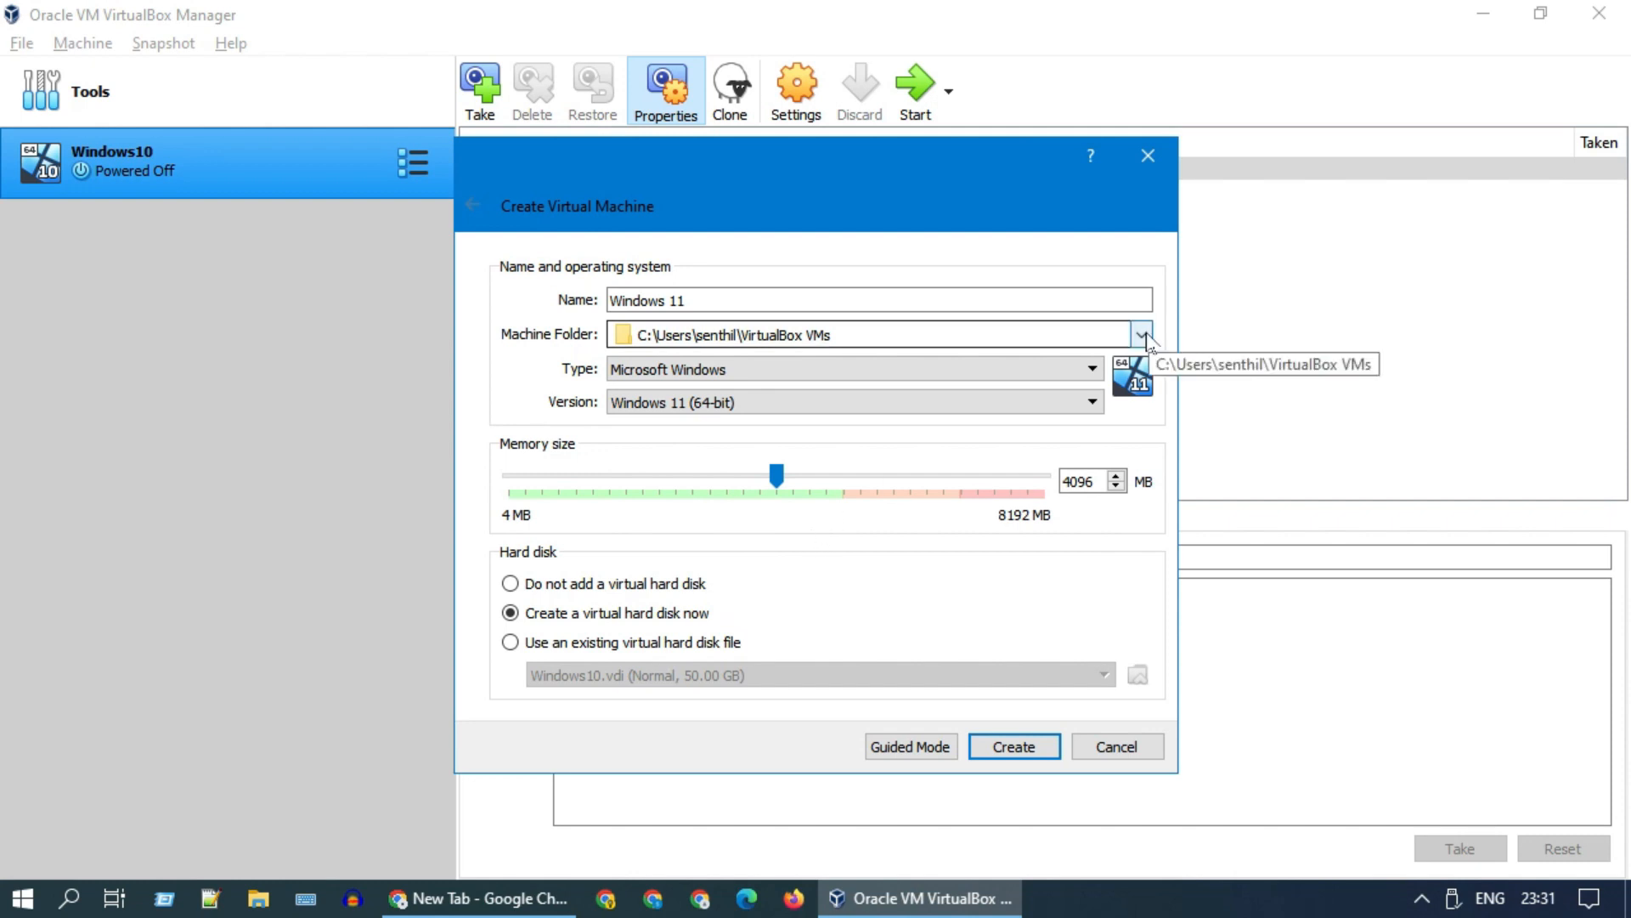
# - Set the machine folder to E:\Virtual\VMs\W11
pyautogui.click(1142, 334)
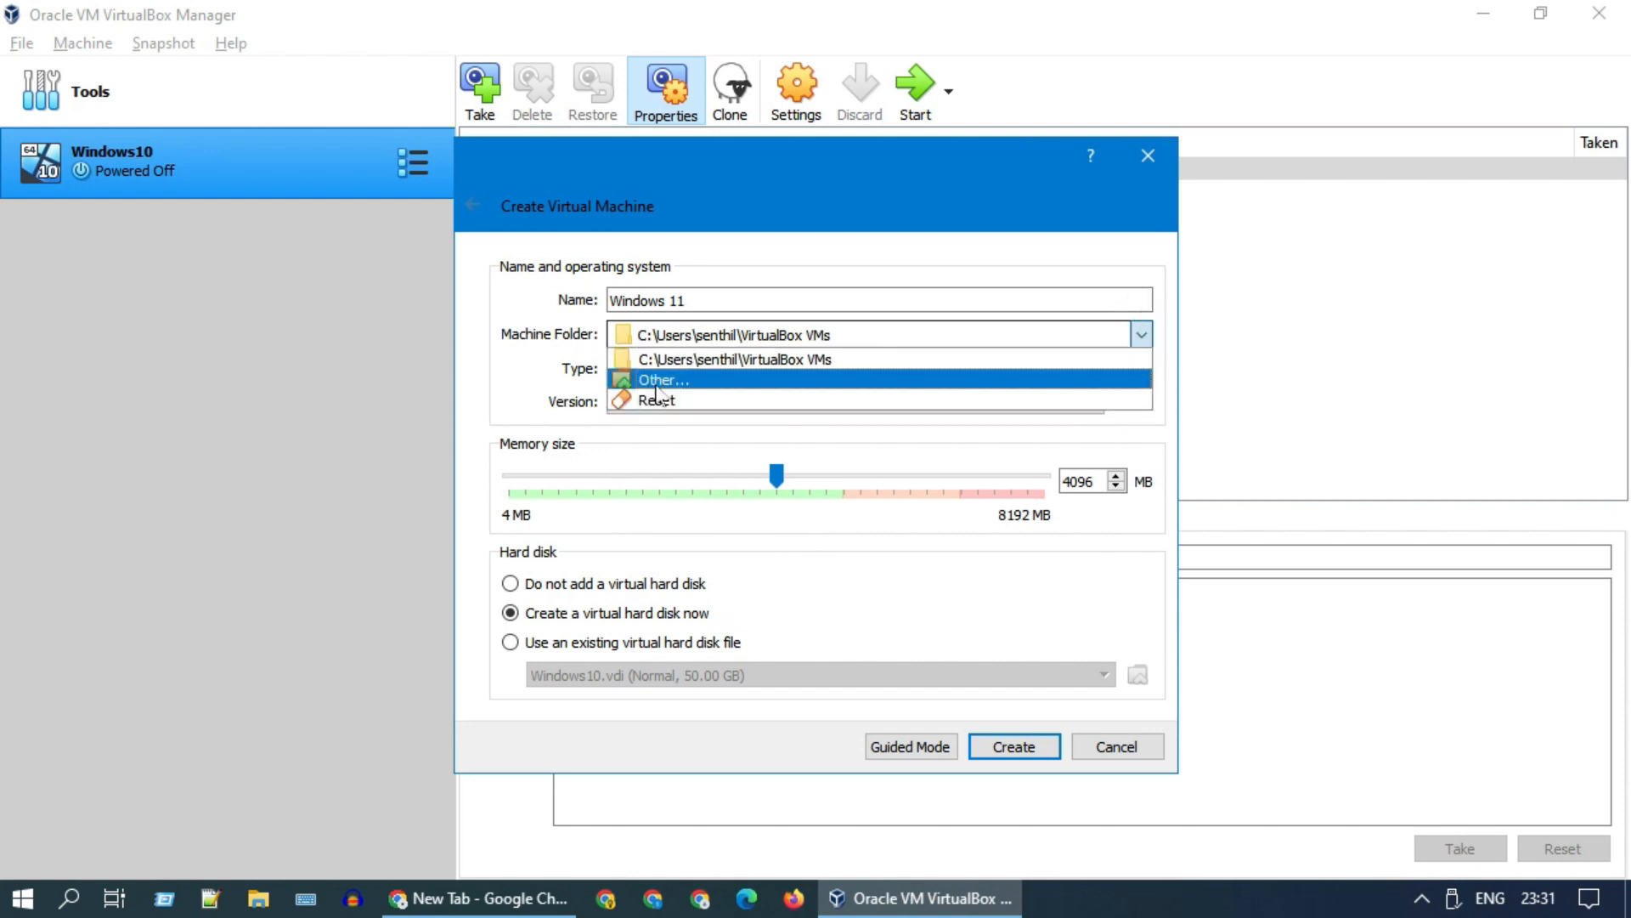
pyautogui.click(658, 379)
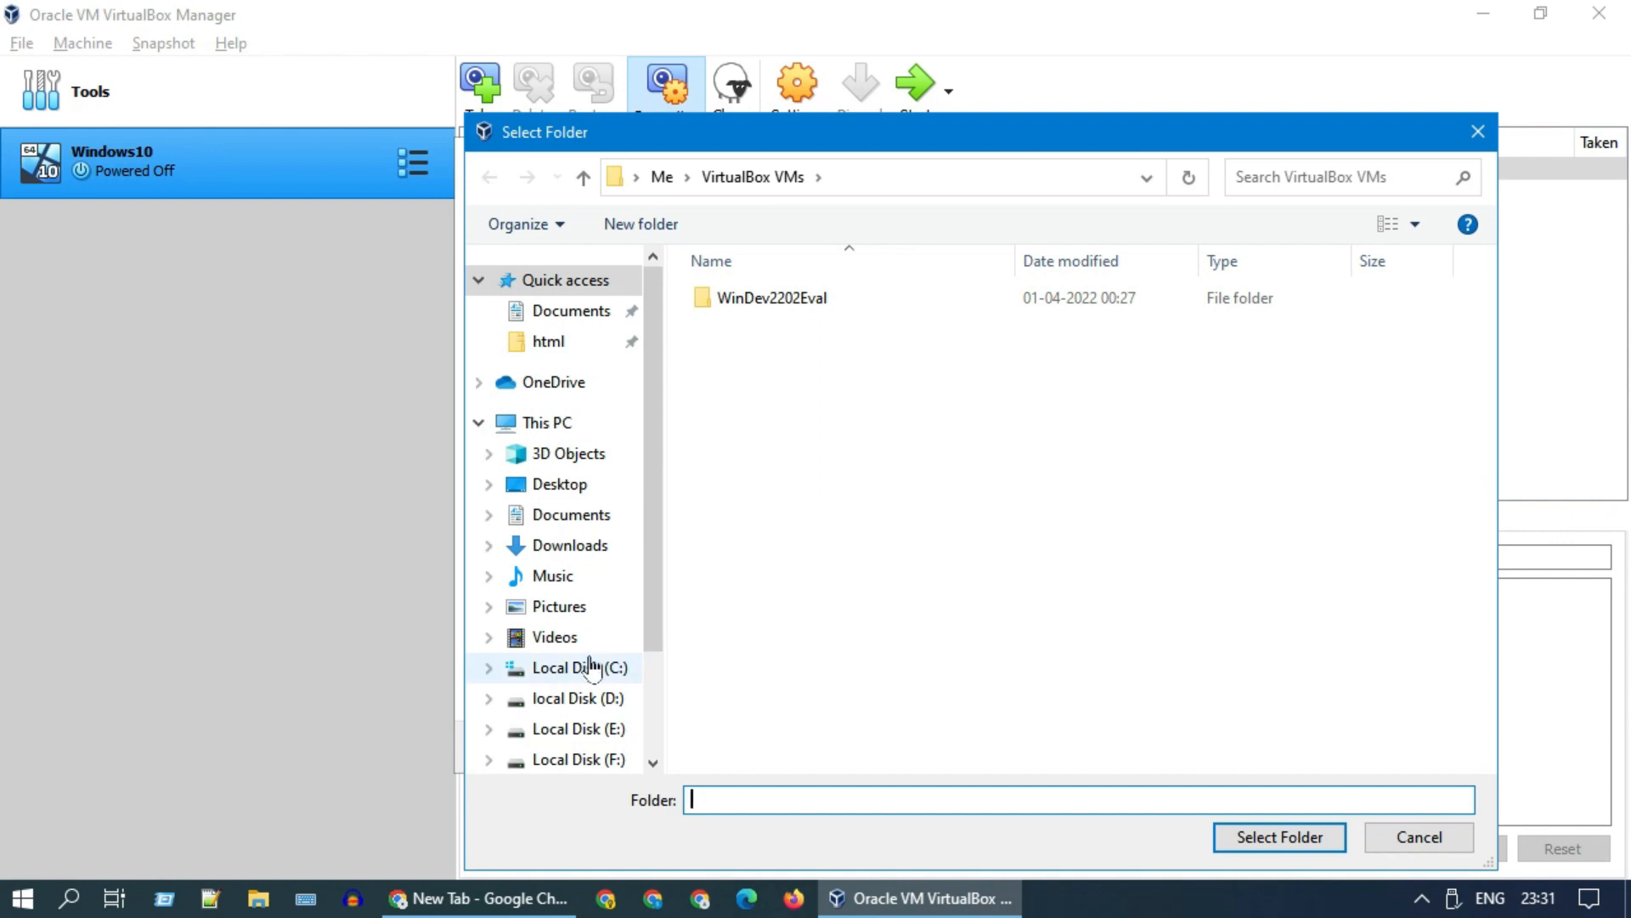
pyautogui.click(581, 723)
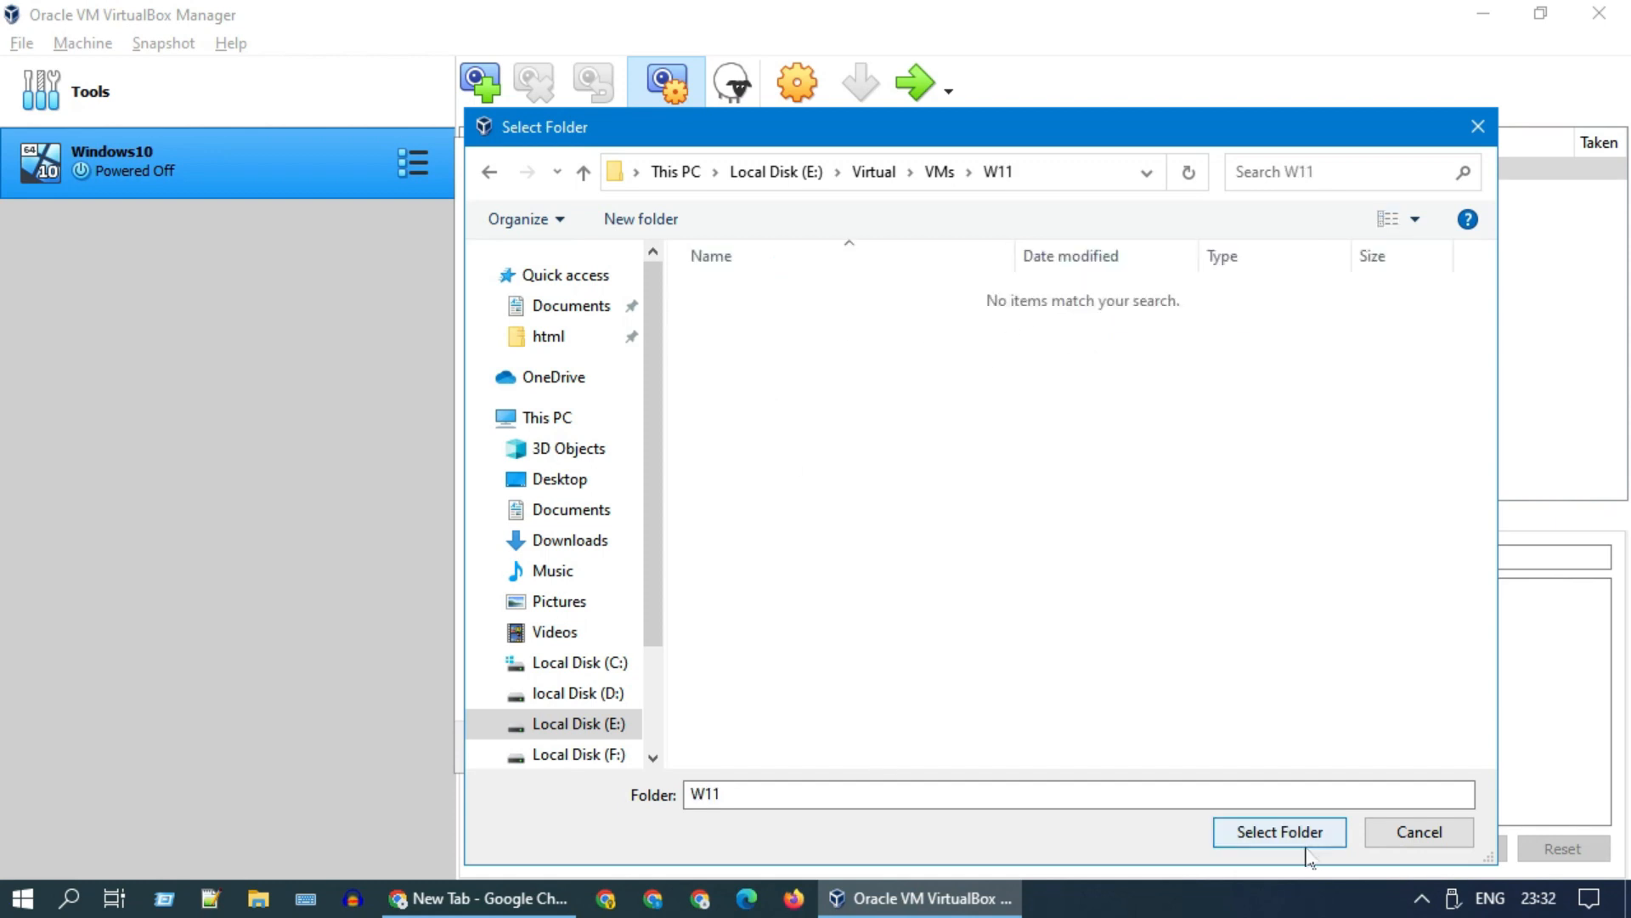
pyautogui.click(1278, 831)
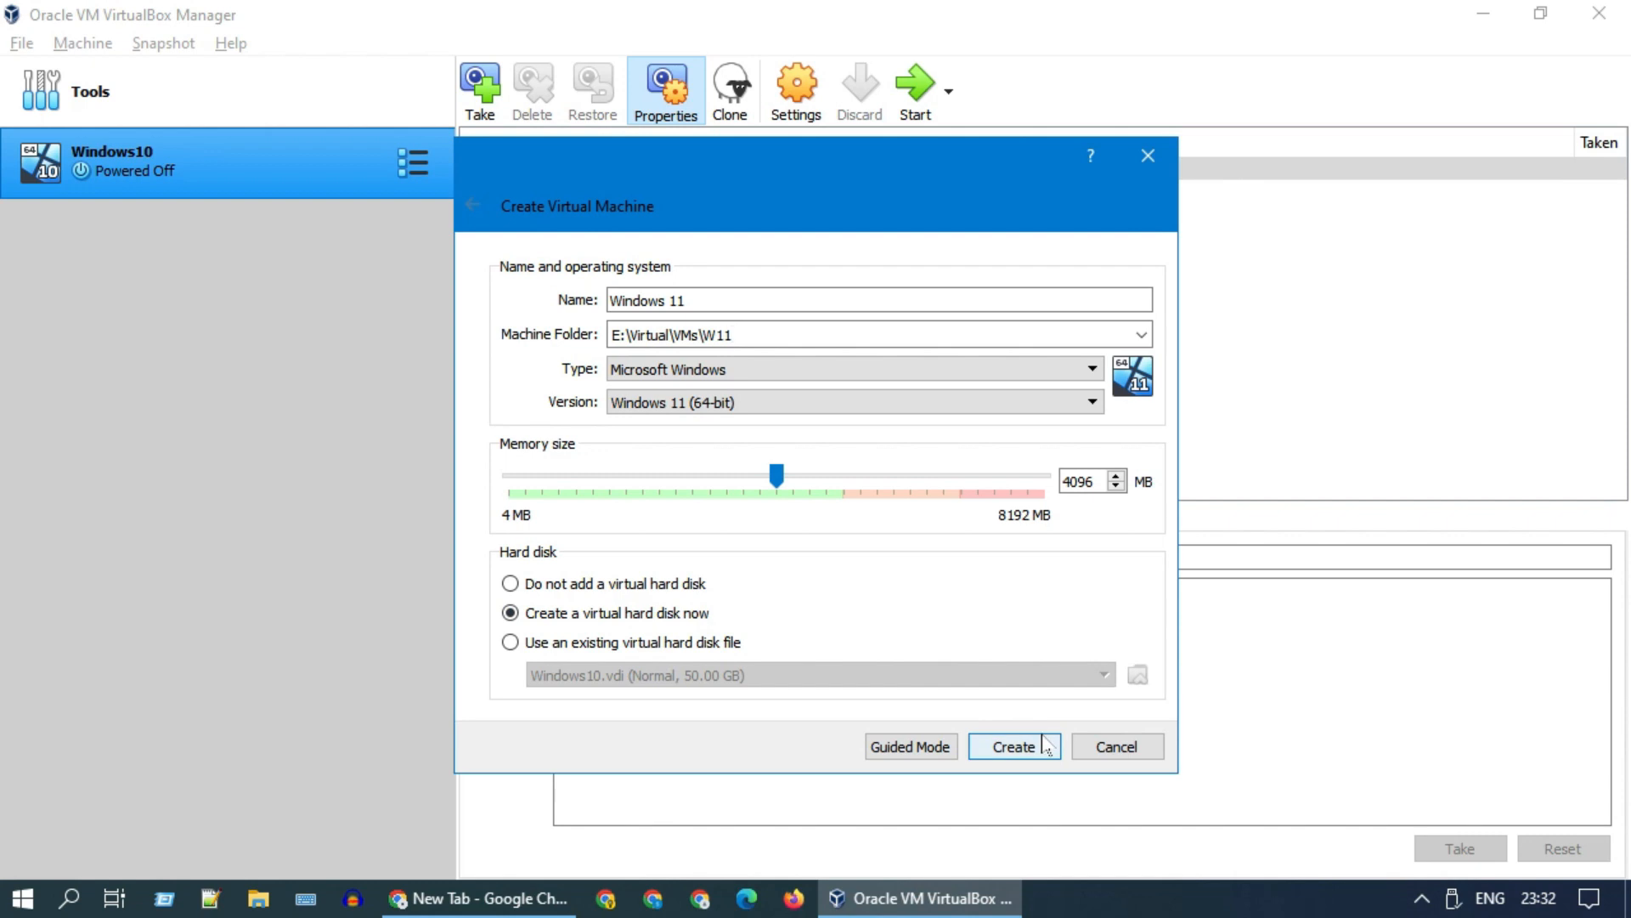
# - Size the new dynamically allocated VDI disk to 64 GB and create the machine
pyautogui.click(1012, 746)
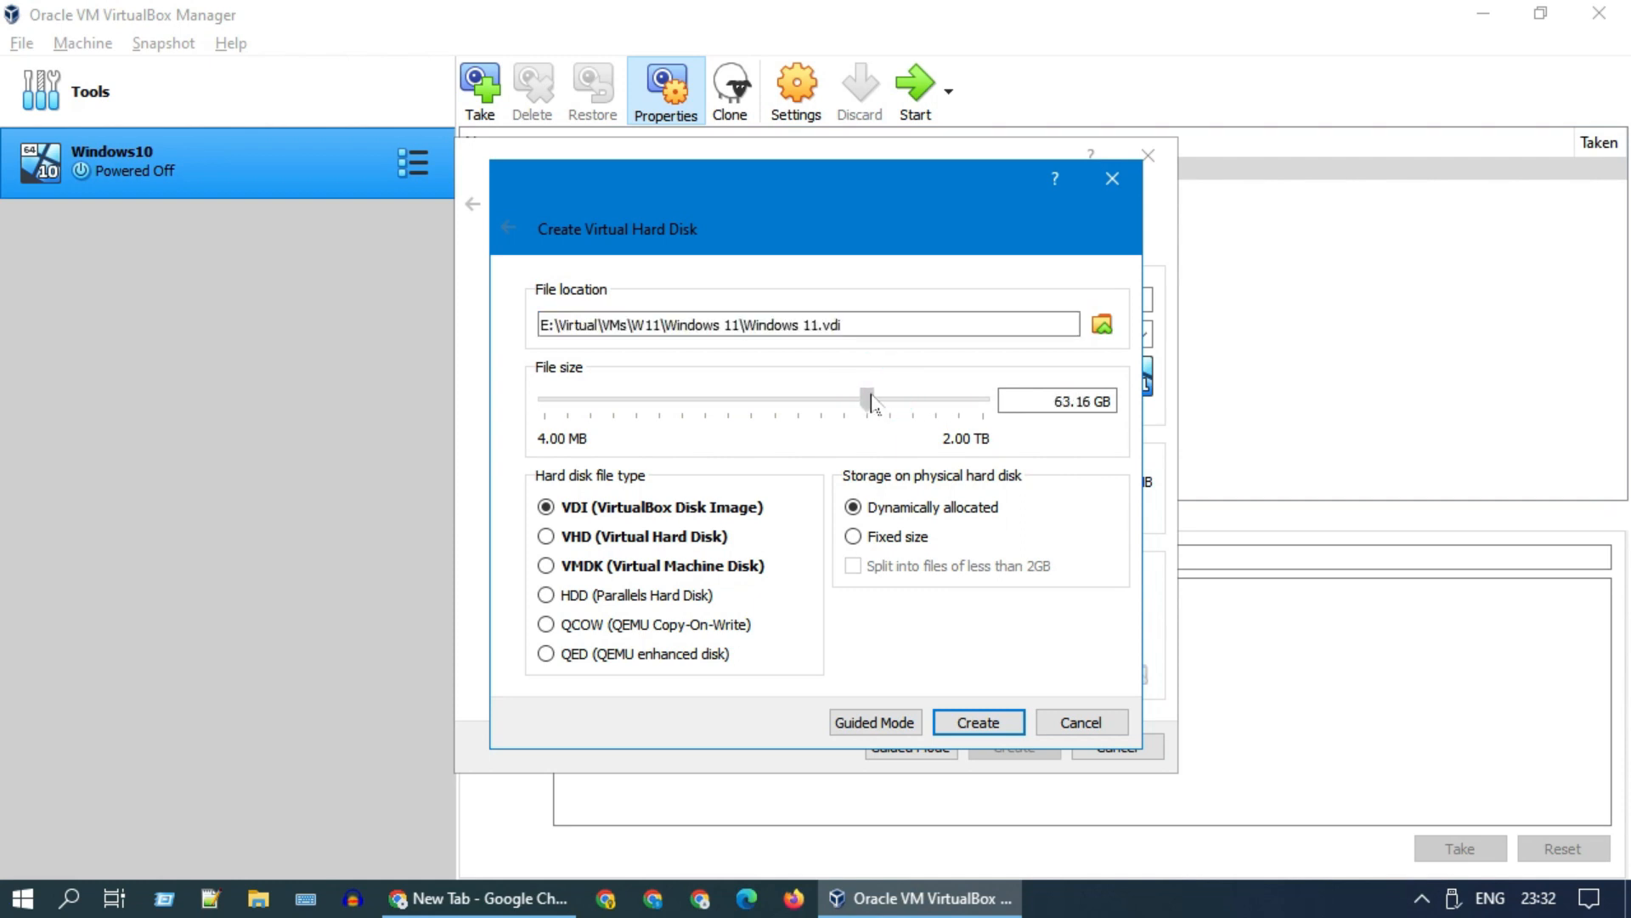
pyautogui.moveTo(873, 399); pyautogui.dragTo(862, 398)
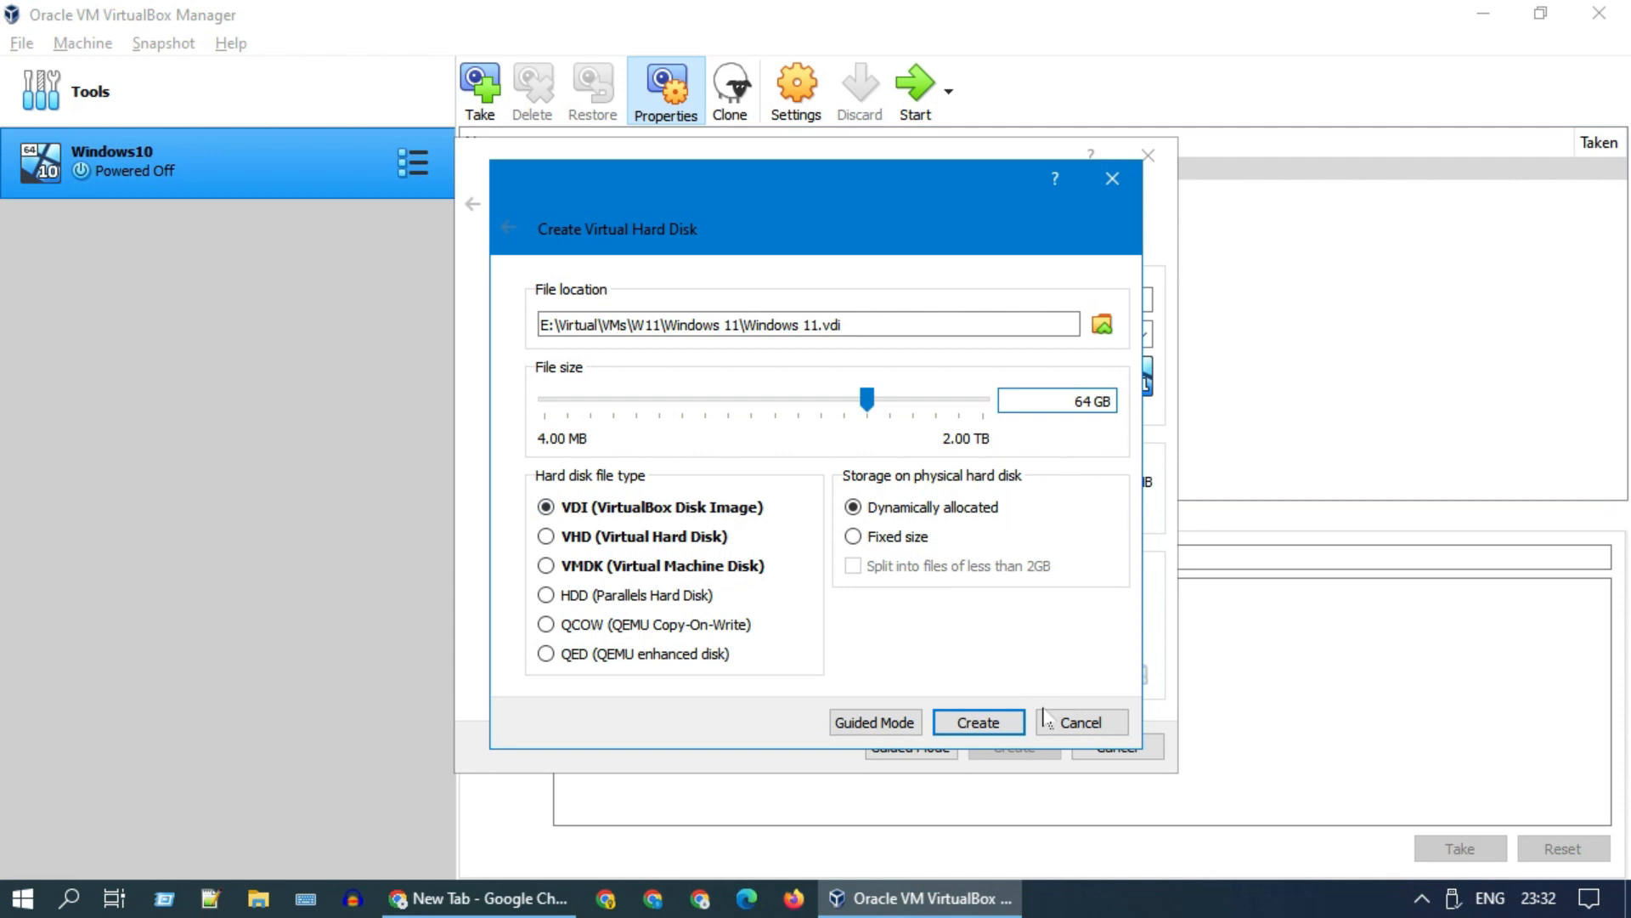
pyautogui.click(473, 203)
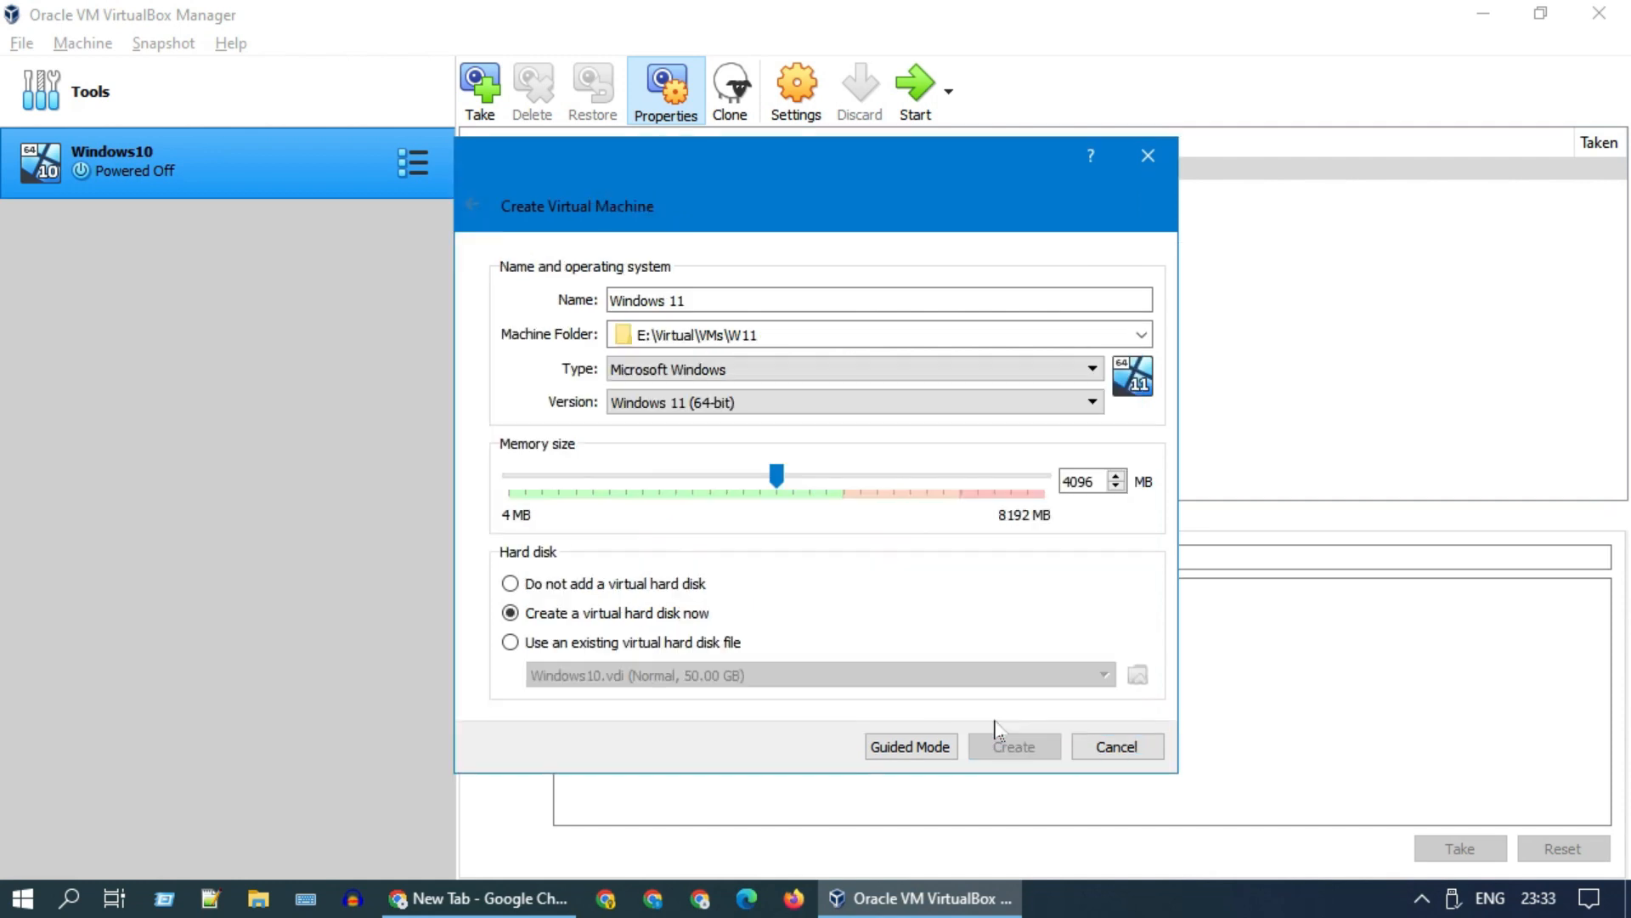
pyautogui.click(1011, 746)
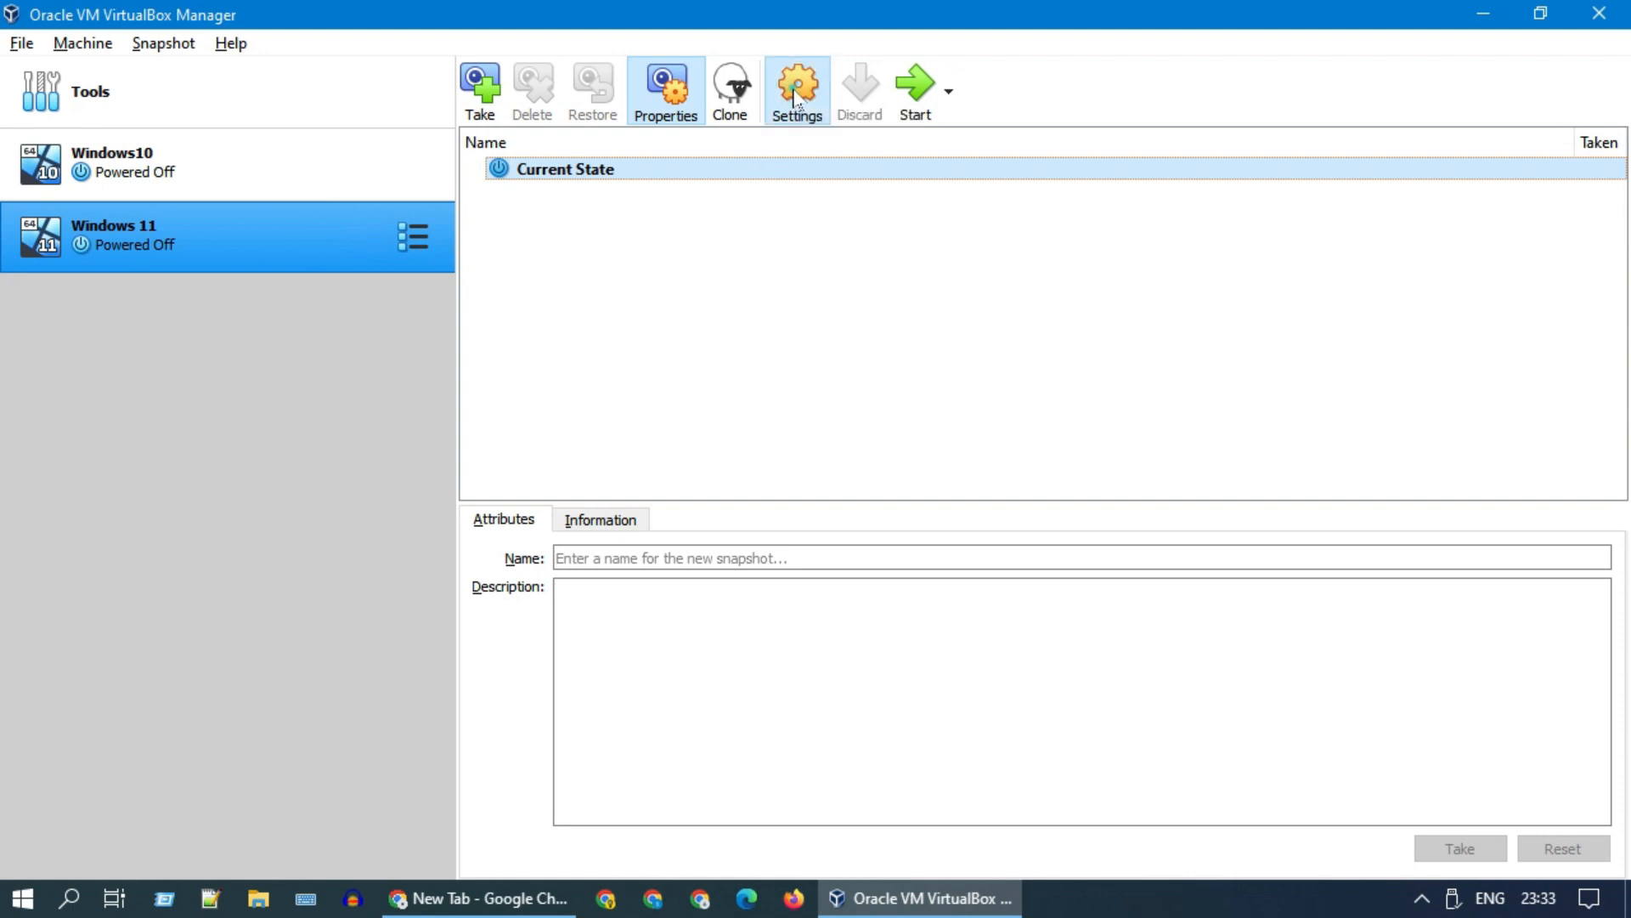
# - In VM settings, verify EFI and 2 processors, then enable 3D acceleration with 256 MB video
pyautogui.click(796, 88)
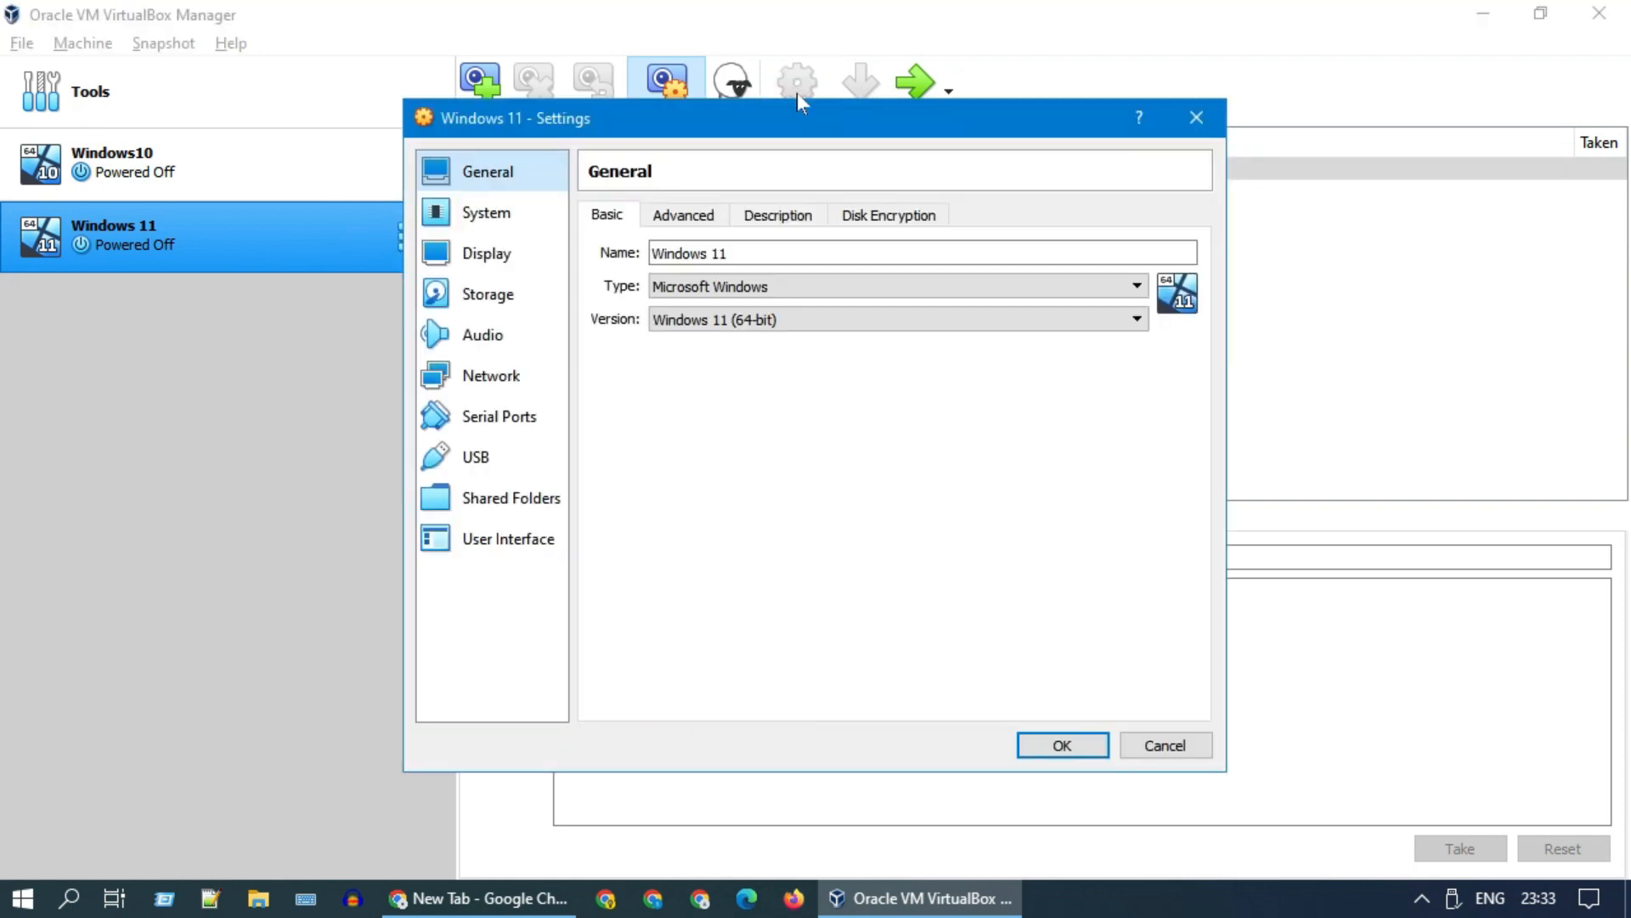
pyautogui.click(486, 213)
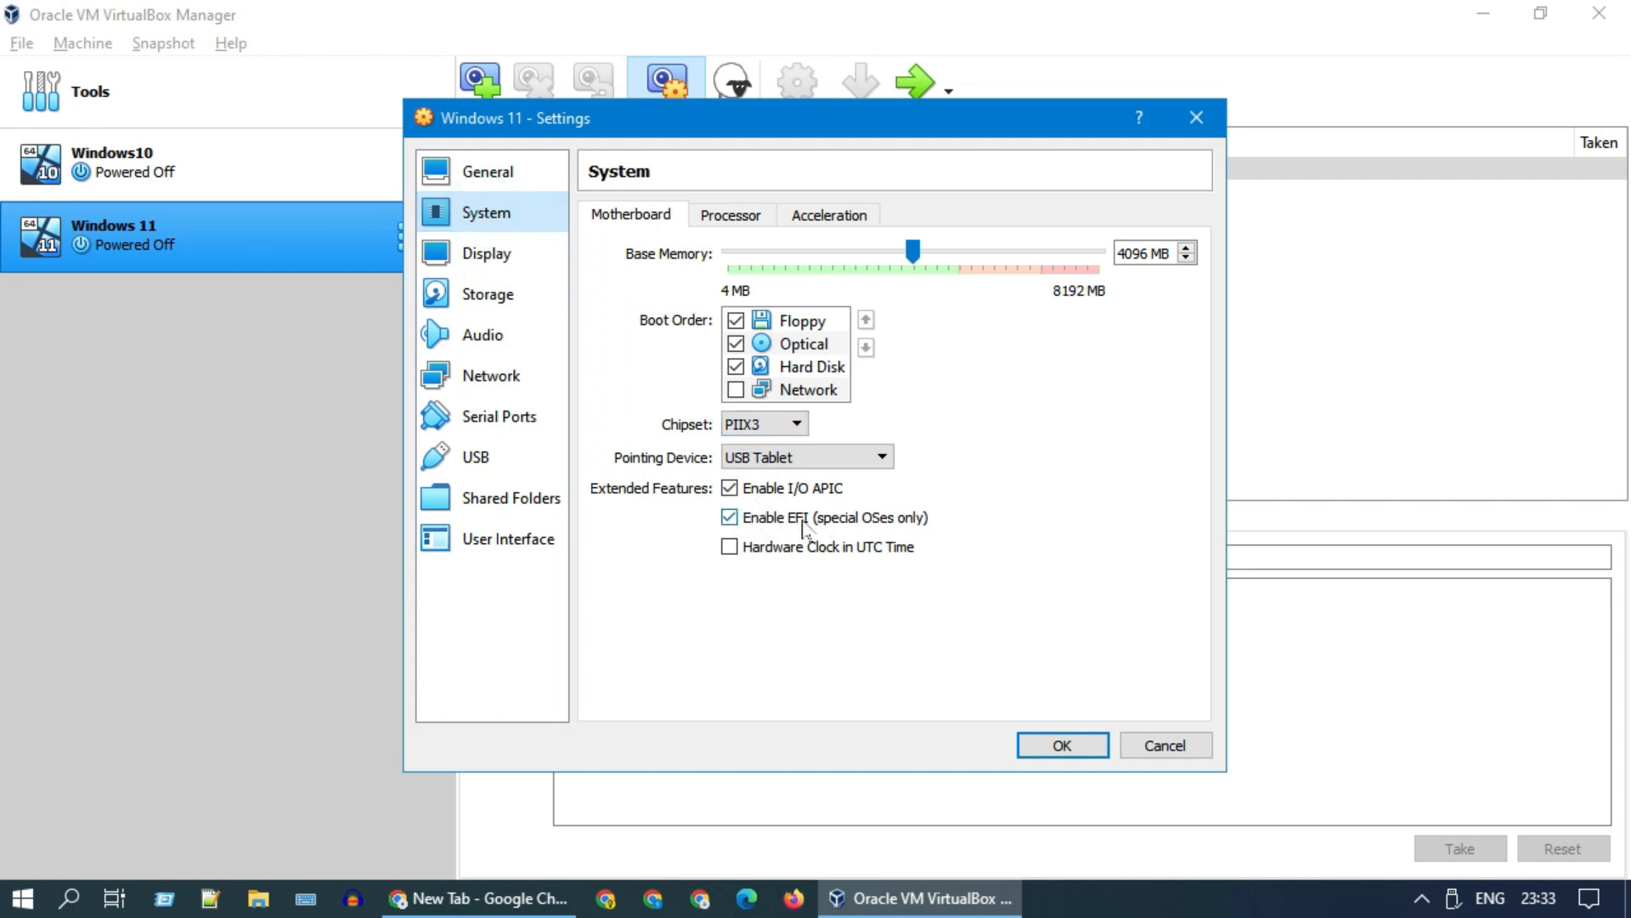
pyautogui.click(730, 214)
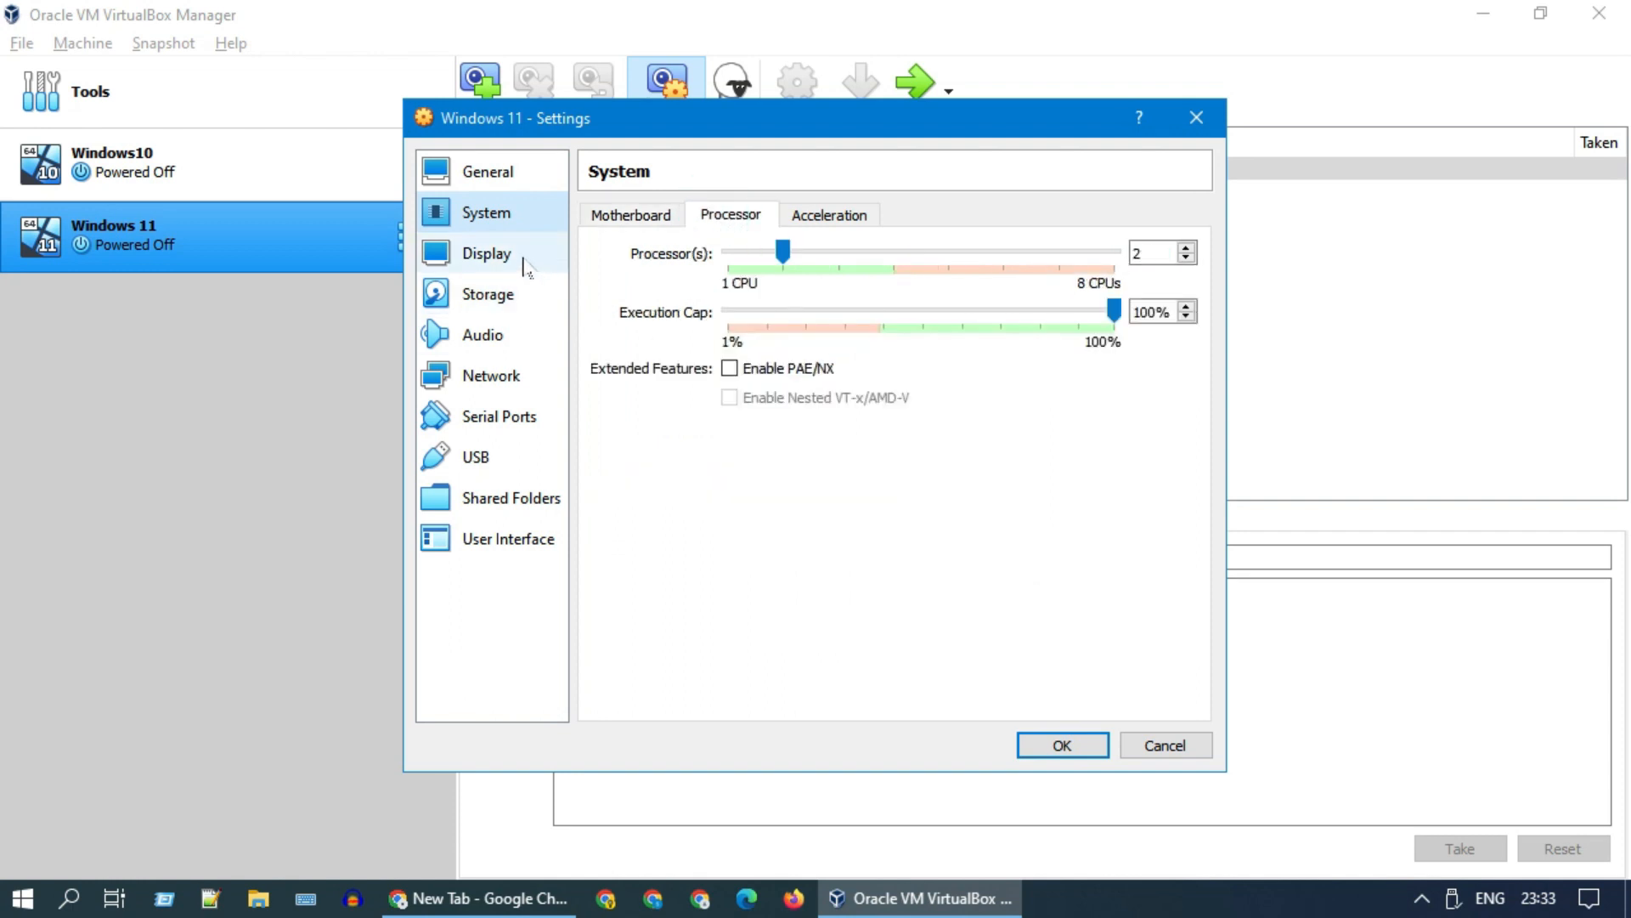
pyautogui.click(486, 253)
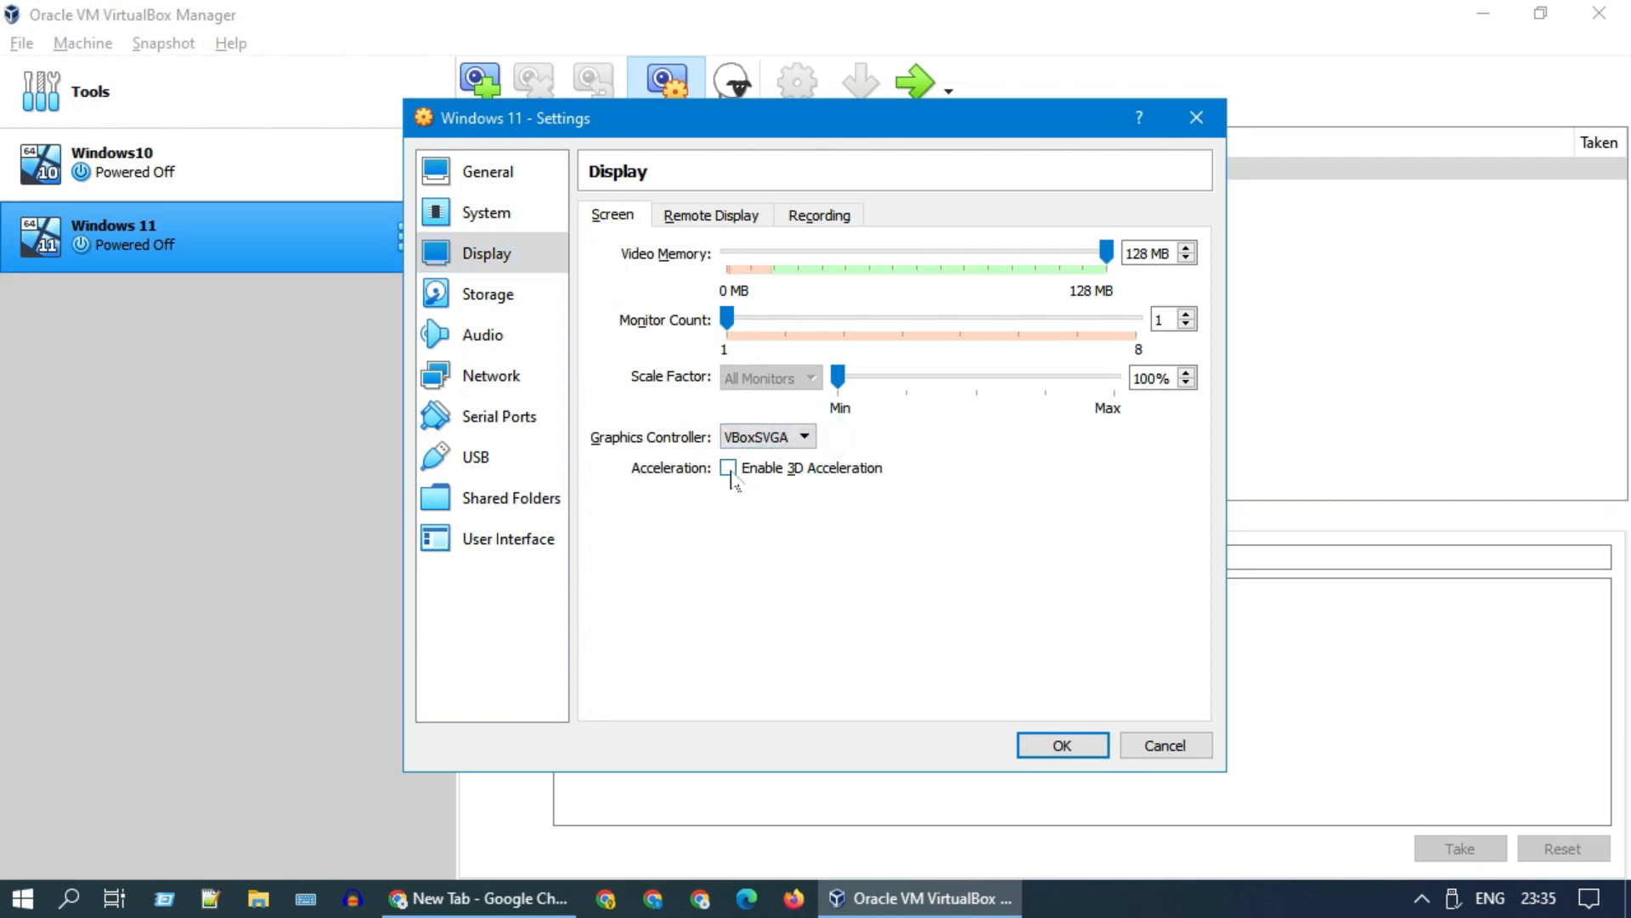
pyautogui.click(728, 467)
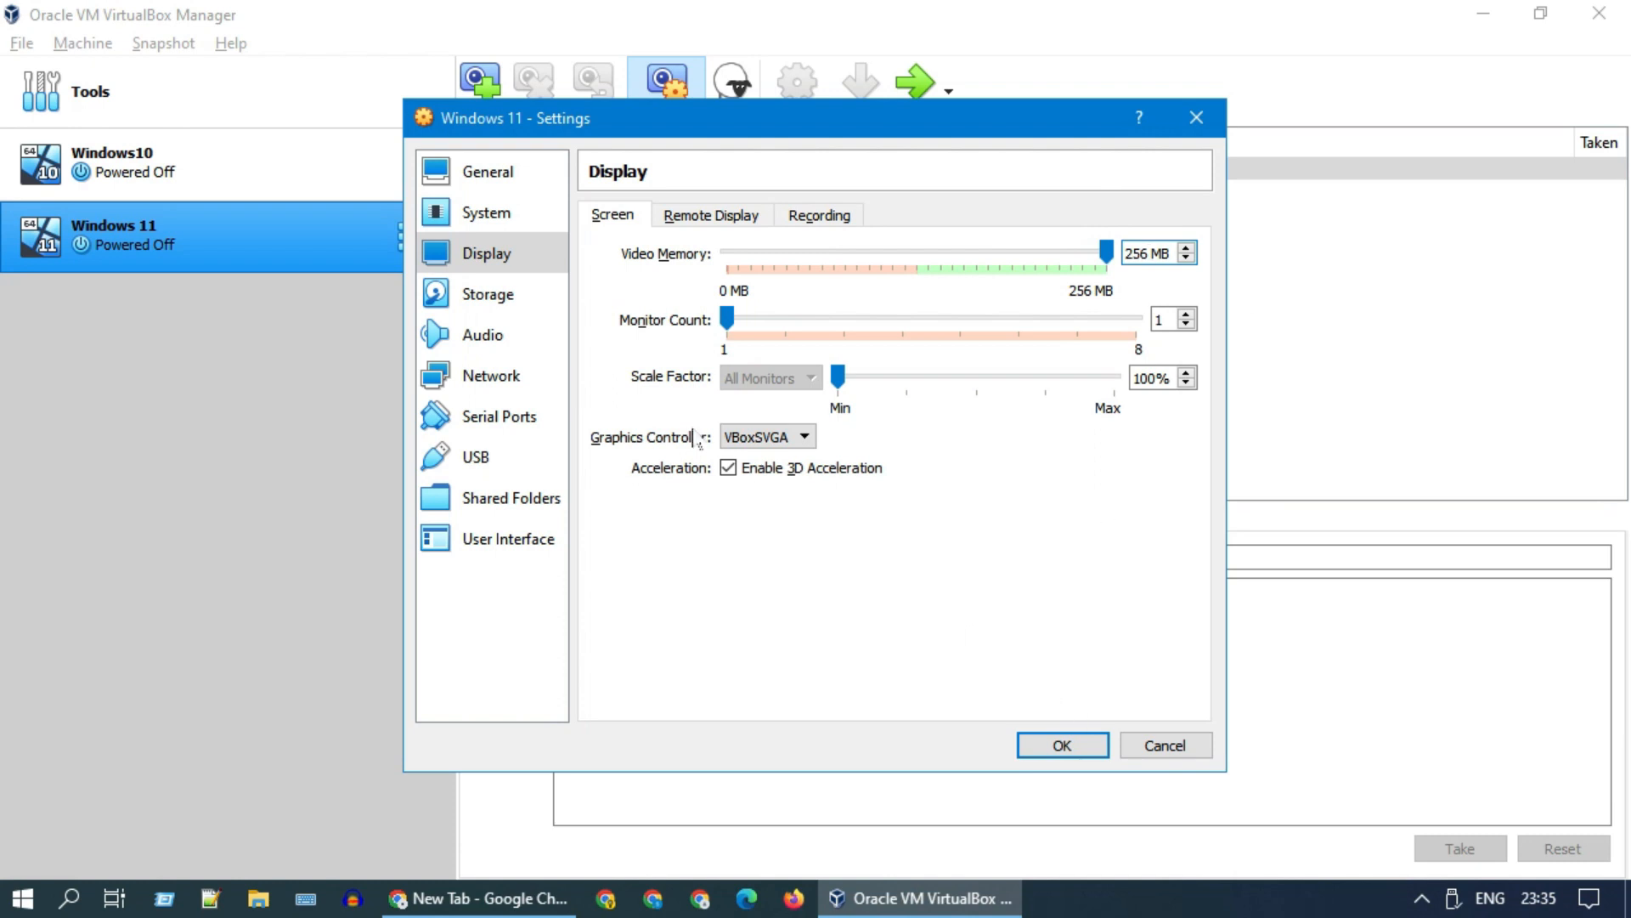
# - Load Win11_English_x64v1.iso into the empty optical drive under Storage and save the settings
pyautogui.click(490, 293)
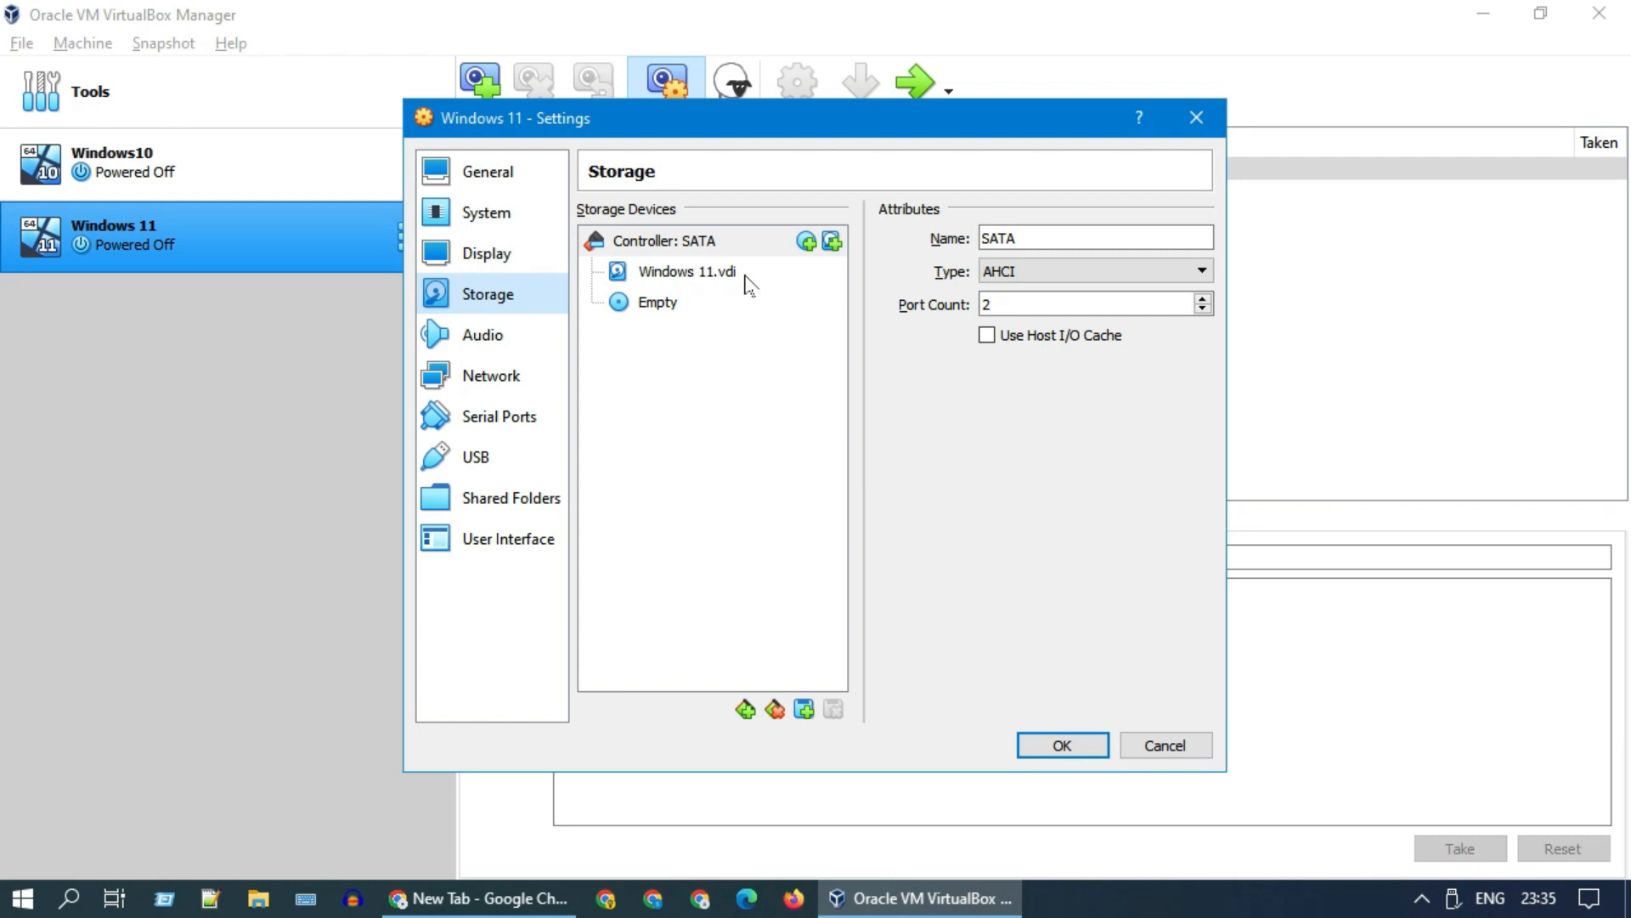
pyautogui.moveTo(687, 272)
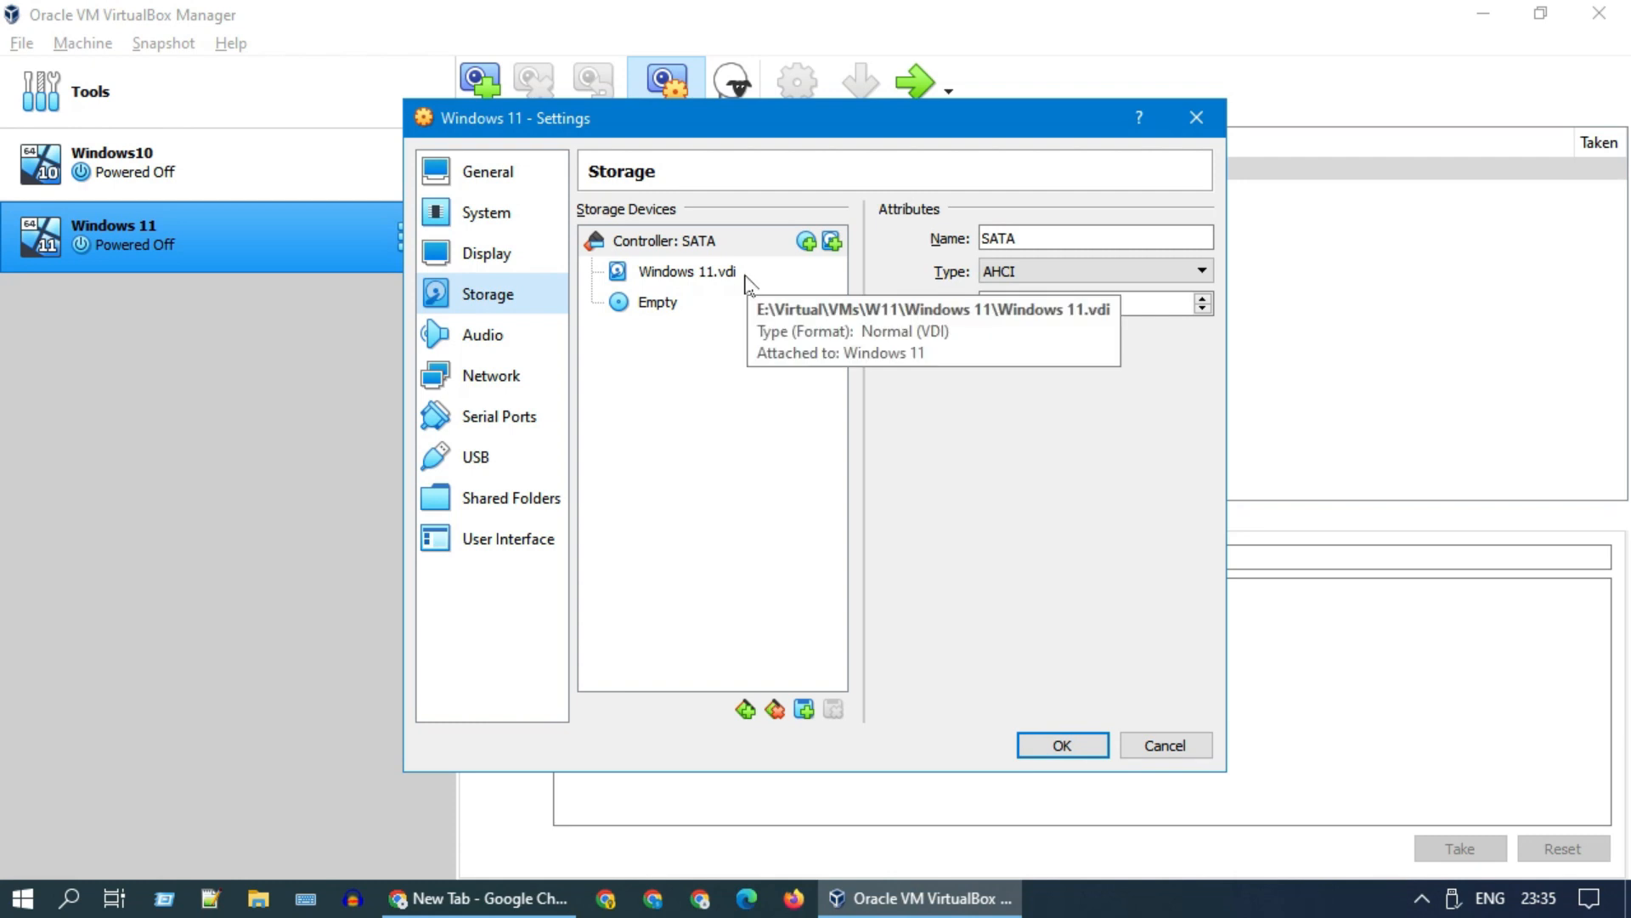
pyautogui.click(658, 302)
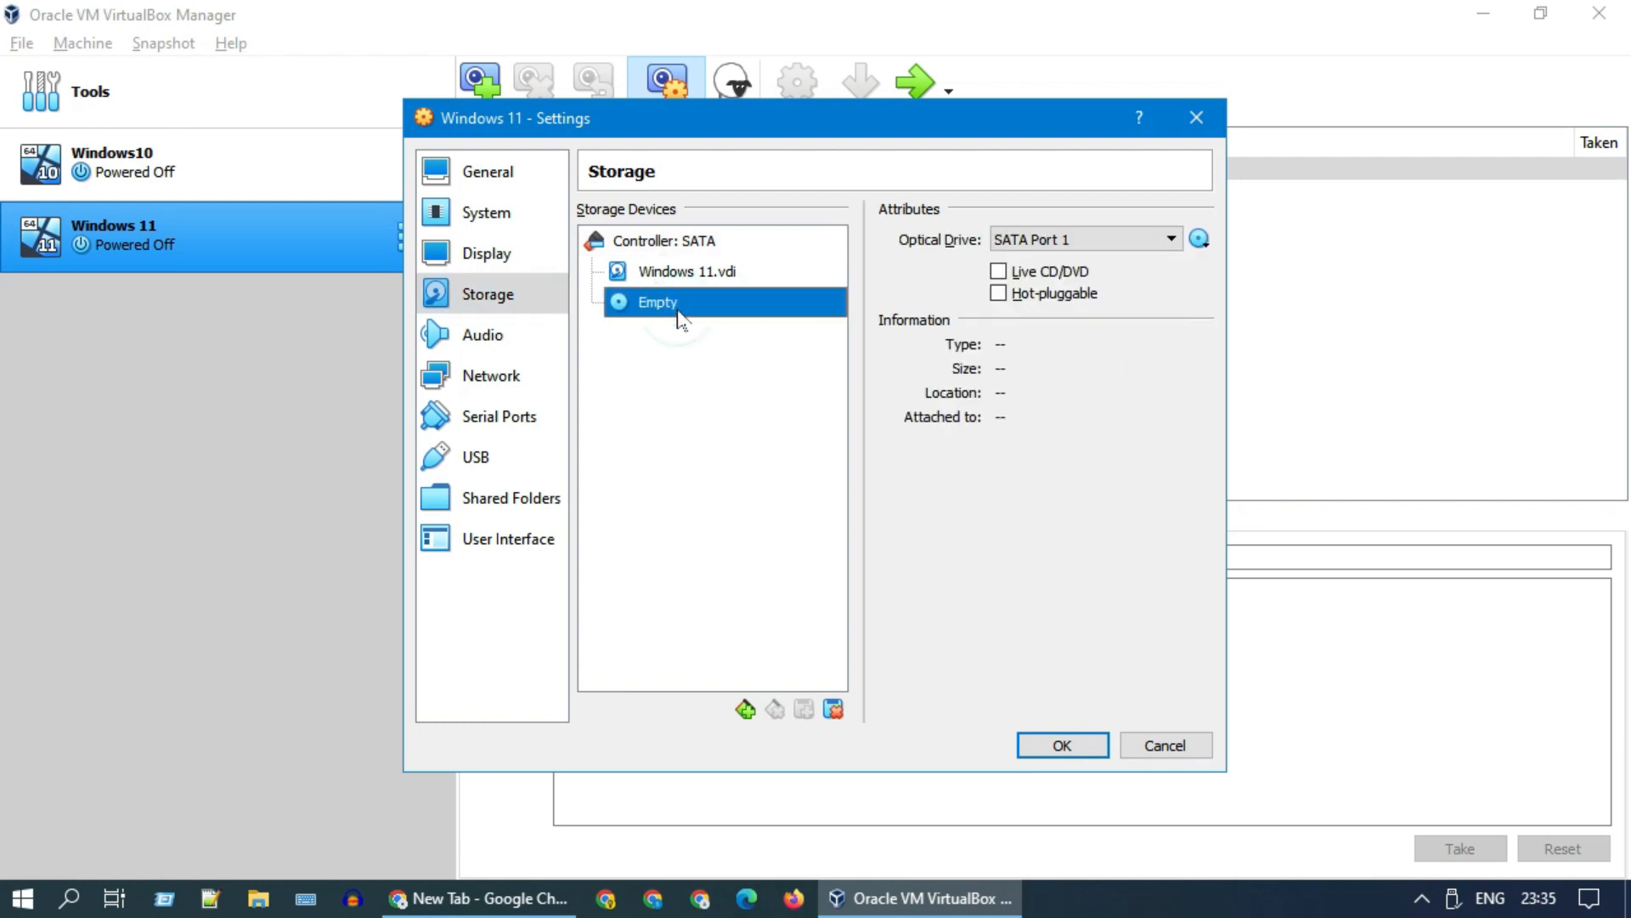
pyautogui.moveTo(633, 323)
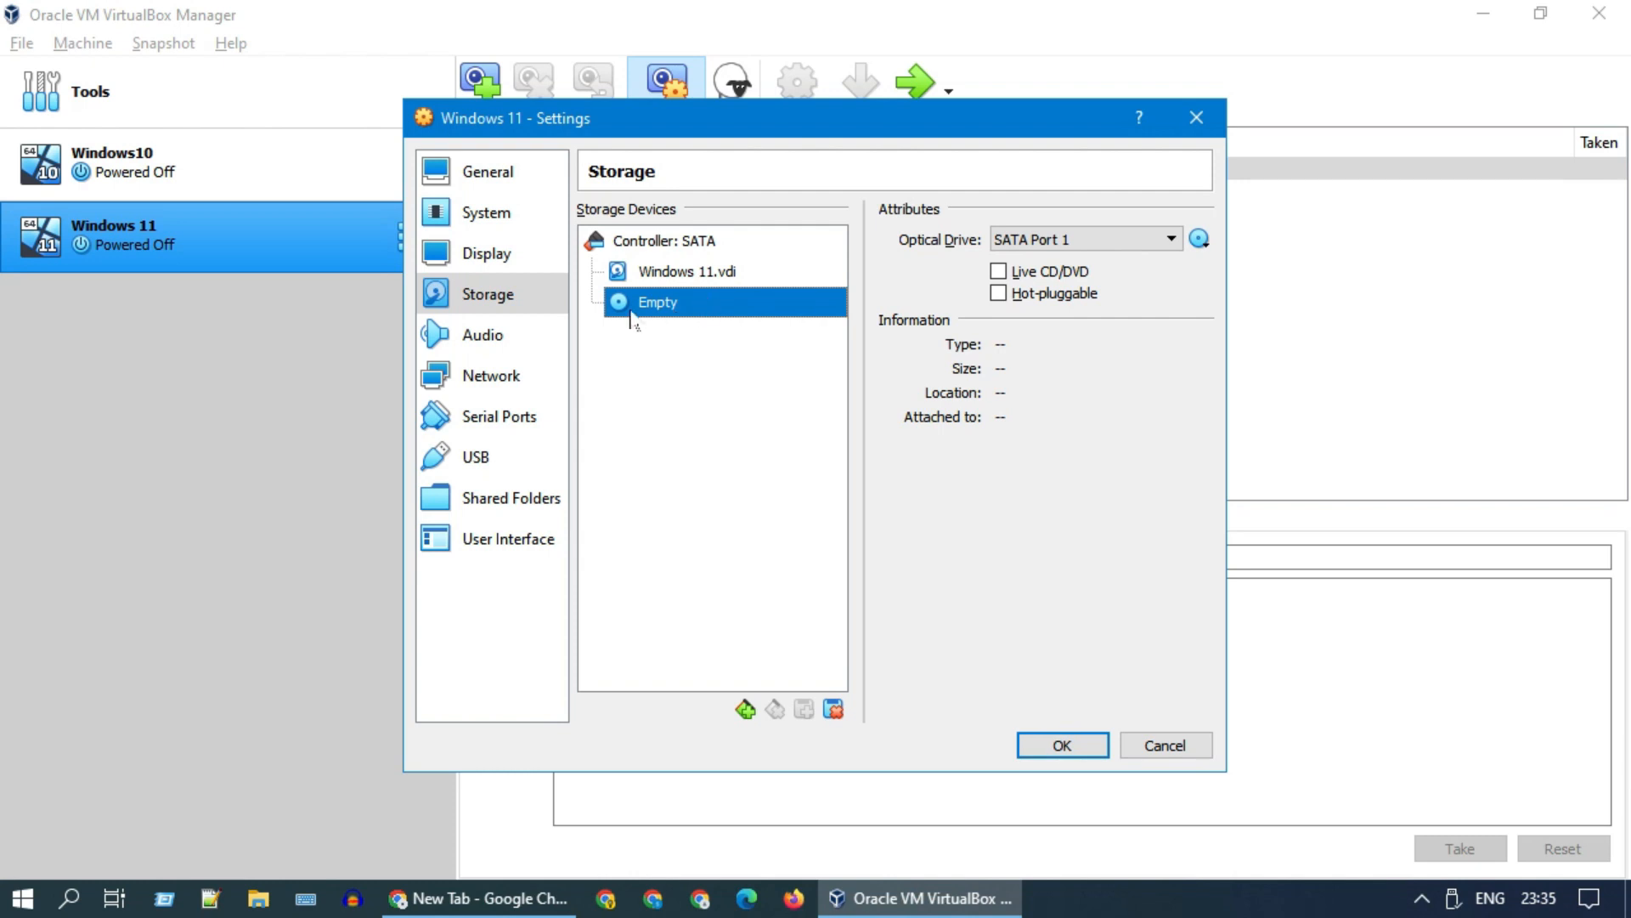
pyautogui.click(668, 240)
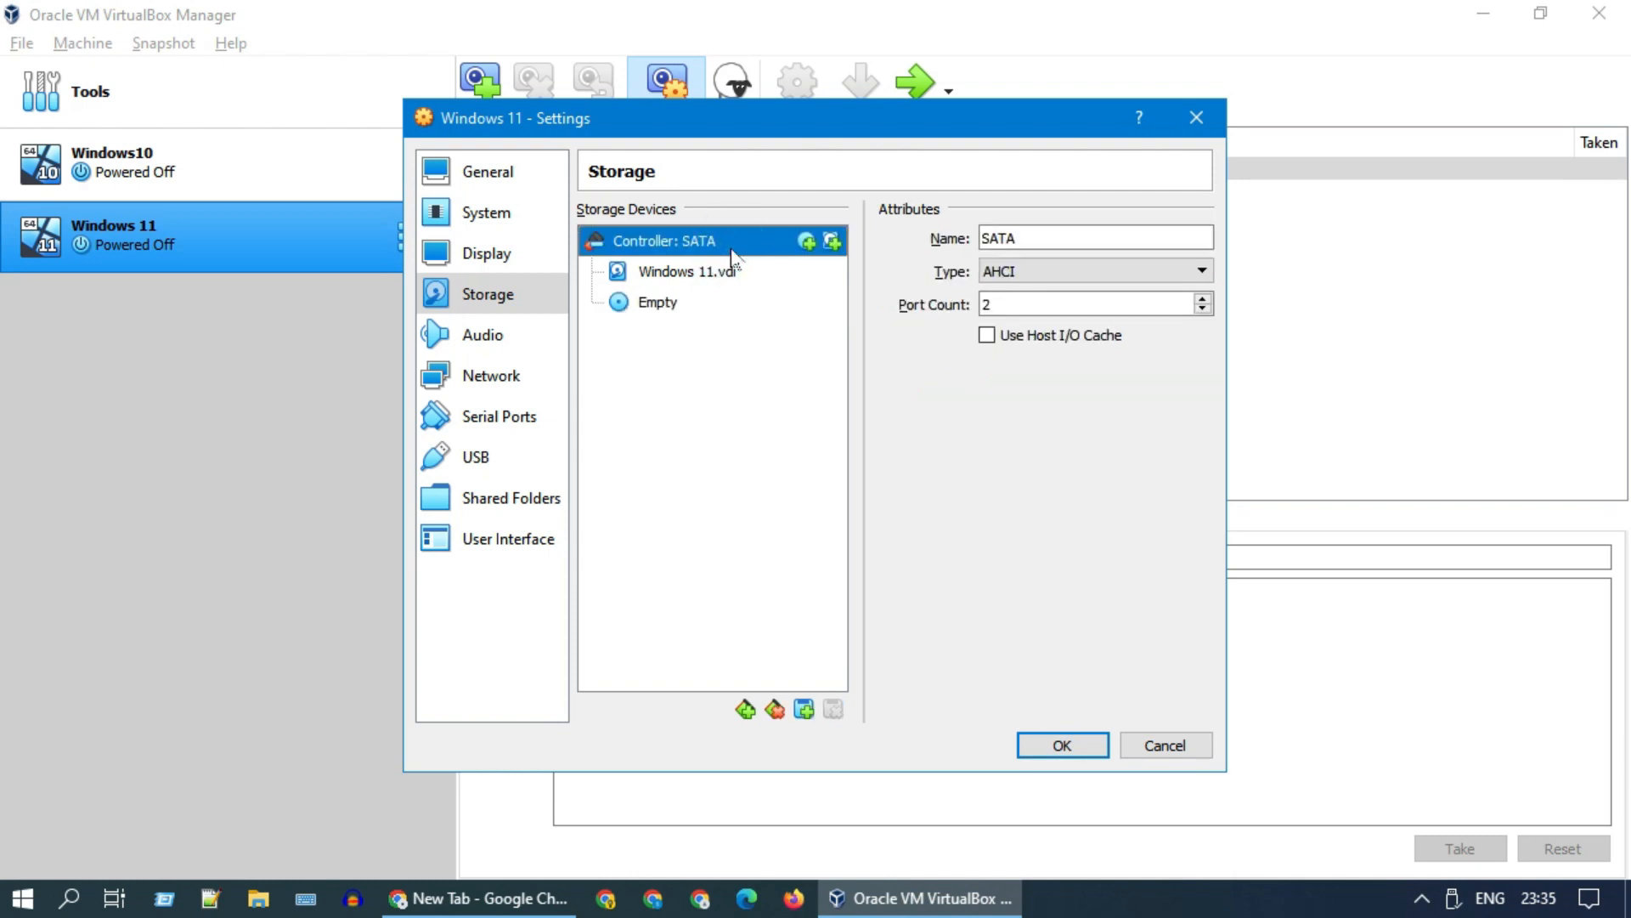
pyautogui.moveTo(814, 253)
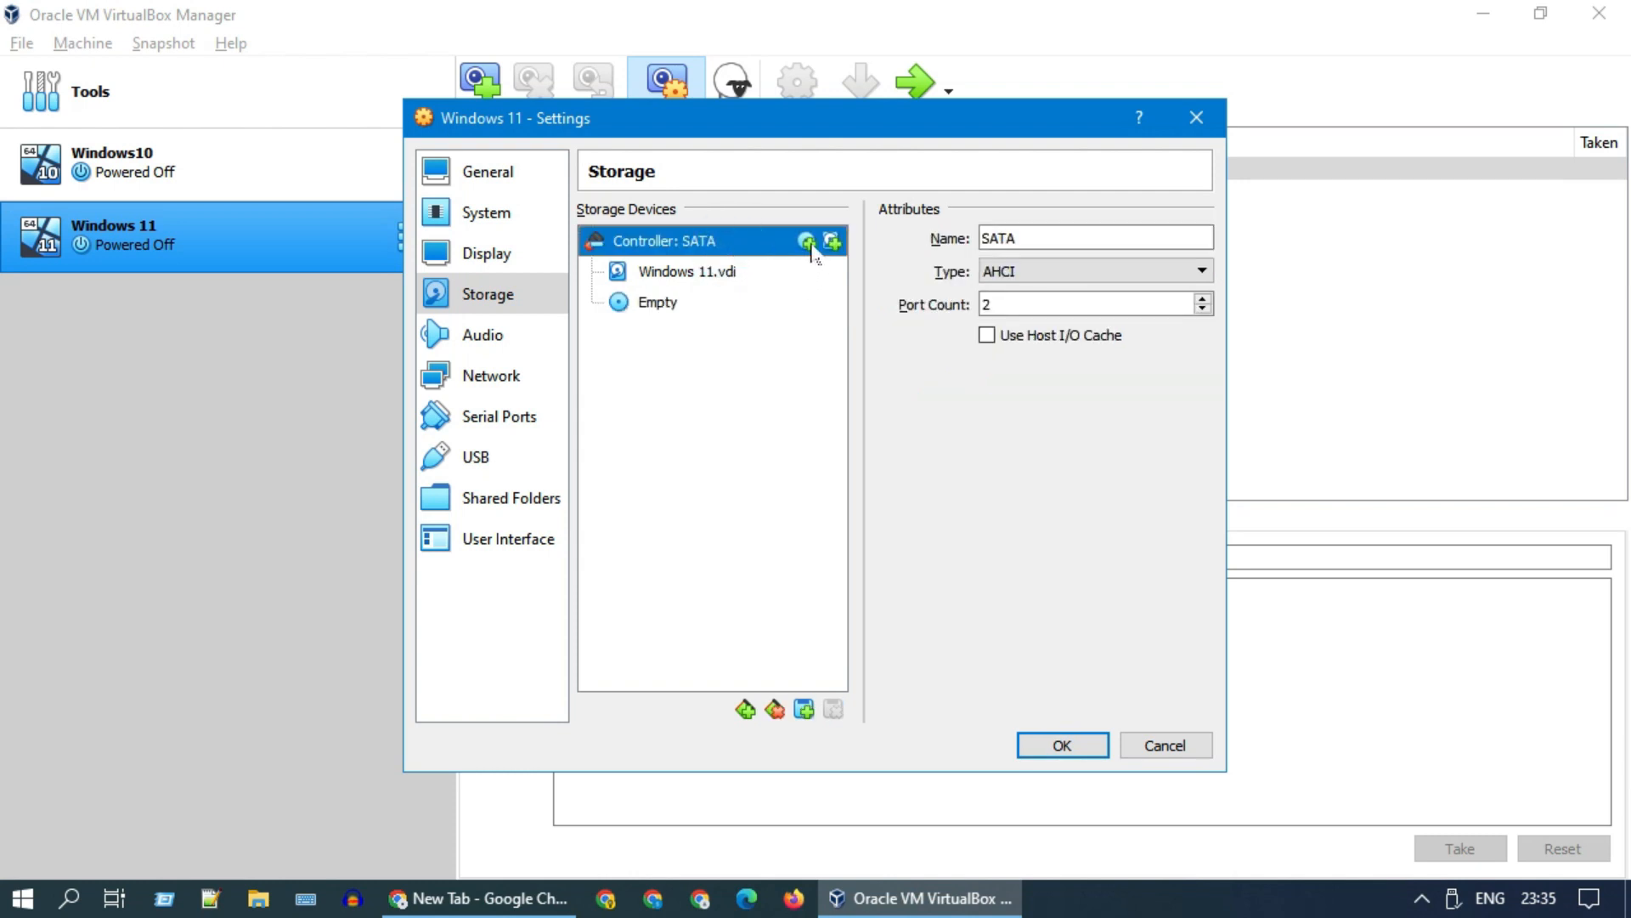
pyautogui.moveTo(833, 241)
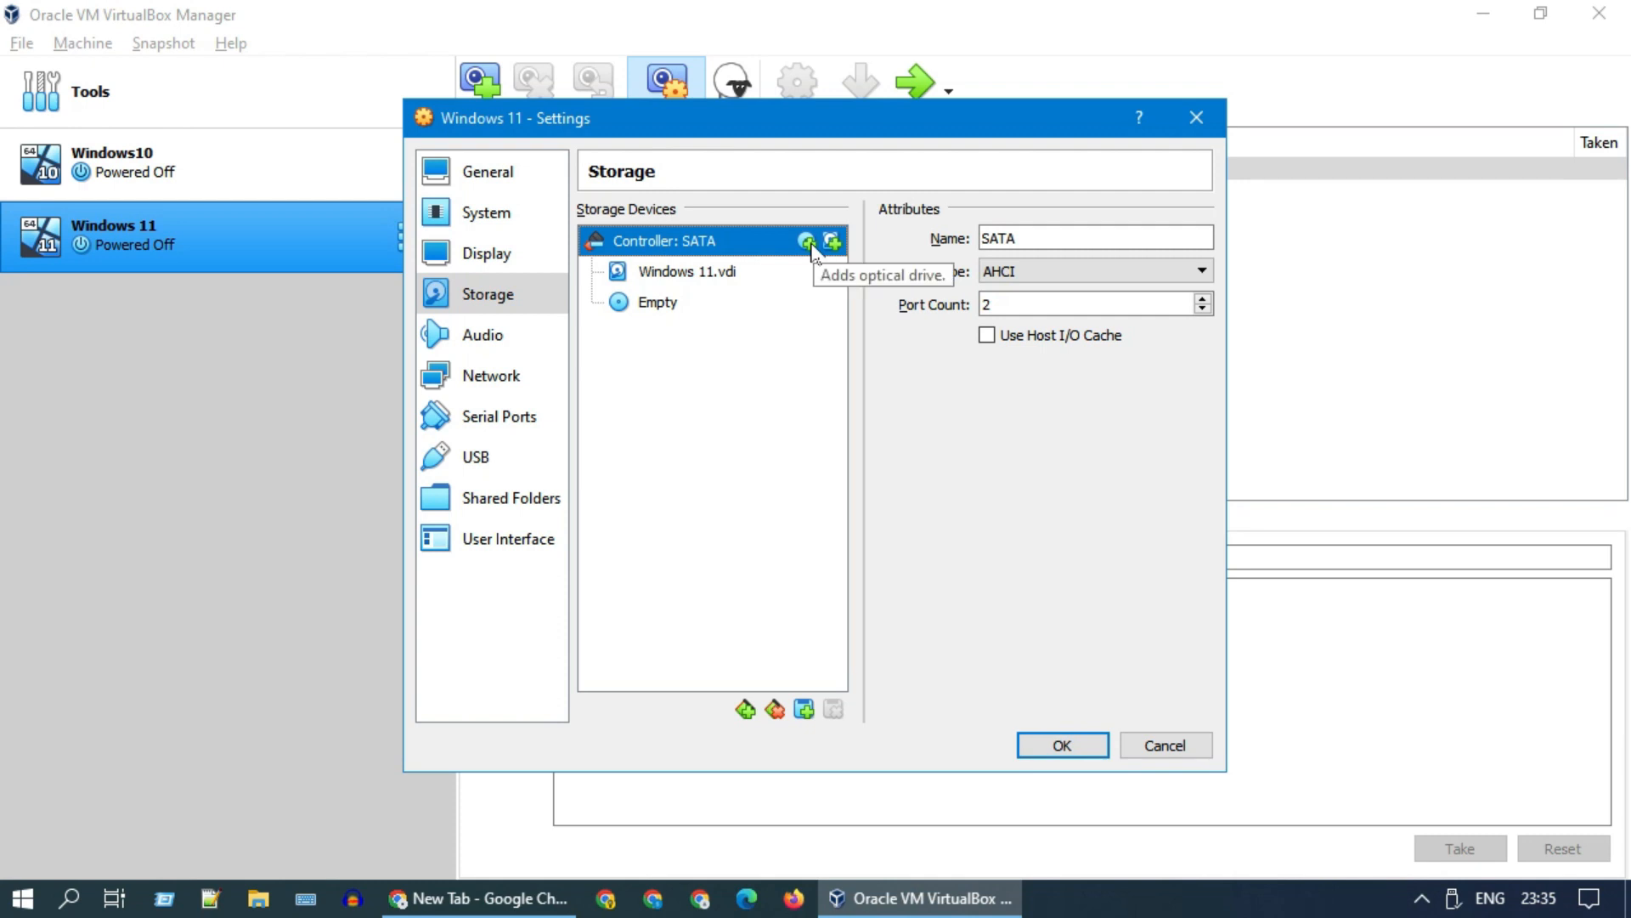
pyautogui.click(657, 301)
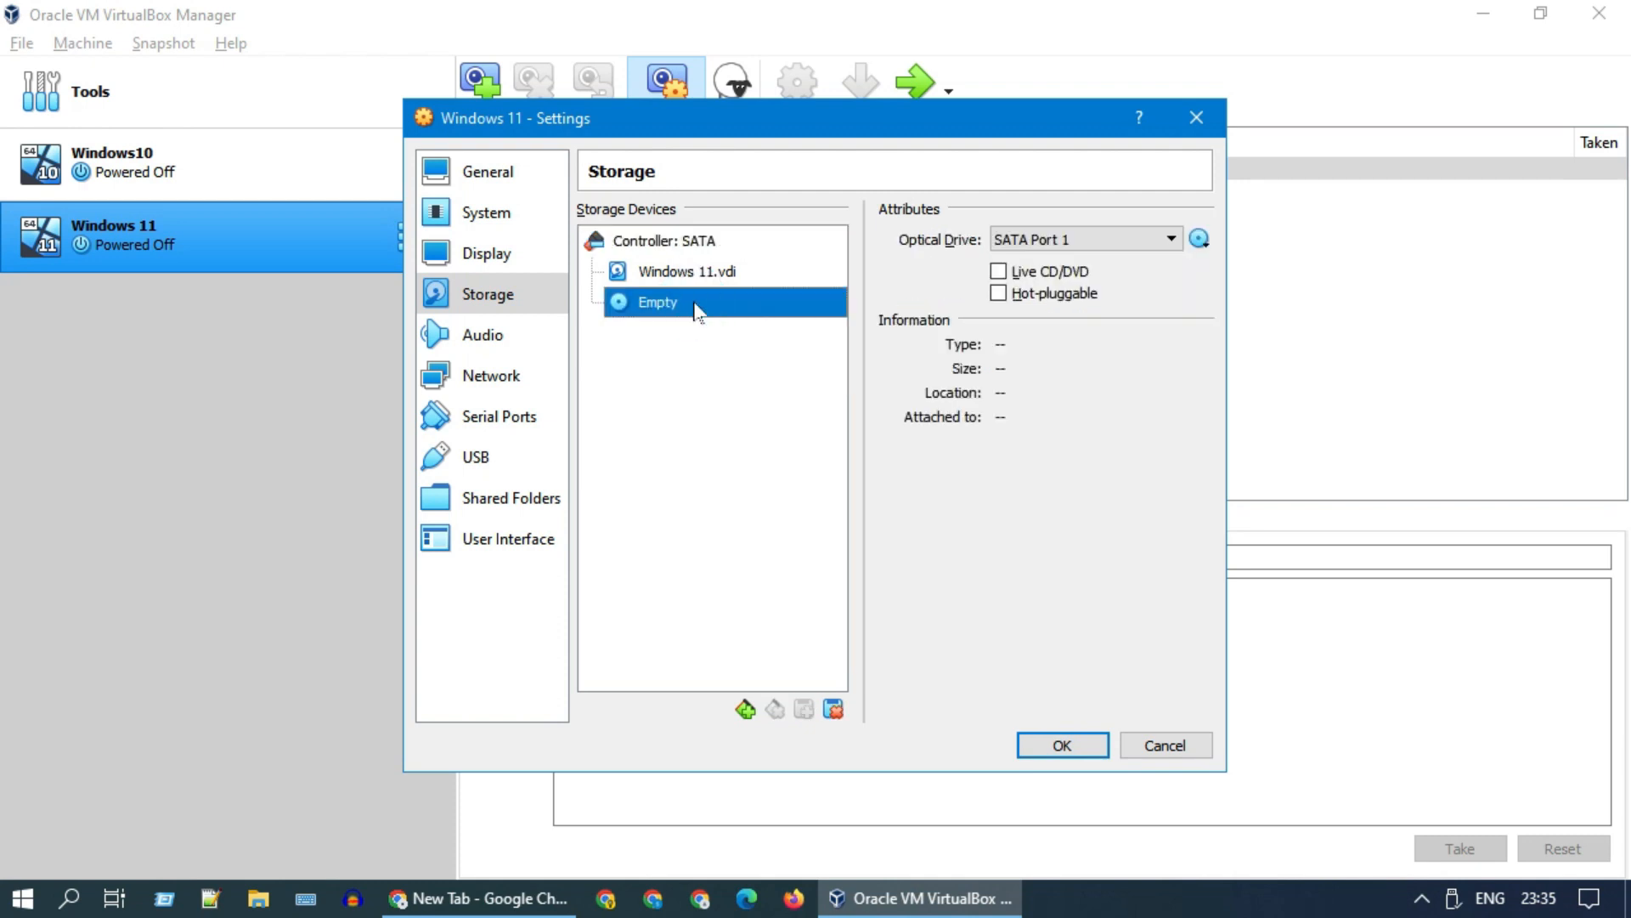
pyautogui.moveTo(1199, 238)
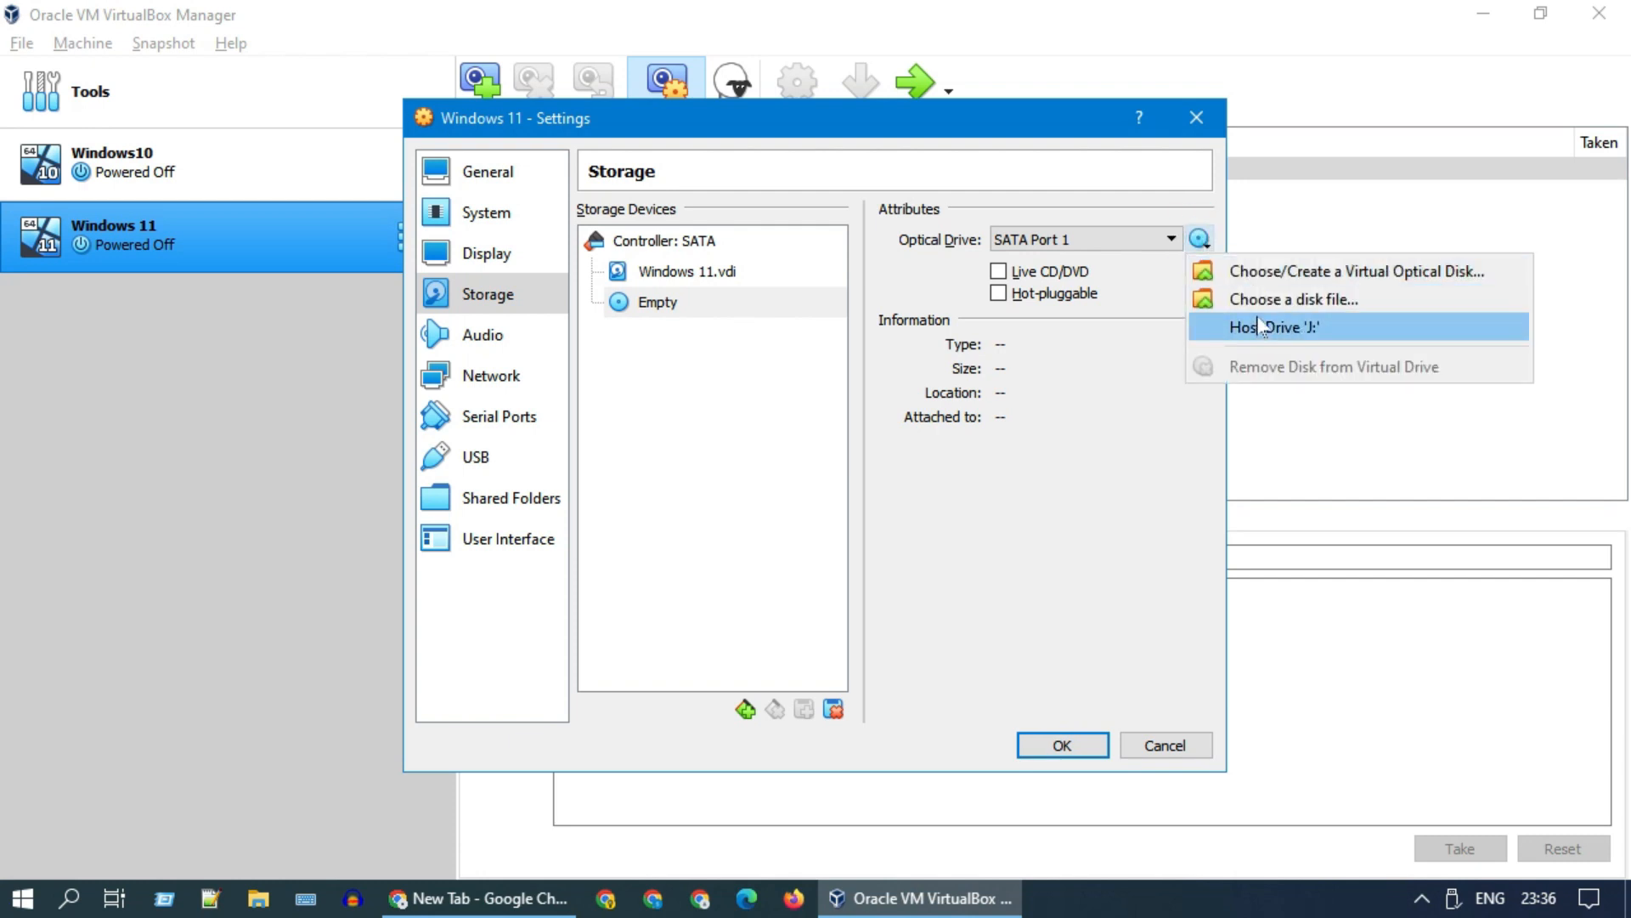
pyautogui.moveTo(1293, 300)
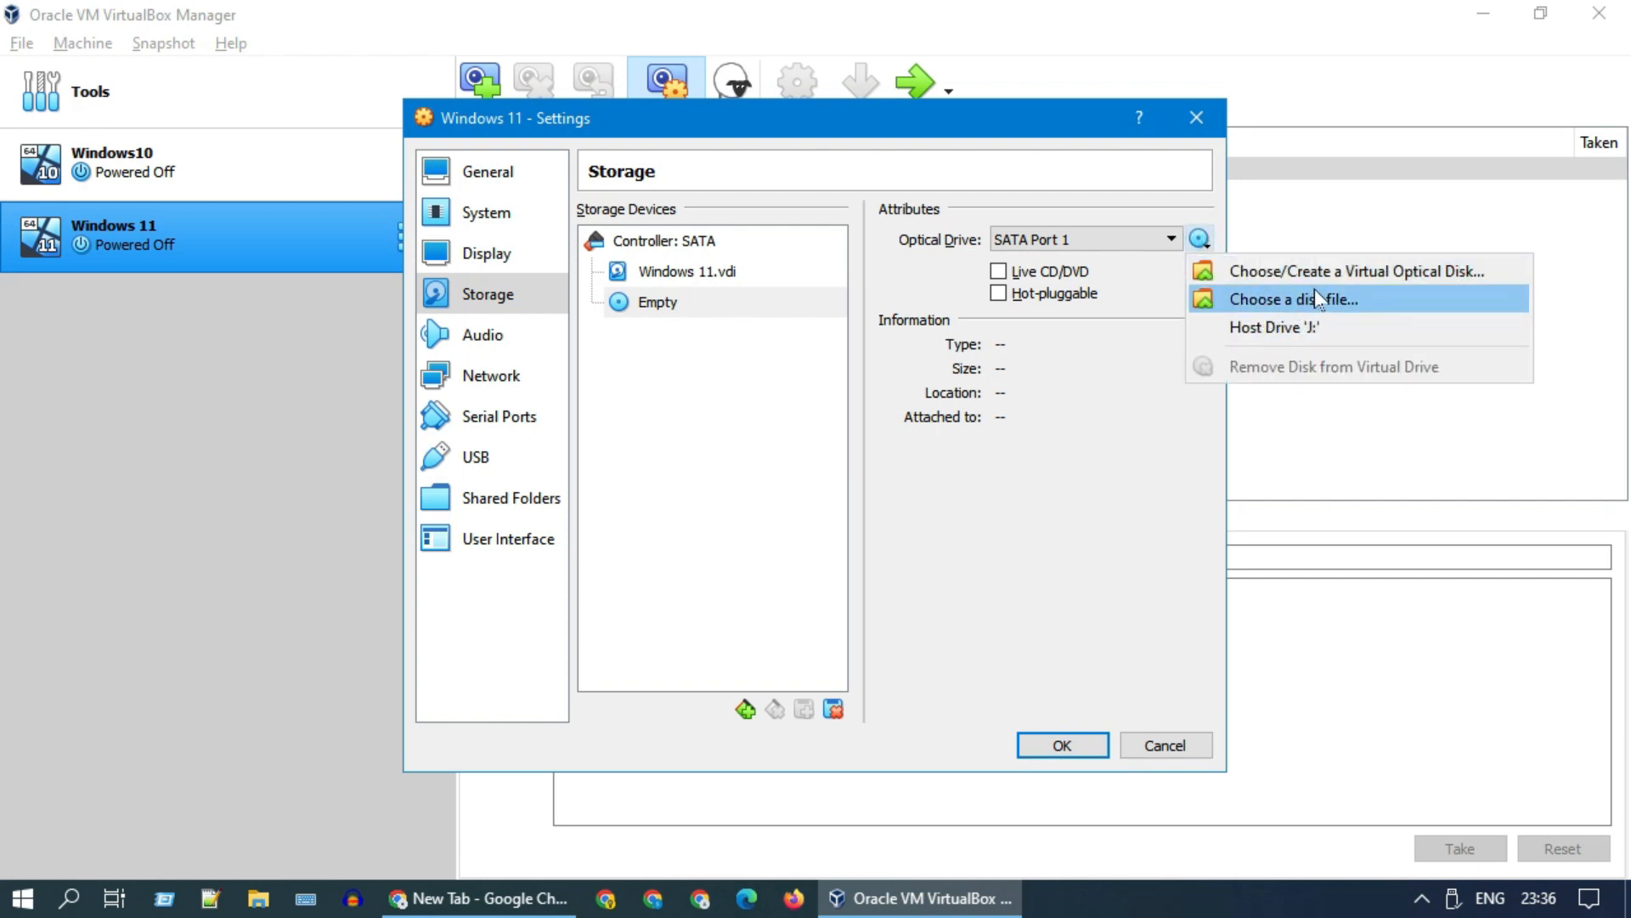
pyautogui.click(1293, 300)
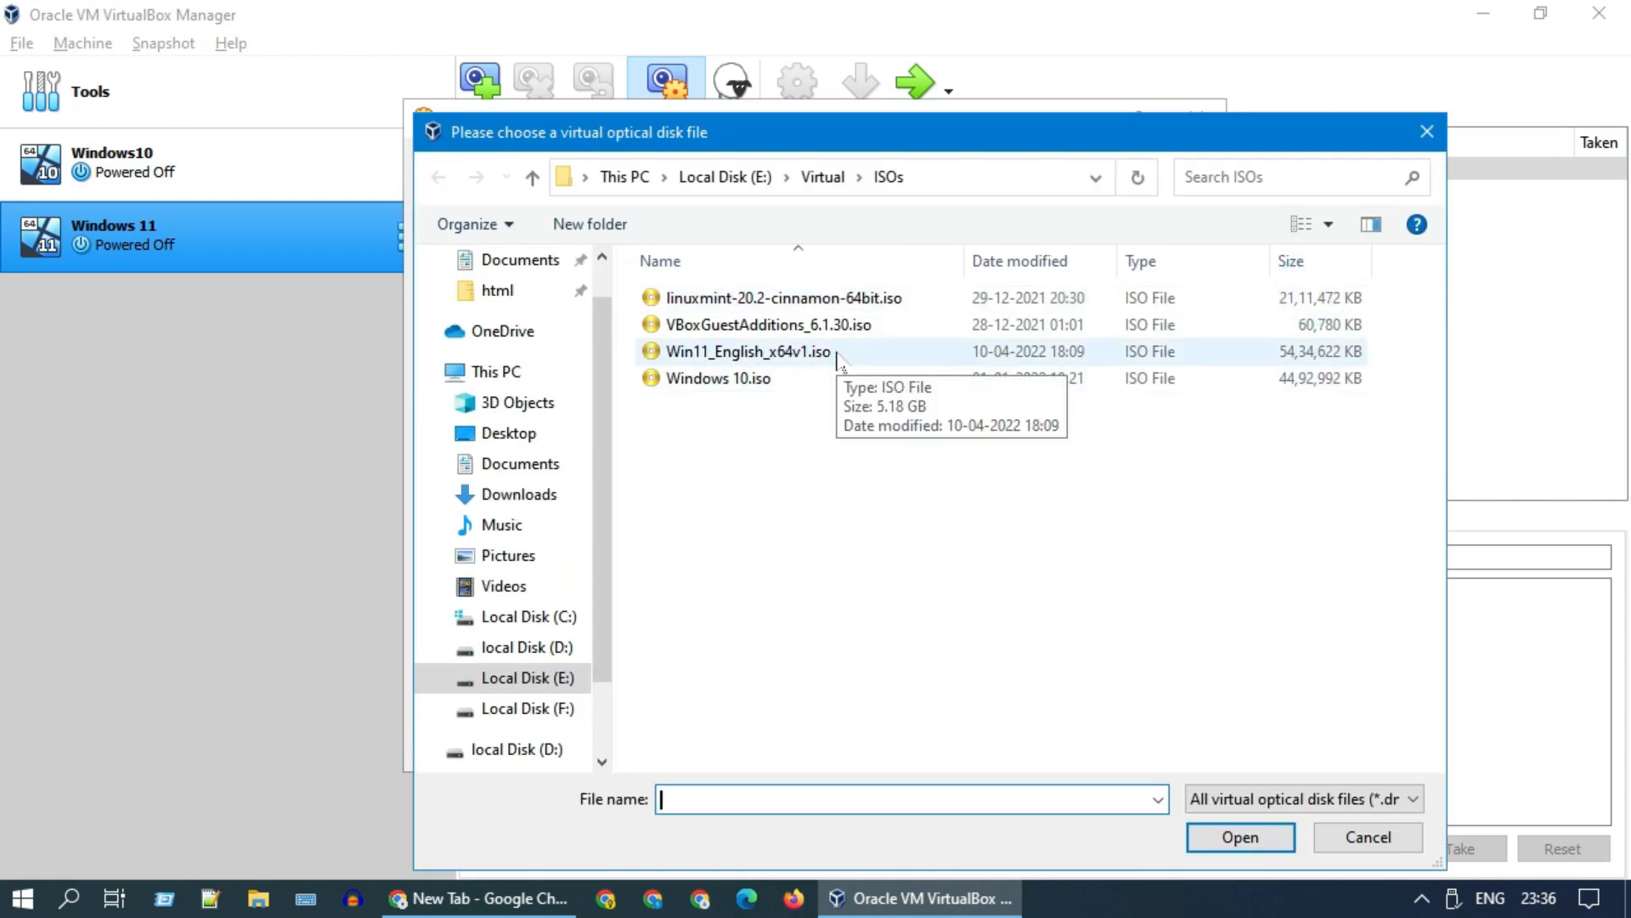
pyautogui.click(747, 351)
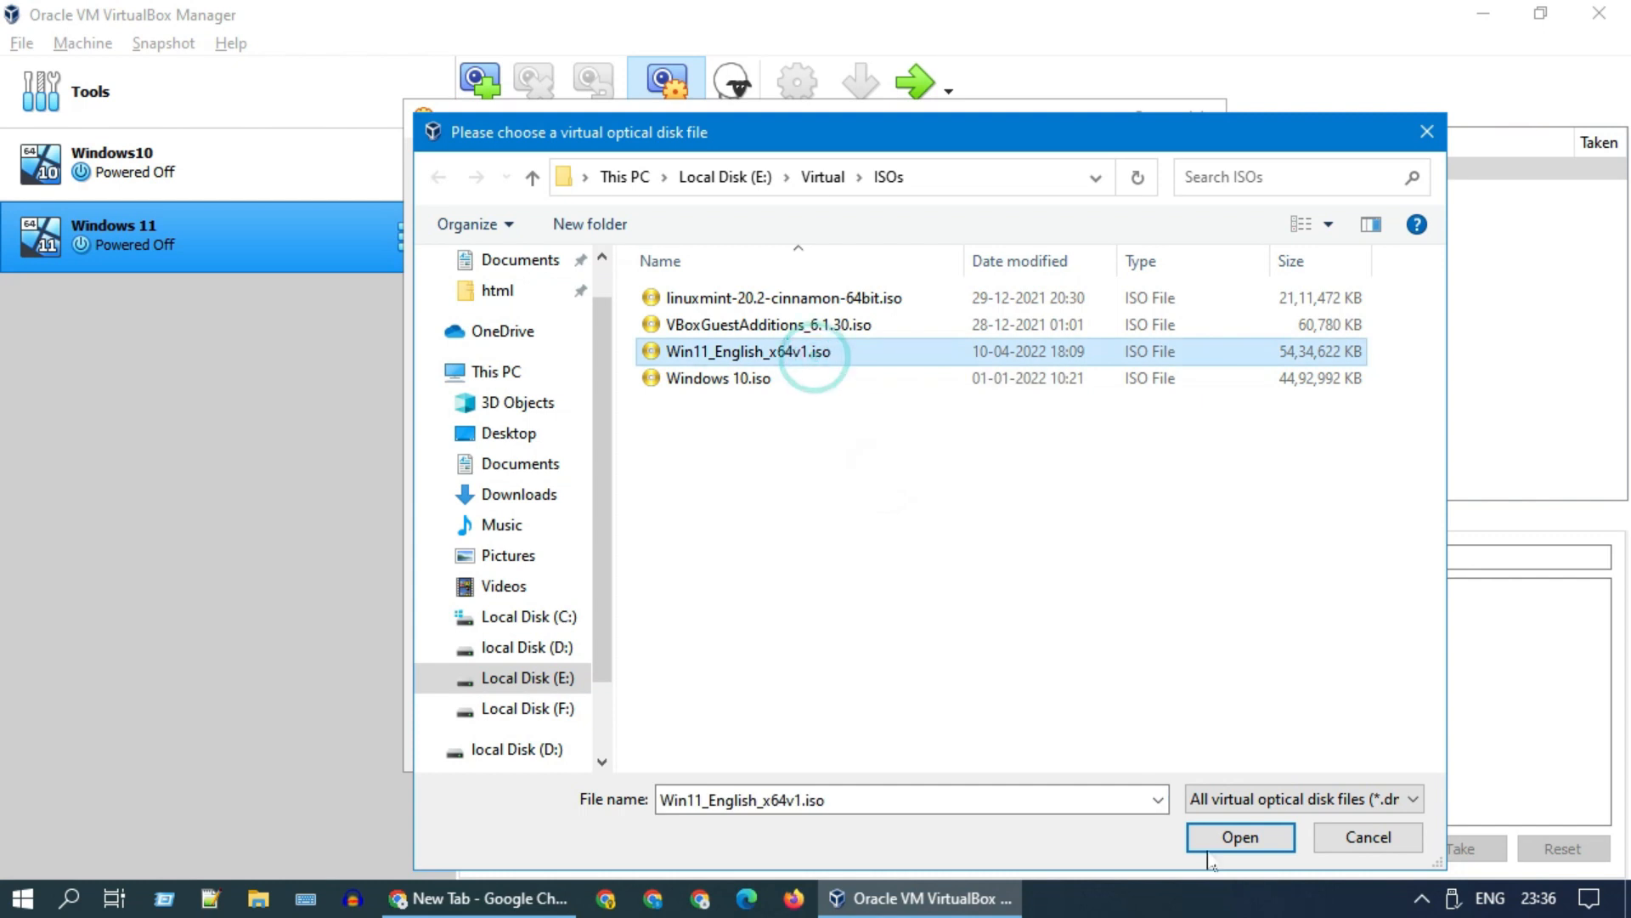
pyautogui.click(1238, 837)
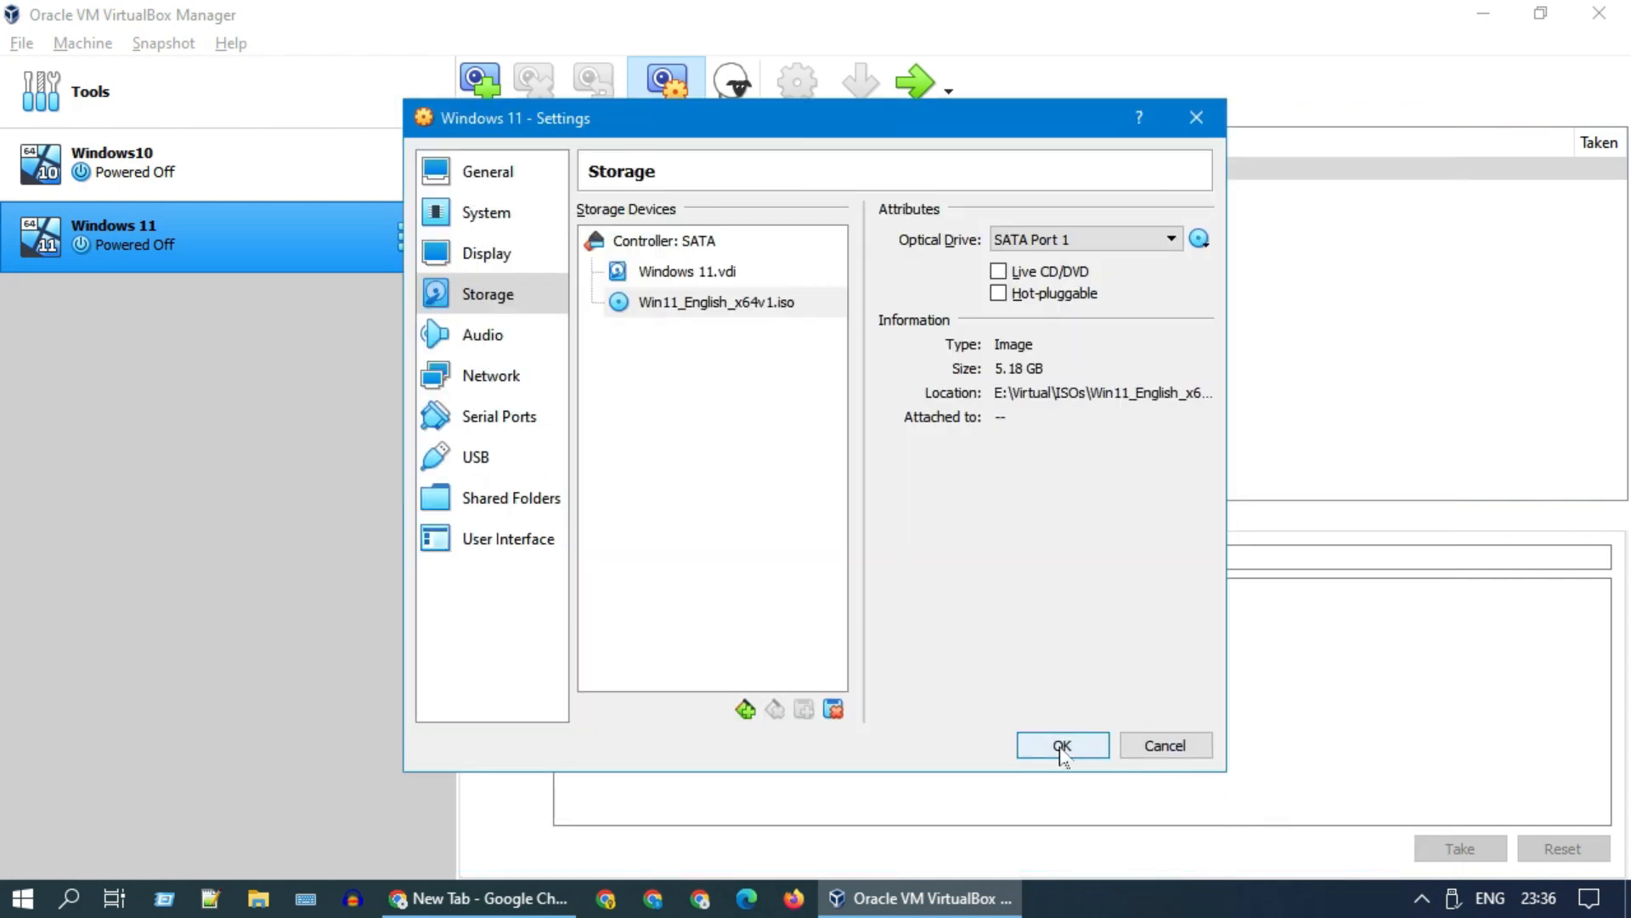
pyautogui.click(1060, 745)
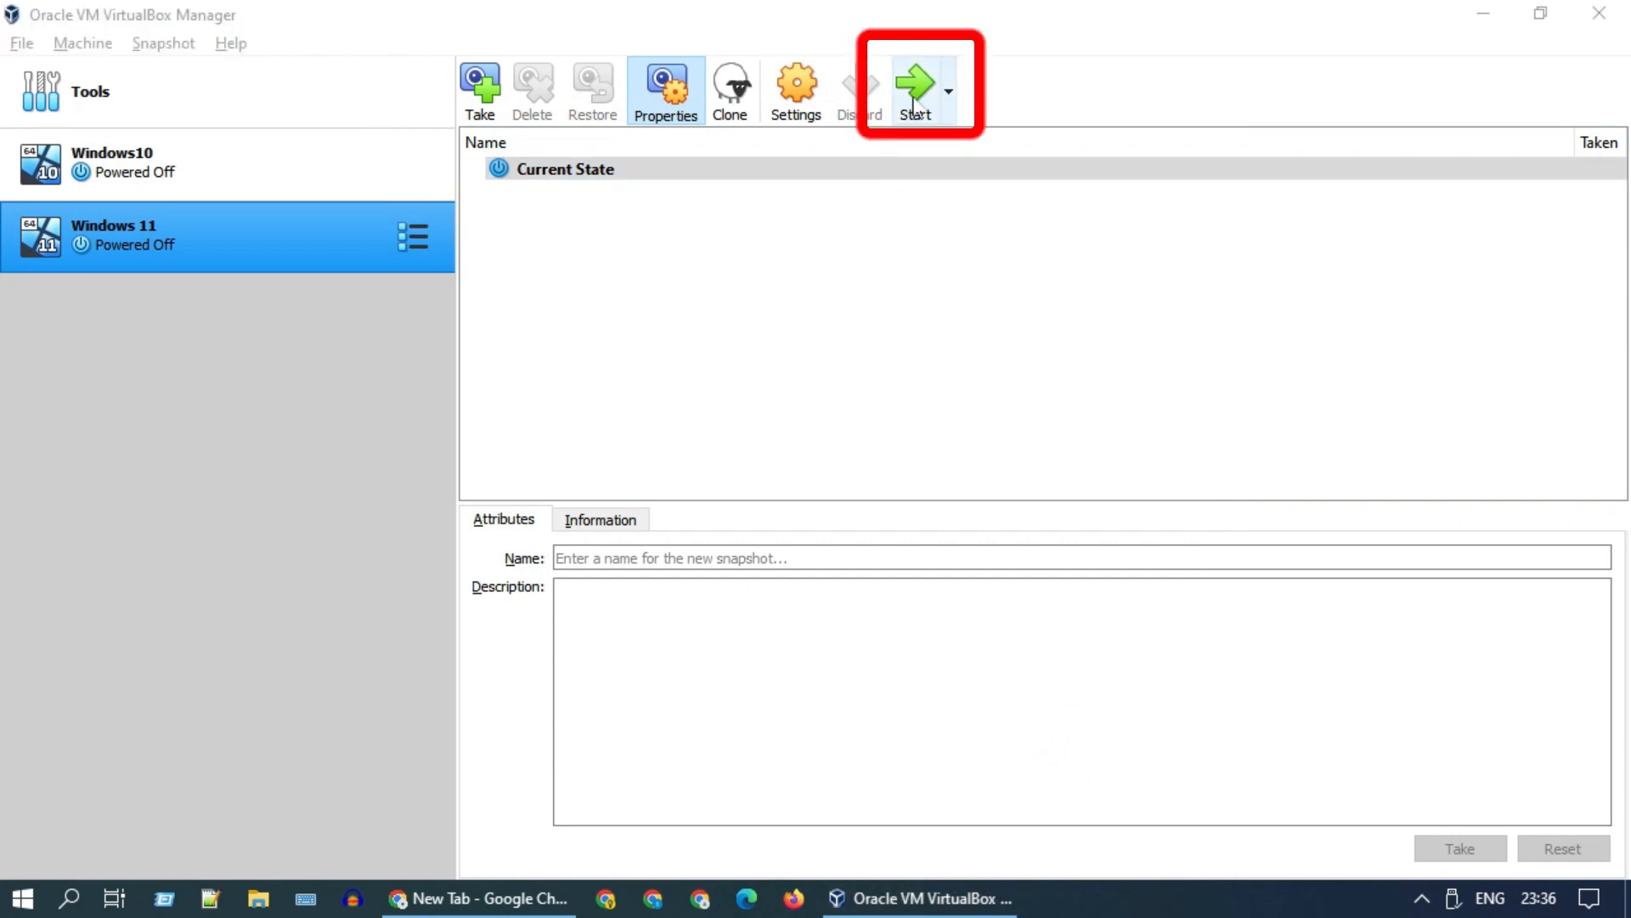
# - Boot the Windows 11 VM, maximize its window, and continue past Setup's language screen
pyautogui.click(913, 84)
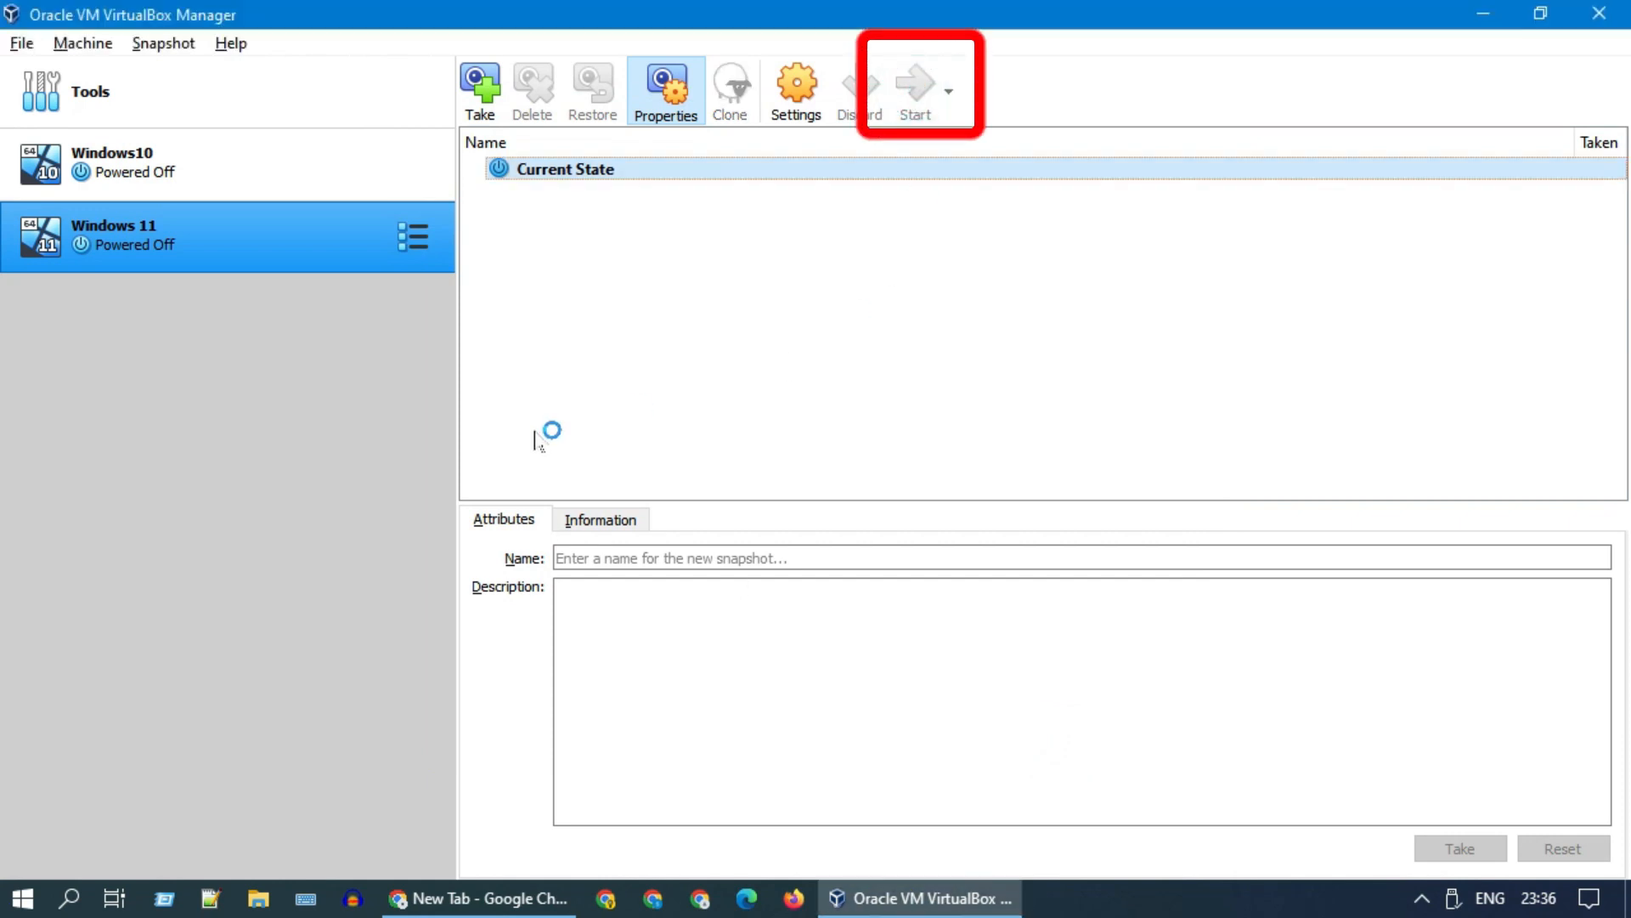
pyautogui.click(913, 89)
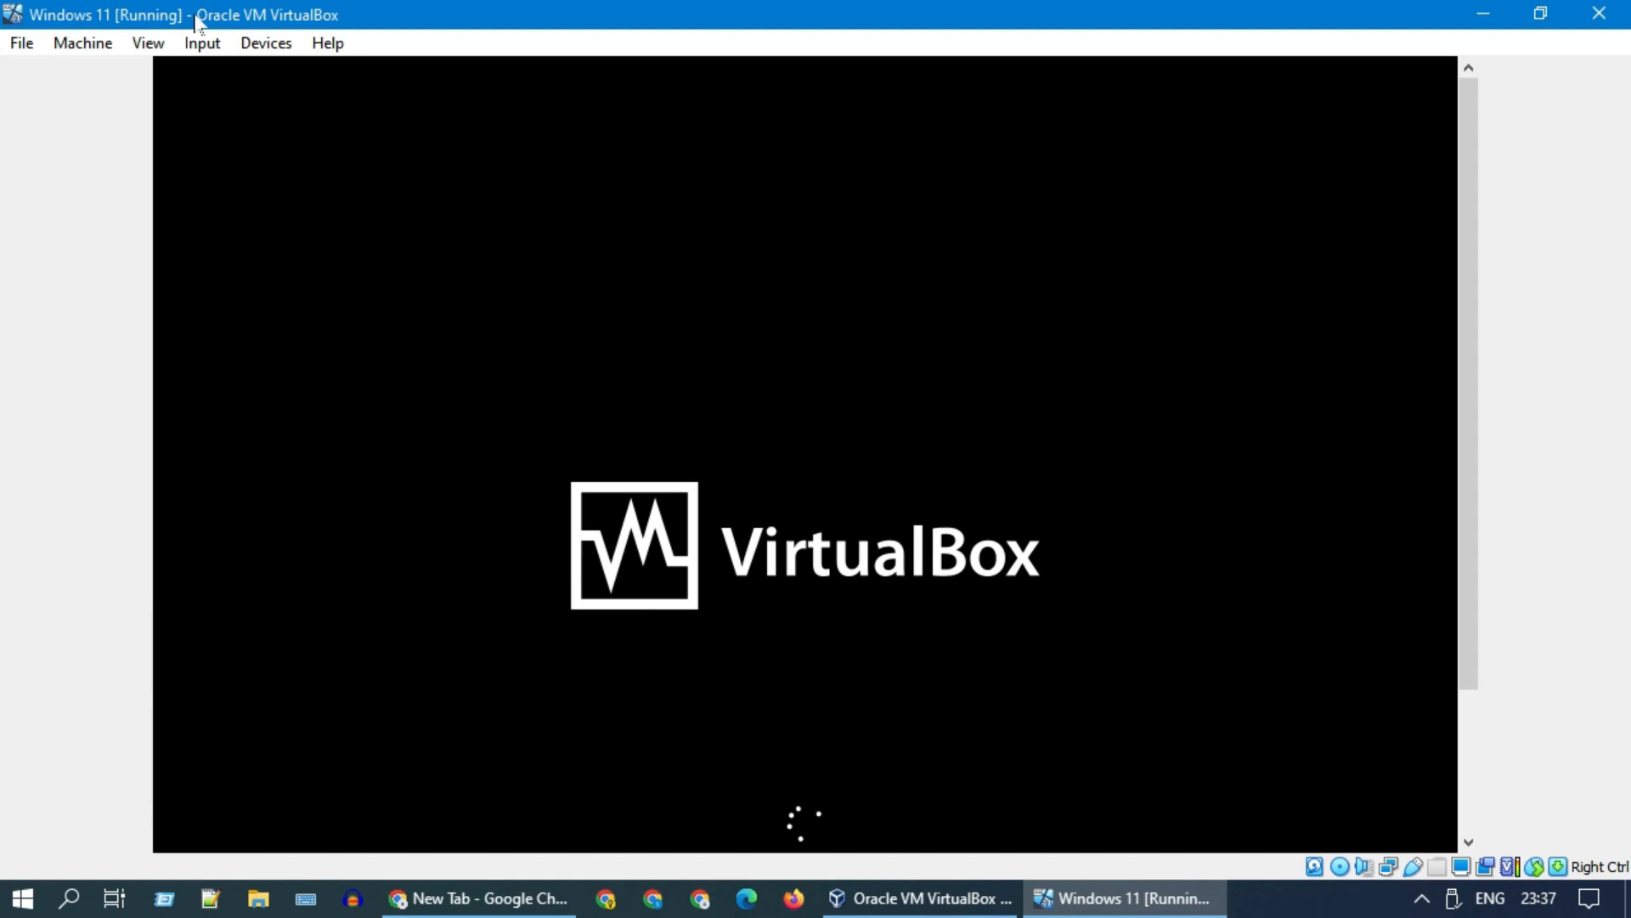
pyautogui.click(148, 42)
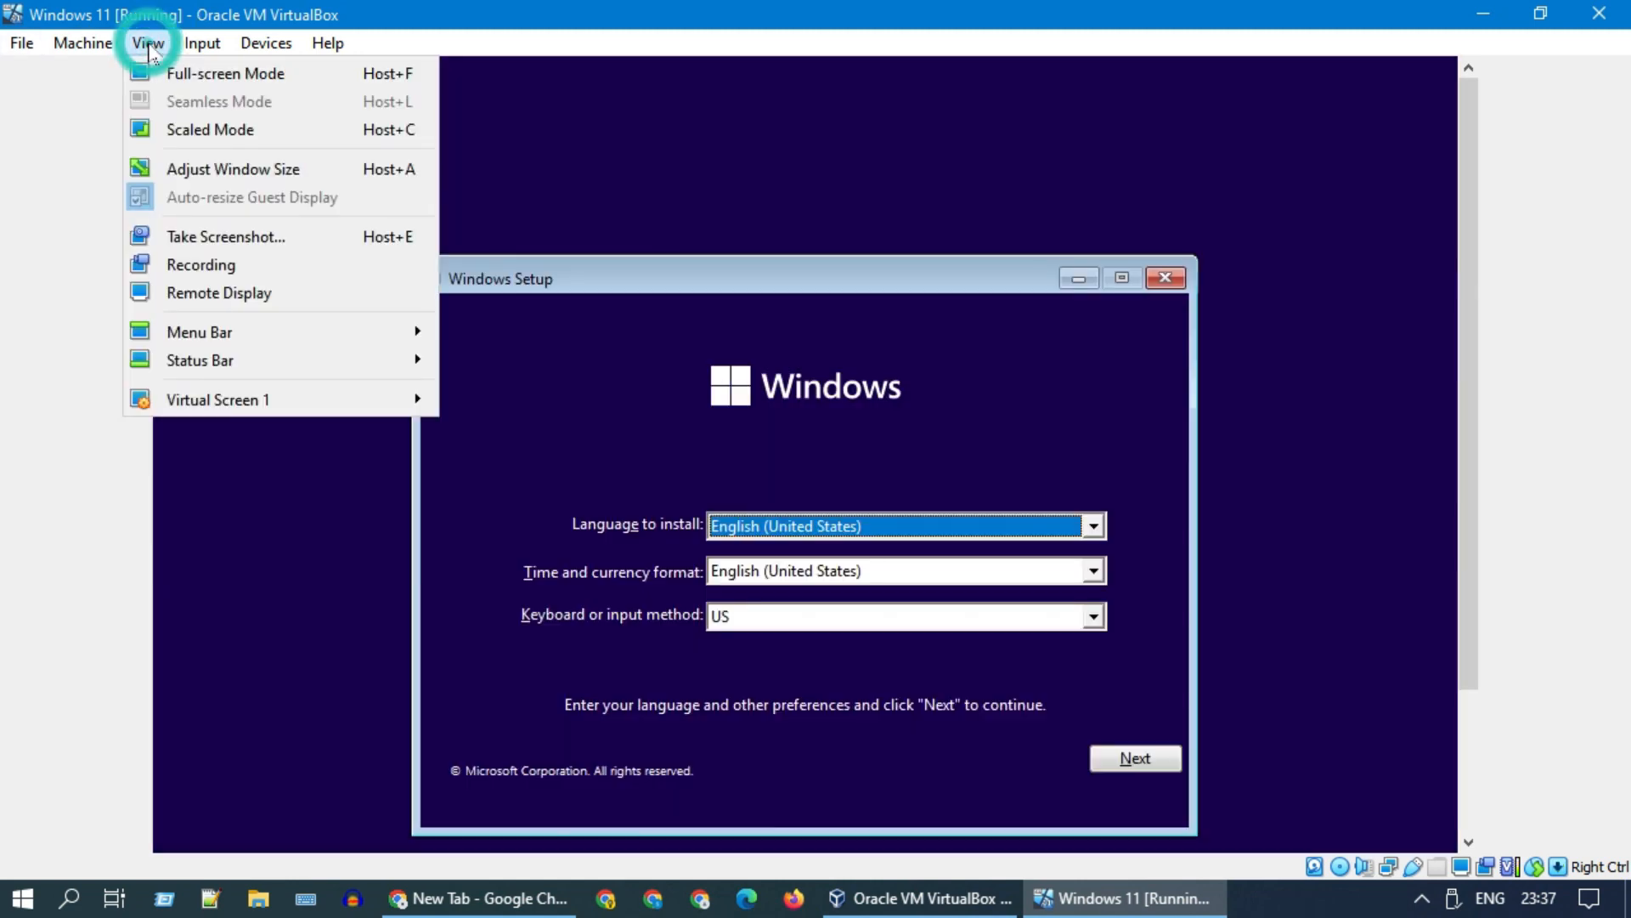
pyautogui.moveTo(209, 129)
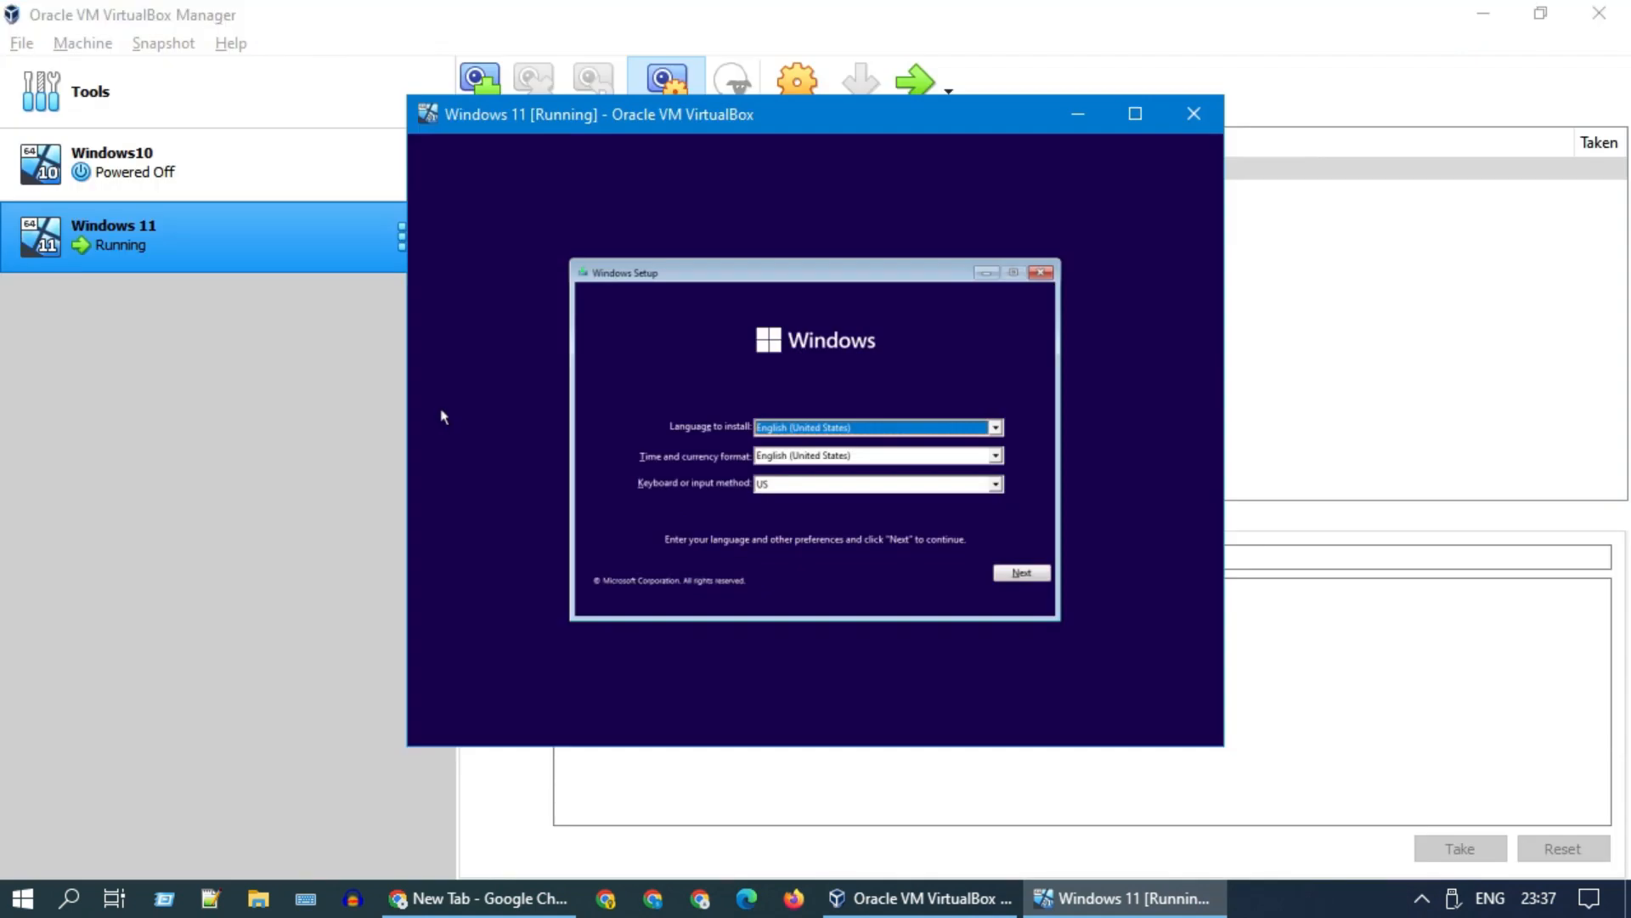
pyautogui.moveTo(1135, 113)
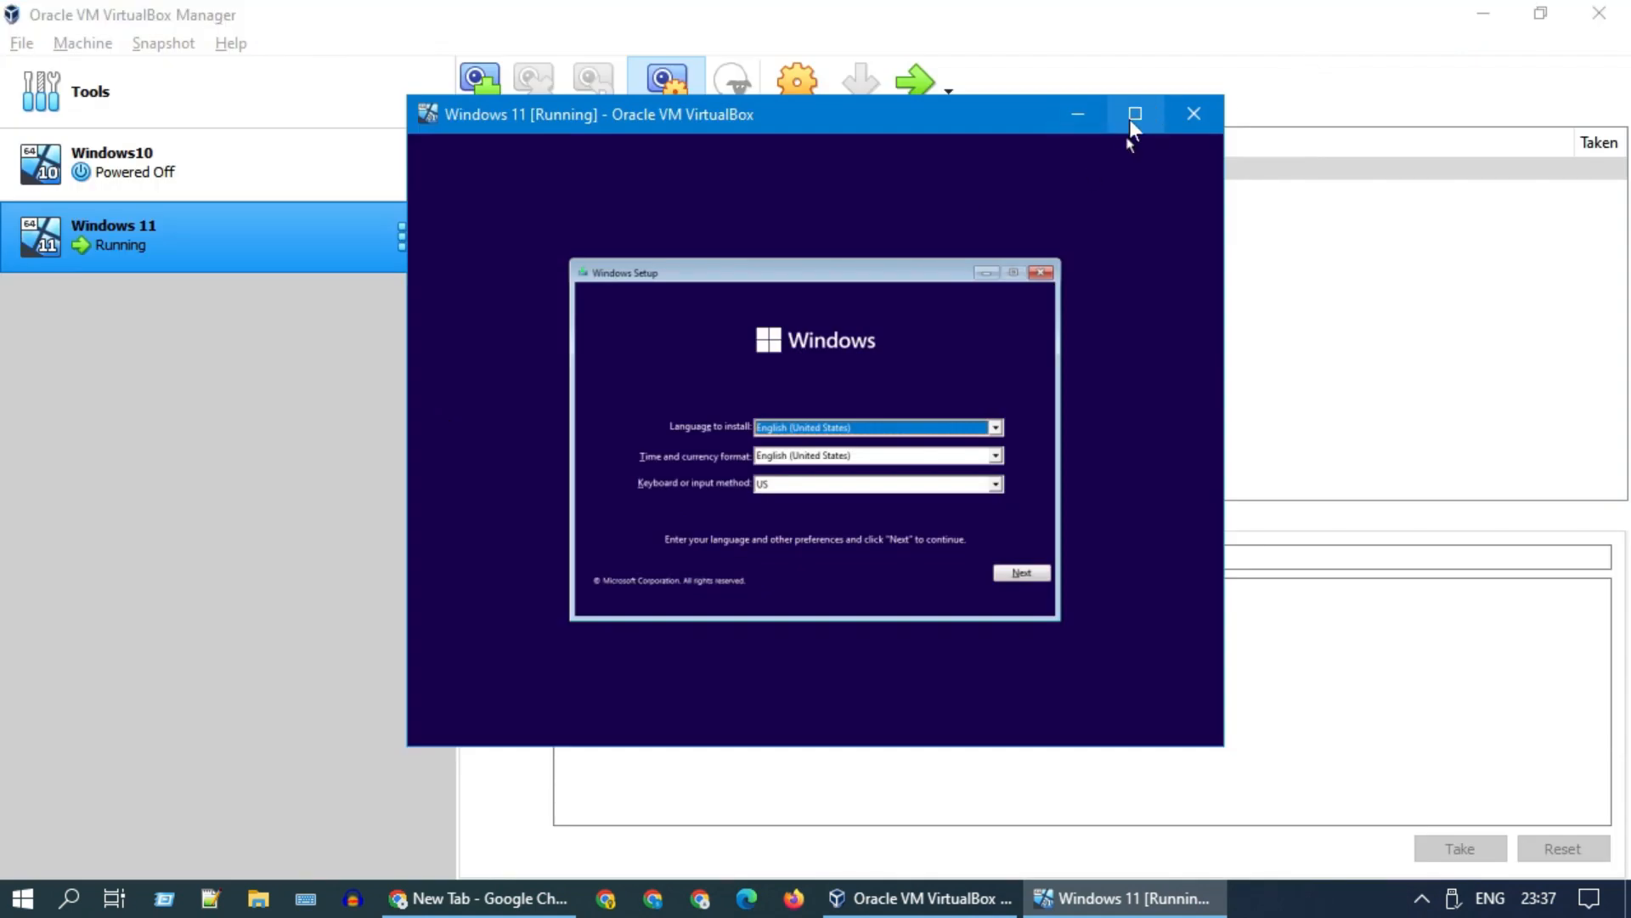
pyautogui.click(1134, 113)
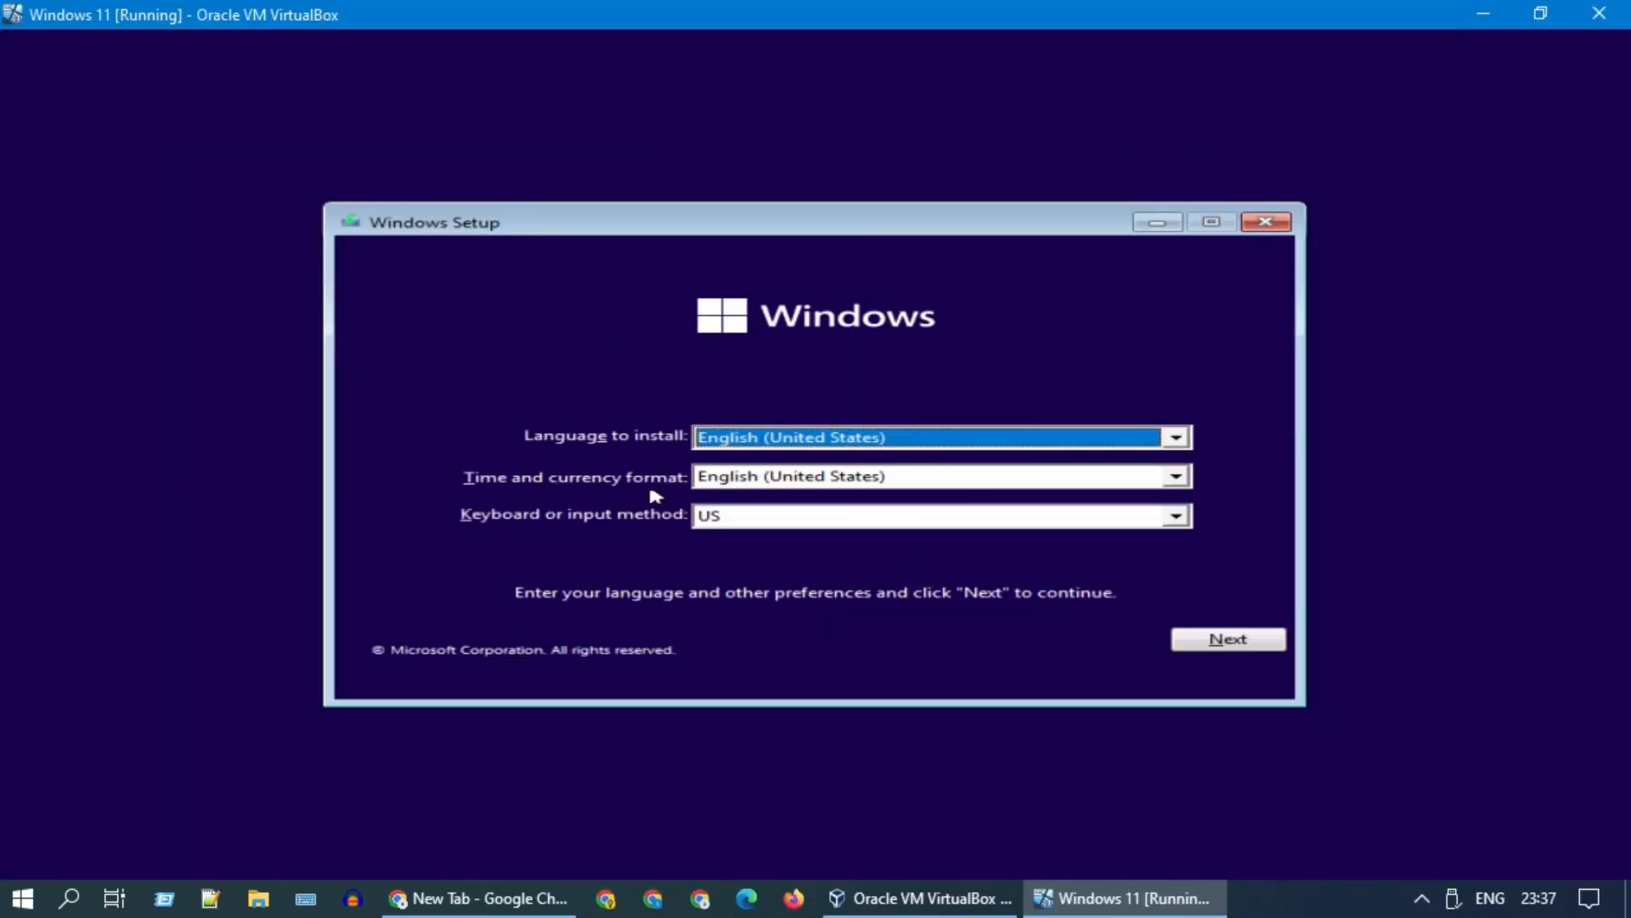
pyautogui.click(1228, 638)
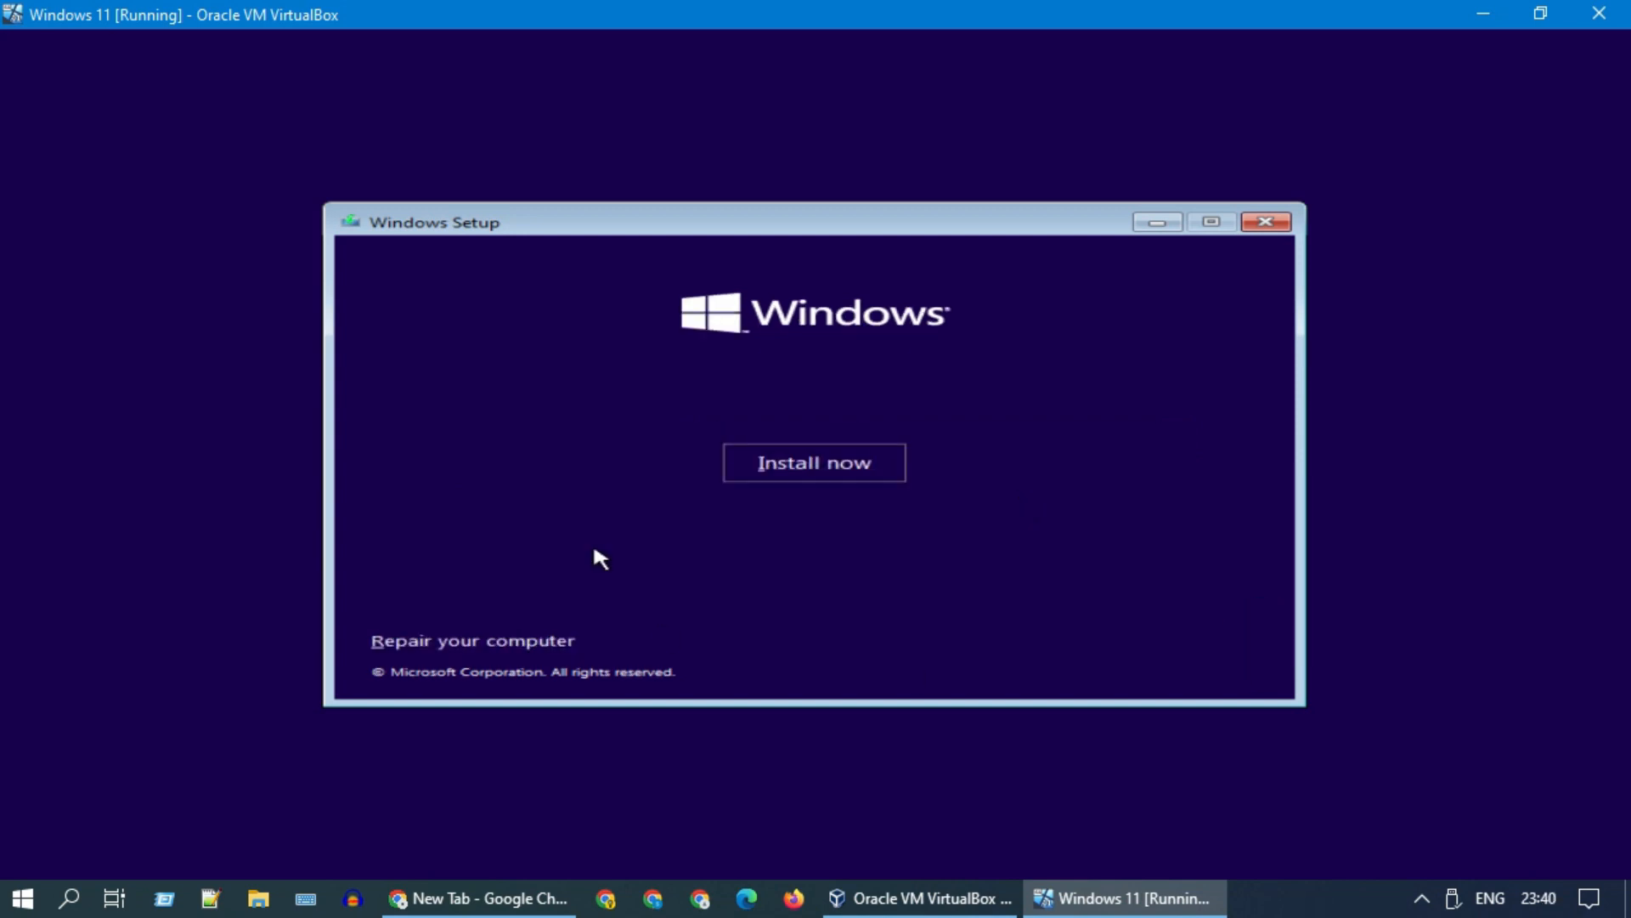
# - Open a Setup command prompt with Shift+F10 and launch regedit
pyautogui.press('shift+f10')
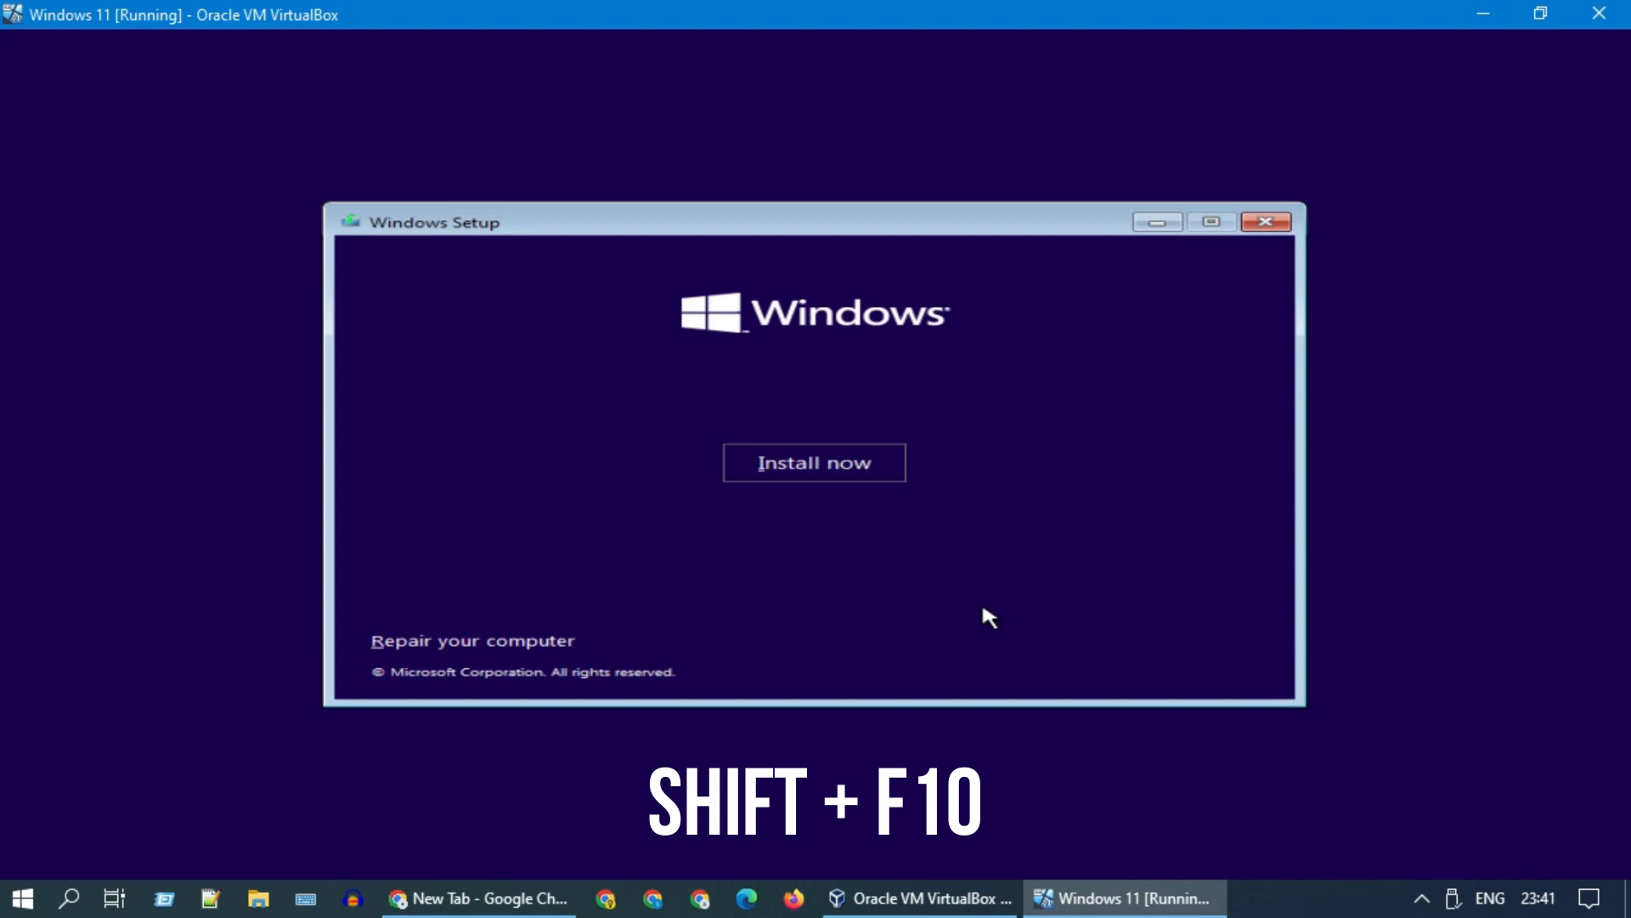
pyautogui.press('shift+F10')
pyautogui.write('regedit')
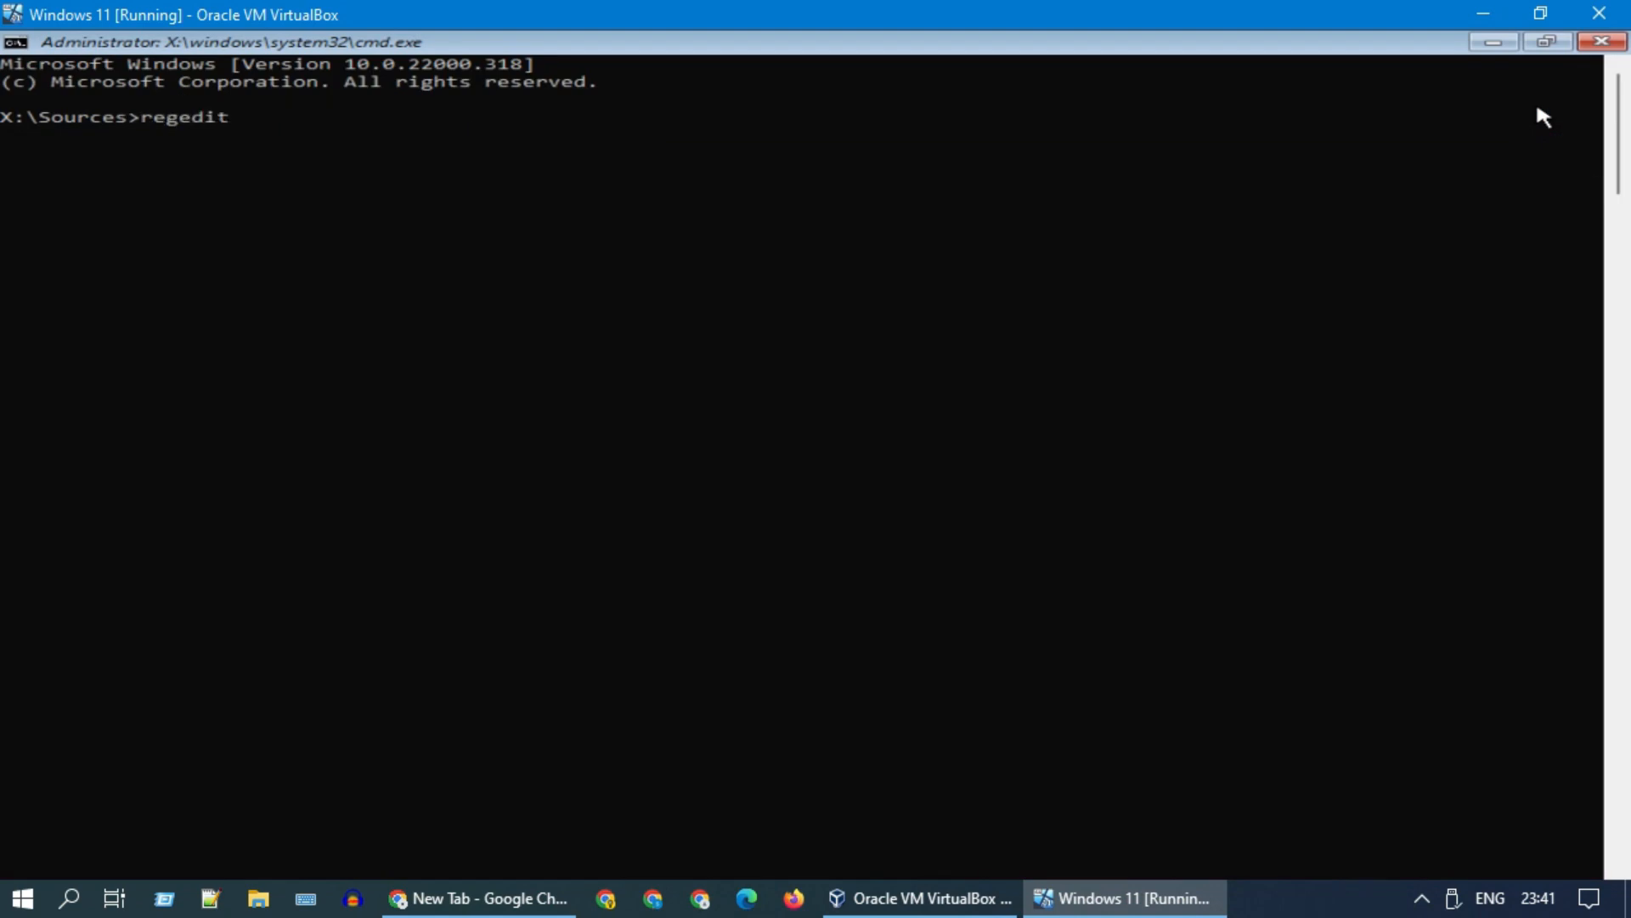
pyautogui.press('enter')
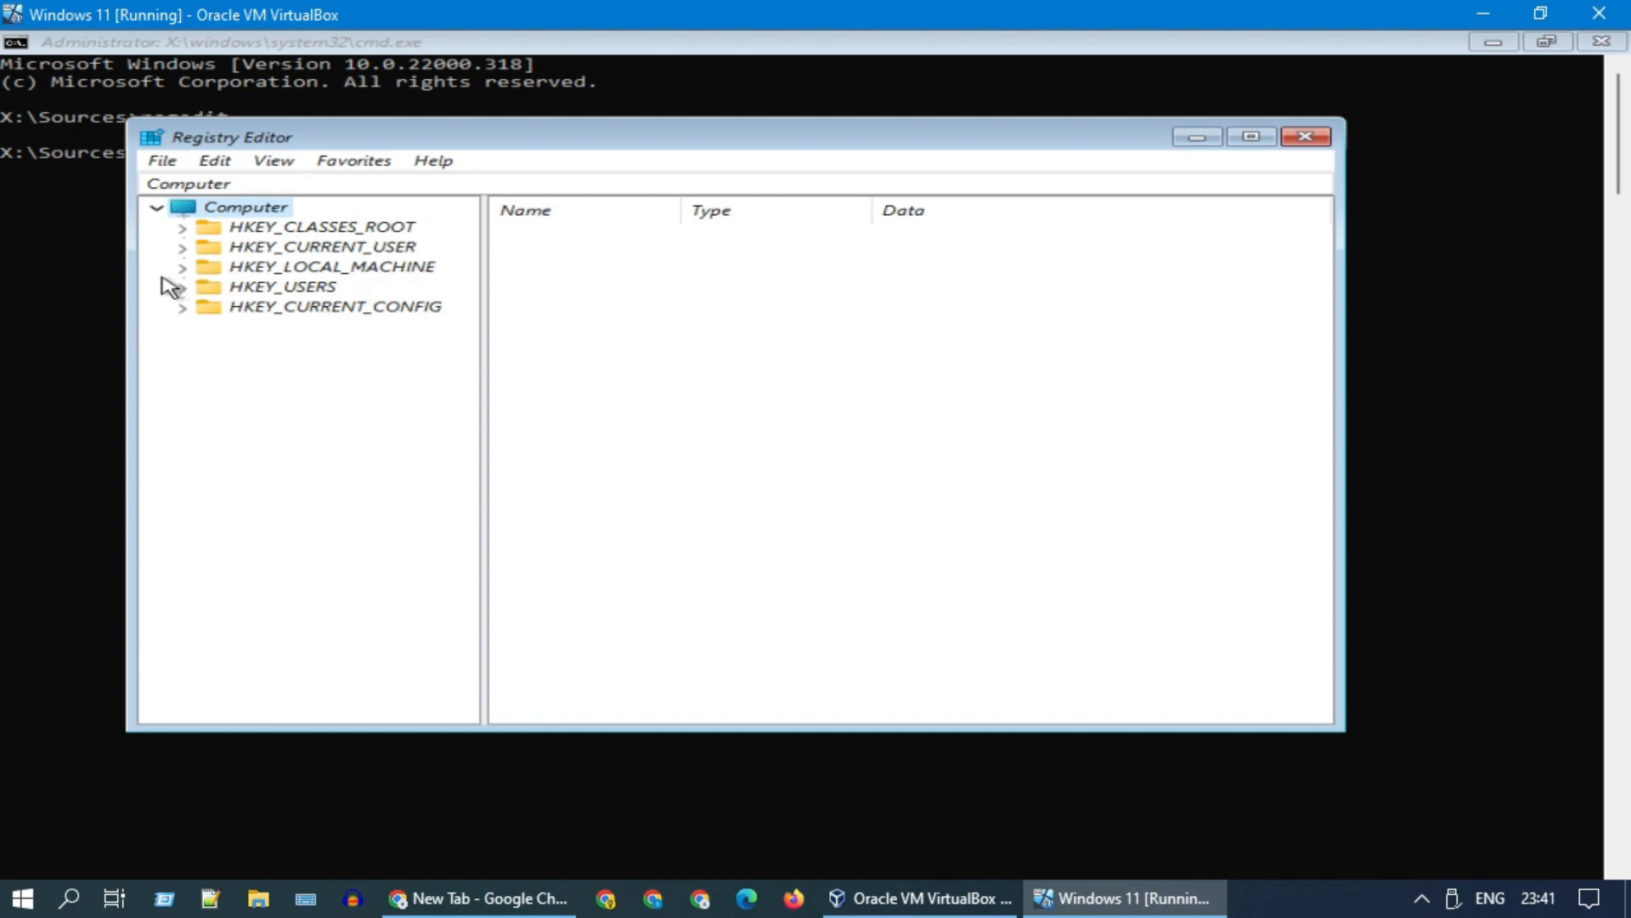
# - Expand HKEY_LOCAL_MACHINE\SYSTEM\Setup and add a new key named LabConfig
pyautogui.click(182, 266)
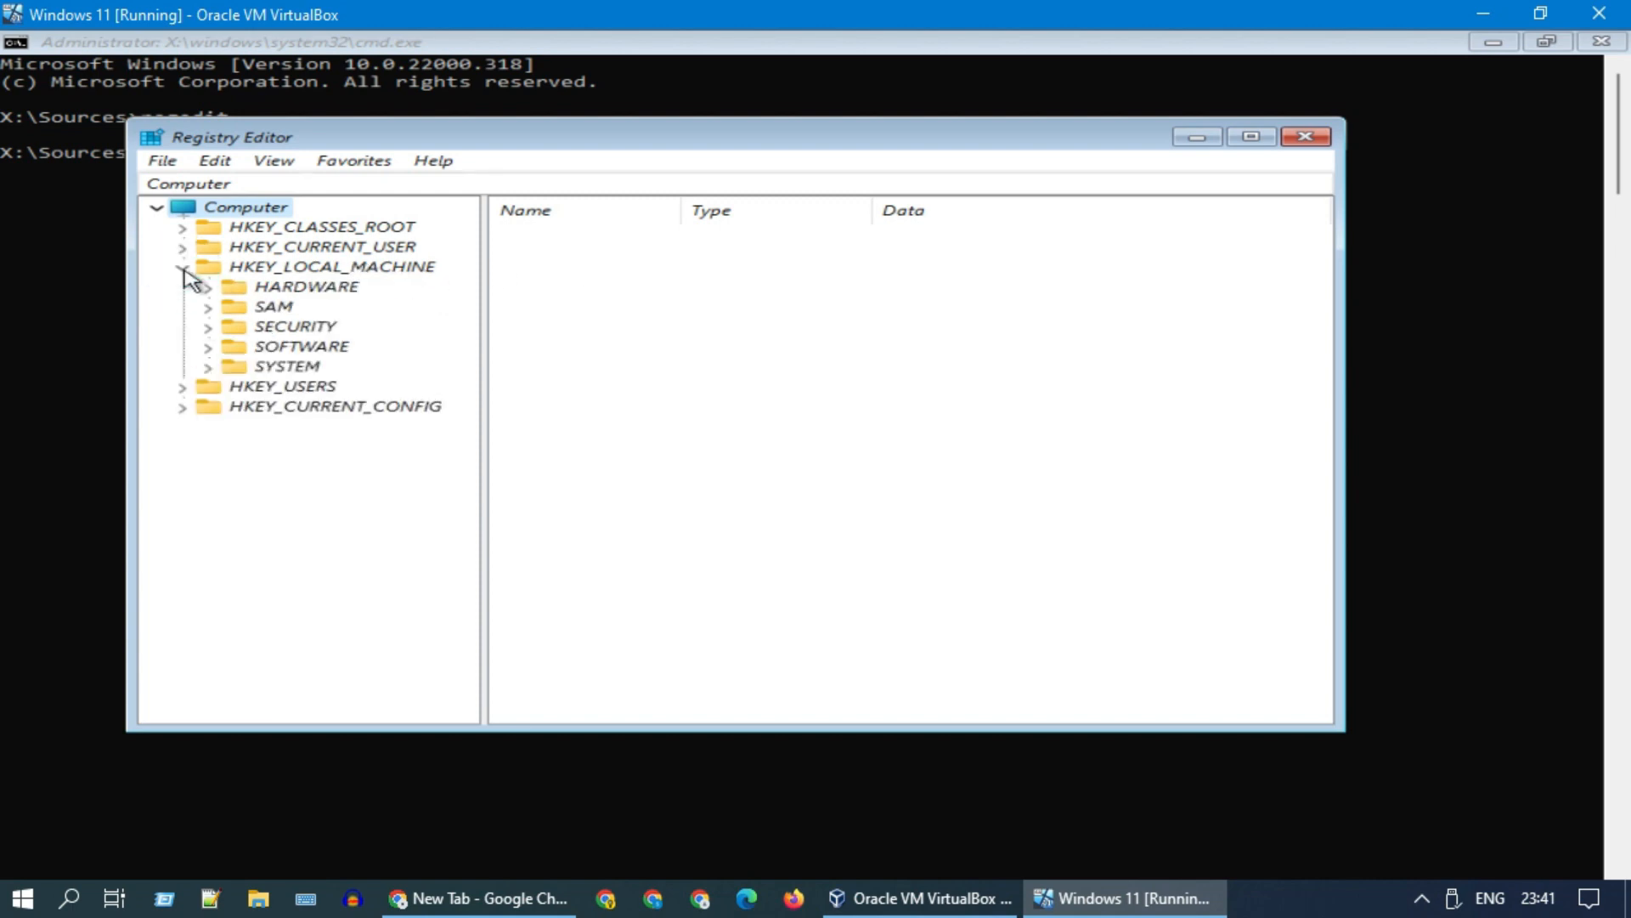
pyautogui.click(209, 365)
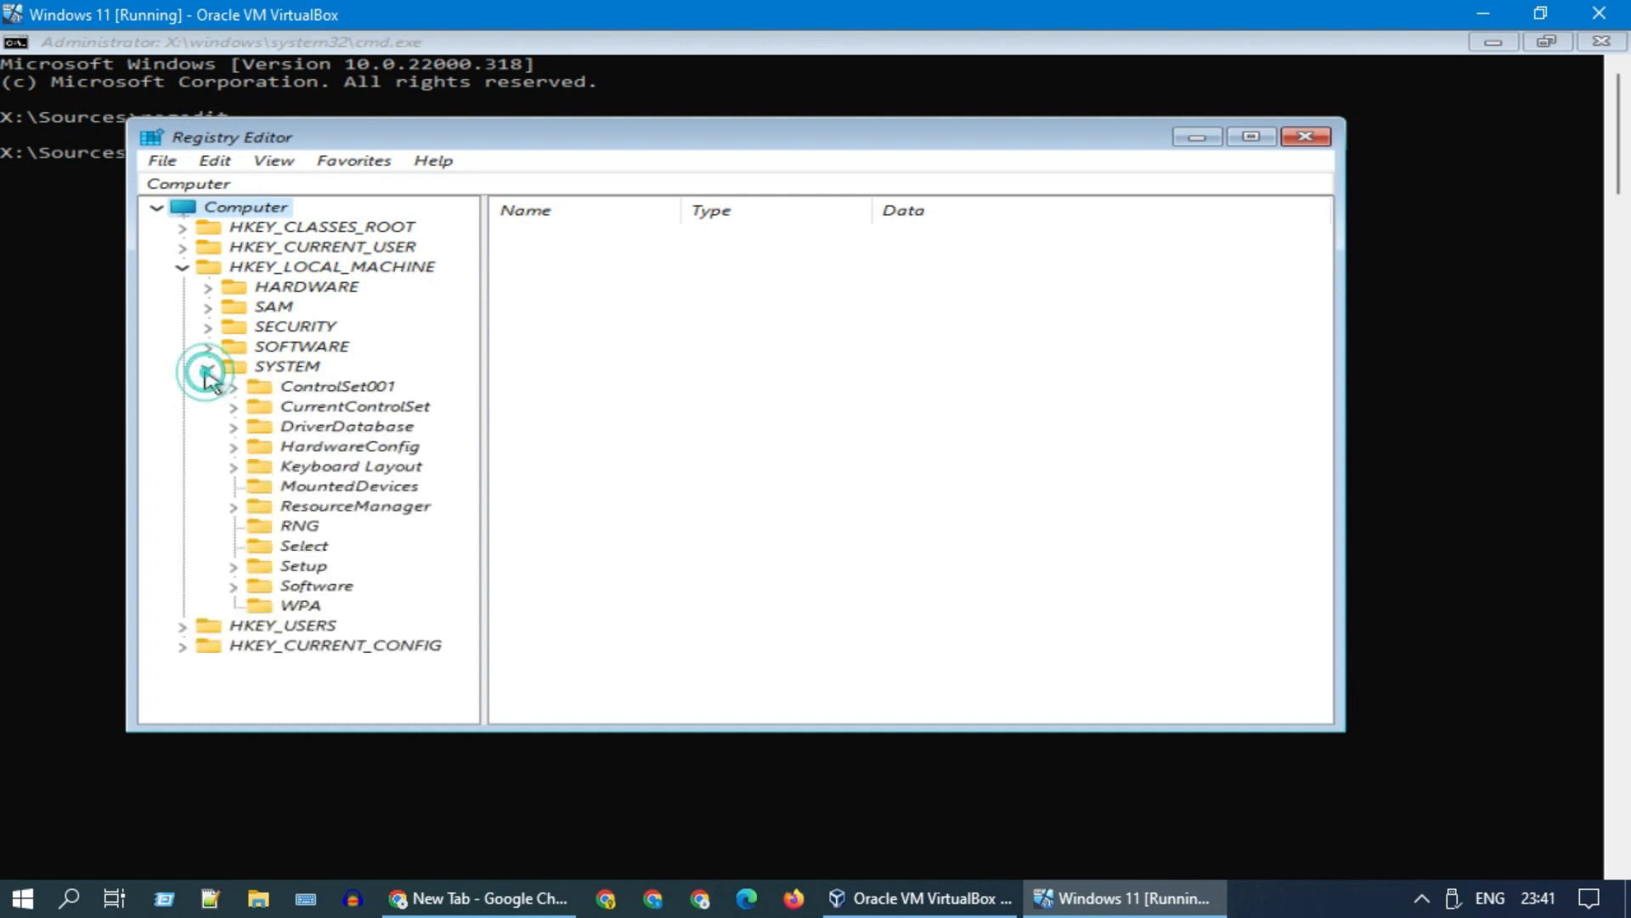
pyautogui.click(207, 366)
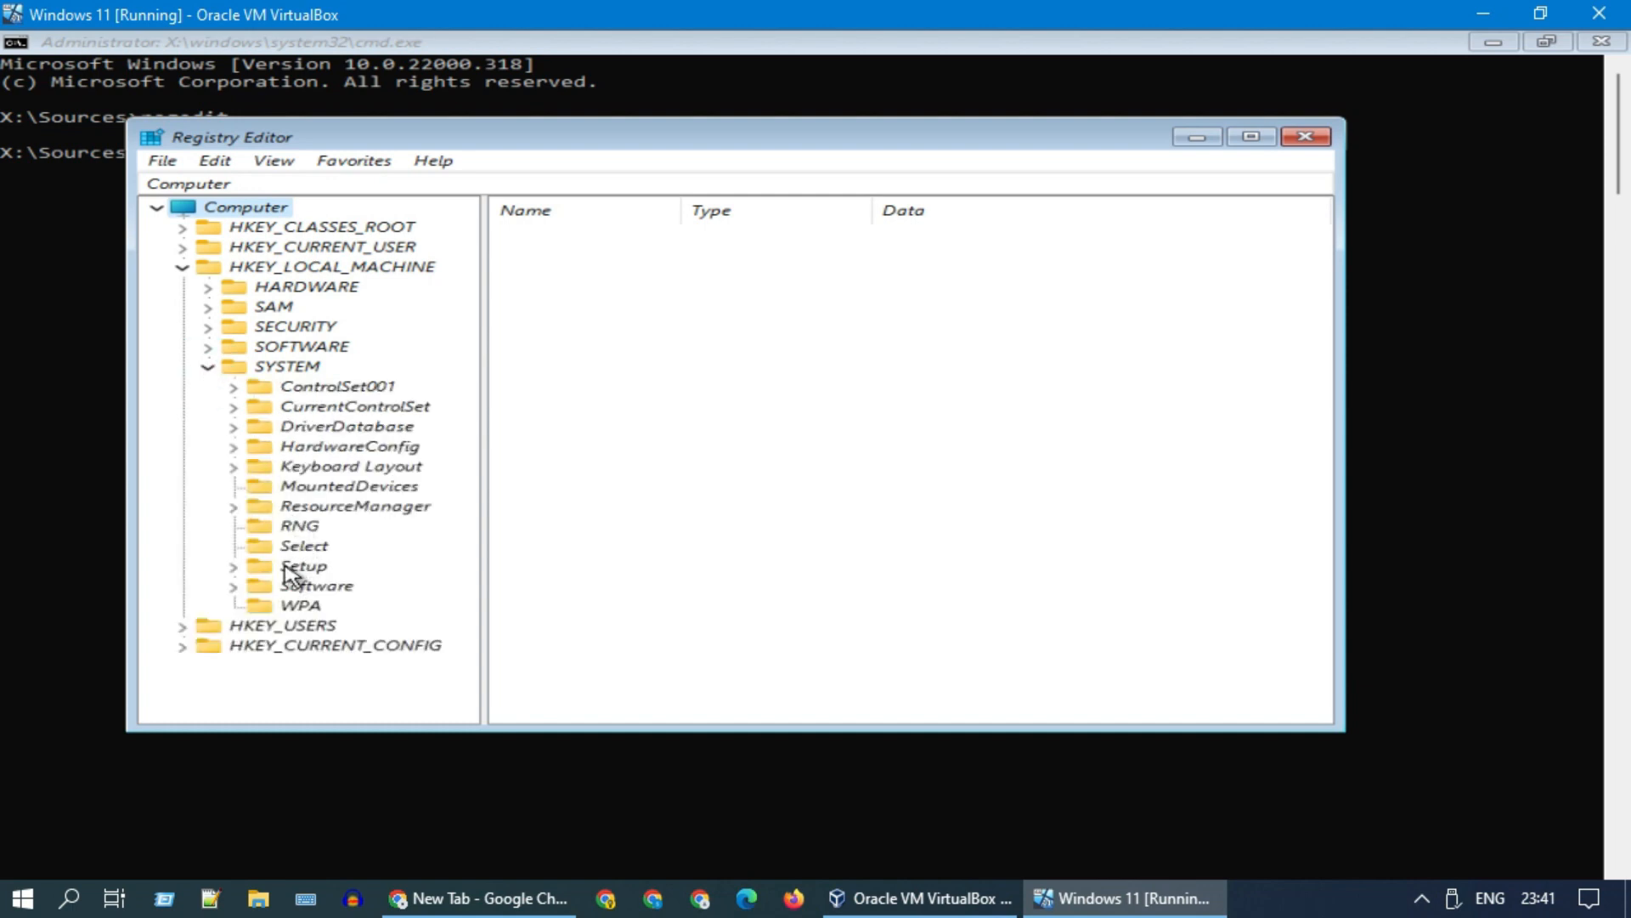
pyautogui.click(233, 566)
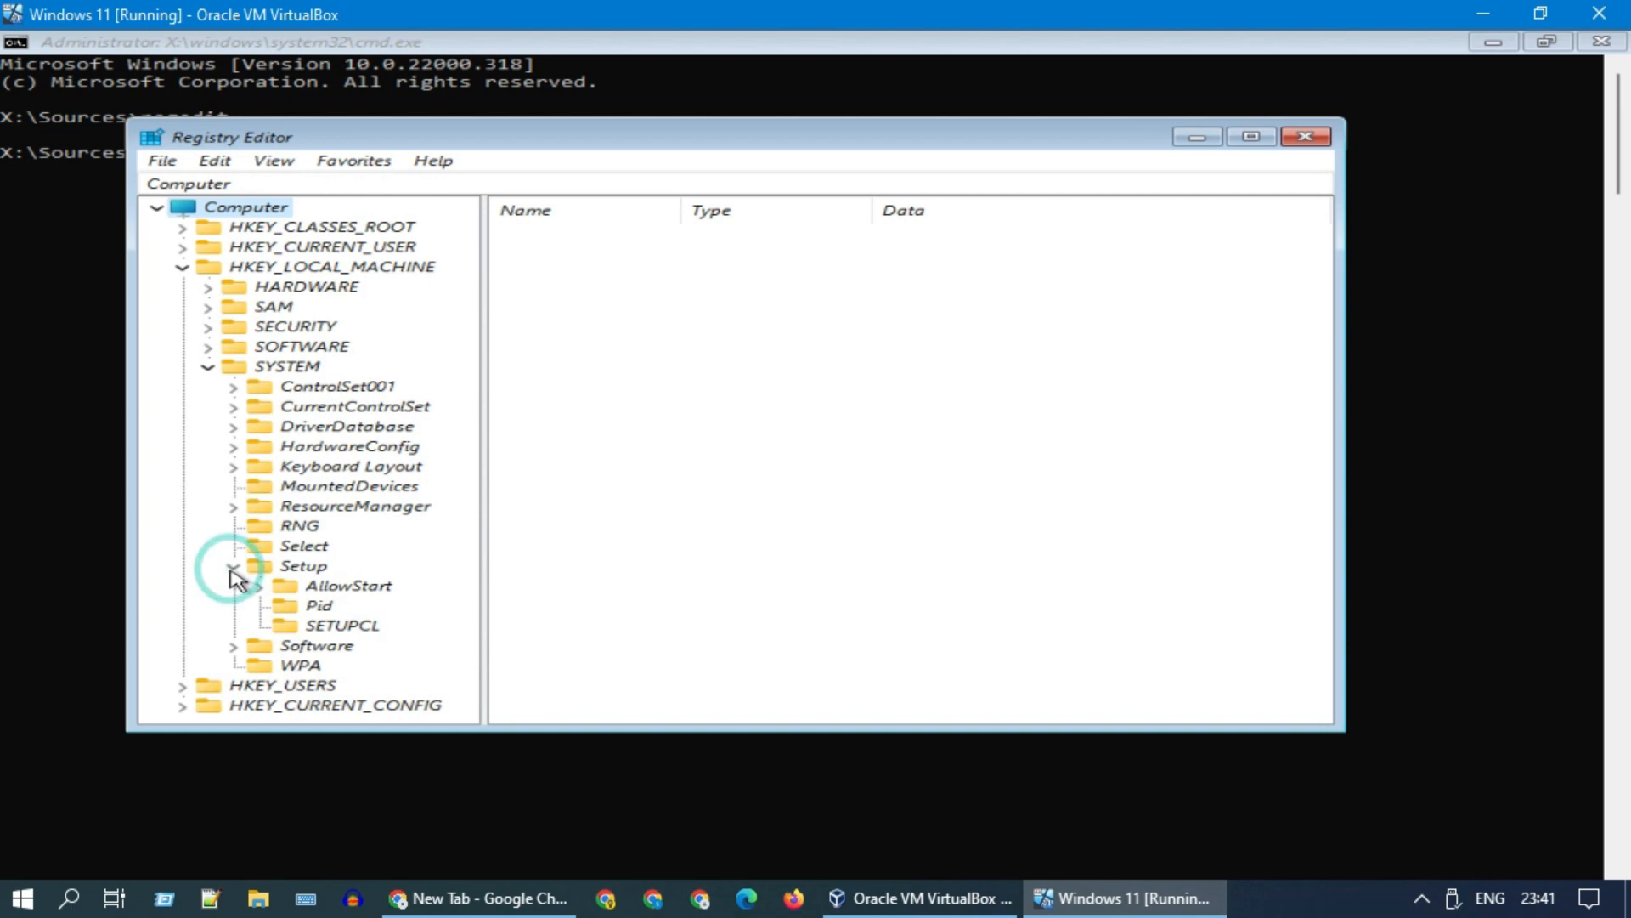
pyautogui.rightClick(302, 565)
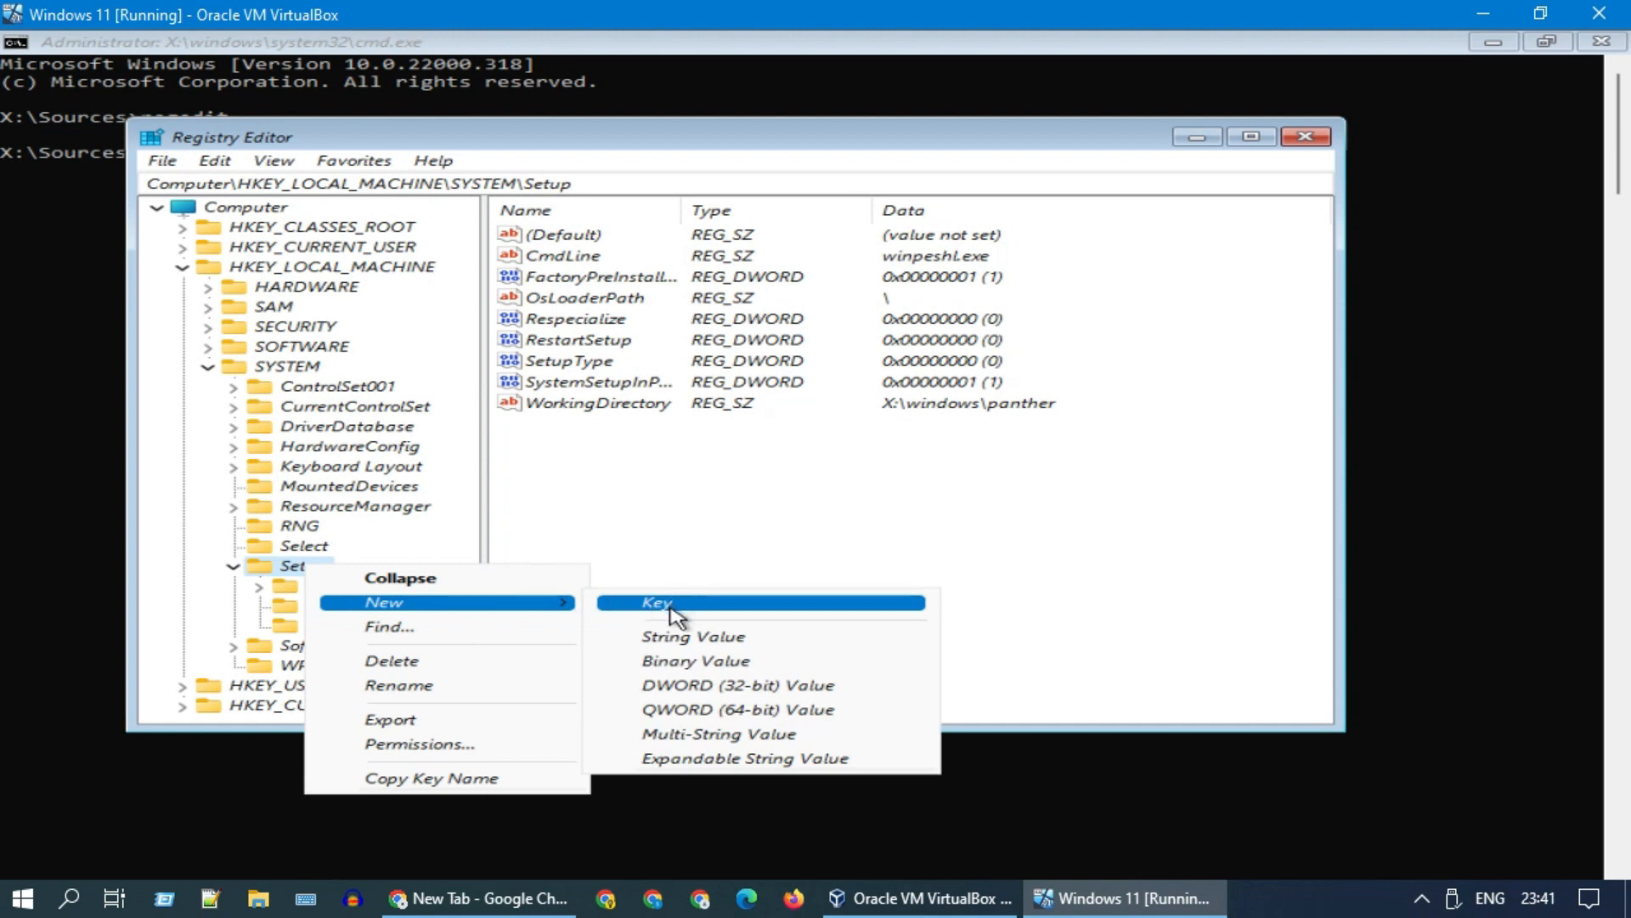
pyautogui.click(656, 602)
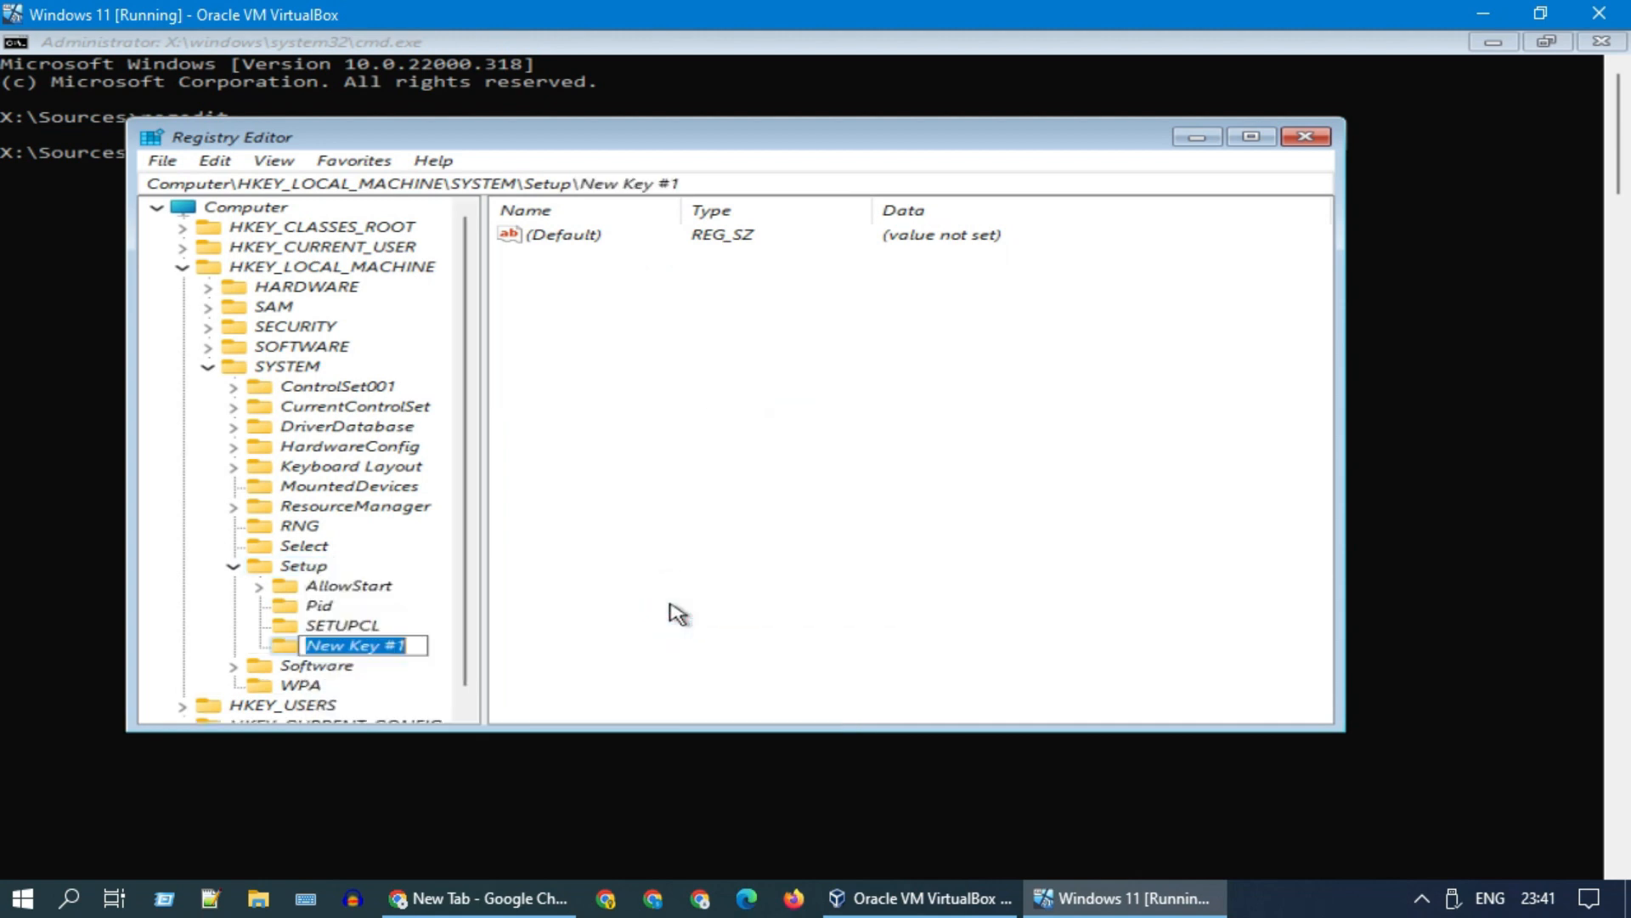
pyautogui.write('LabConfig')
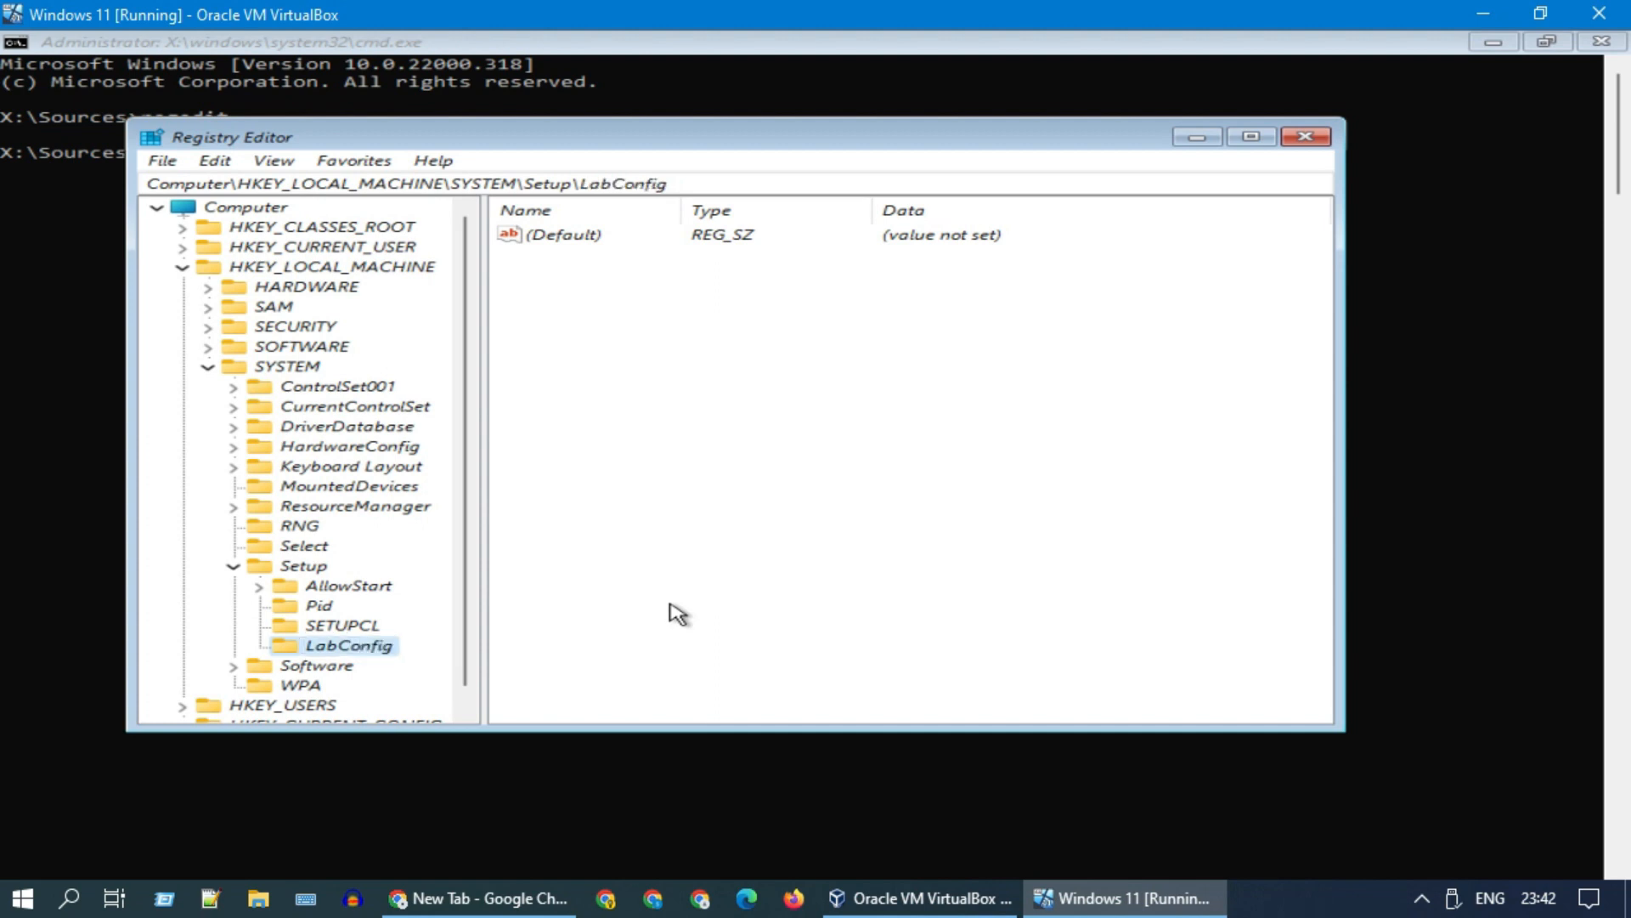
pyautogui.moveTo(370, 661)
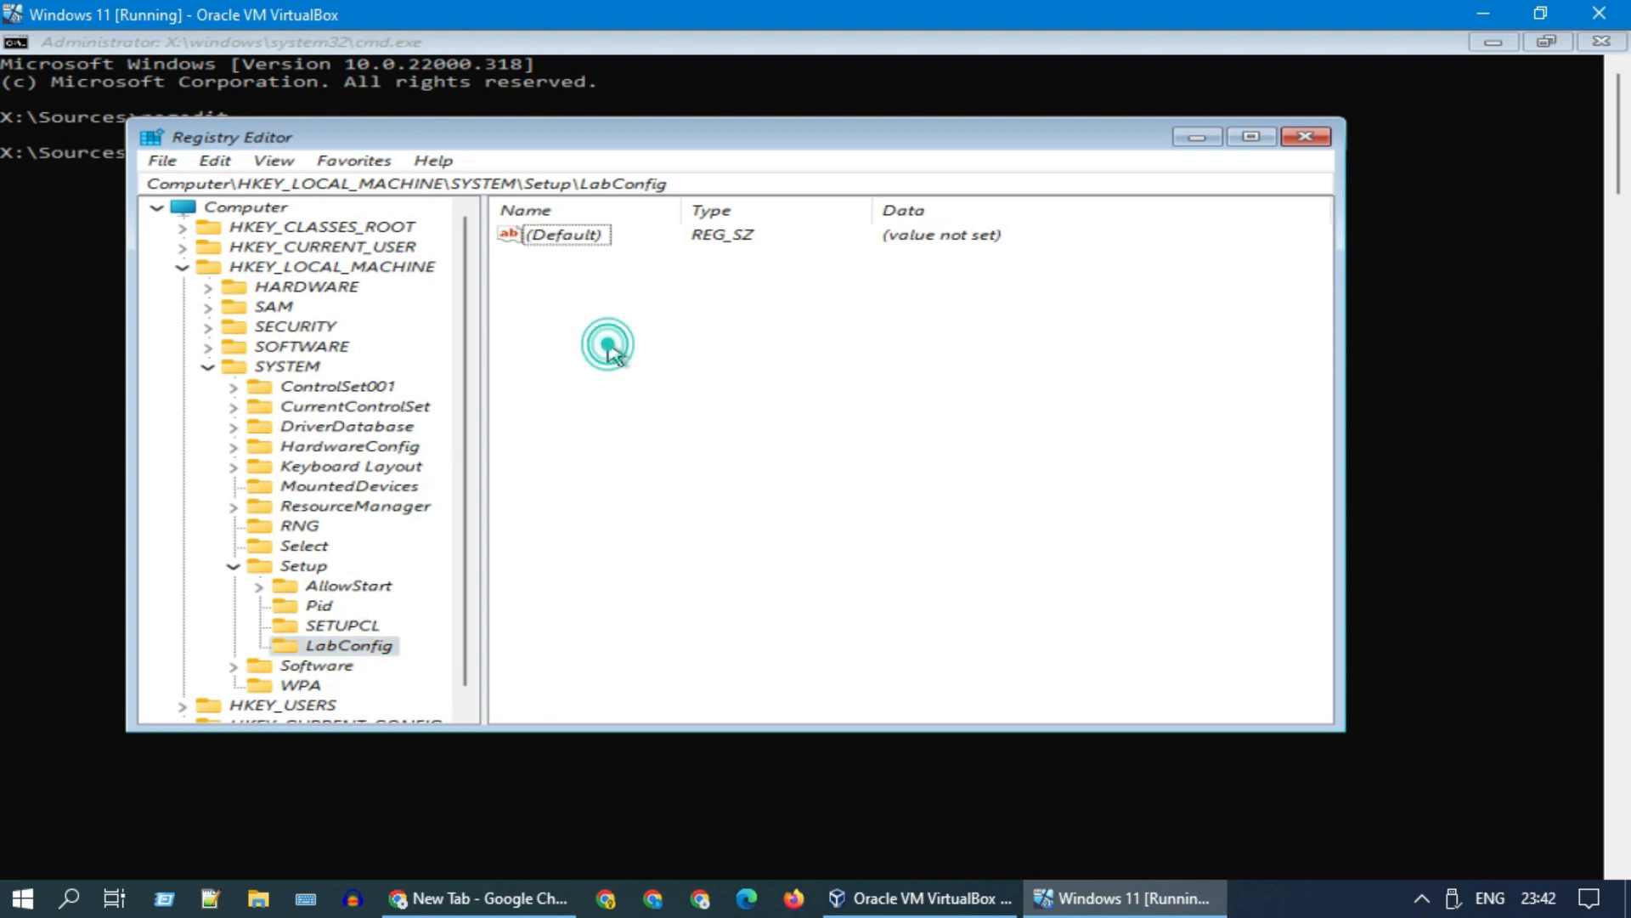
# - Add a DWORD (32-bit) value BypassTPMCheck to LabConfig and set its data to 1
pyautogui.rightClick(607, 344)
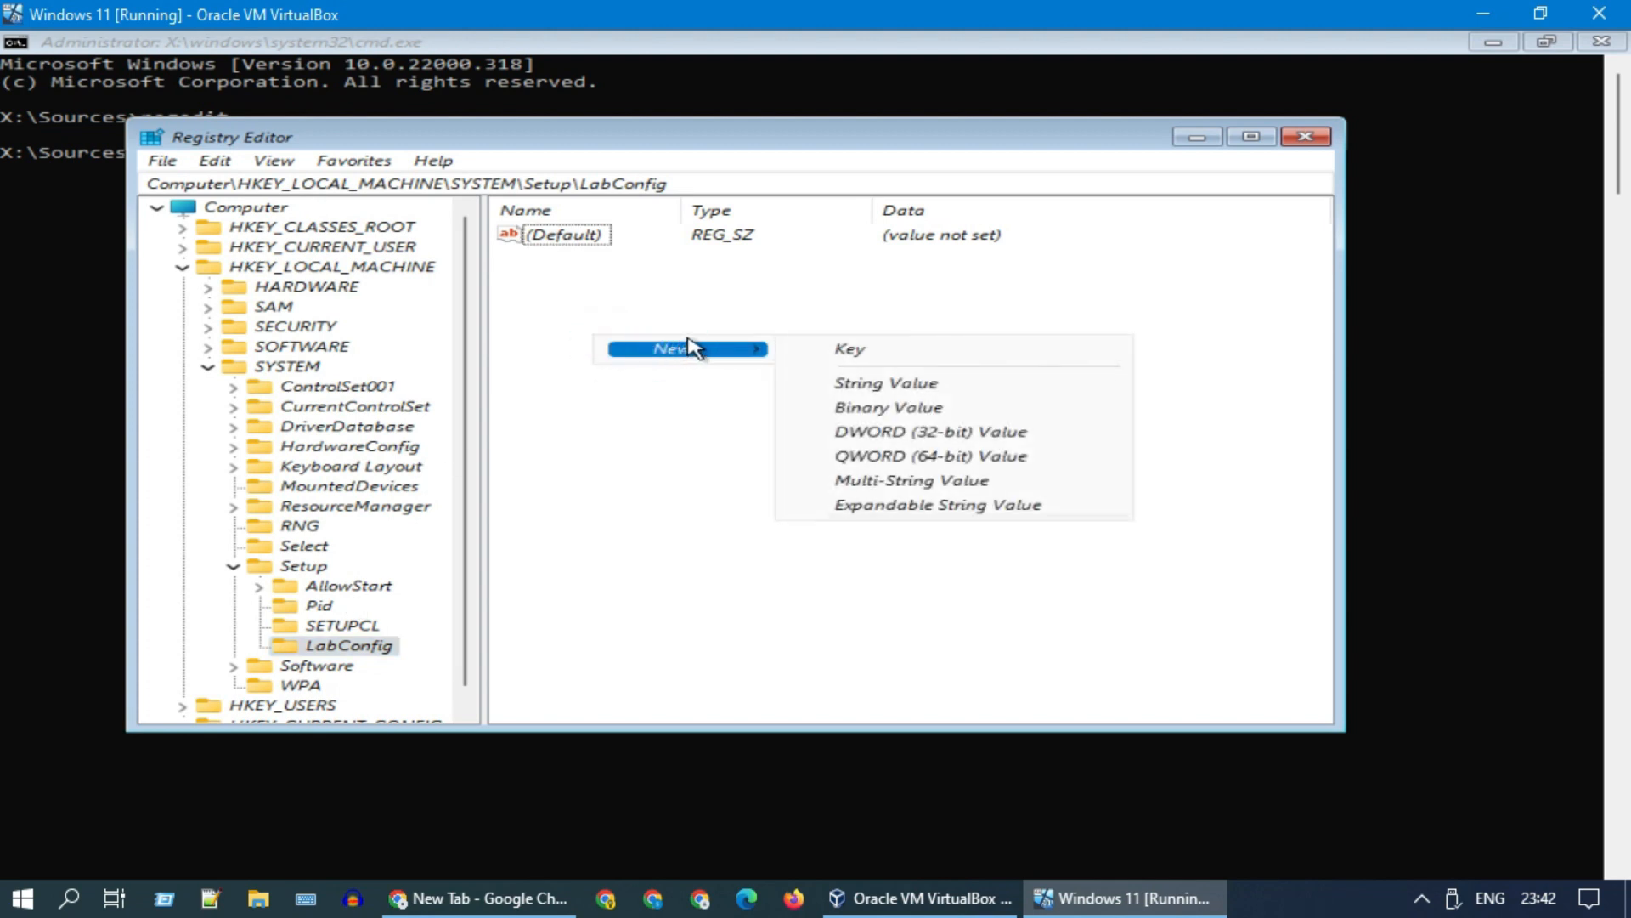
pyautogui.moveTo(932, 432)
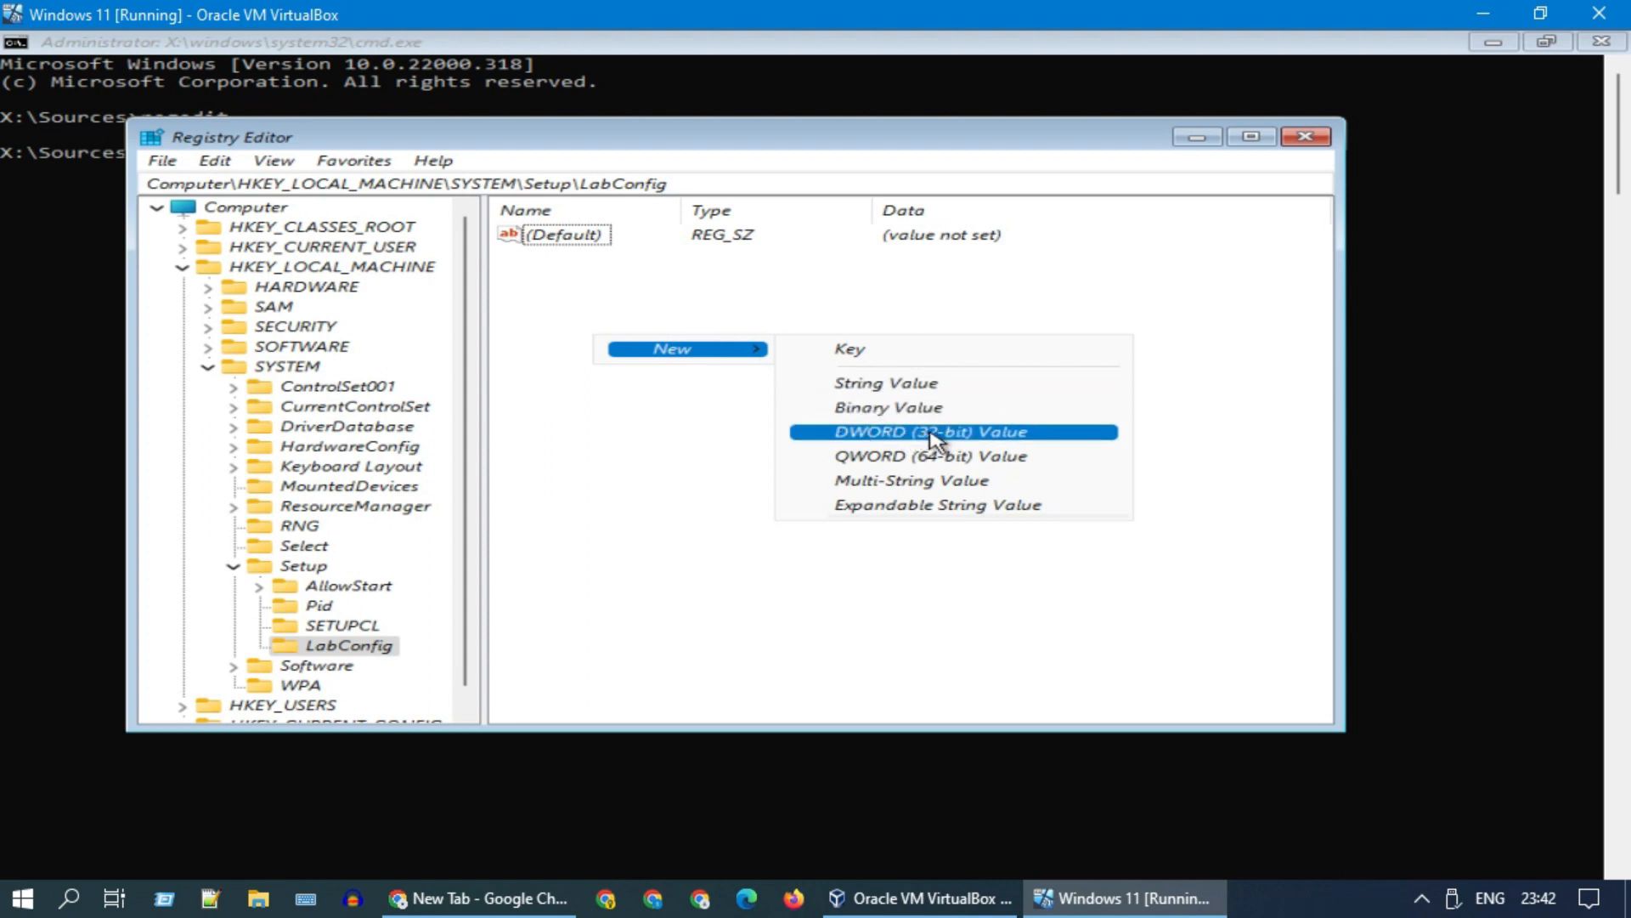
pyautogui.click(933, 430)
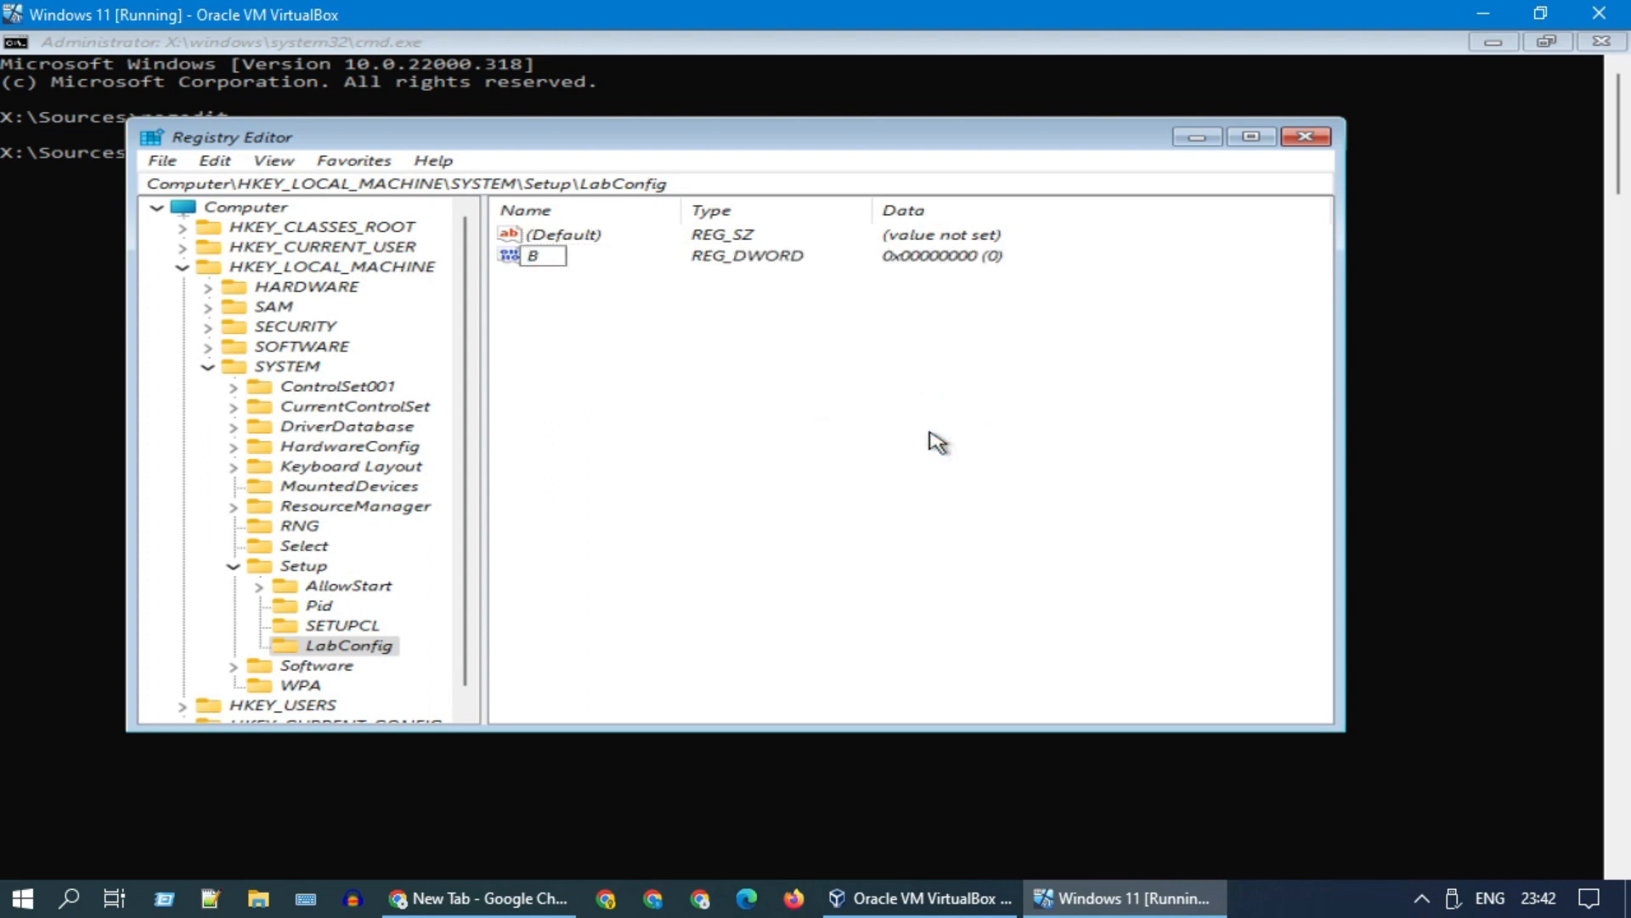
pyautogui.write('ypassTPM')
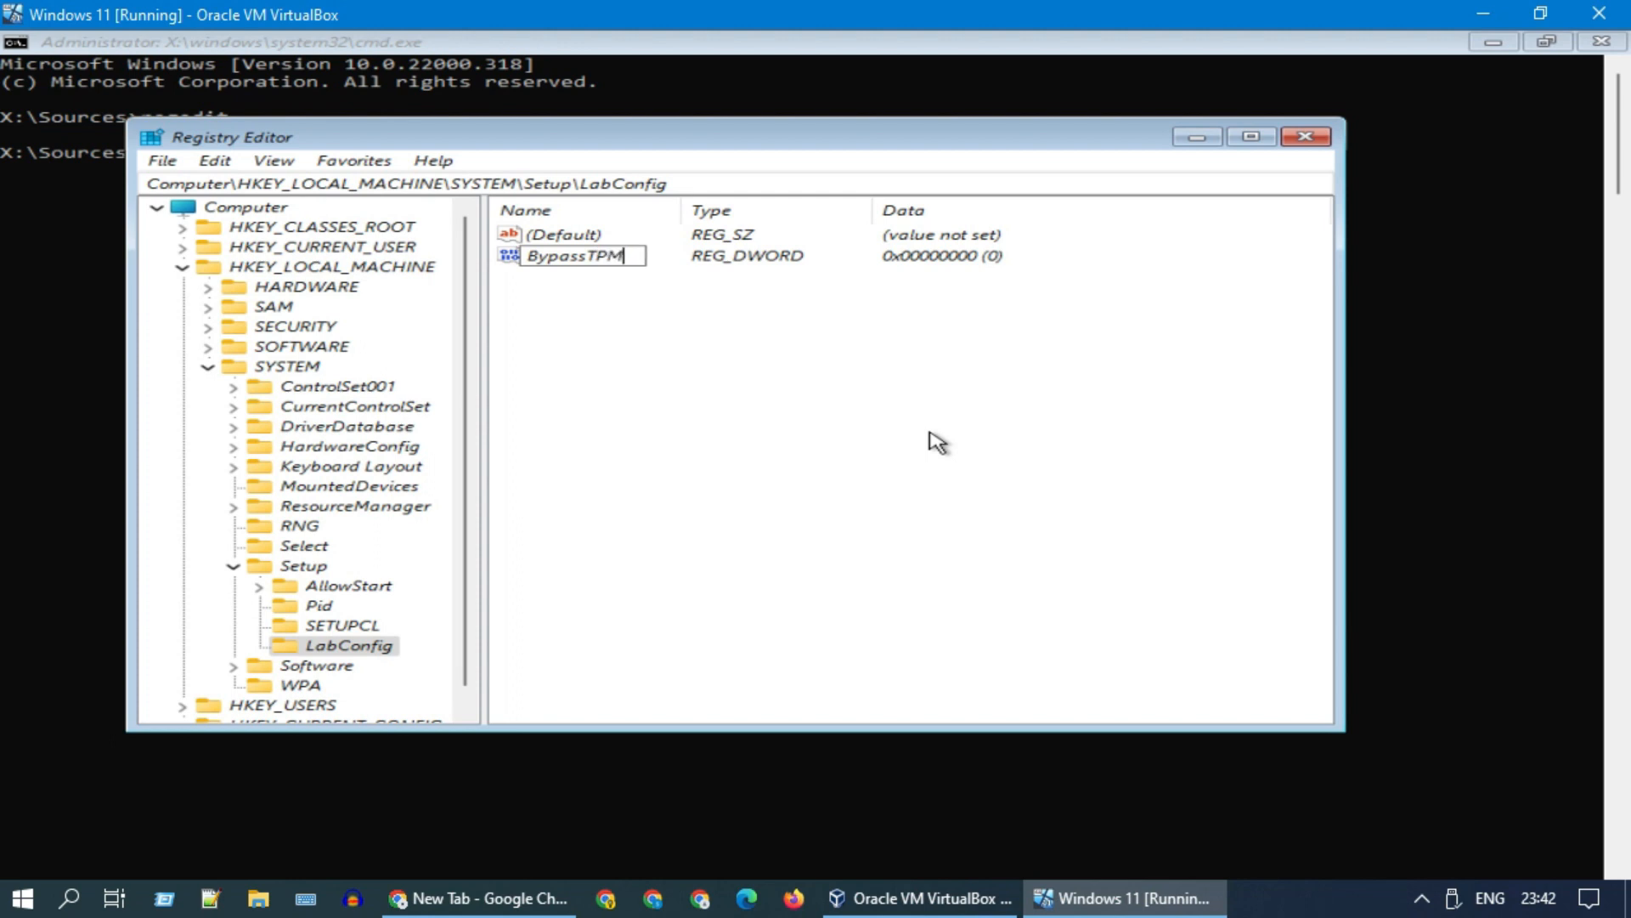
pyautogui.write('Check')
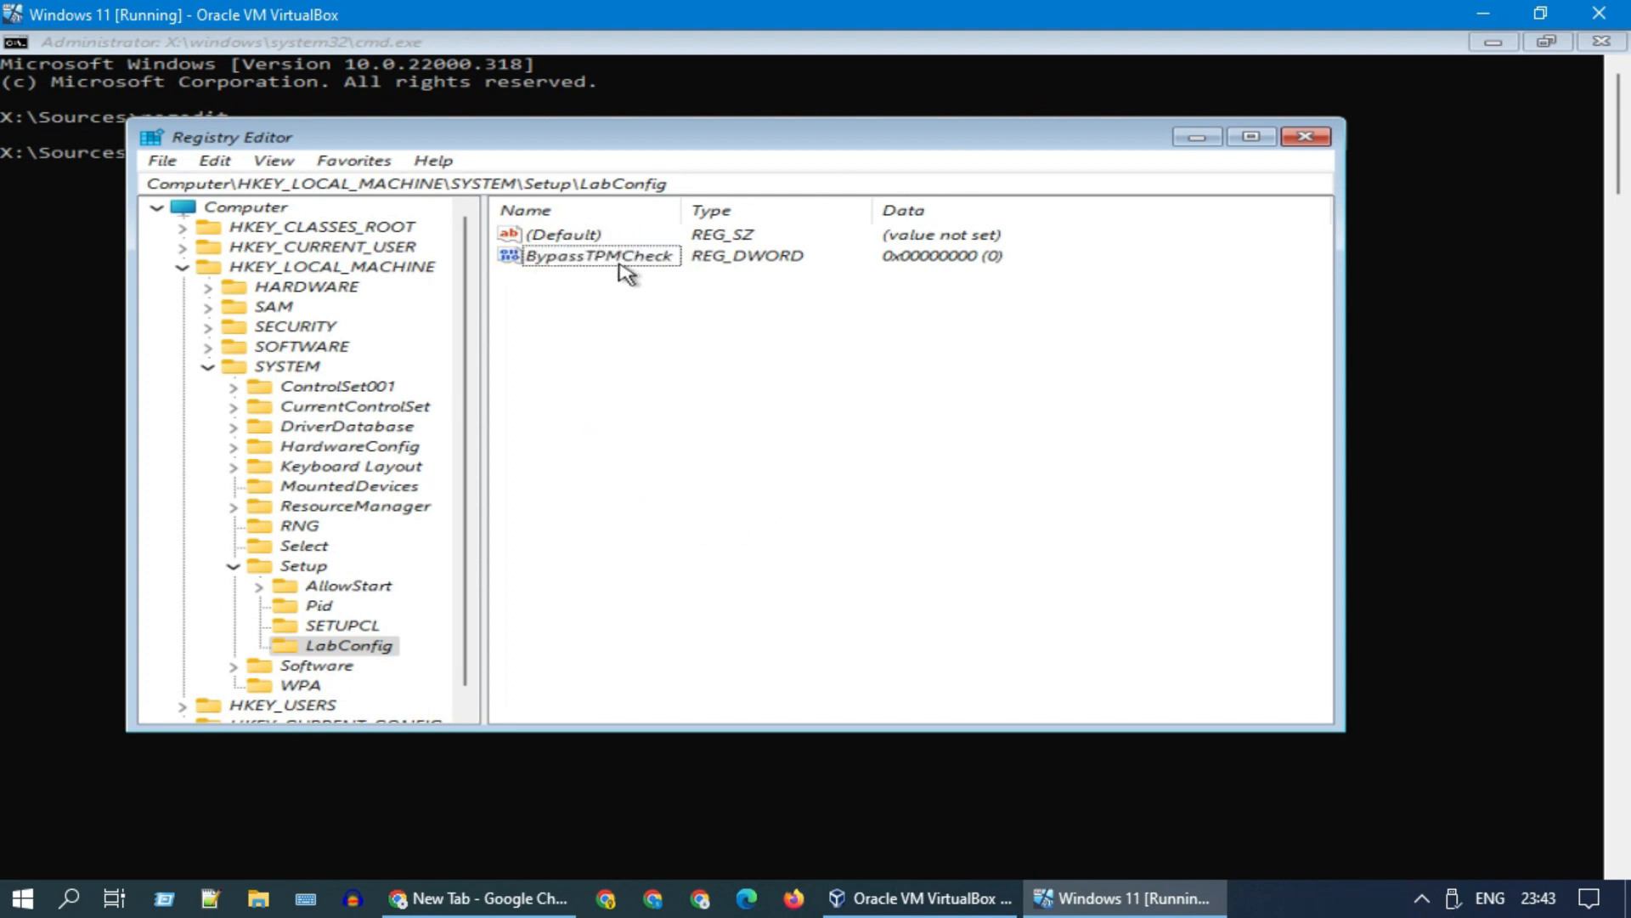
pyautogui.doubleClick(597, 256)
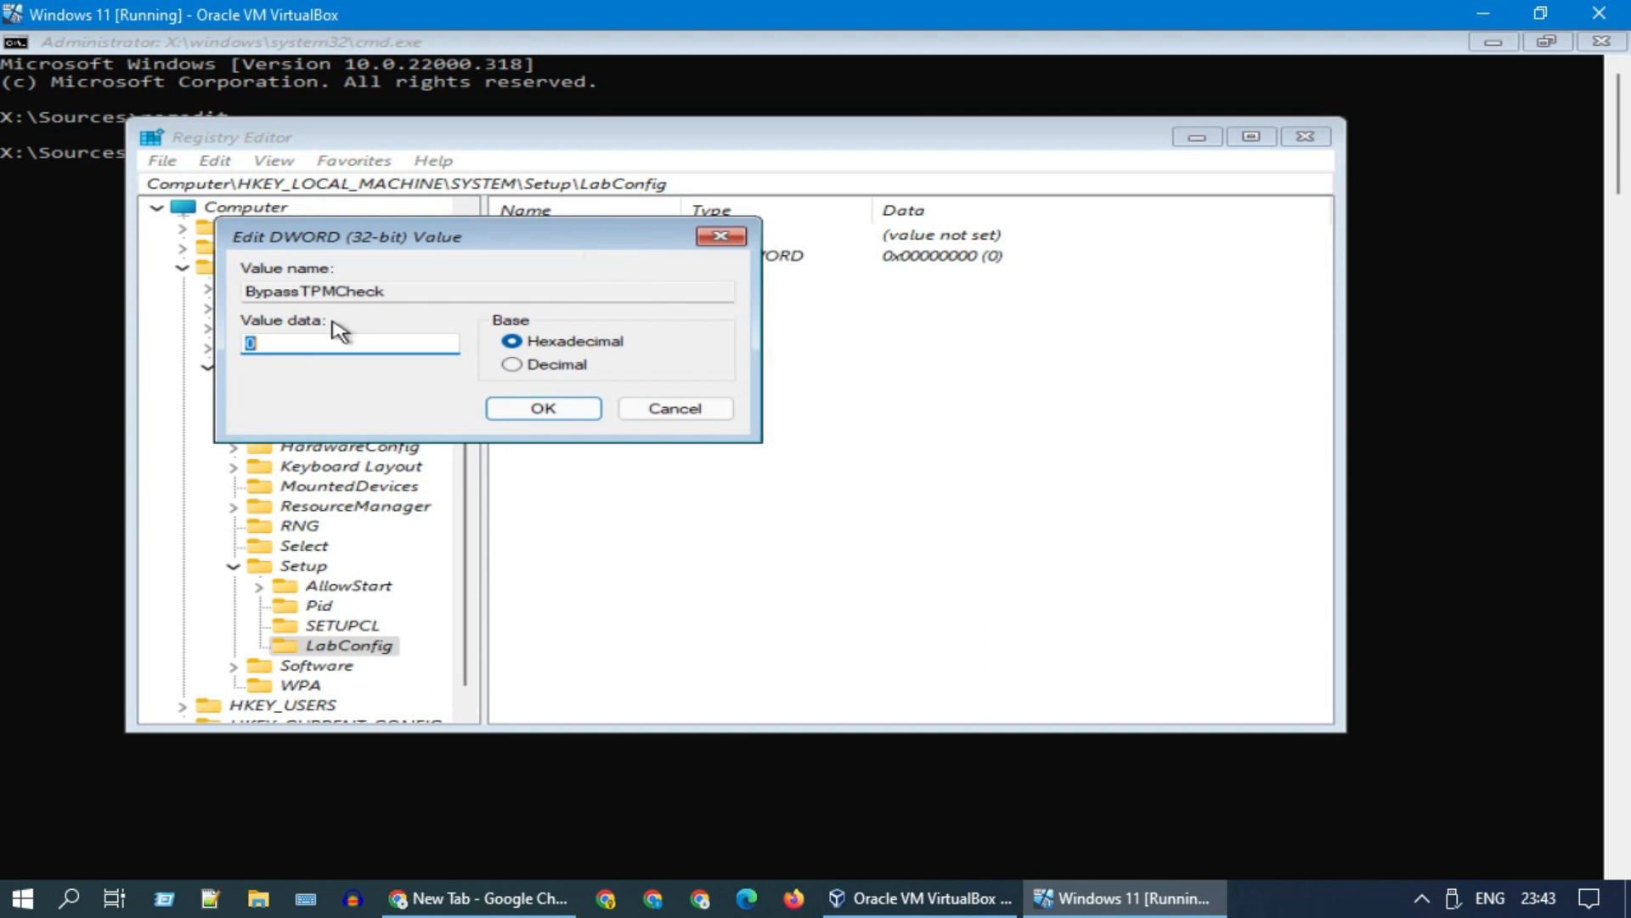
pyautogui.write('1')
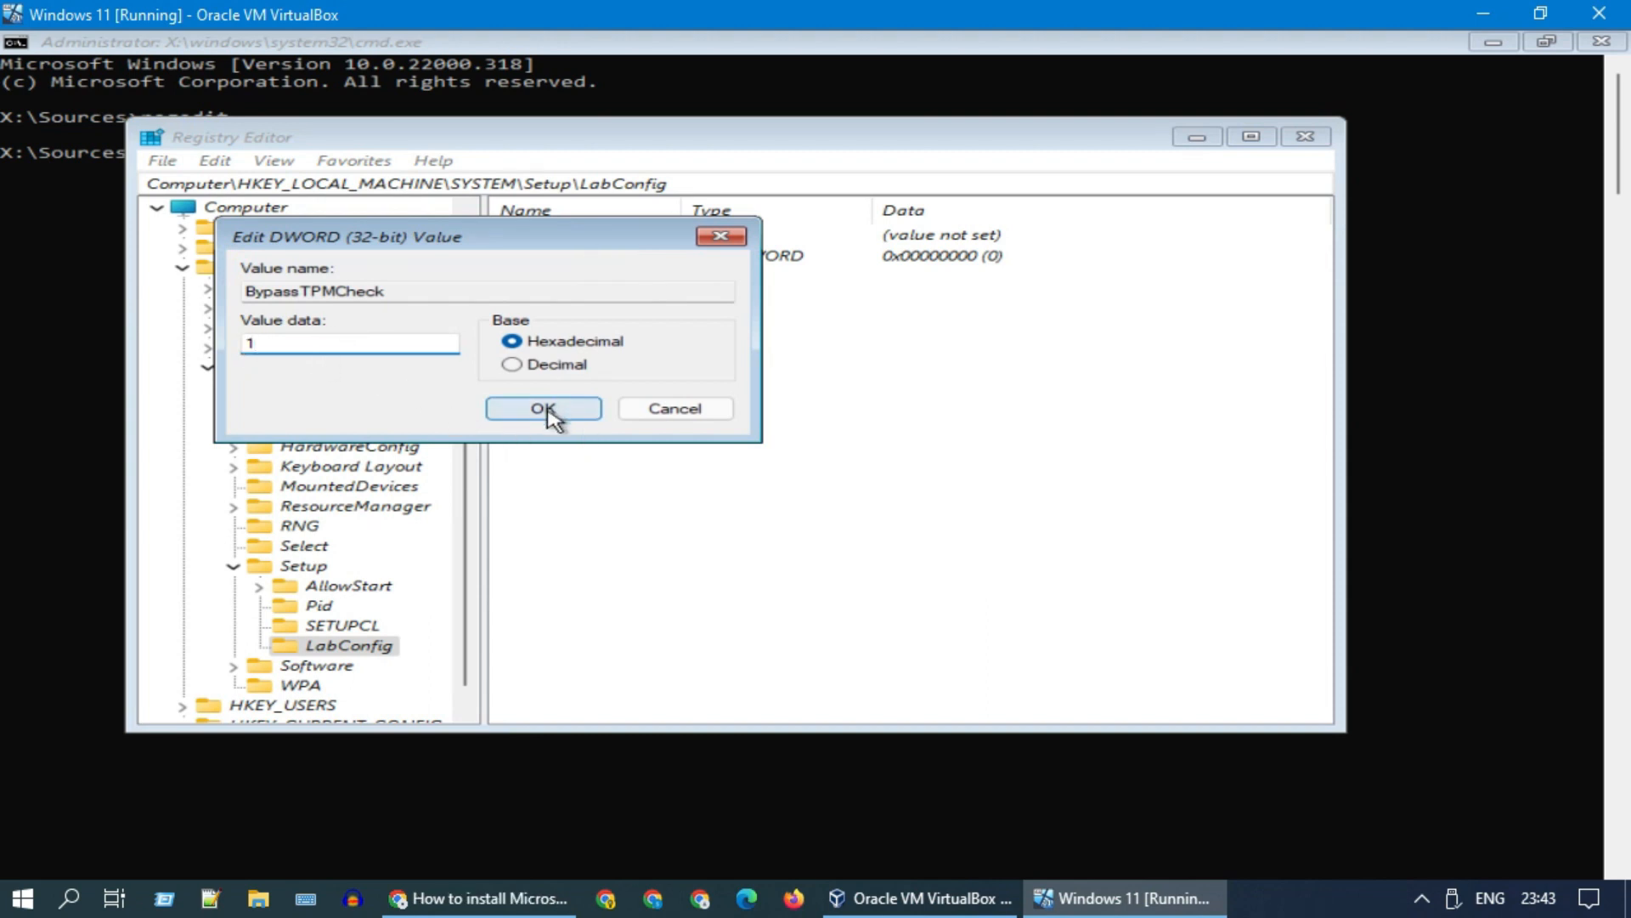
pyautogui.click(542, 408)
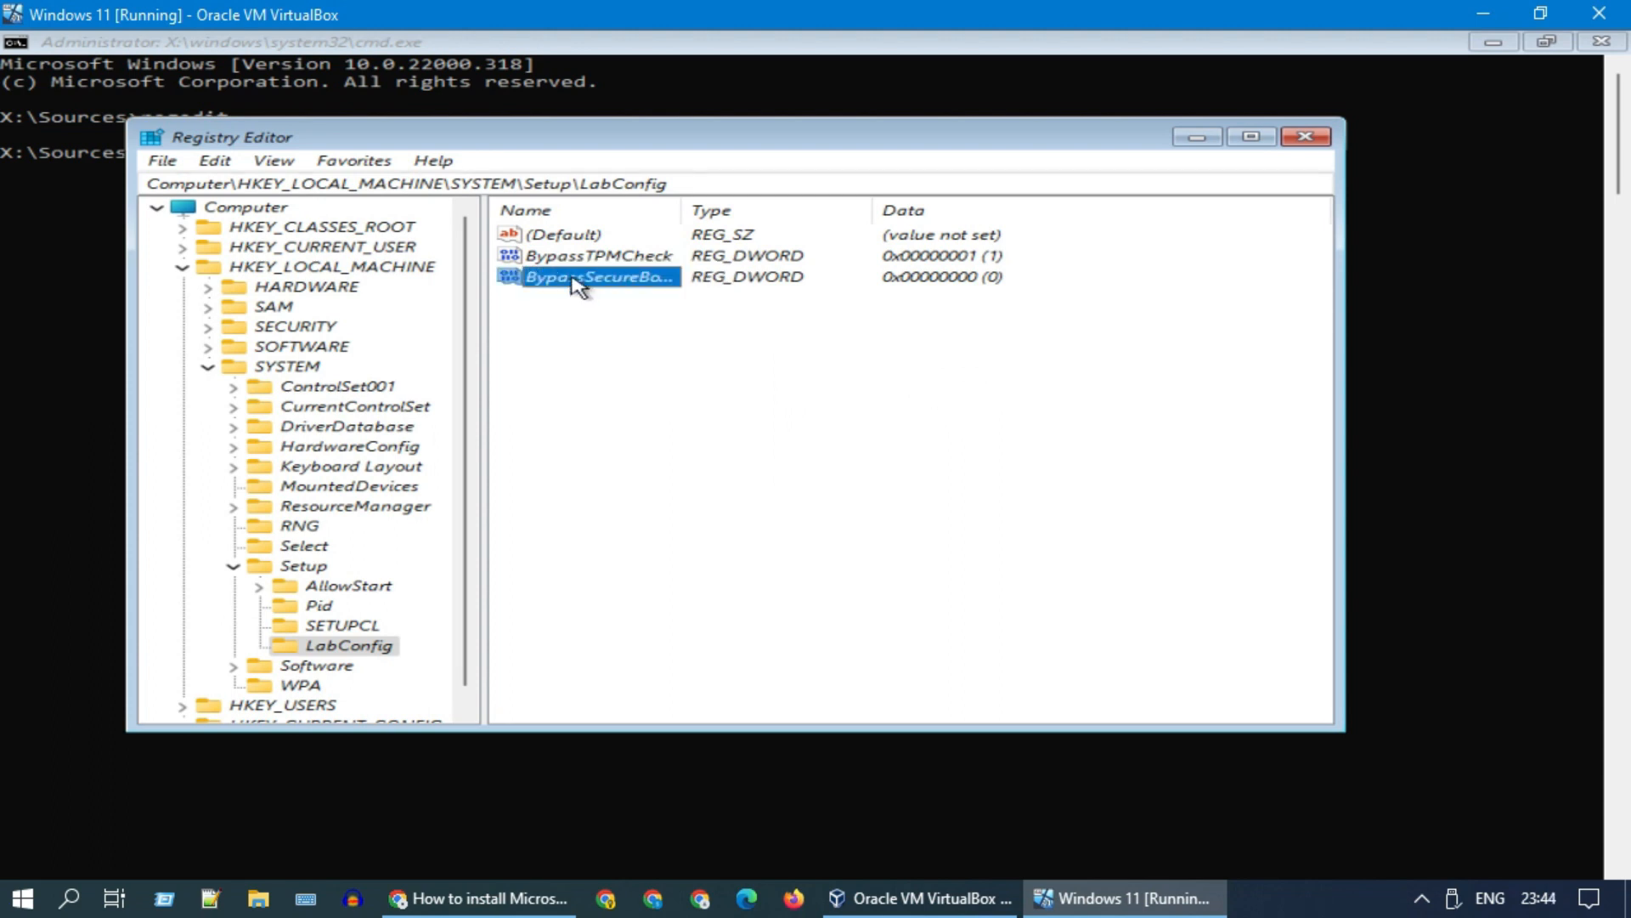
# - Change BypassSecureBootCheck's value data from 0 to 1
pyautogui.doubleClick(593, 277)
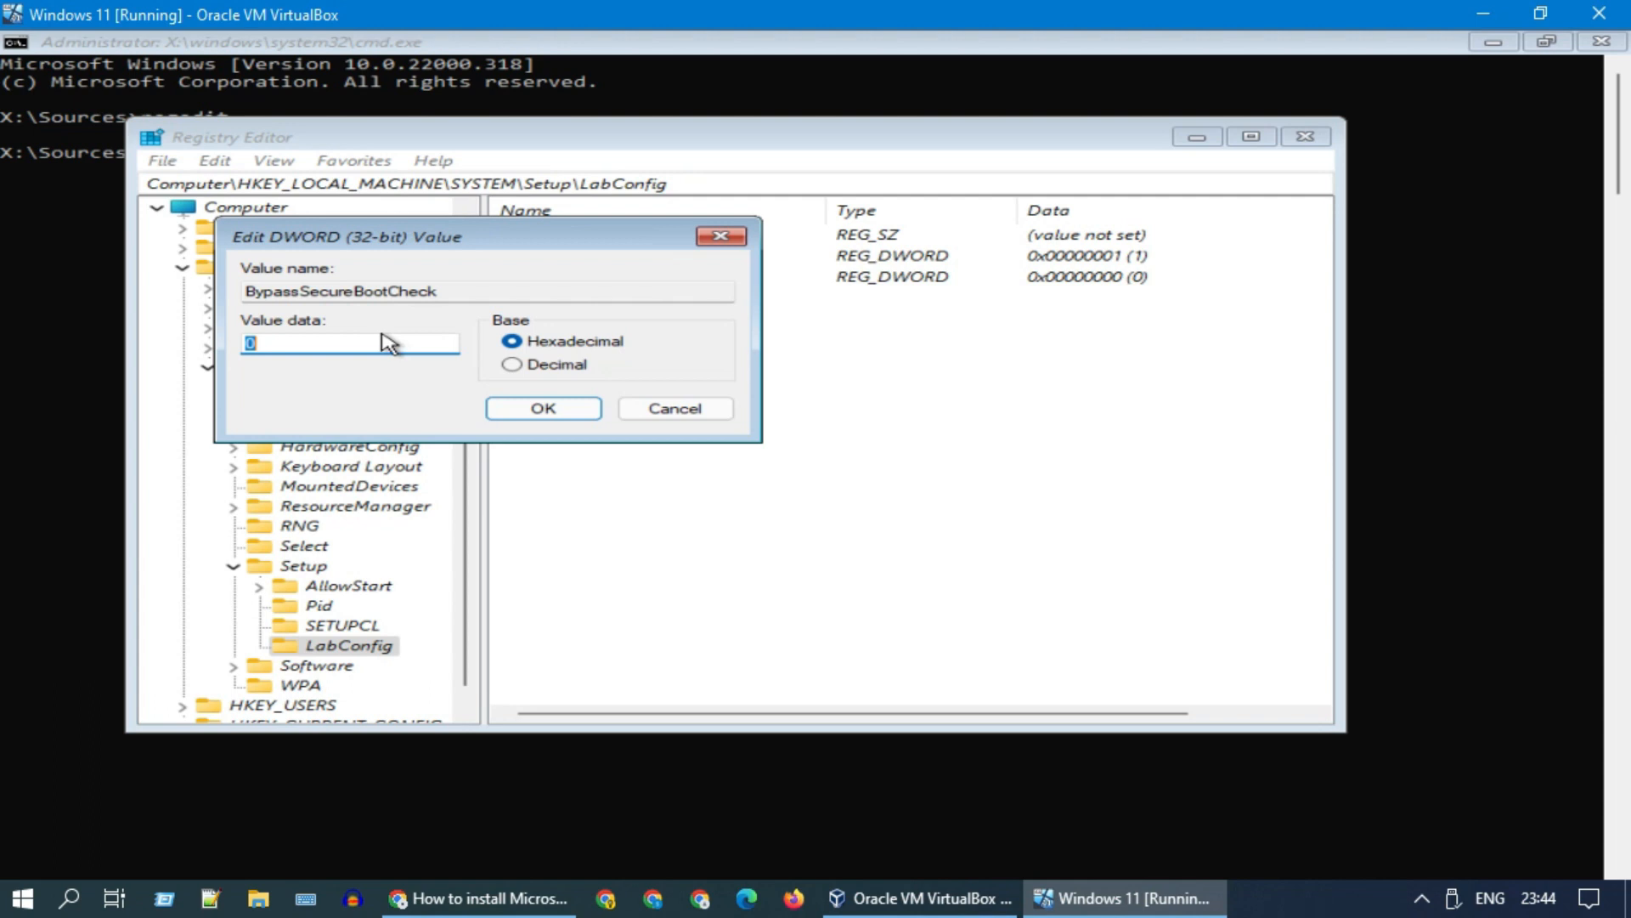
pyautogui.write('1')
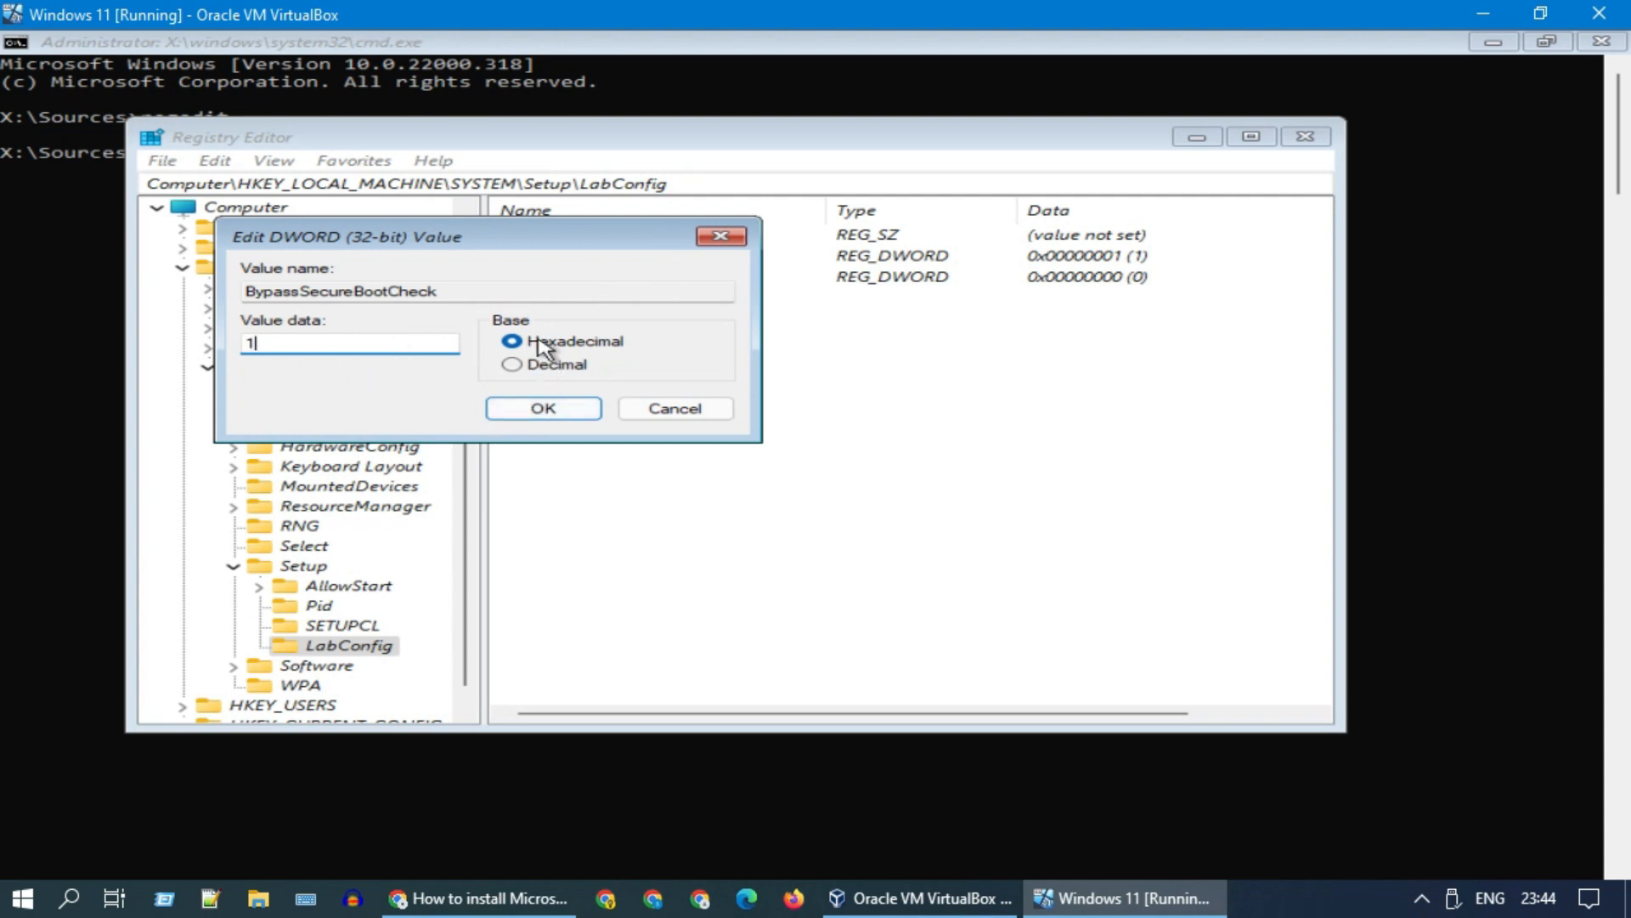
pyautogui.click(542, 407)
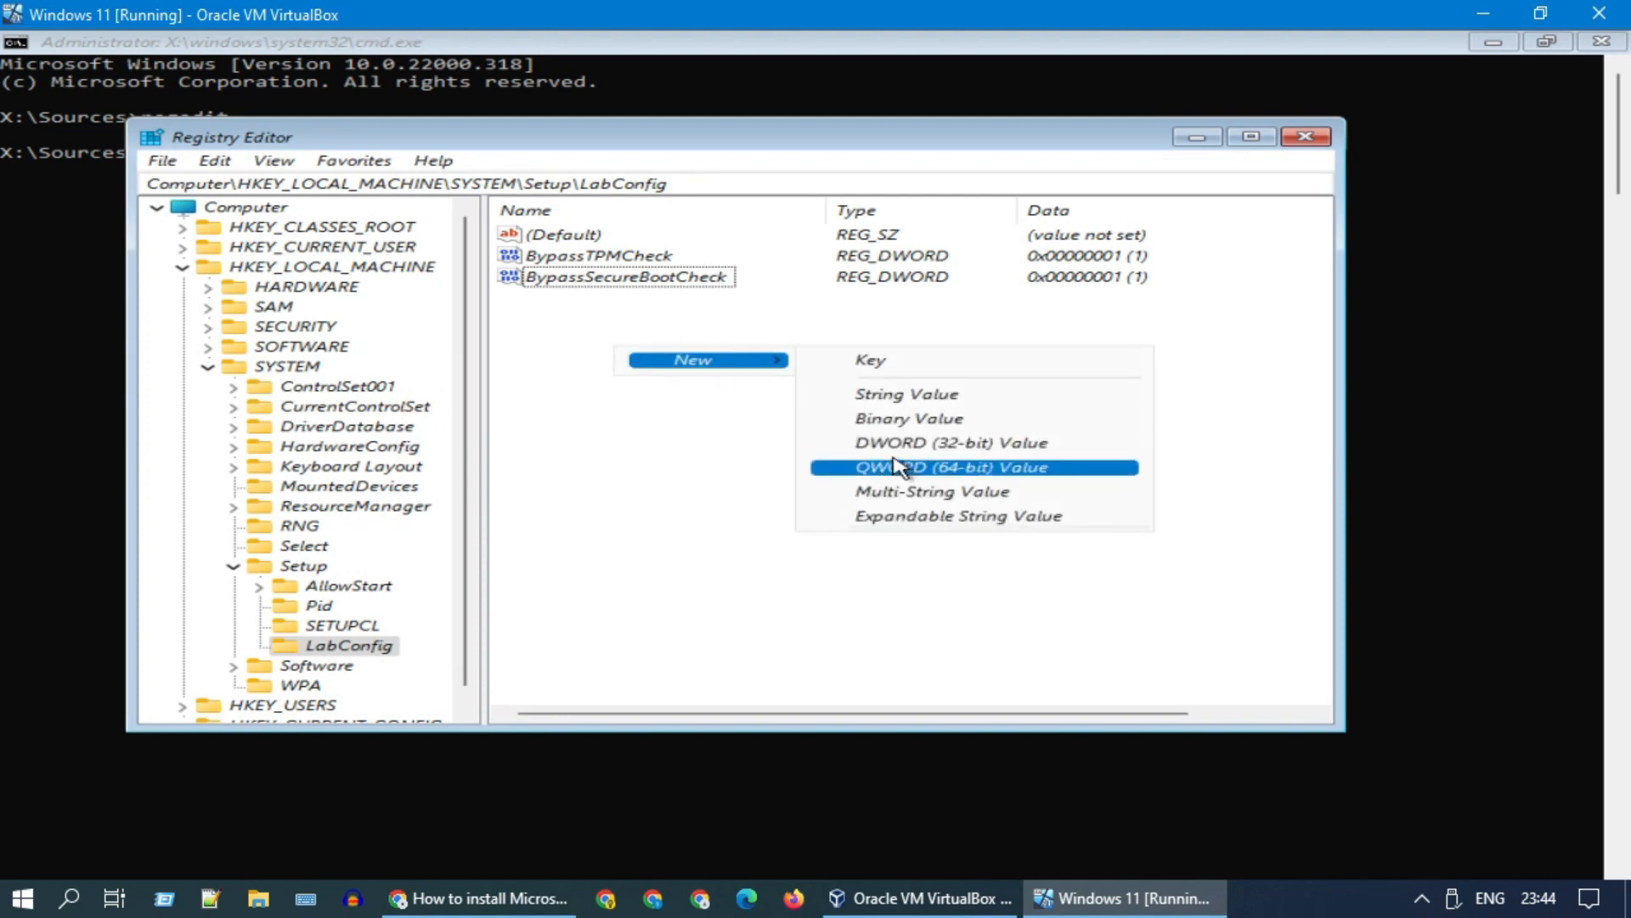
# - Add a BypassRAMCheck DWORD set to 1 under LabConfig, then close Registry Editor
pyautogui.click(950, 442)
pyautogui.write('BypassRAMC')
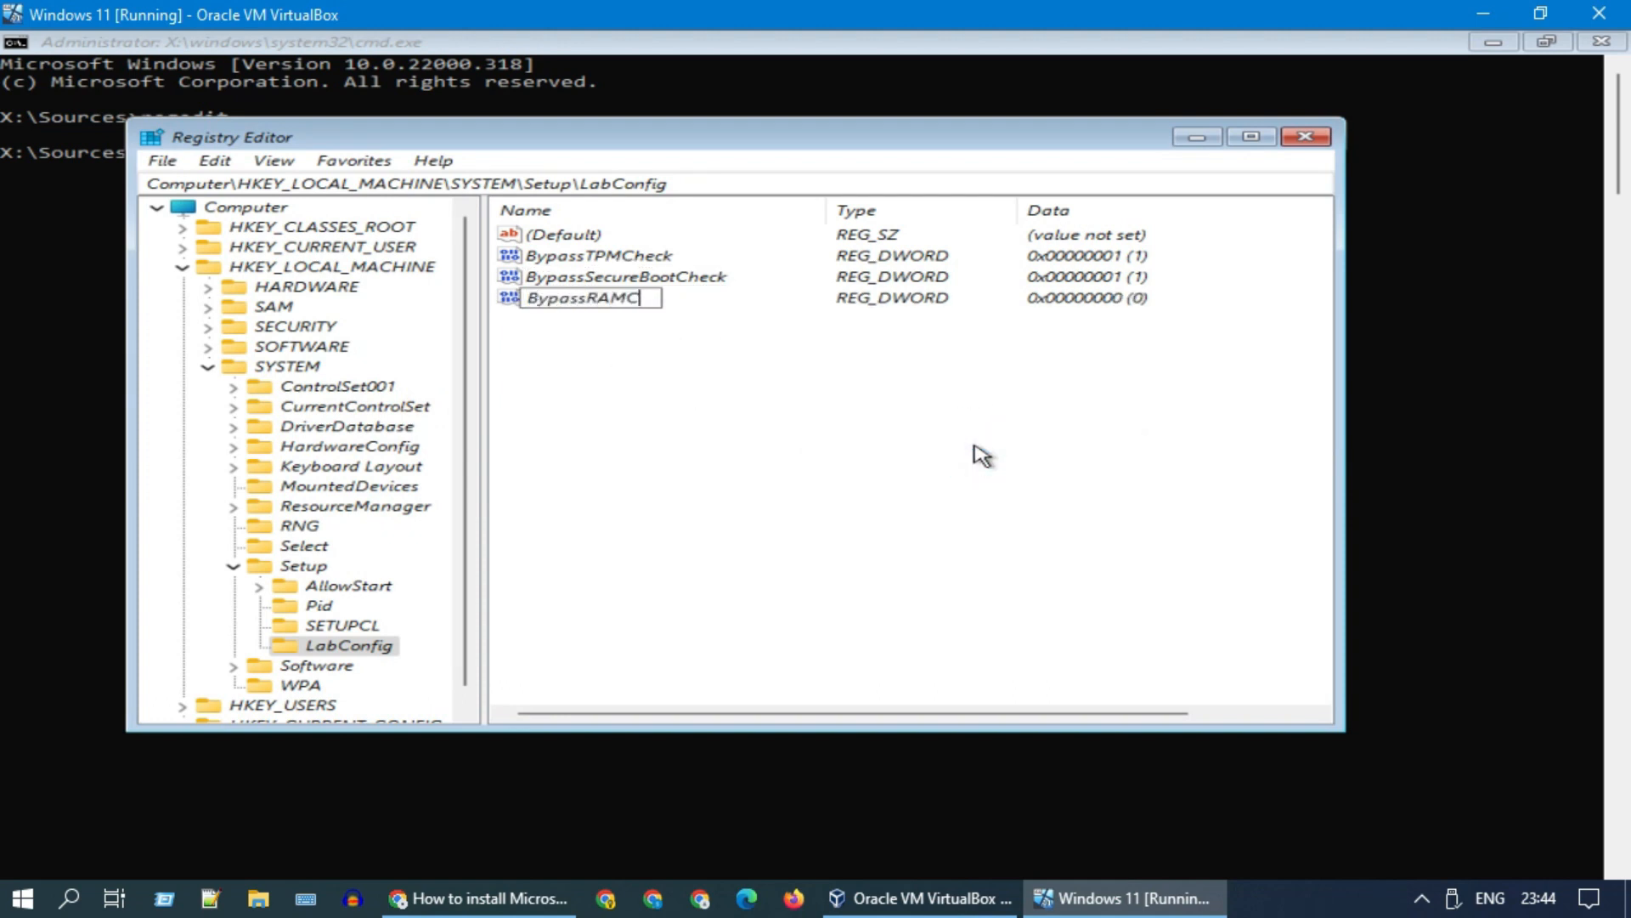
pyautogui.write('heck')
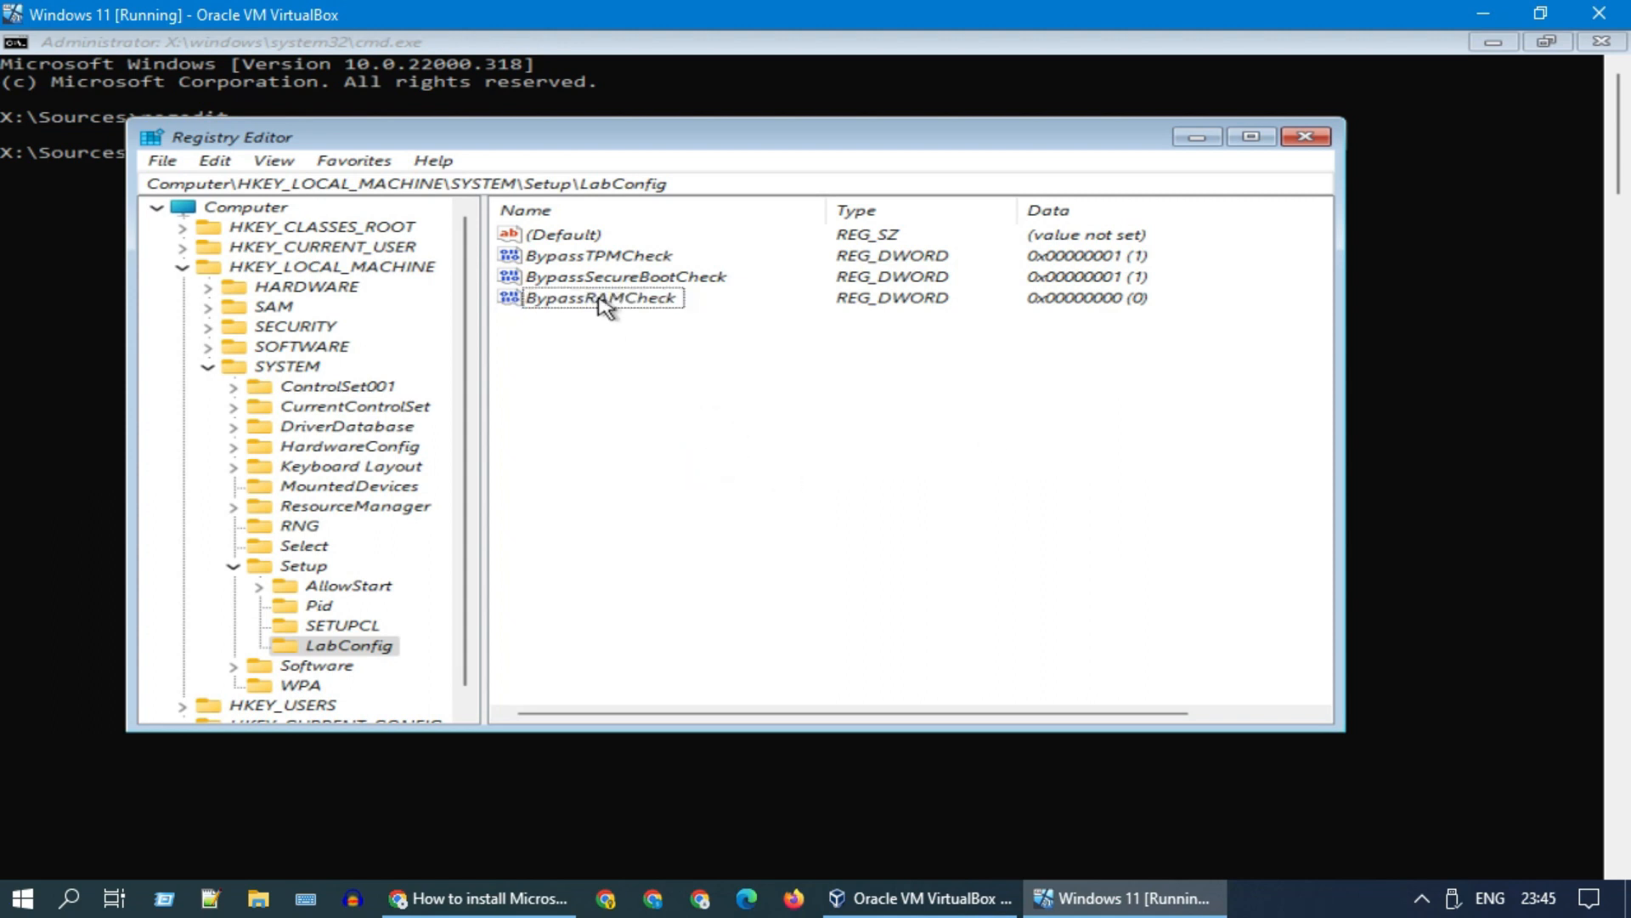
pyautogui.doubleClick(599, 298)
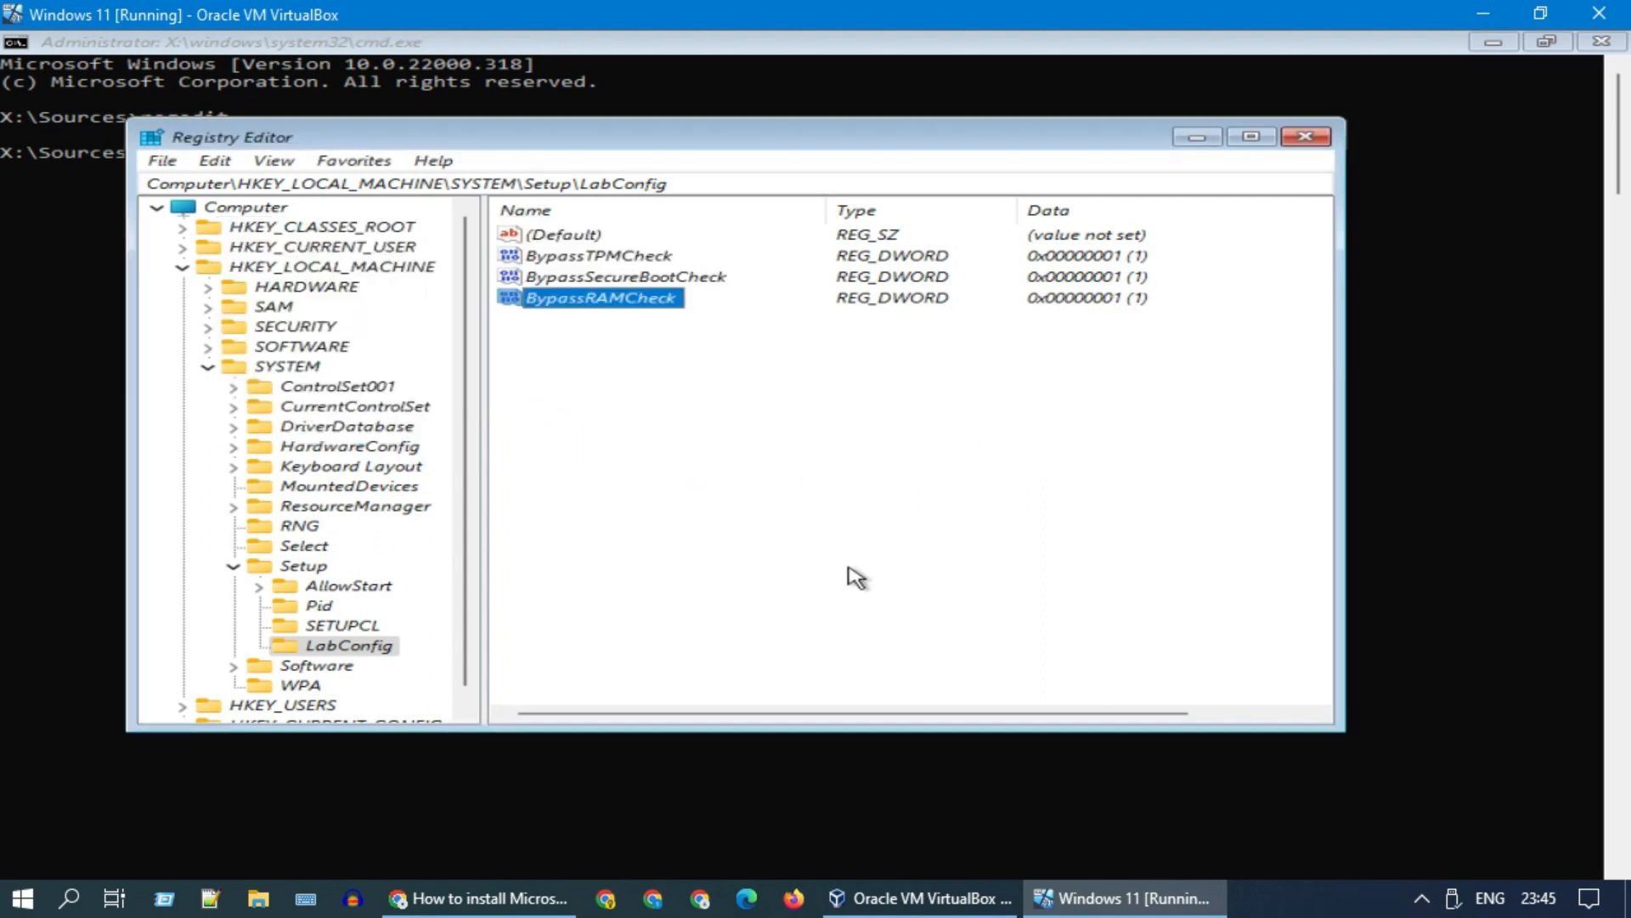
pyautogui.moveTo(785, 430)
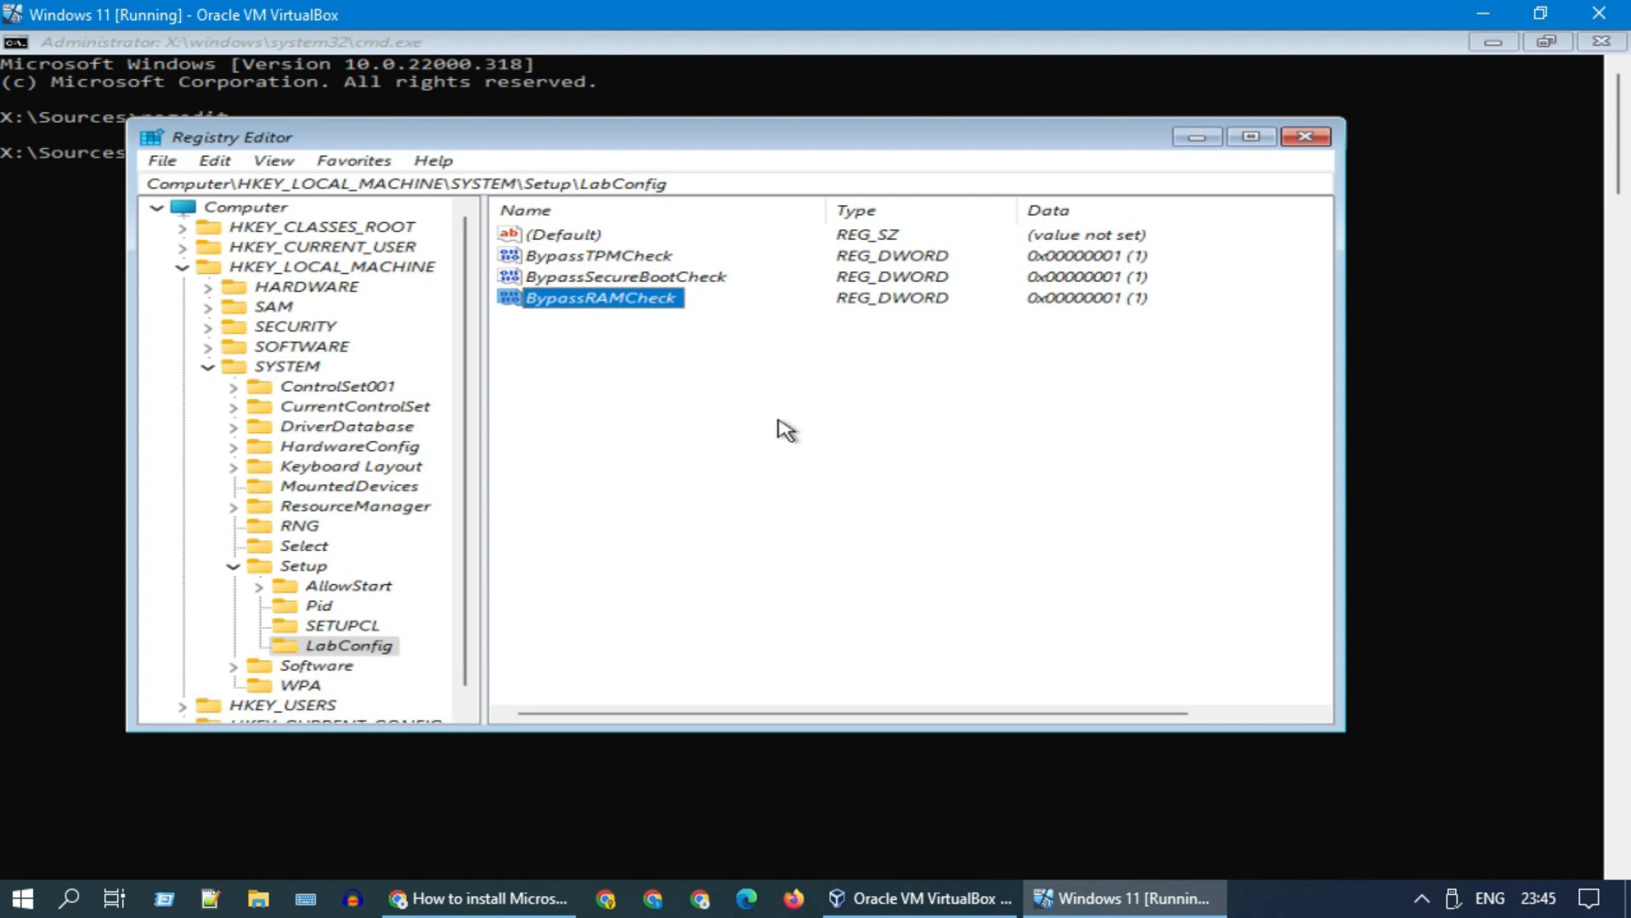
pyautogui.click(163, 161)
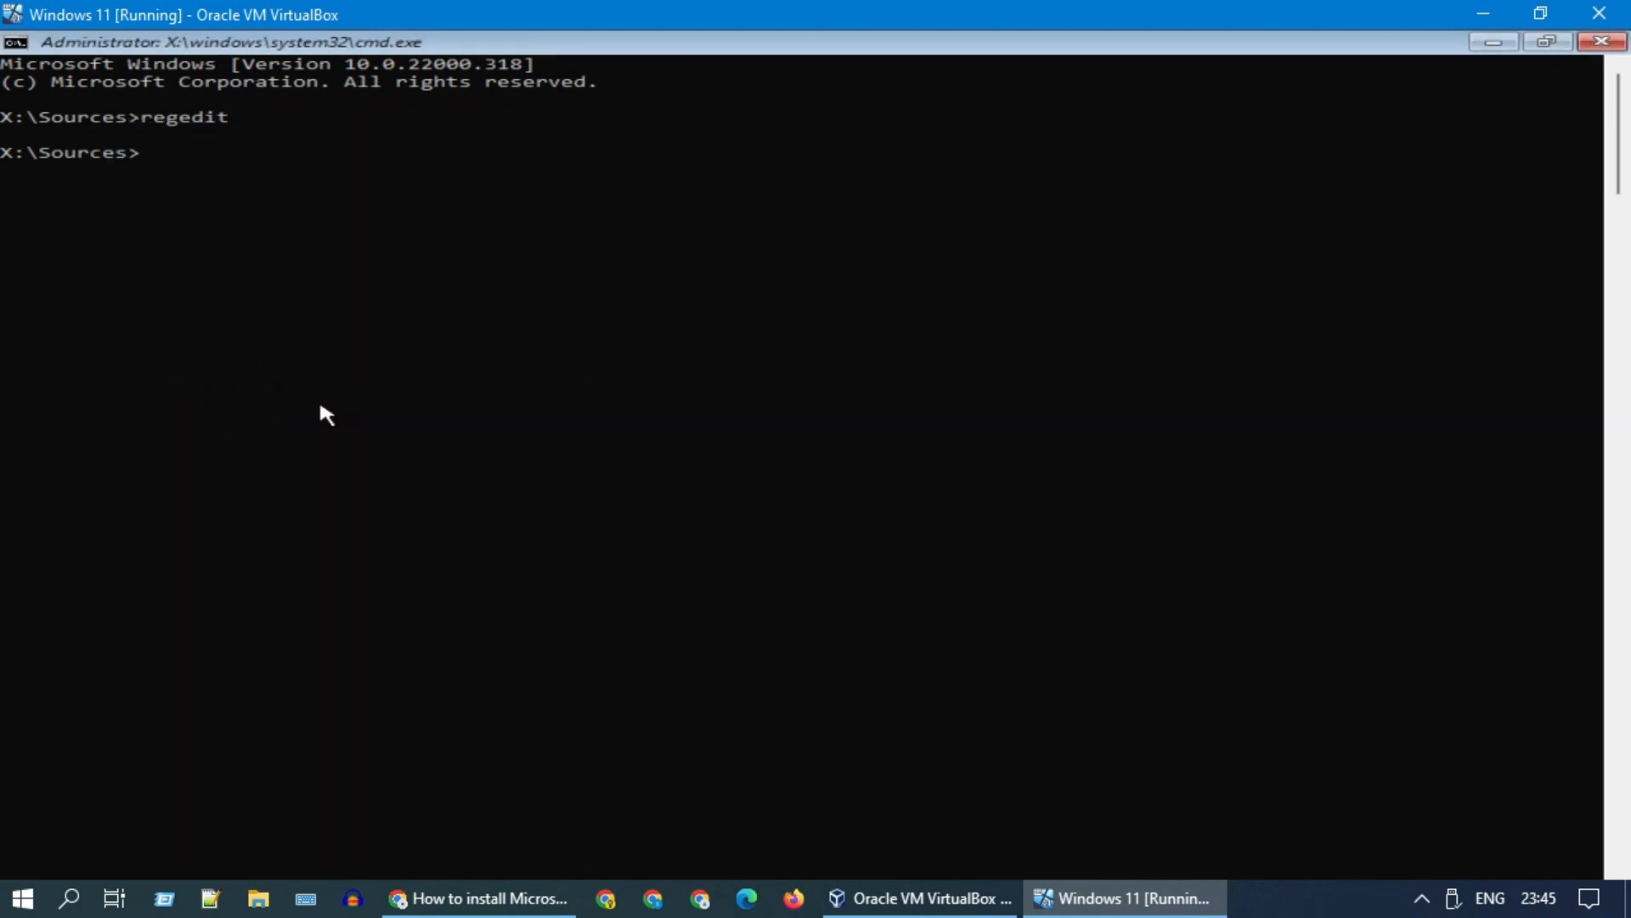
# - Exit the command prompt and proceed through Install now and the product key screen
pyautogui.write('exit')
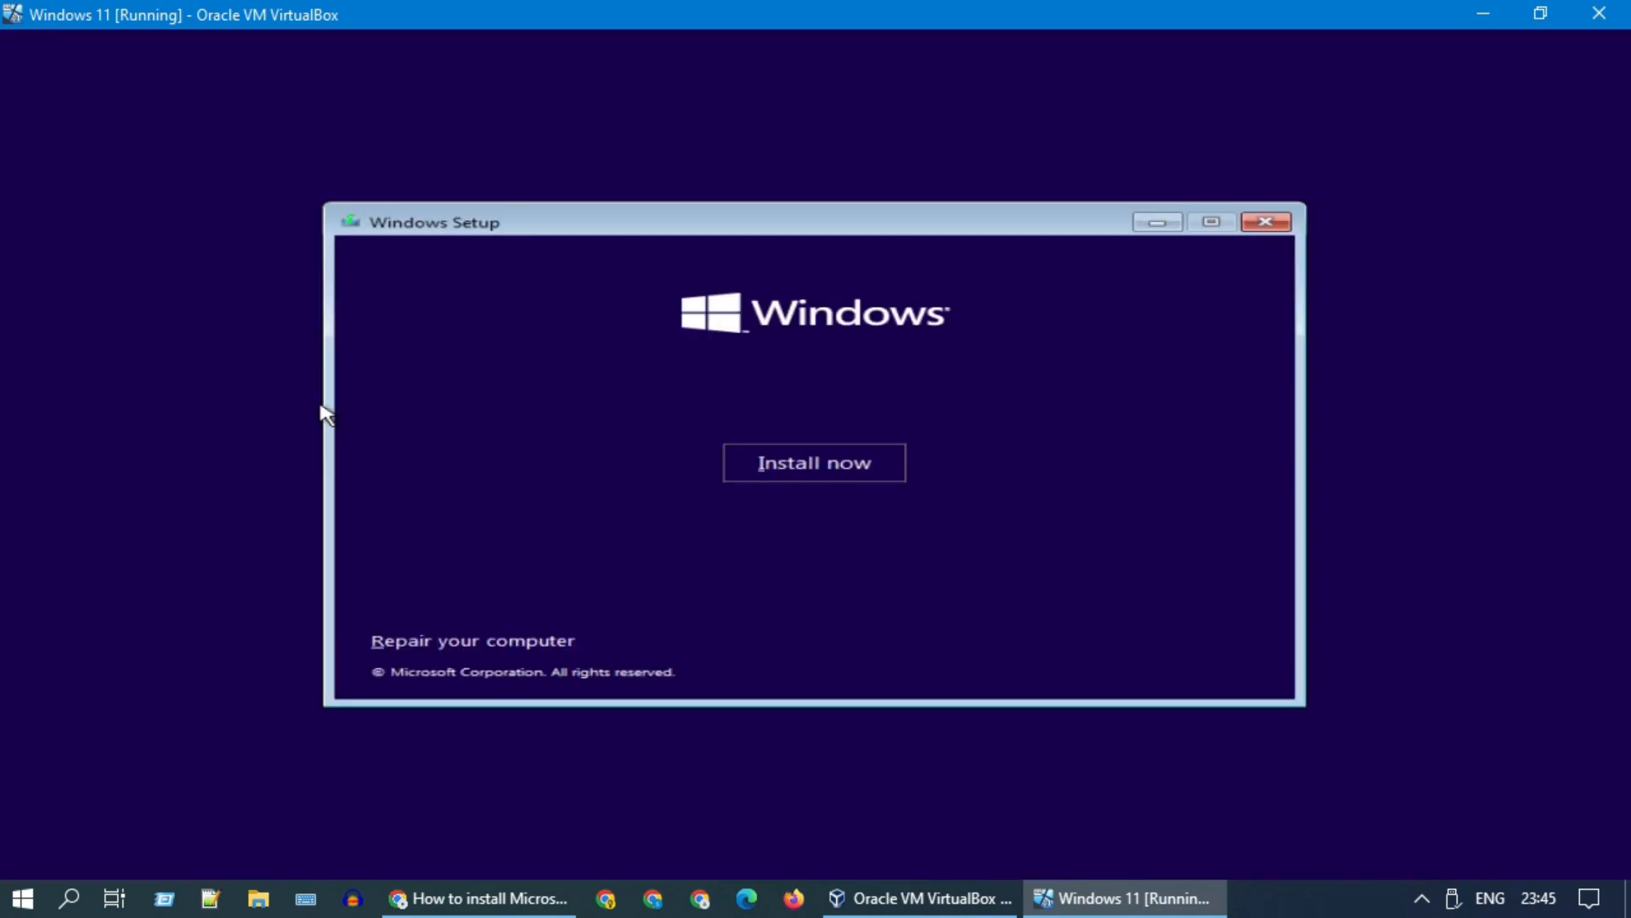
pyautogui.moveTo(992, 526)
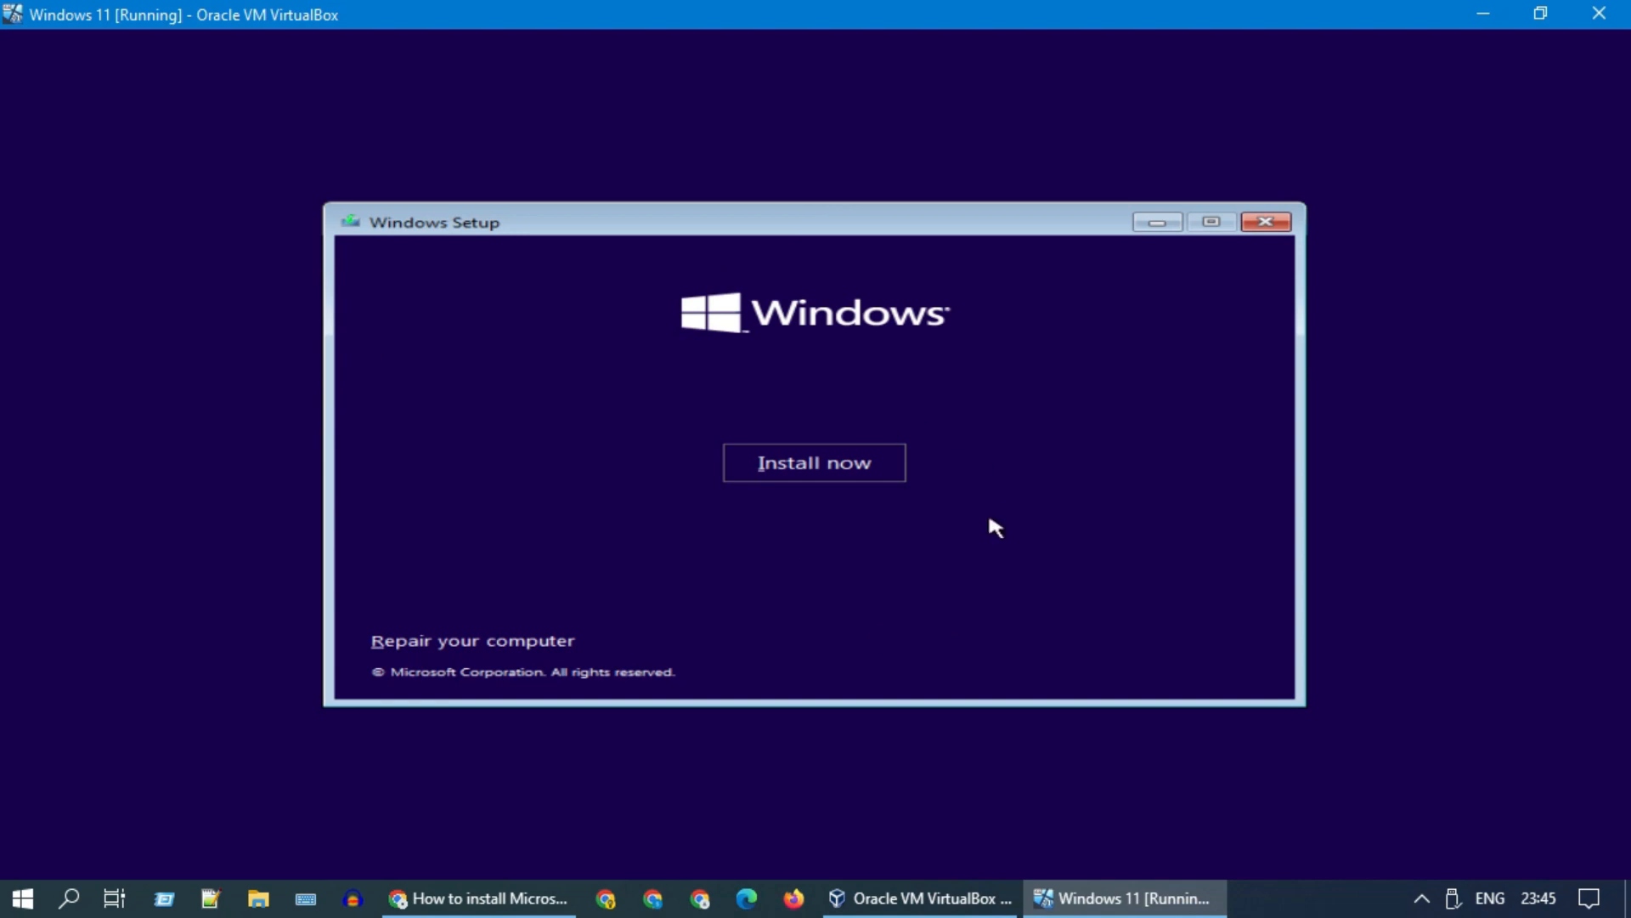
pyautogui.click(815, 463)
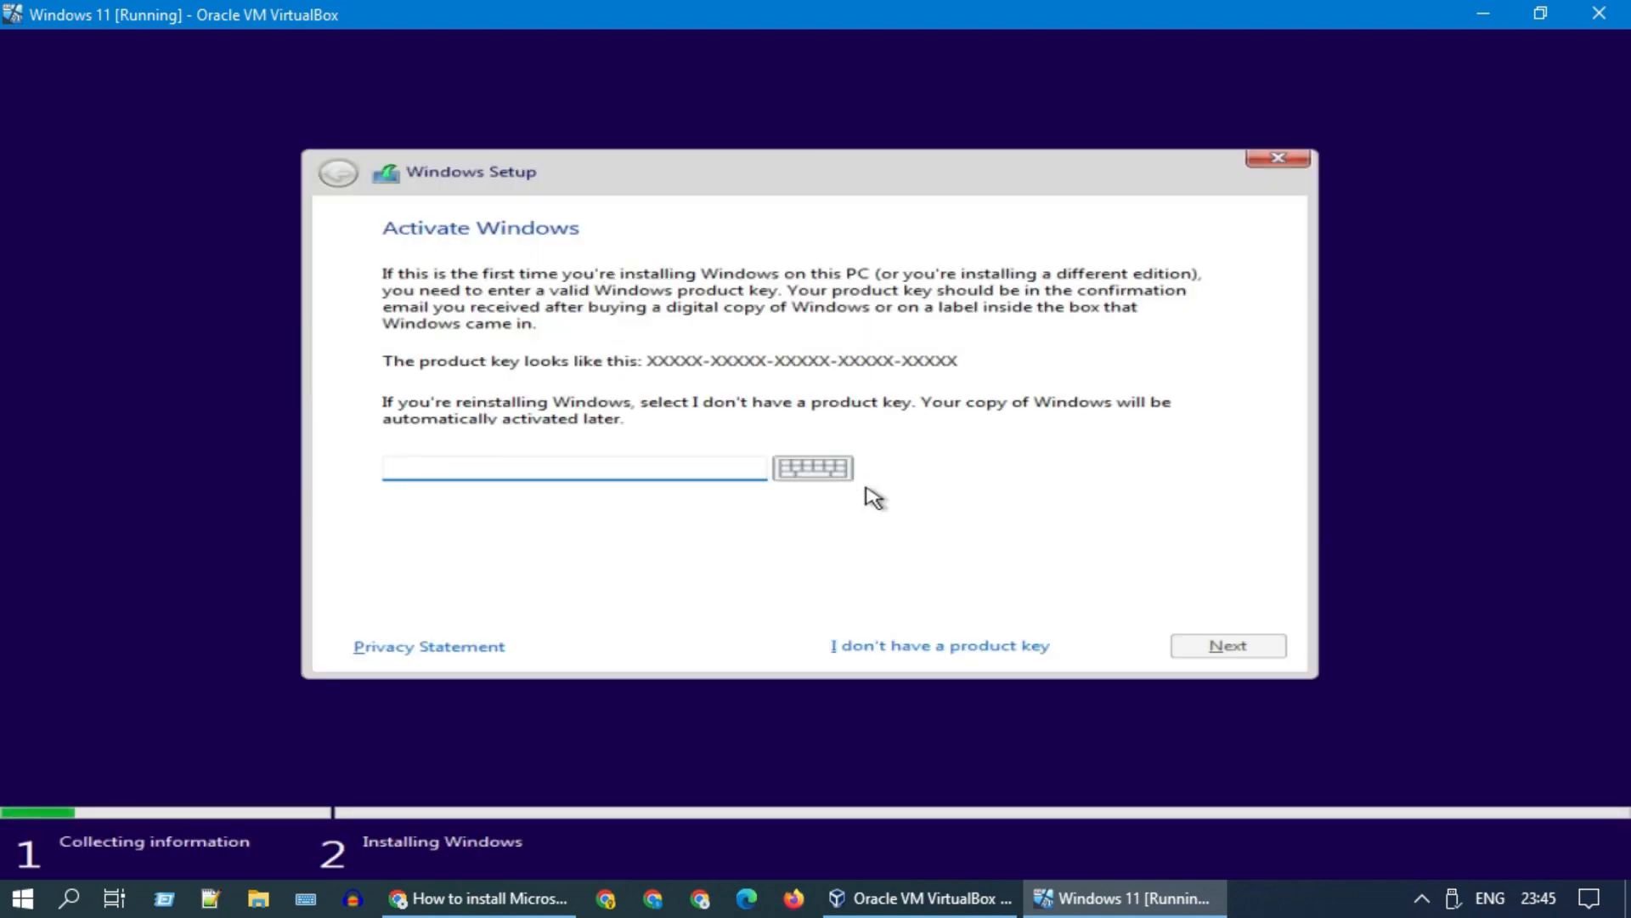
pyautogui.click(572, 466)
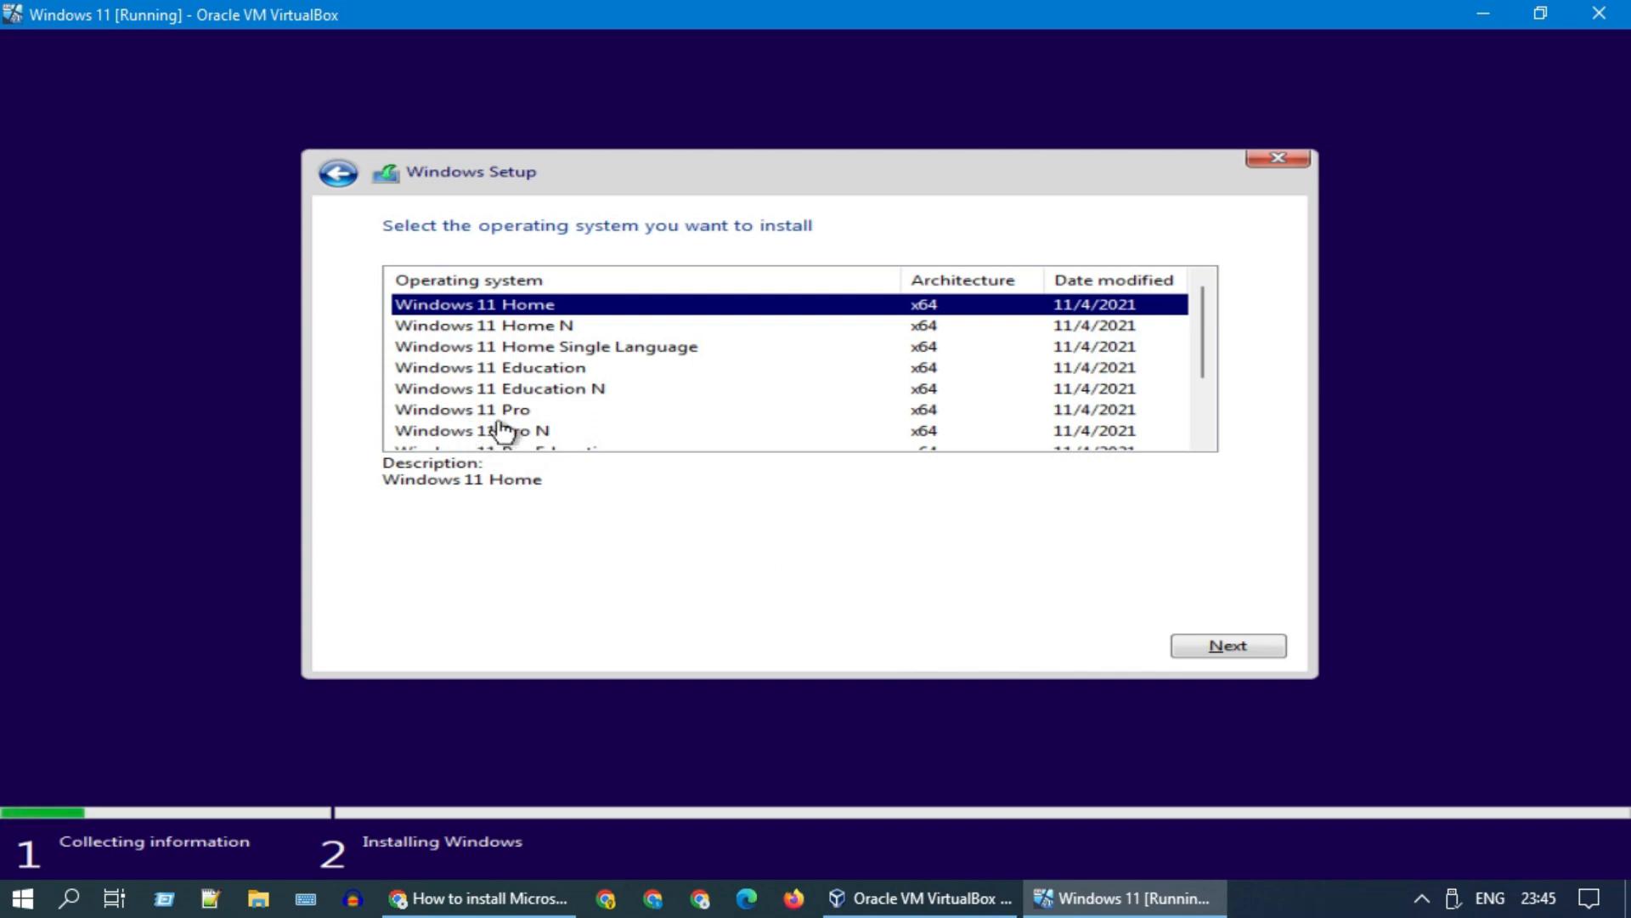
# - Choose the Windows 11 Pro edition and accept the Microsoft Software License Terms
pyautogui.click(459, 409)
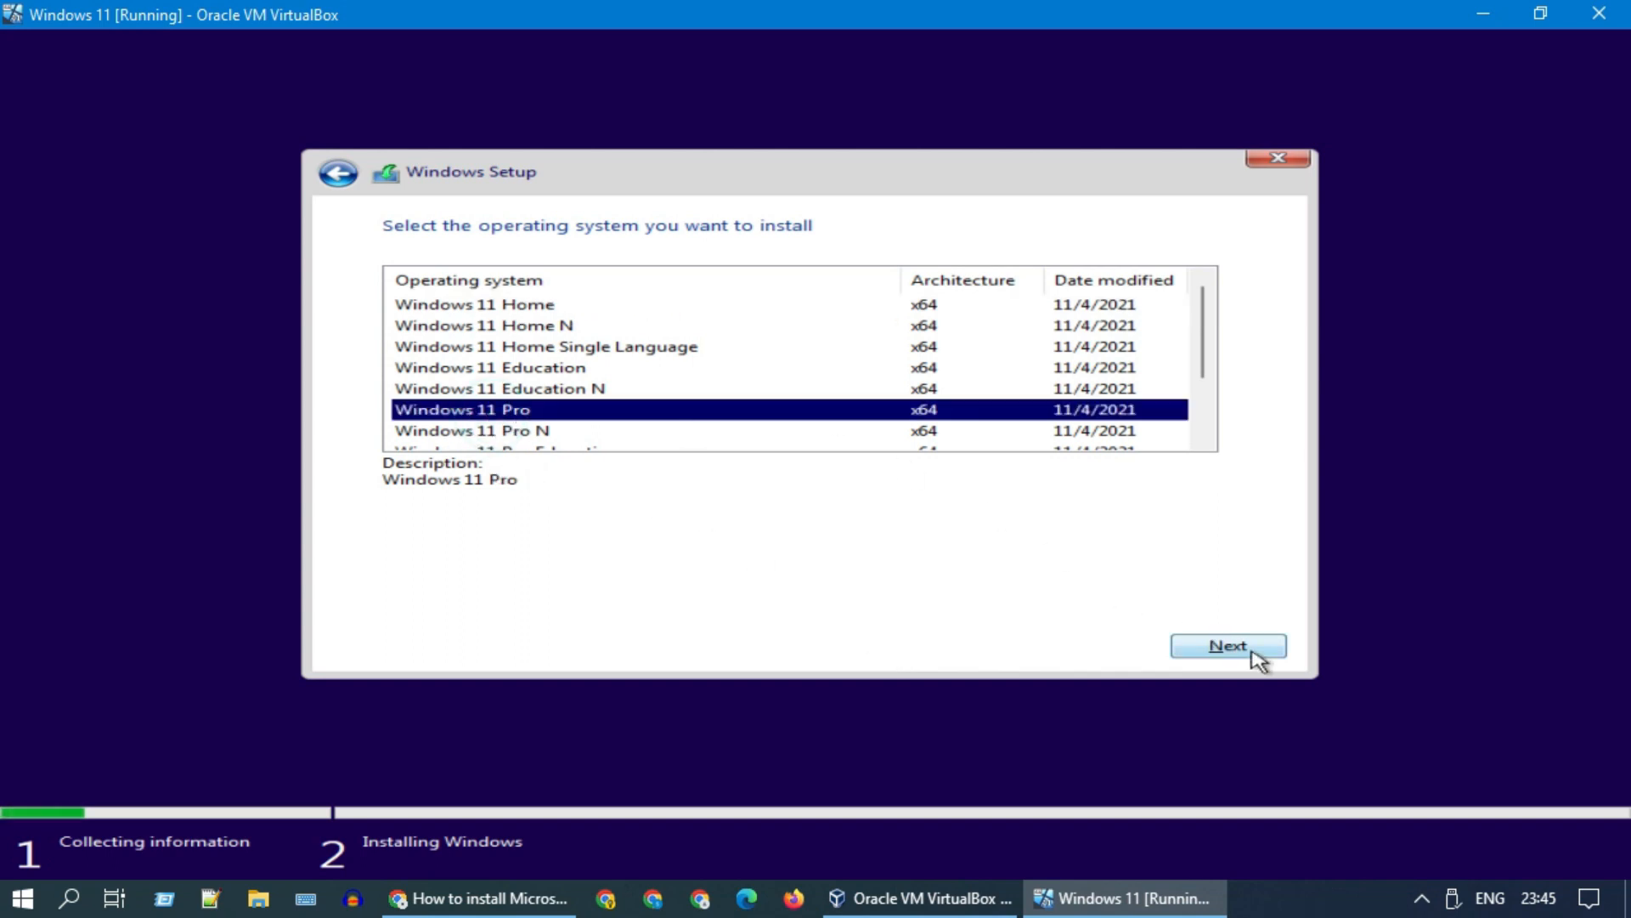
pyautogui.click(1228, 645)
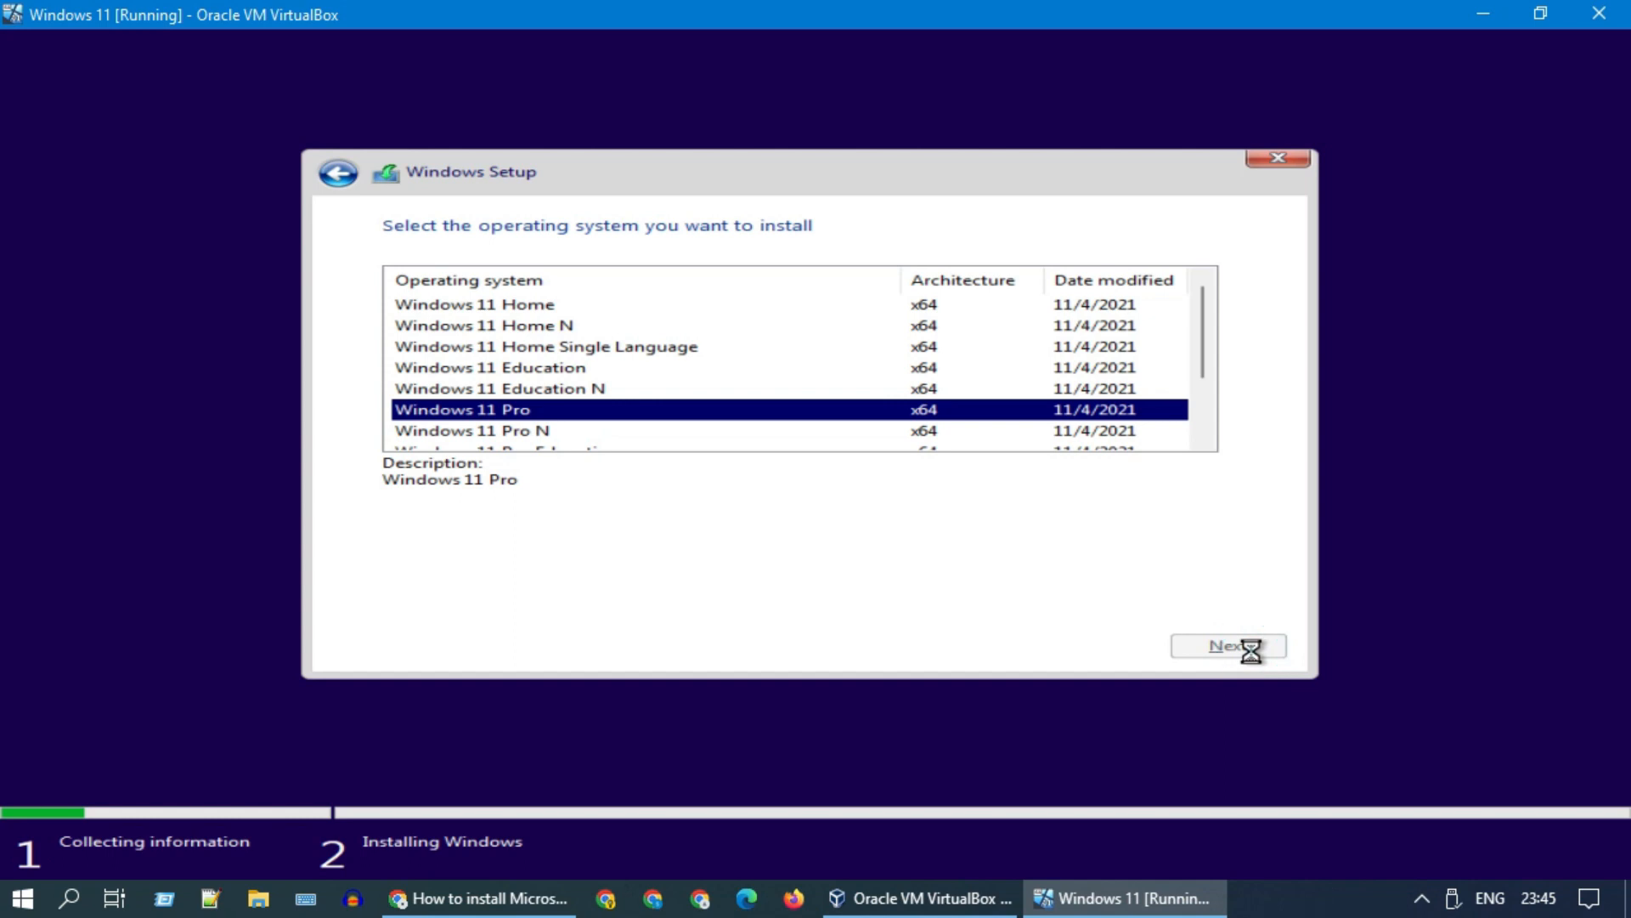
pyautogui.click(1228, 645)
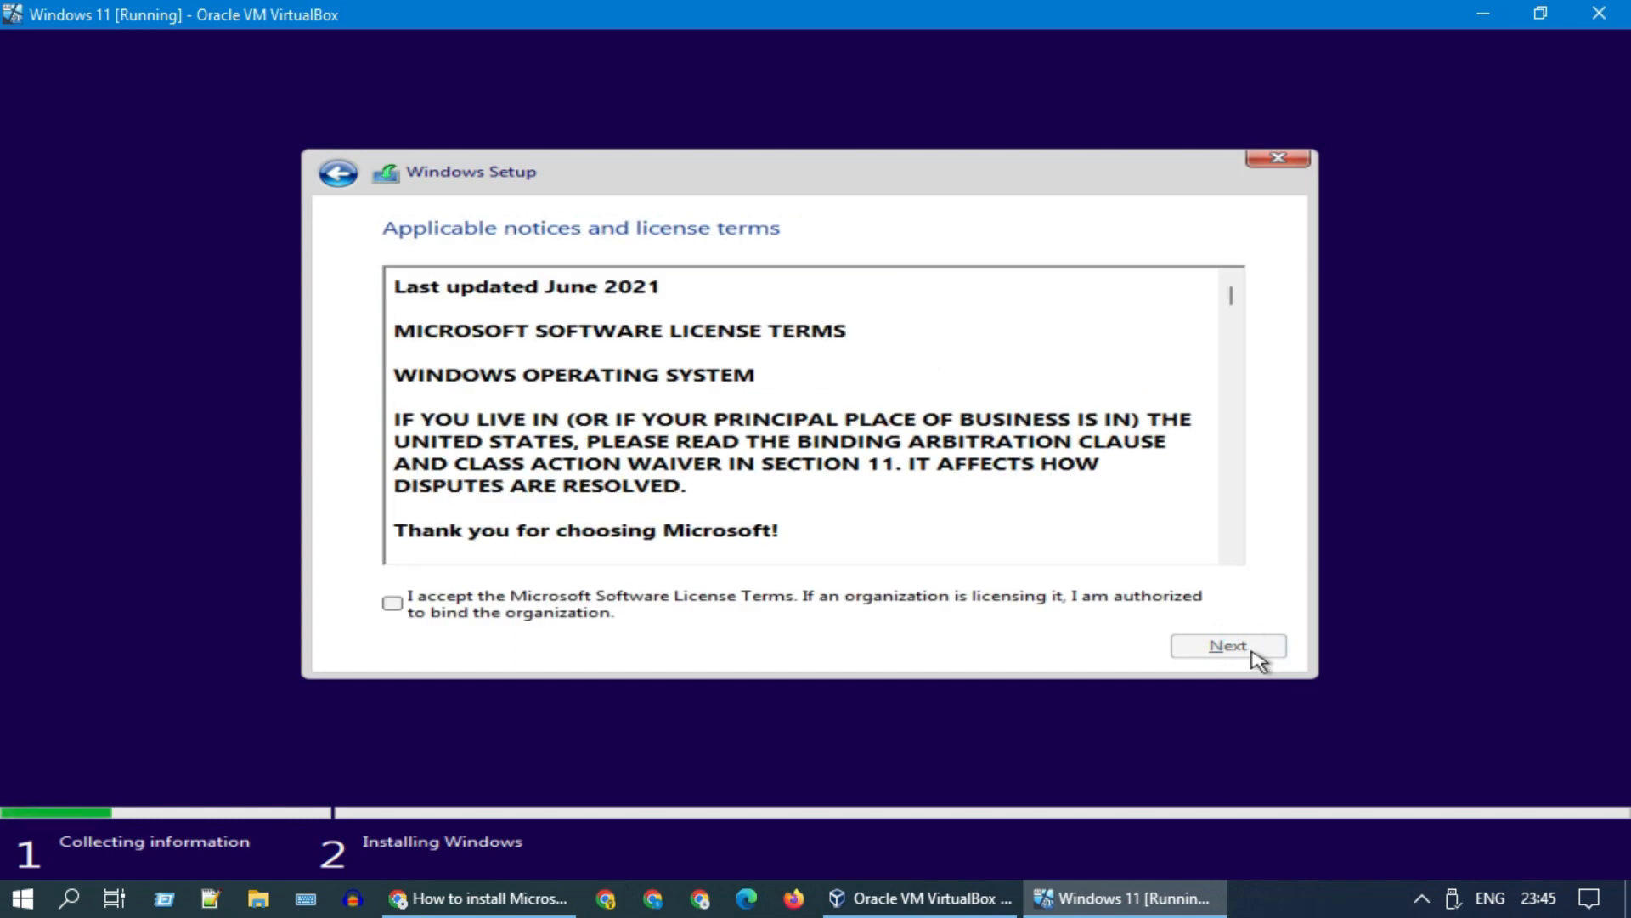
pyautogui.moveTo(355, 648)
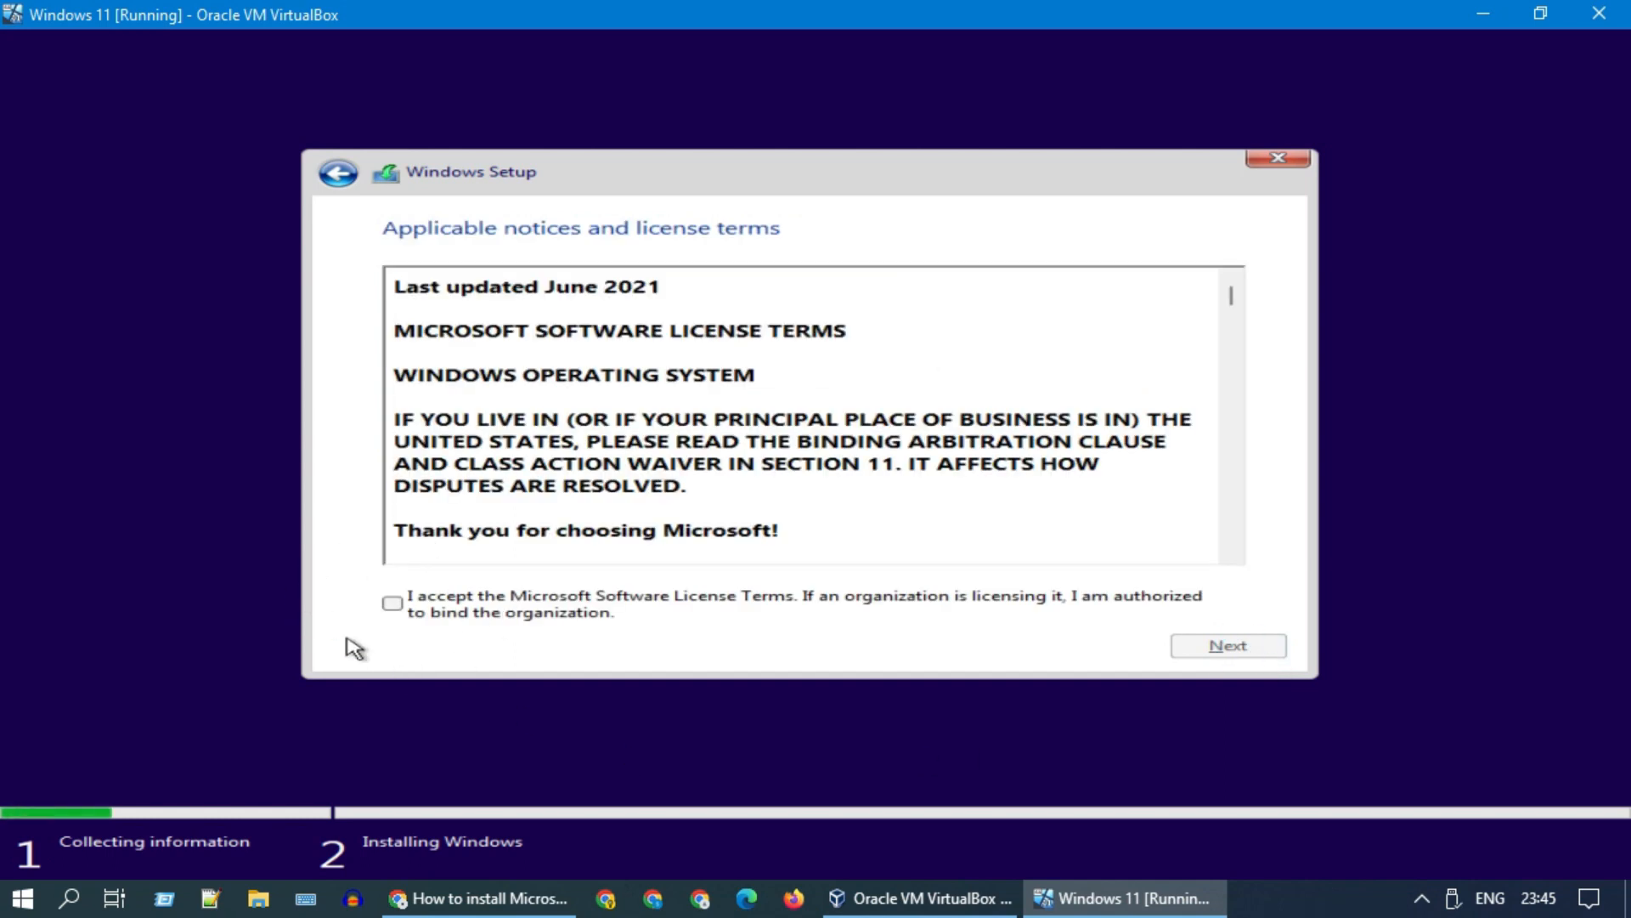
pyautogui.click(392, 602)
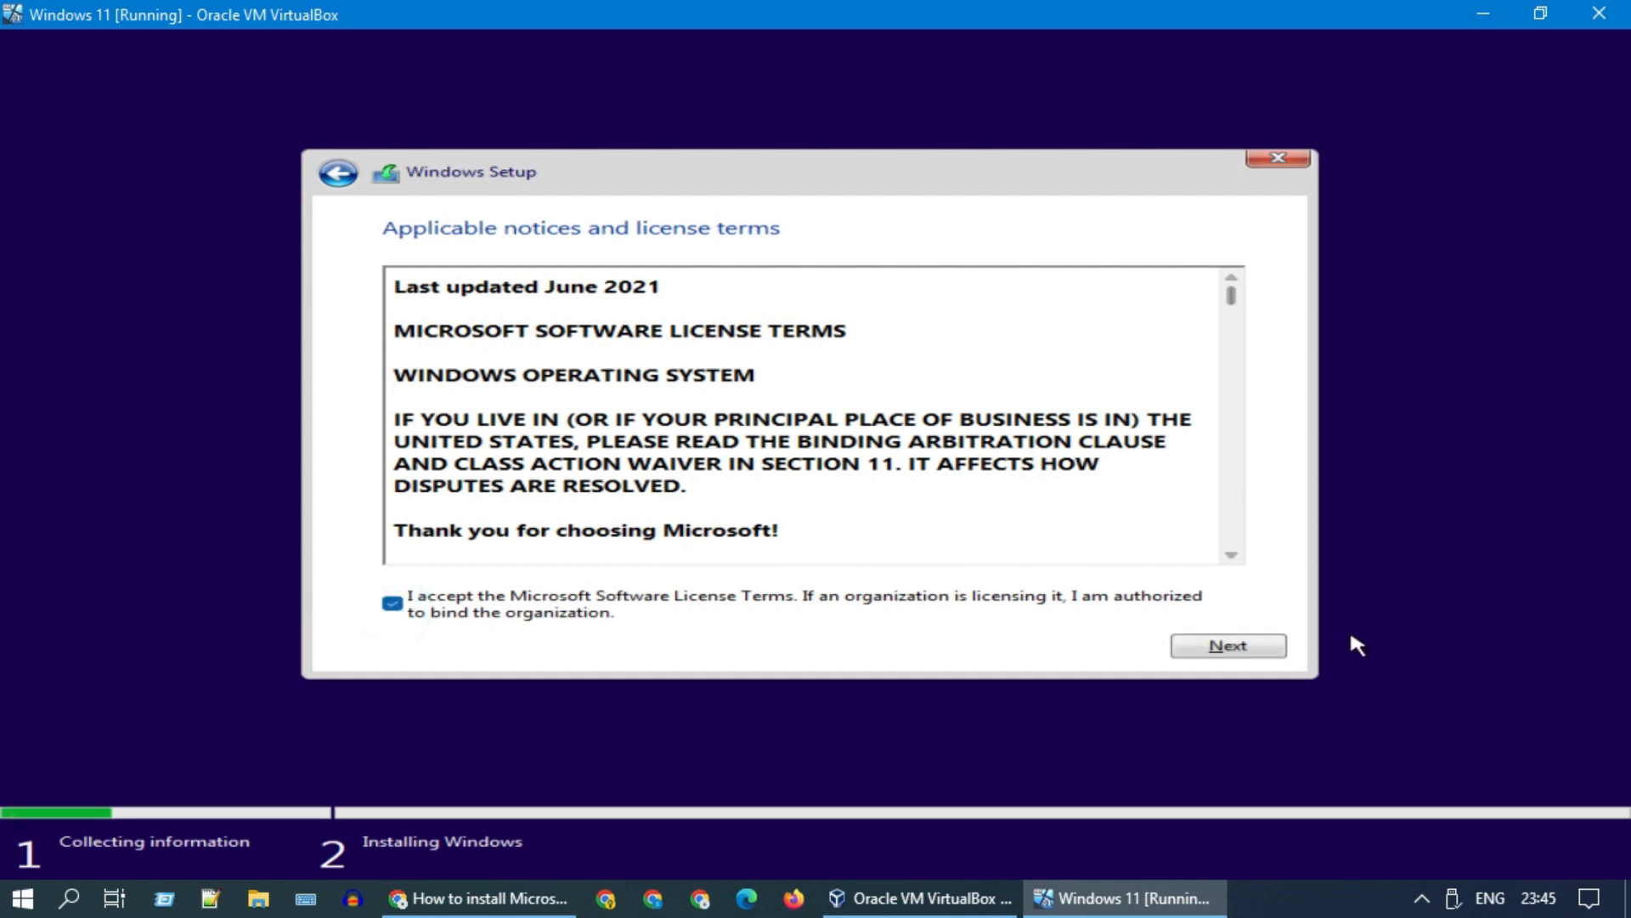
pyautogui.click(1228, 644)
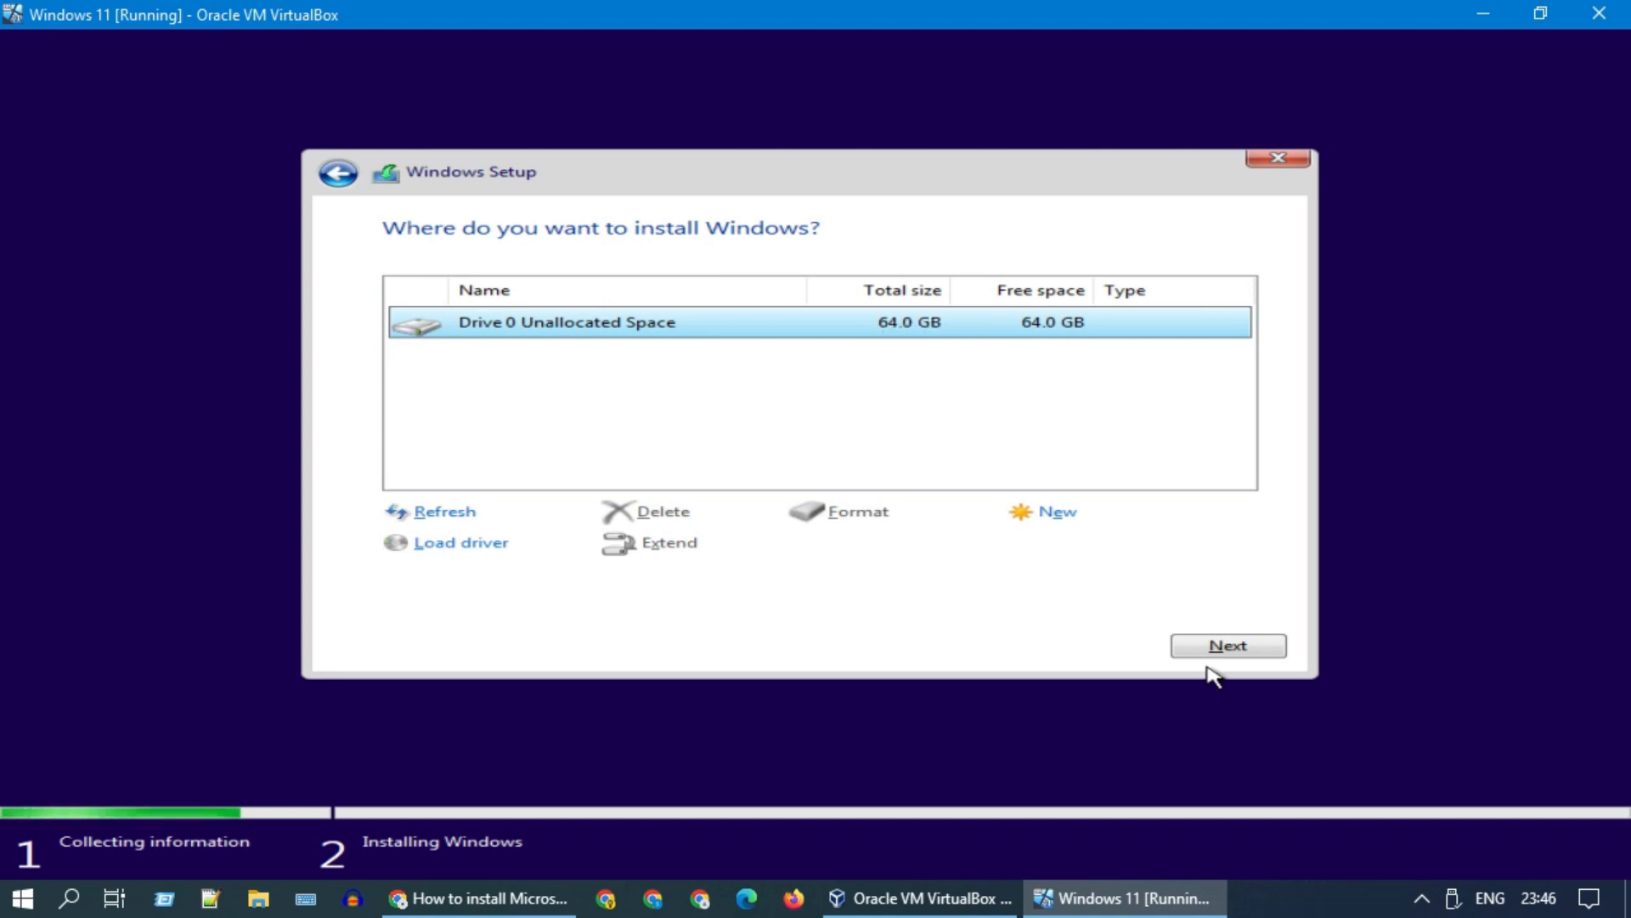
# - Install Windows onto Drive 0's 64 GB unallocated space
pyautogui.click(1228, 645)
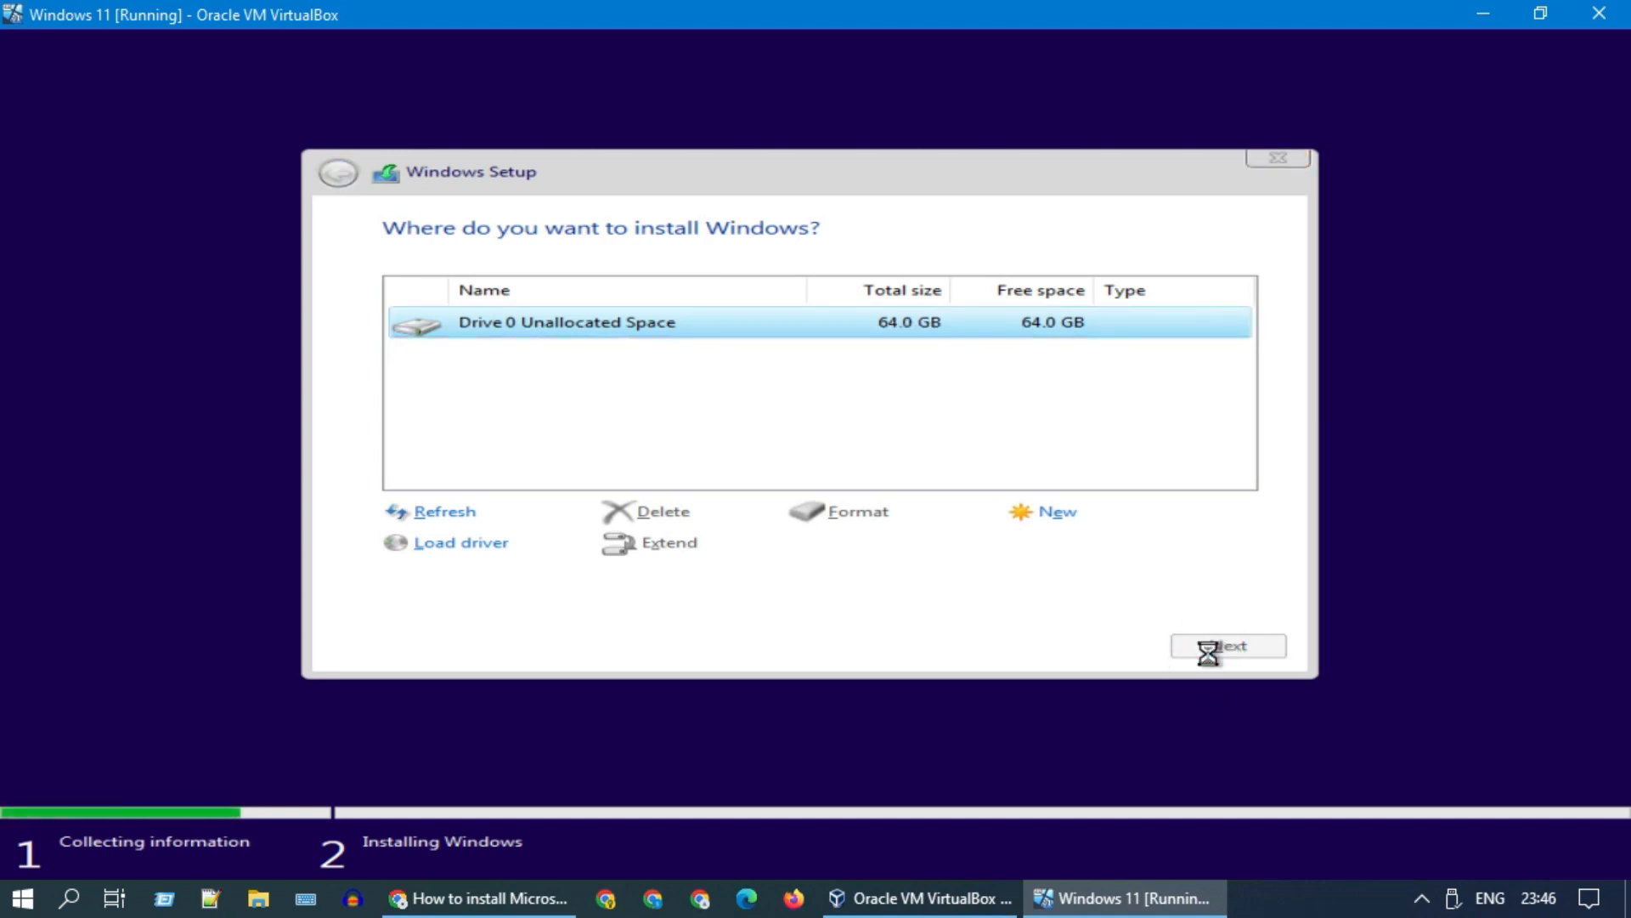
pyautogui.click(1228, 645)
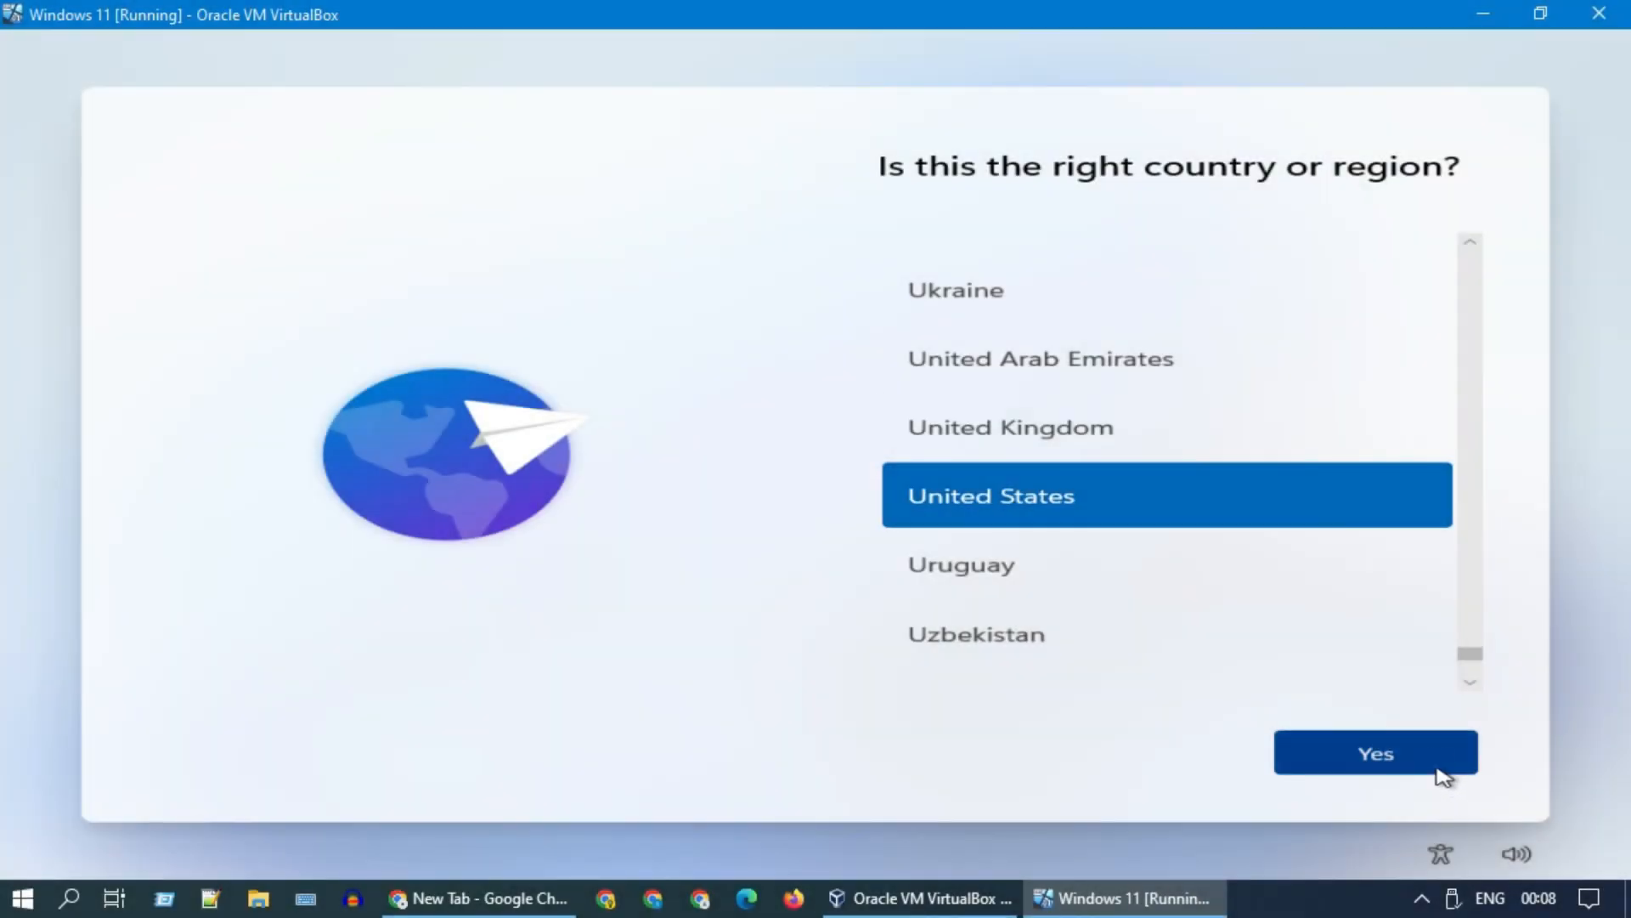
# - Confirm United States region and US keyboard layout, skipping a second layout
pyautogui.click(1375, 752)
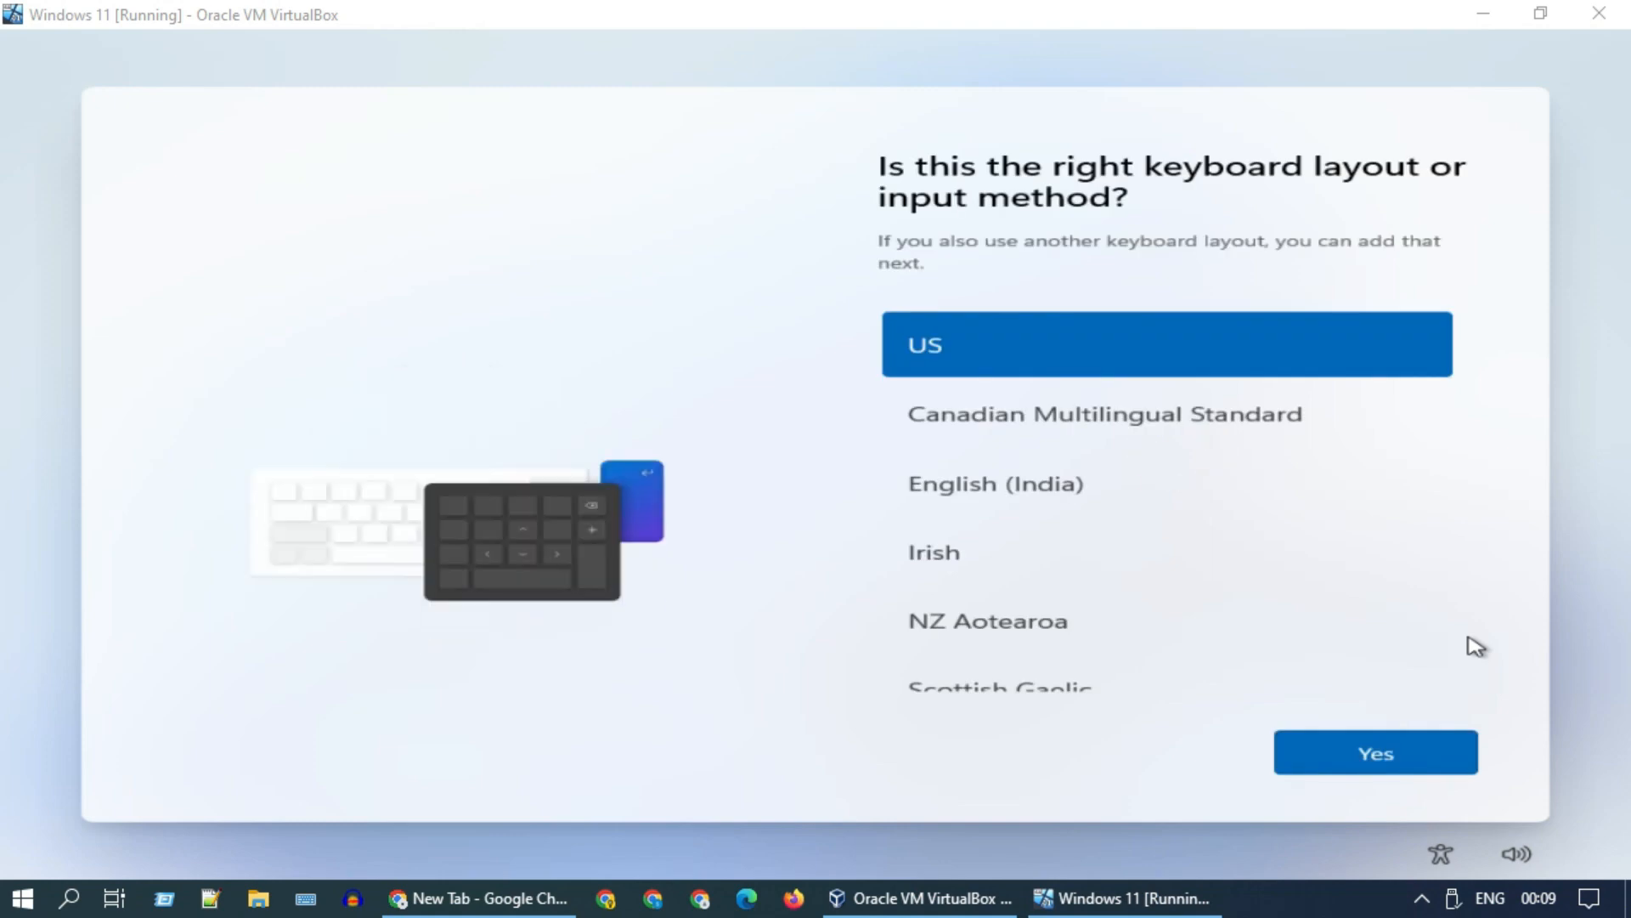
pyautogui.click(1375, 752)
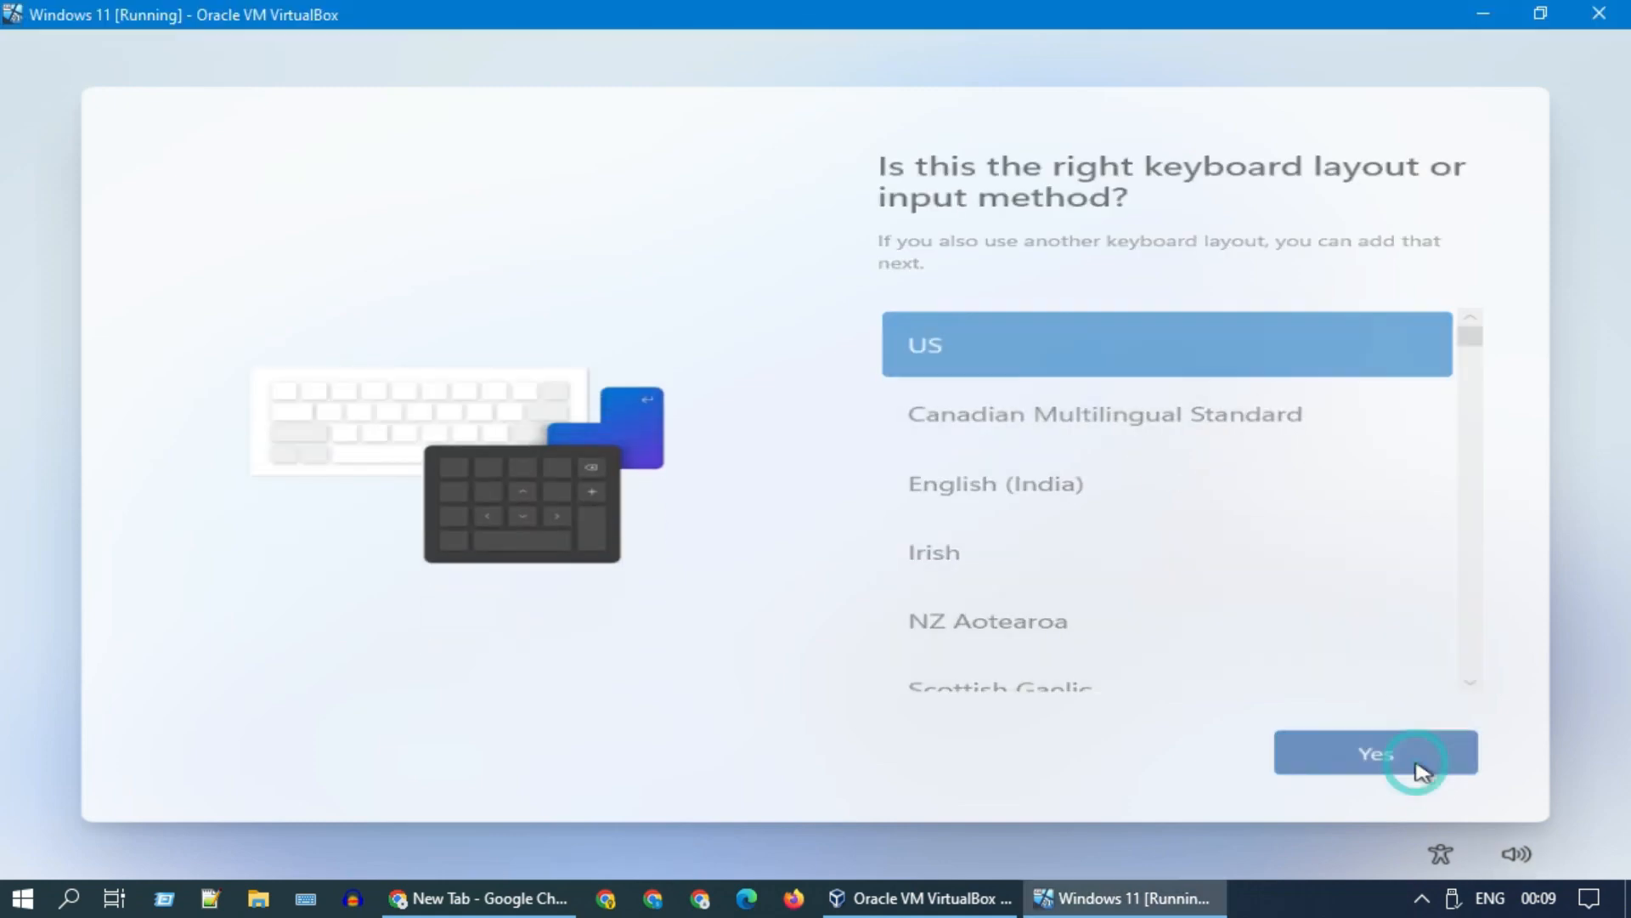
pyautogui.click(1376, 752)
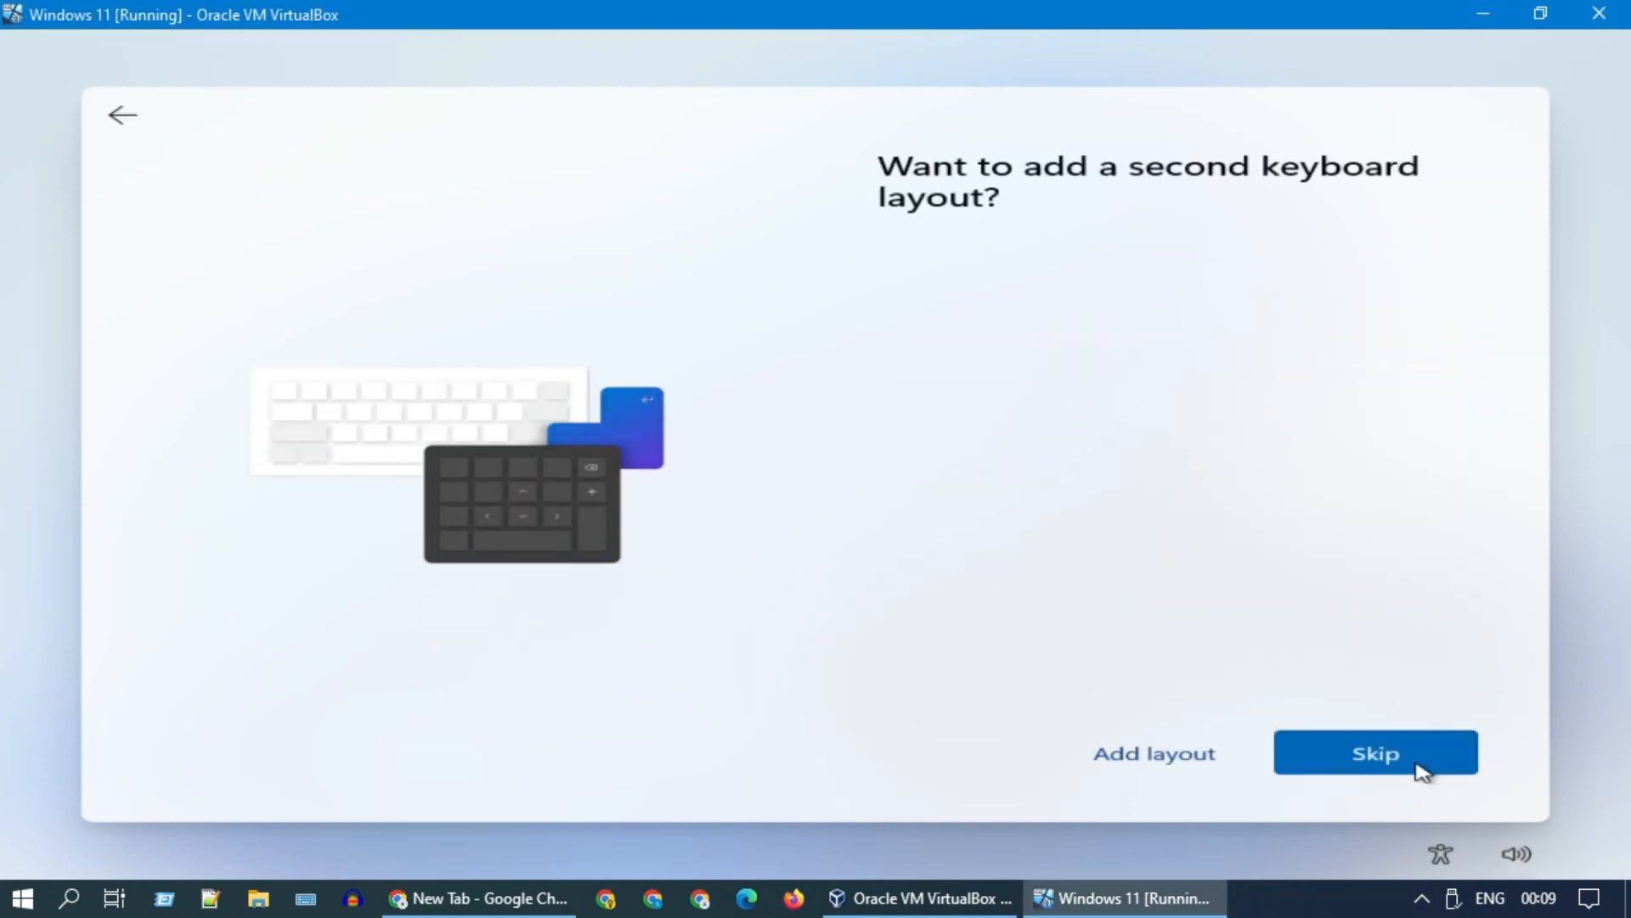
pyautogui.click(1374, 752)
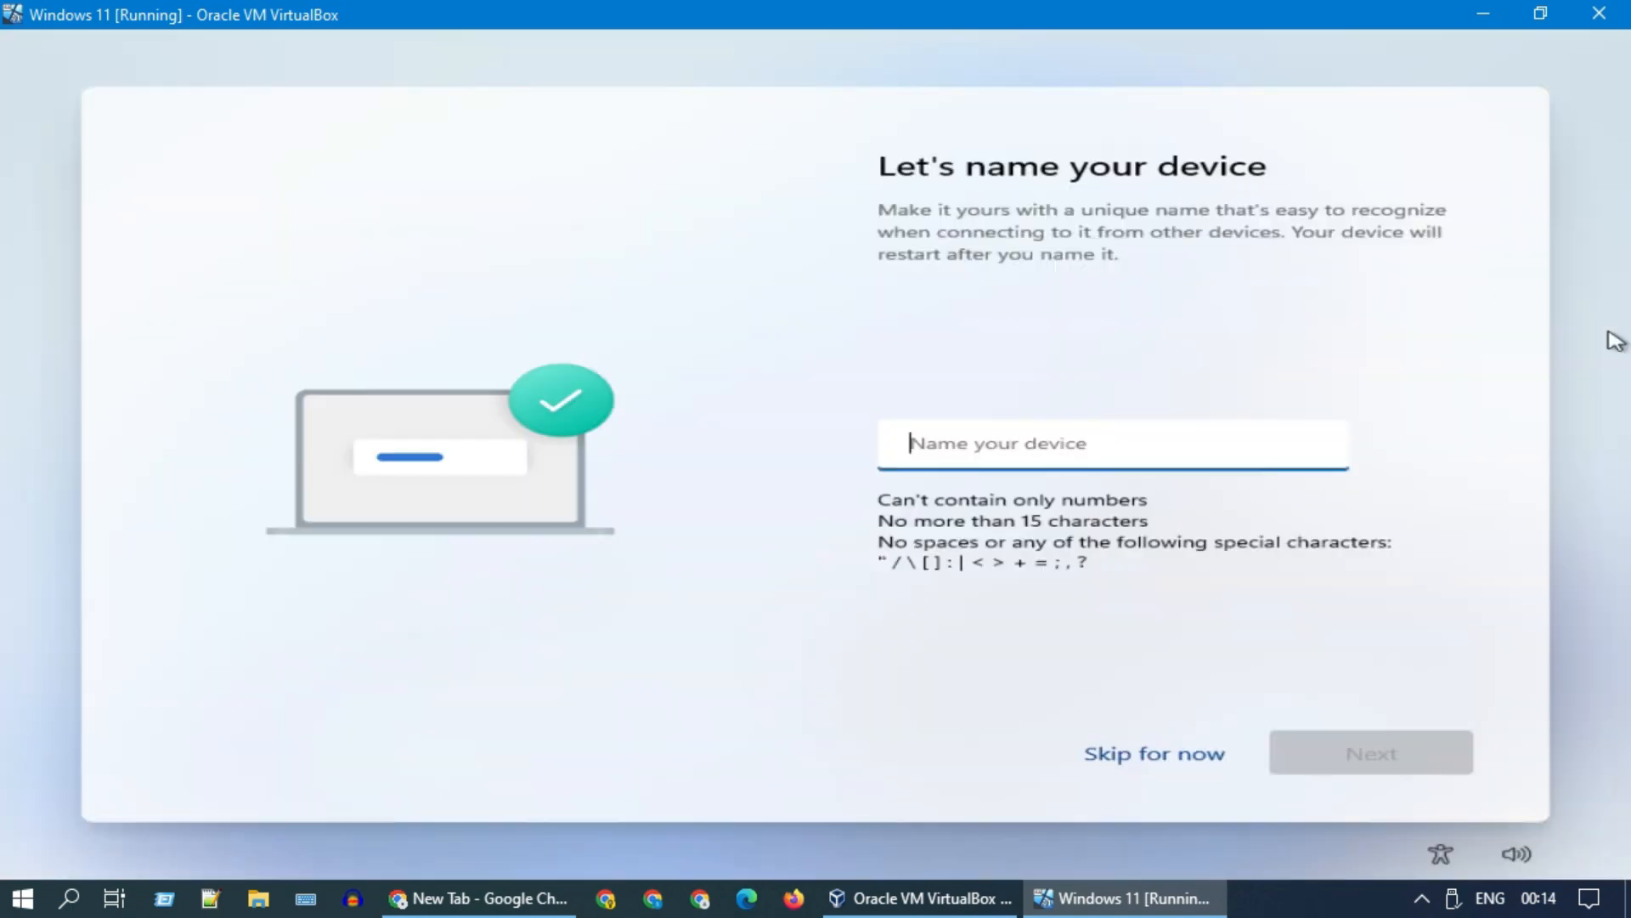
# - Name the device TechCentral and choose 'Set up for personal use'
pyautogui.write('Tech')
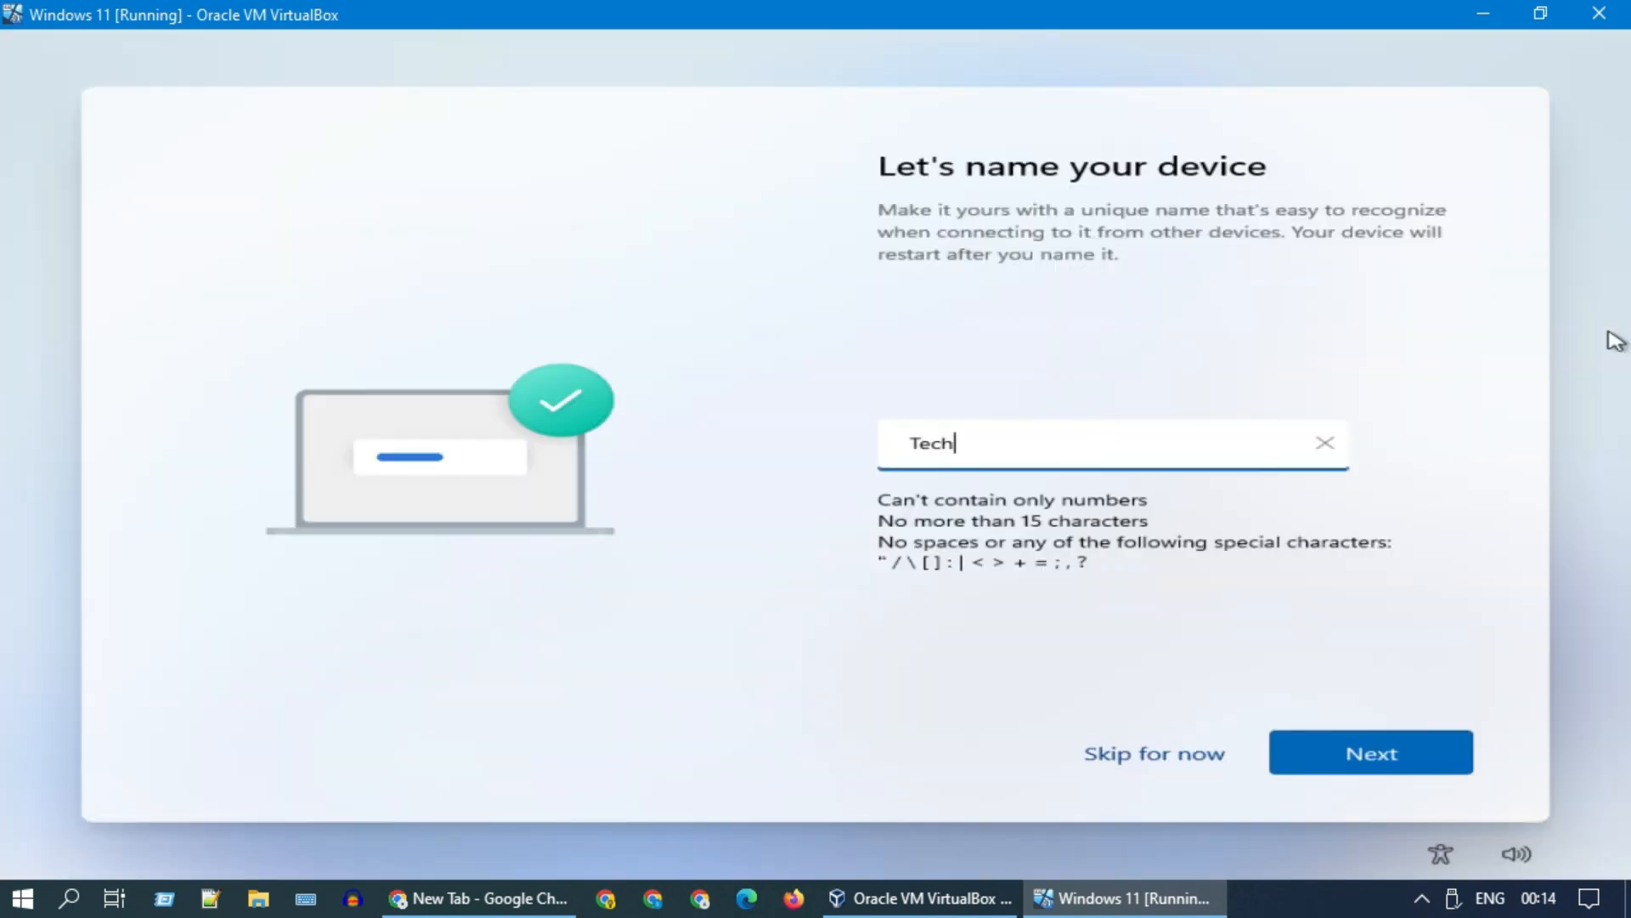
pyautogui.write('Central')
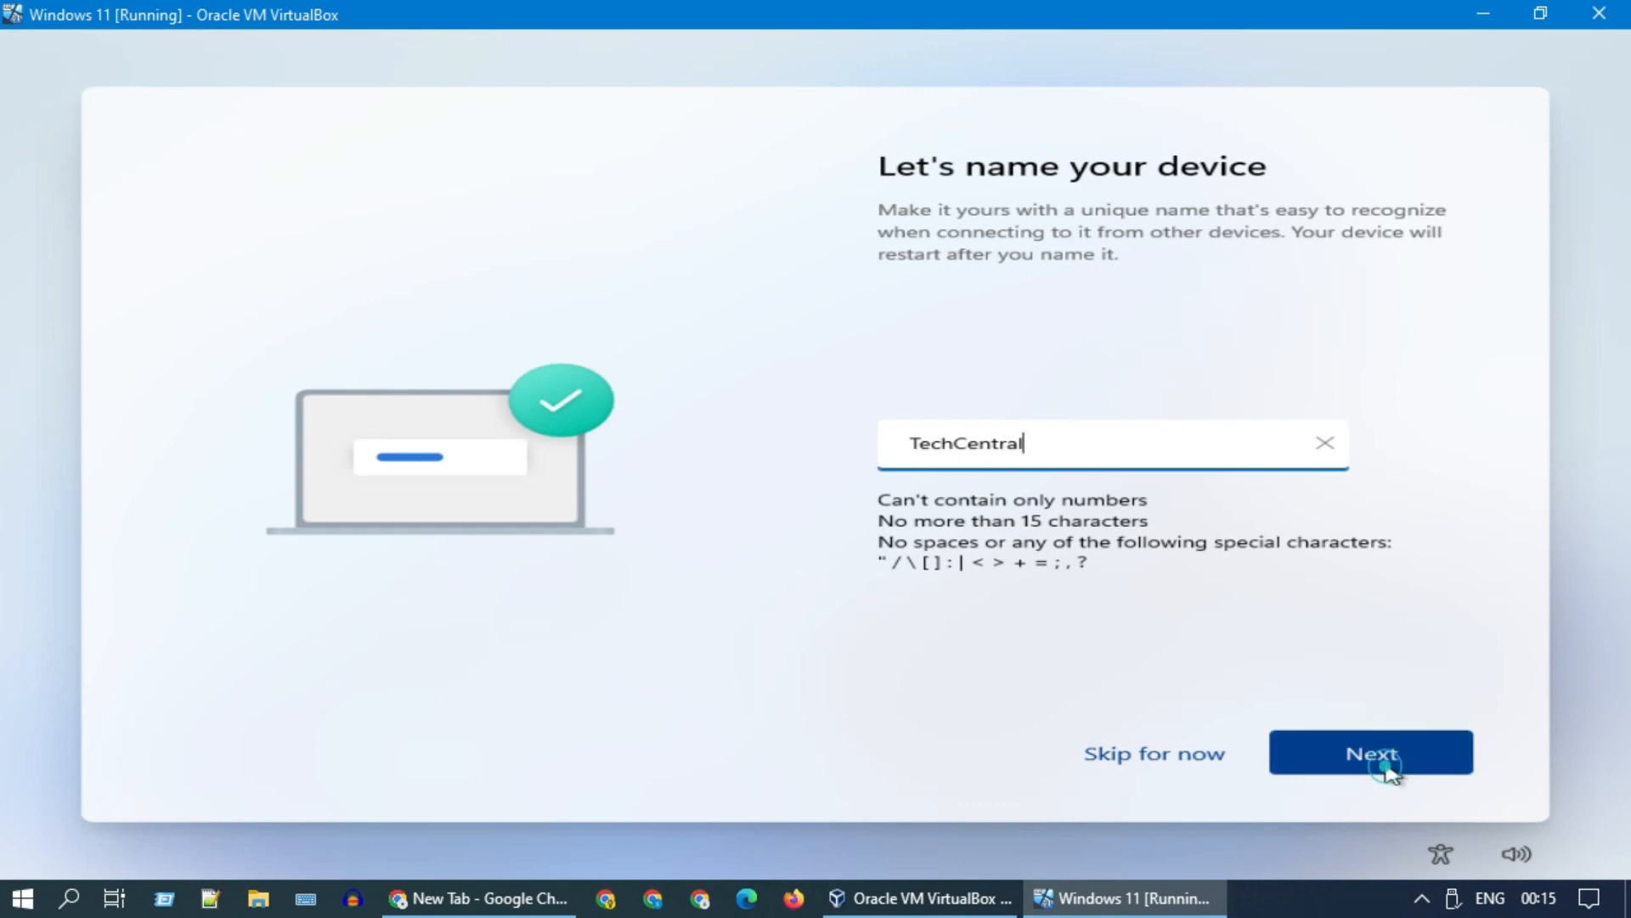
pyautogui.click(1371, 752)
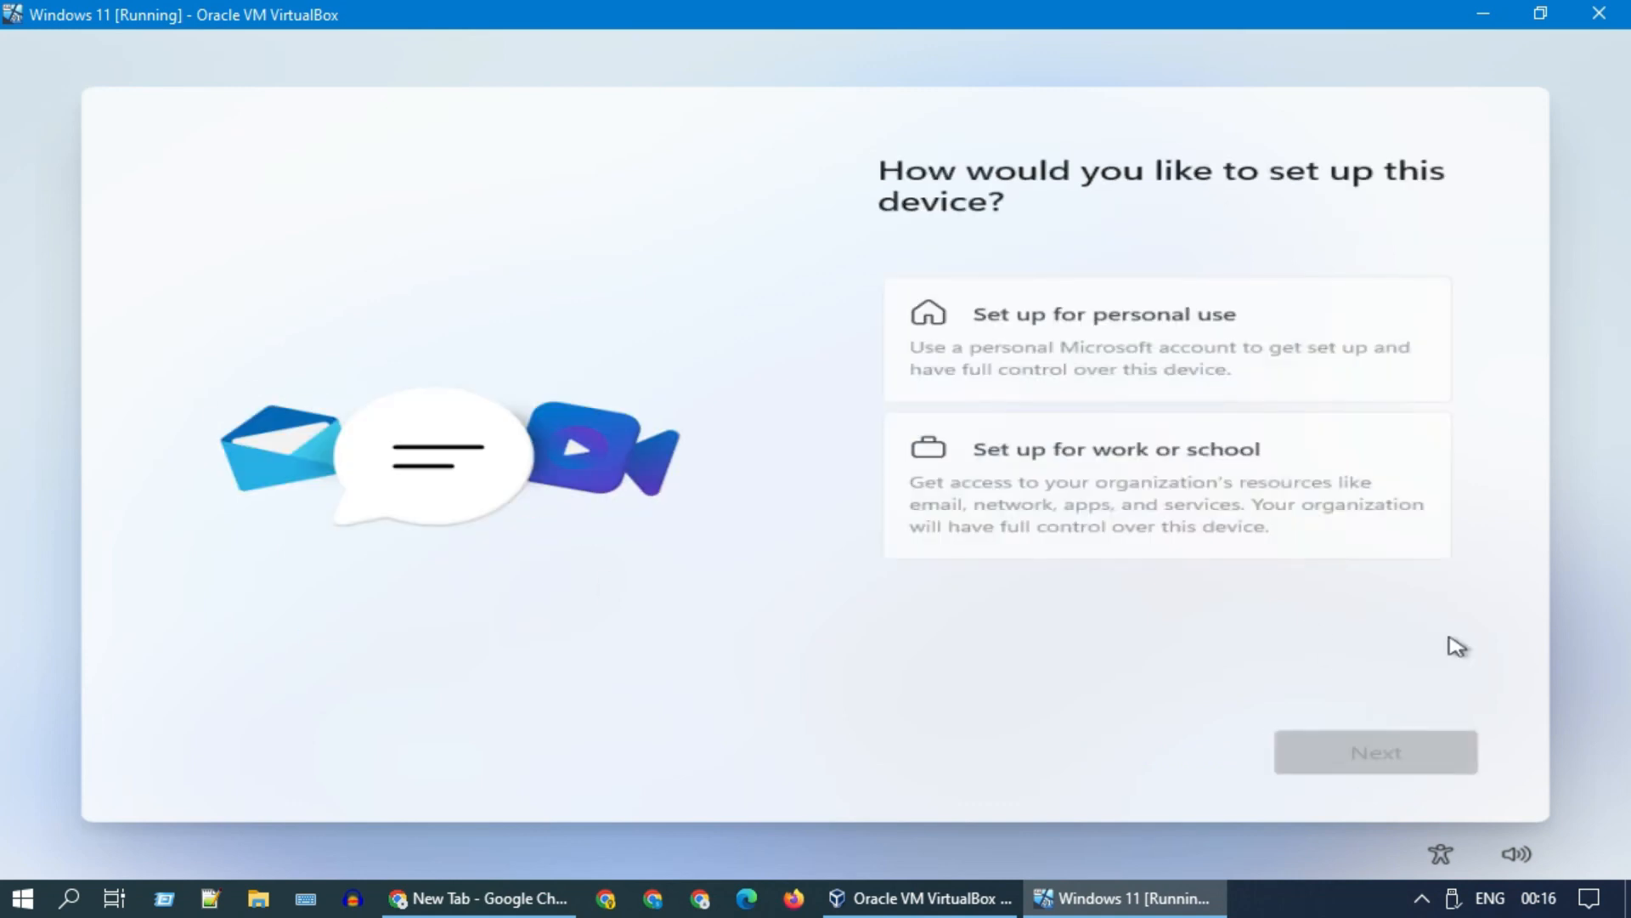
pyautogui.click(1164, 338)
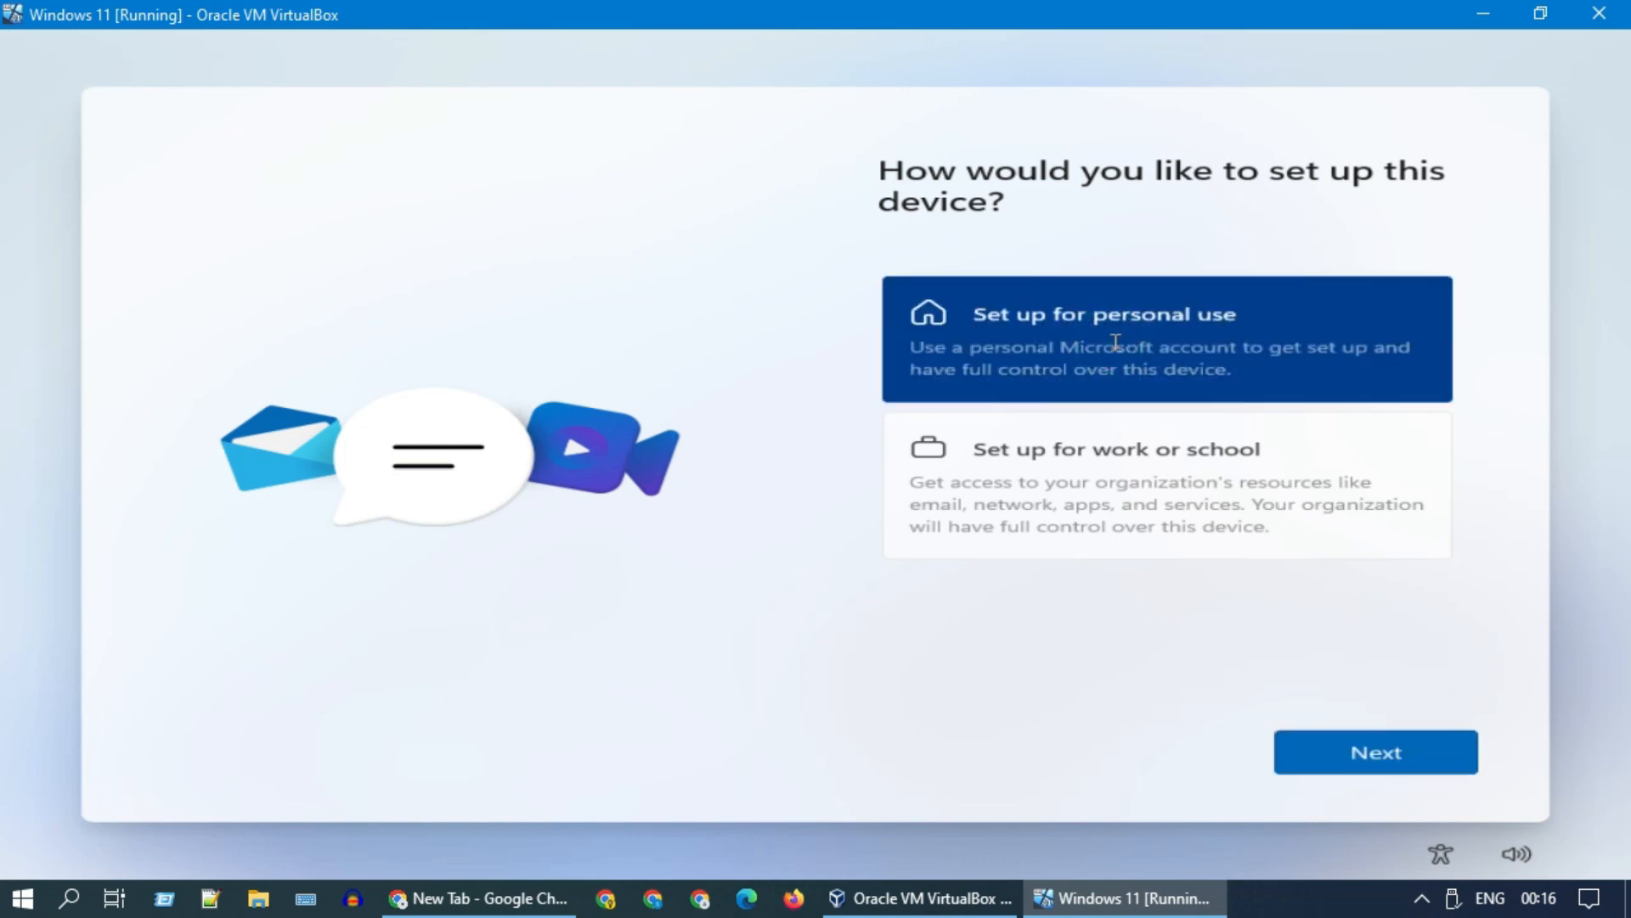
pyautogui.click(1375, 751)
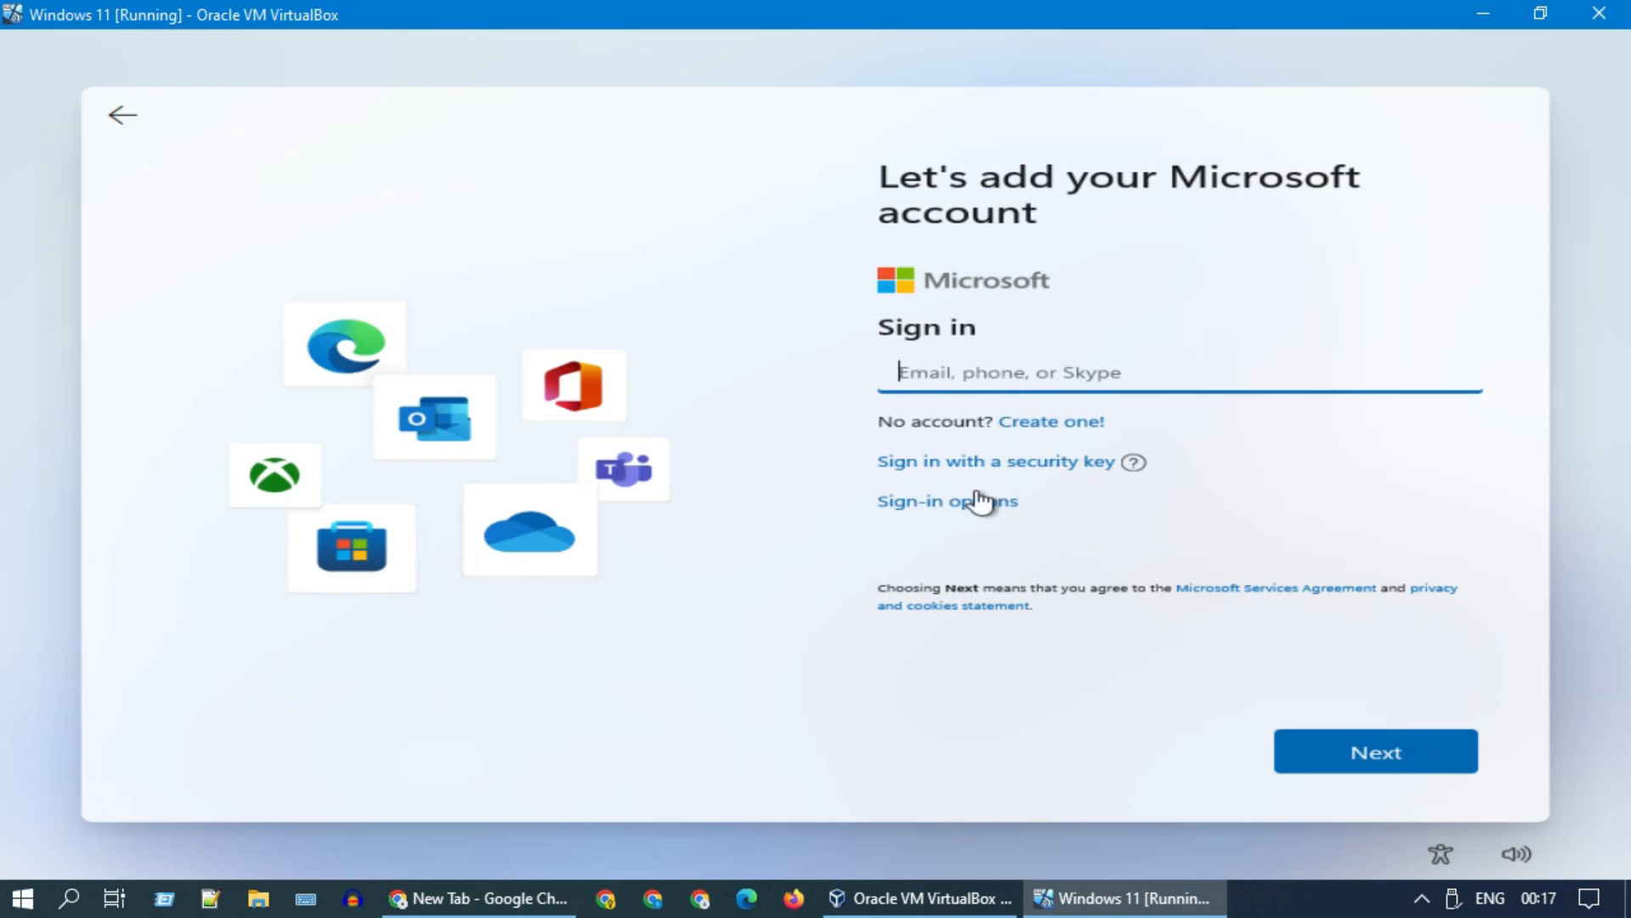
# - Choose an offline account instead of signing in with a Microsoft account
pyautogui.click(947, 500)
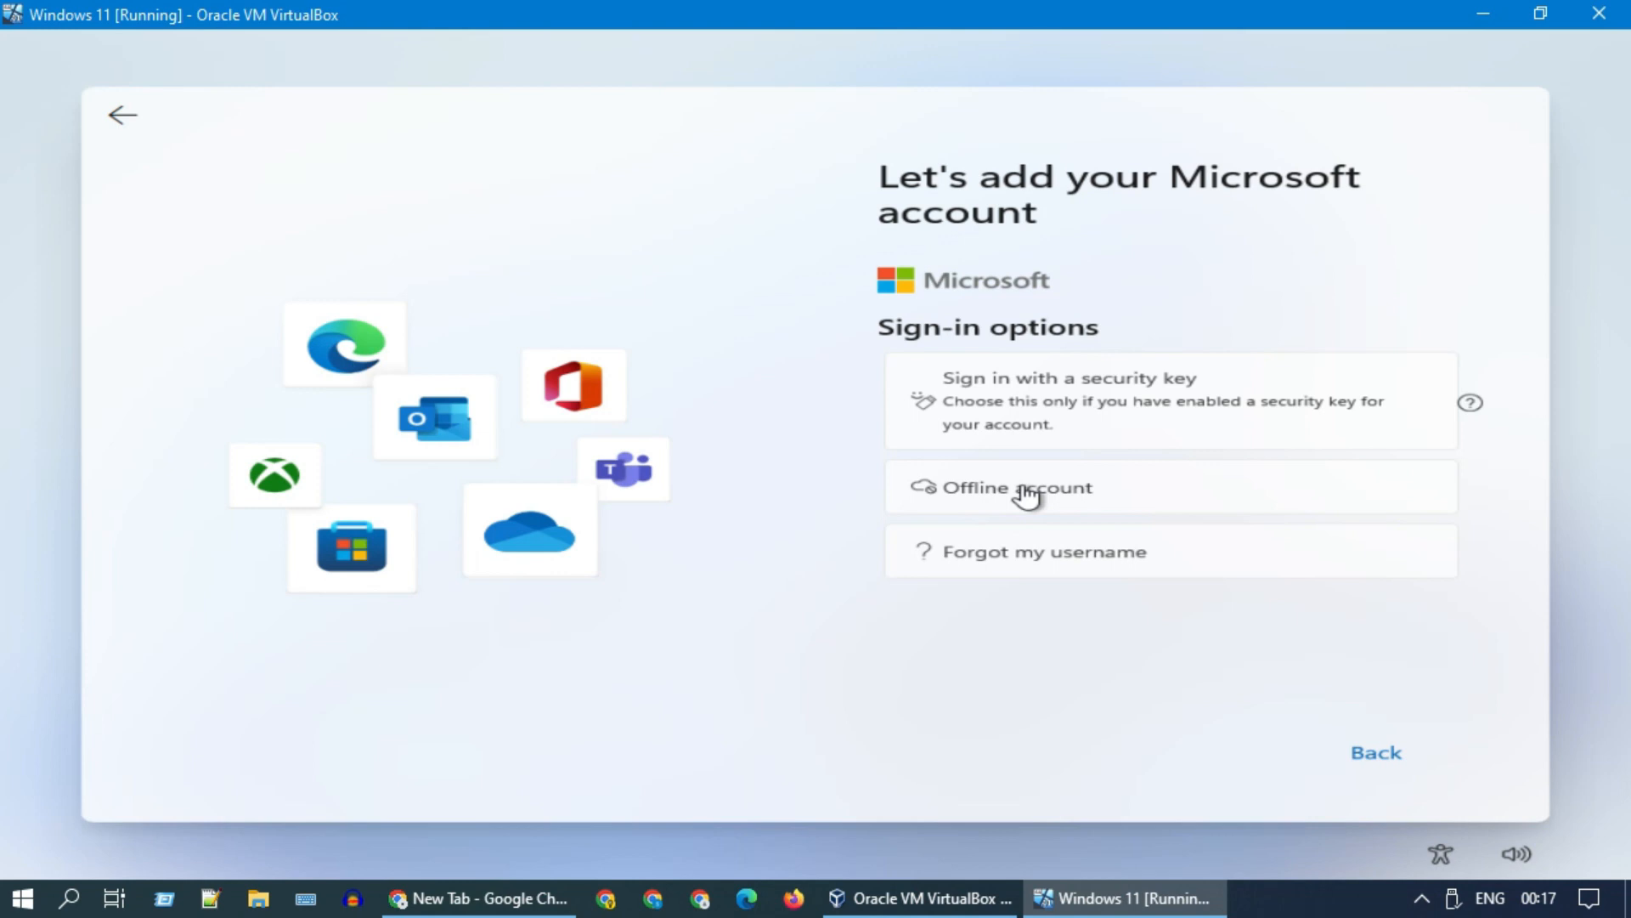
pyautogui.click(1016, 487)
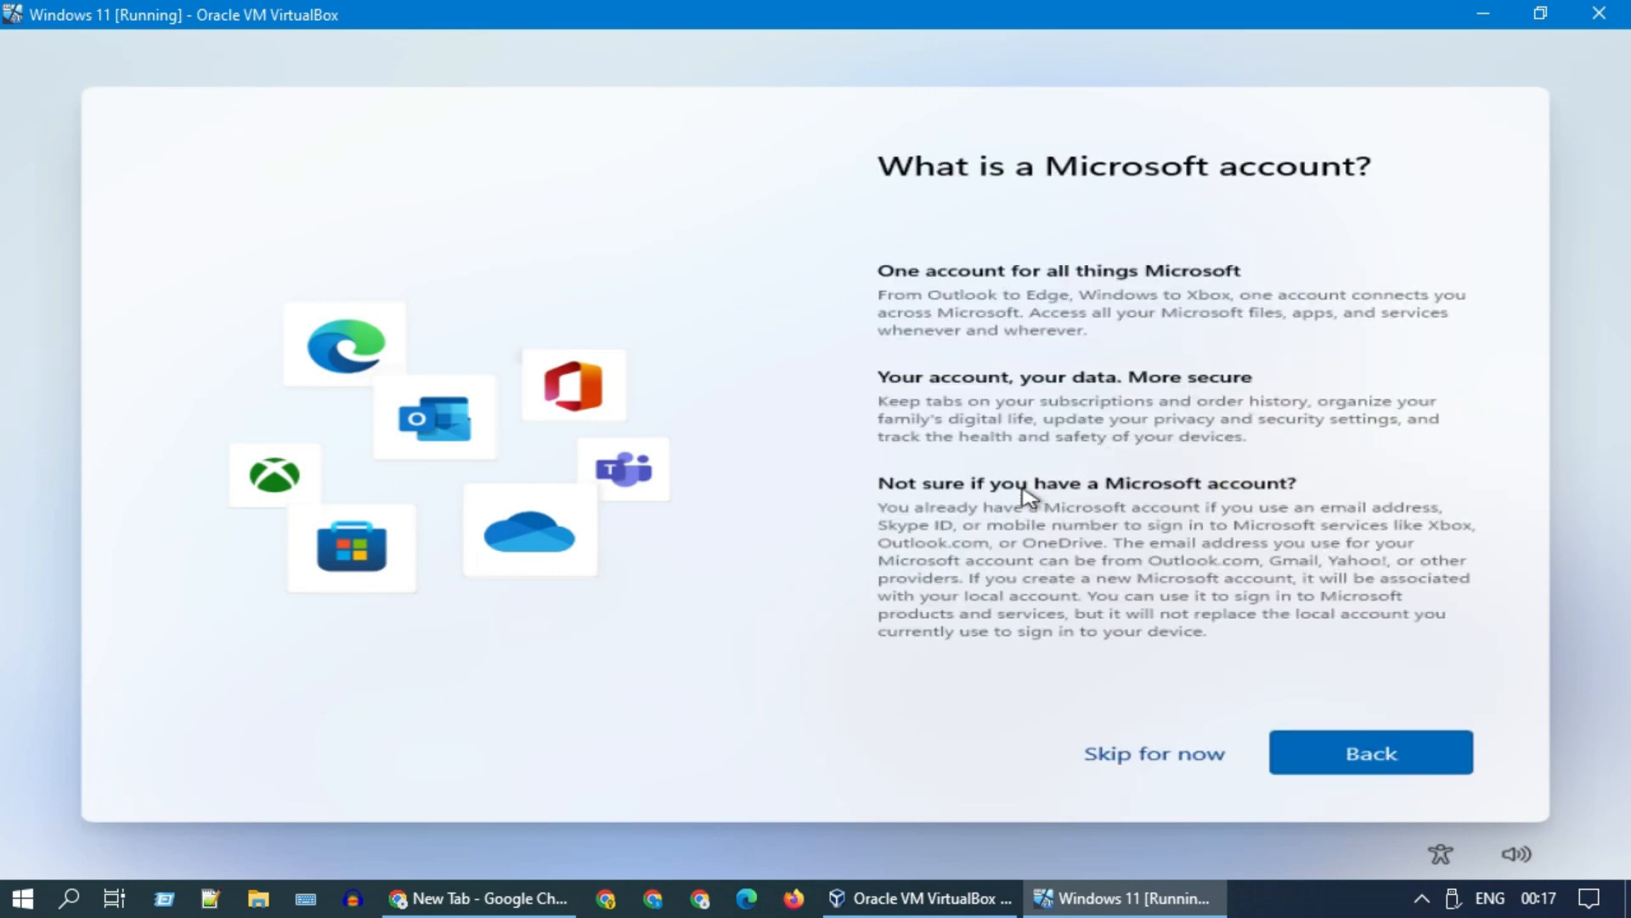
pyautogui.click(1370, 752)
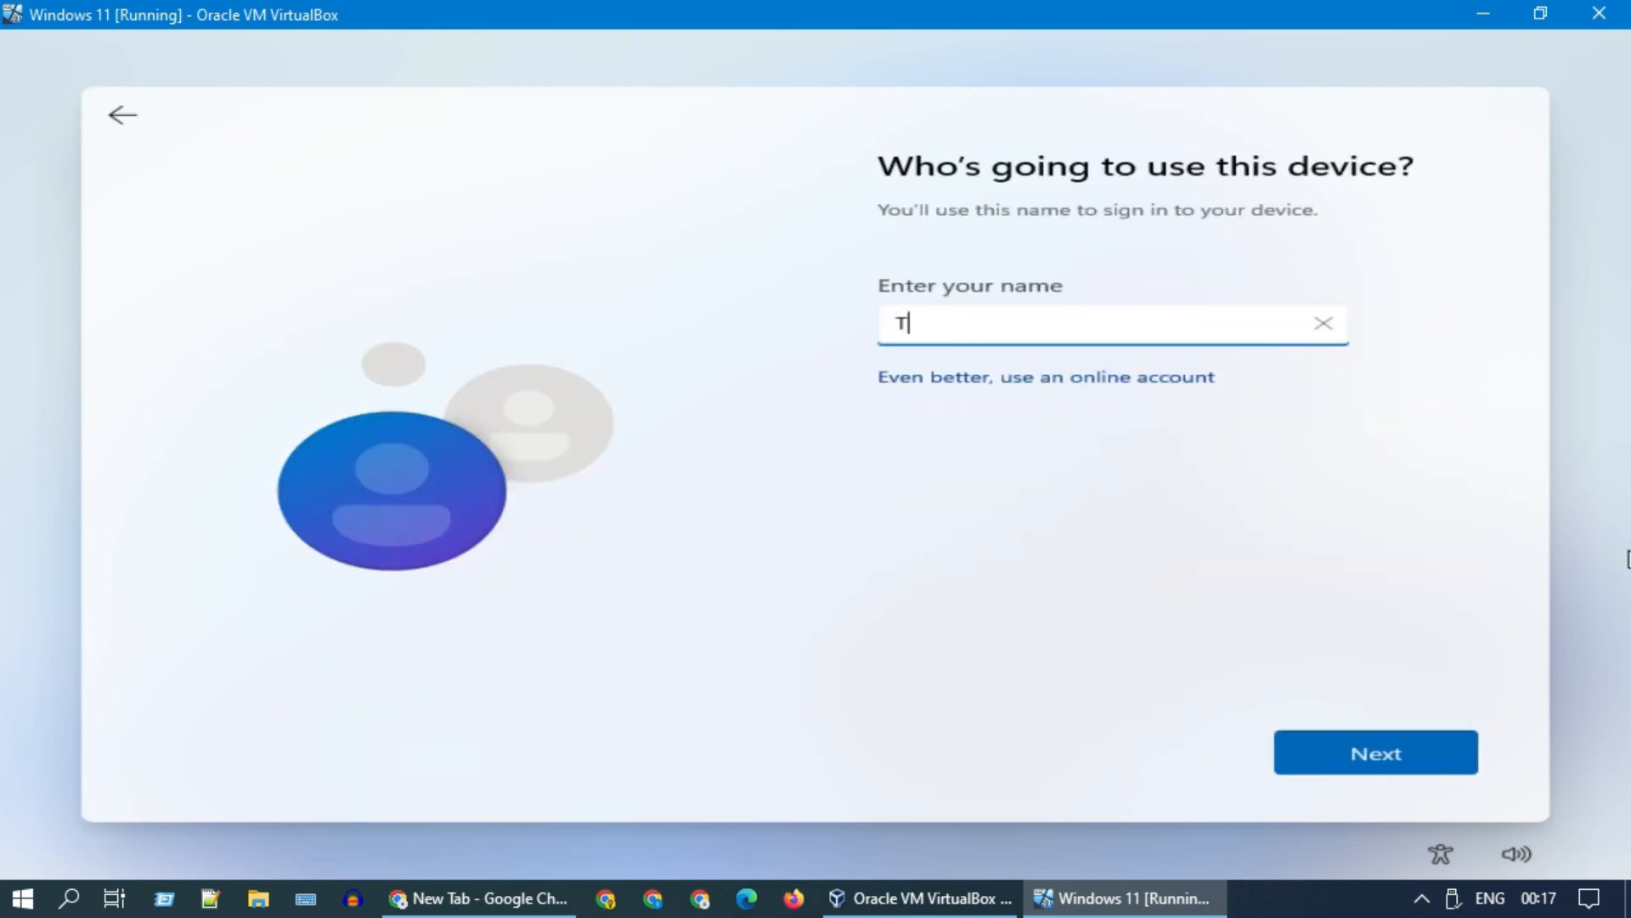
# - Create the local account TechnoCentral with a password and security questions
pyautogui.write('echnoCentral')
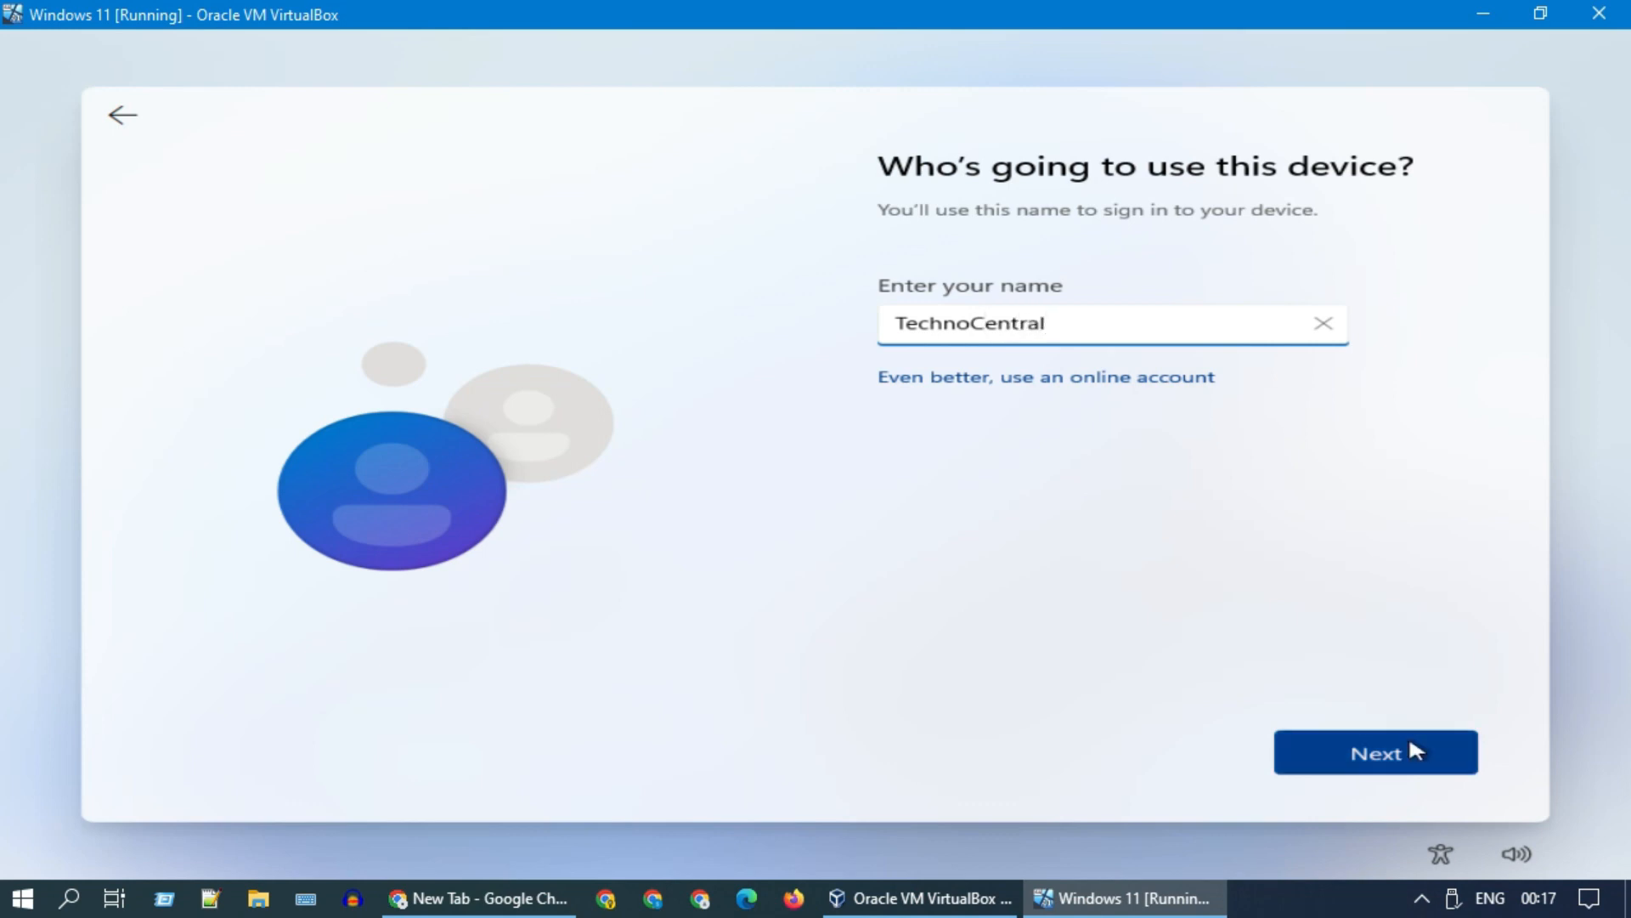
pyautogui.click(1374, 752)
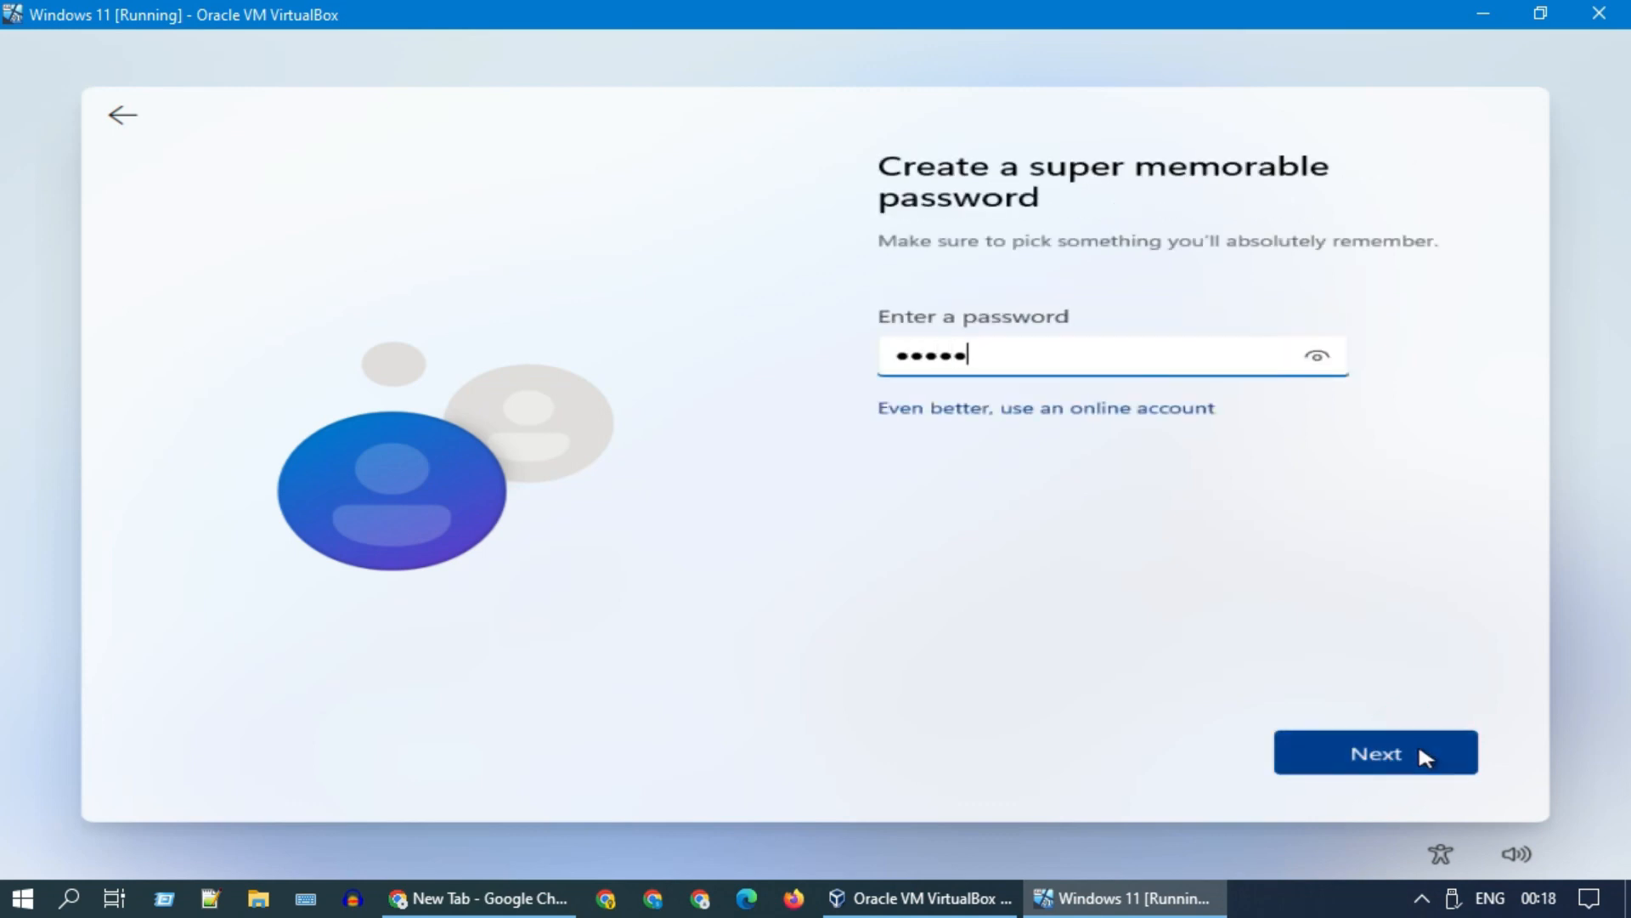
pyautogui.click(1375, 752)
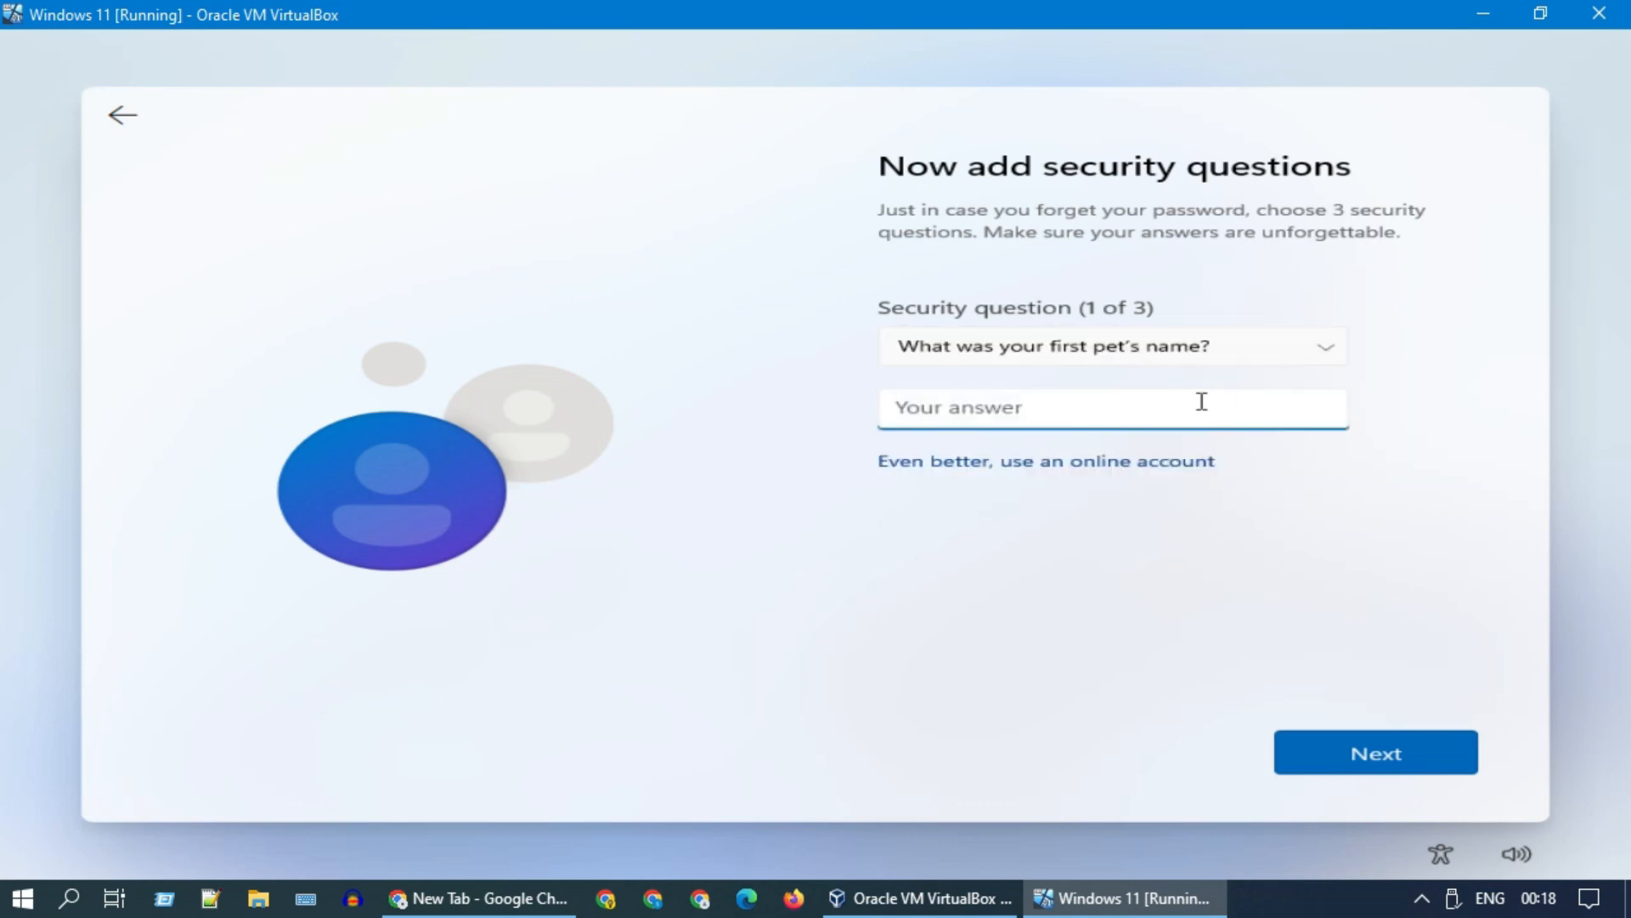
pyautogui.click(1375, 752)
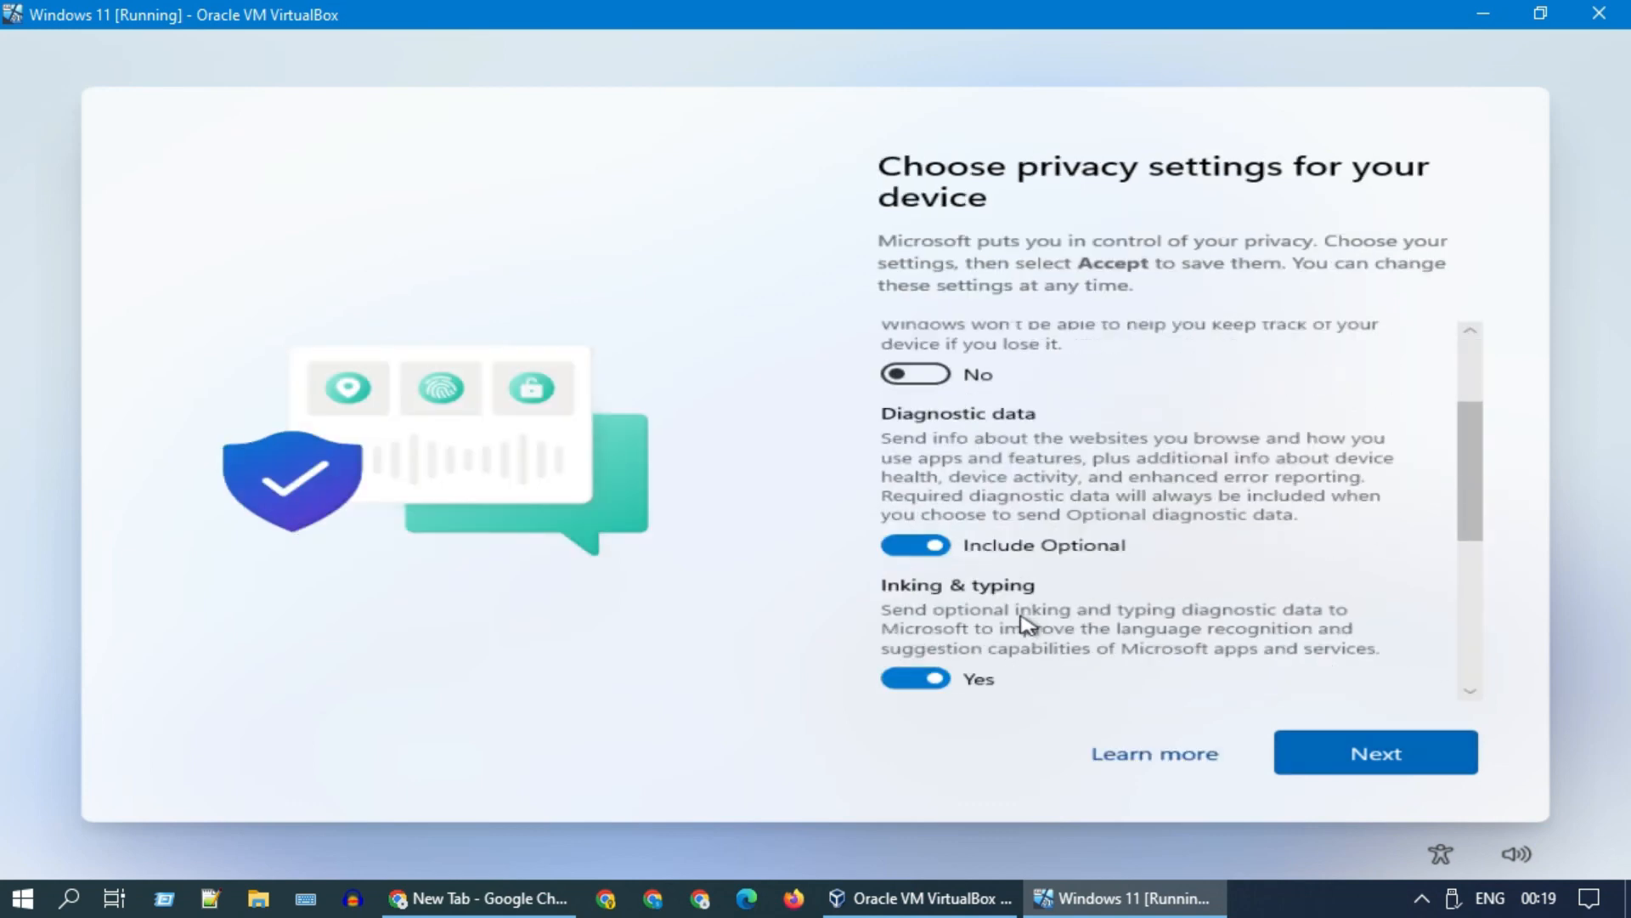
# - Scroll through the privacy settings and accept them
pyautogui.scroll(-3)
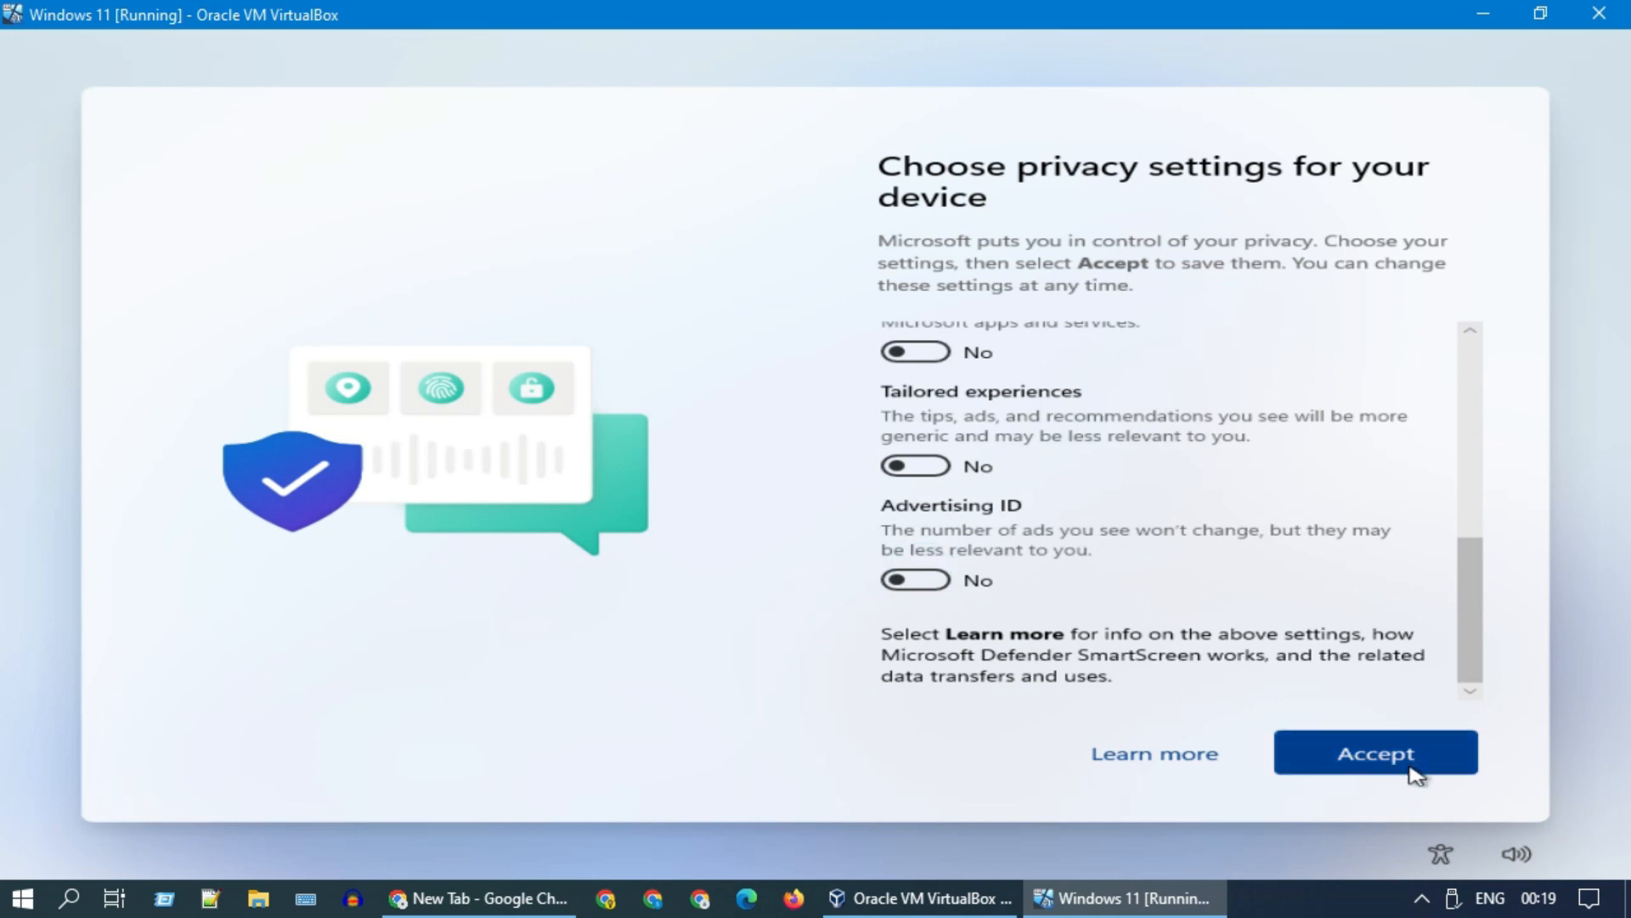
pyautogui.click(1373, 752)
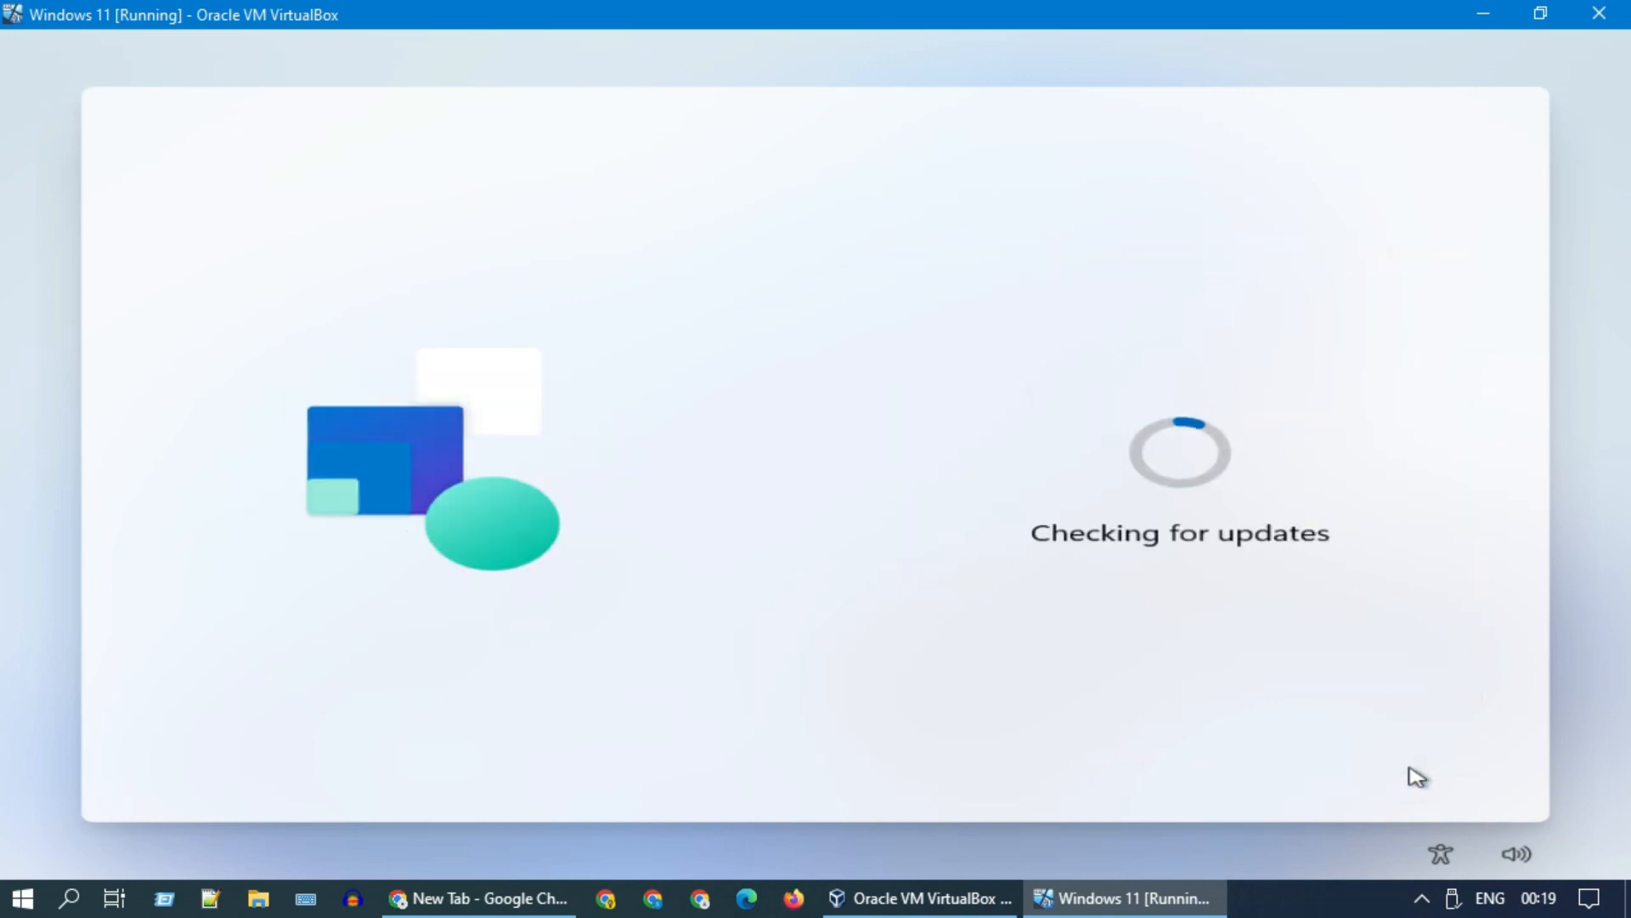